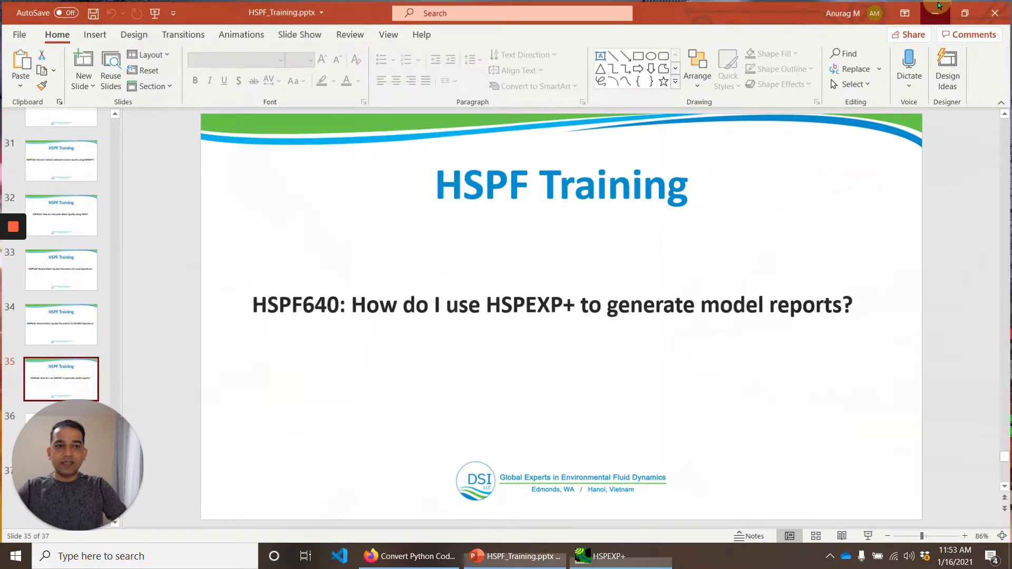
Step: Bring the HSPEXP+ report tool window to the front from the taskbar
{"action": "left_click", "coordinate": [619, 557]}
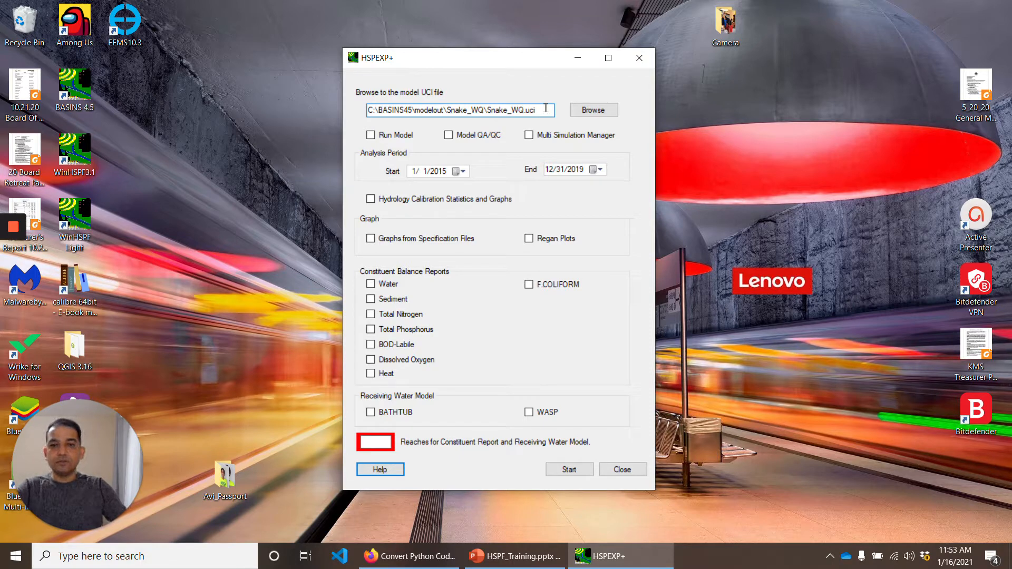
{"action": "mouse_move", "coordinate": [371, 136]}
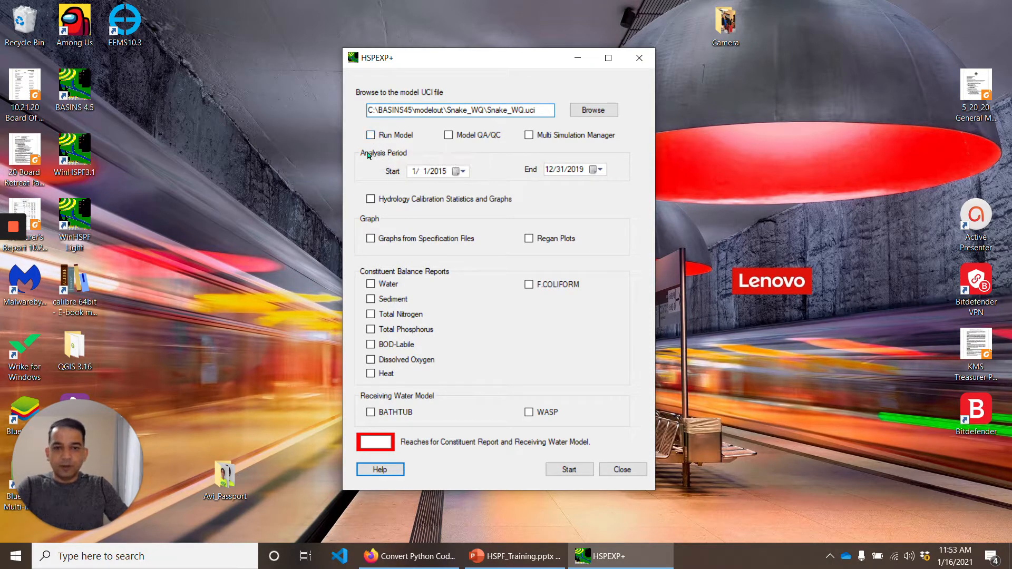
{"action": "mouse_move", "coordinate": [449, 136]}
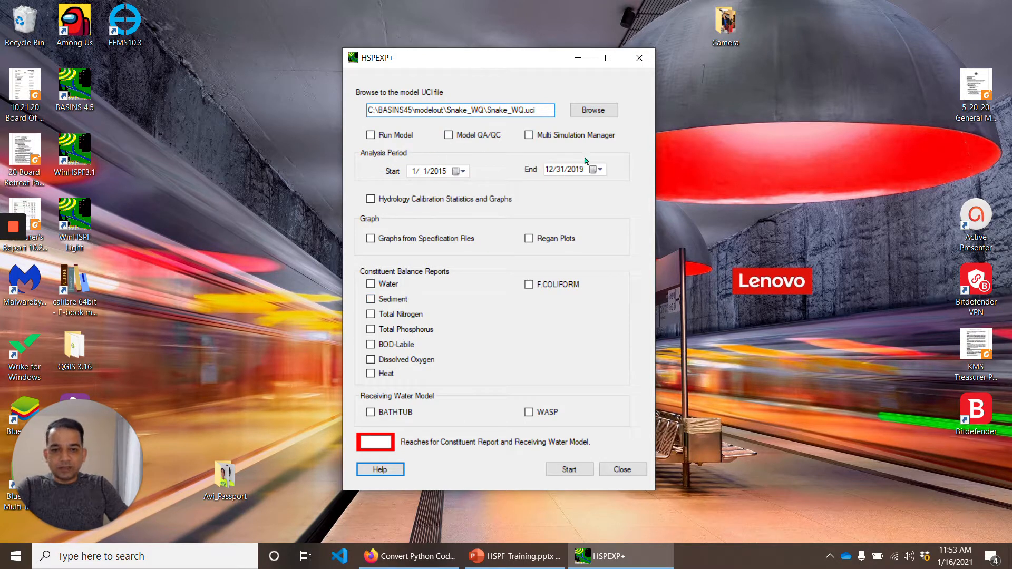
{"action": "mouse_move", "coordinate": [629, 242]}
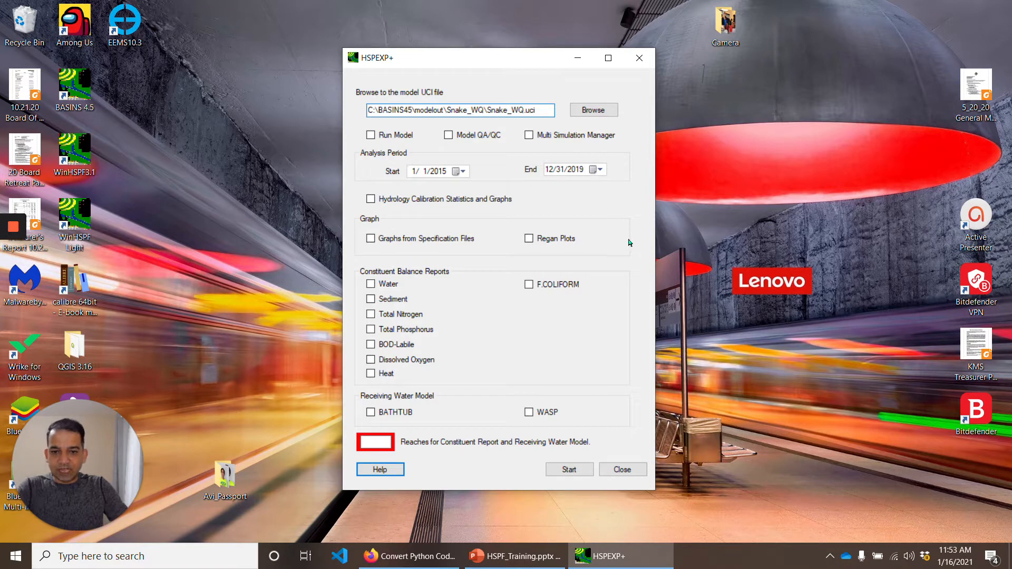
{"action": "mouse_move", "coordinate": [444, 294]}
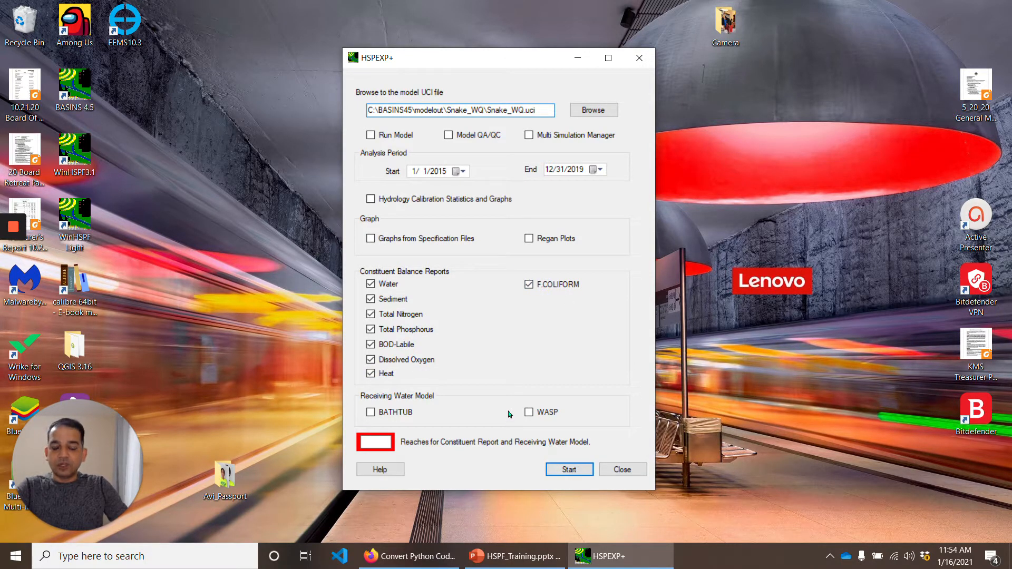
Step: Check the remaining constituent report box and select part of the model file path
{"action": "left_click", "coordinate": [375, 442]}
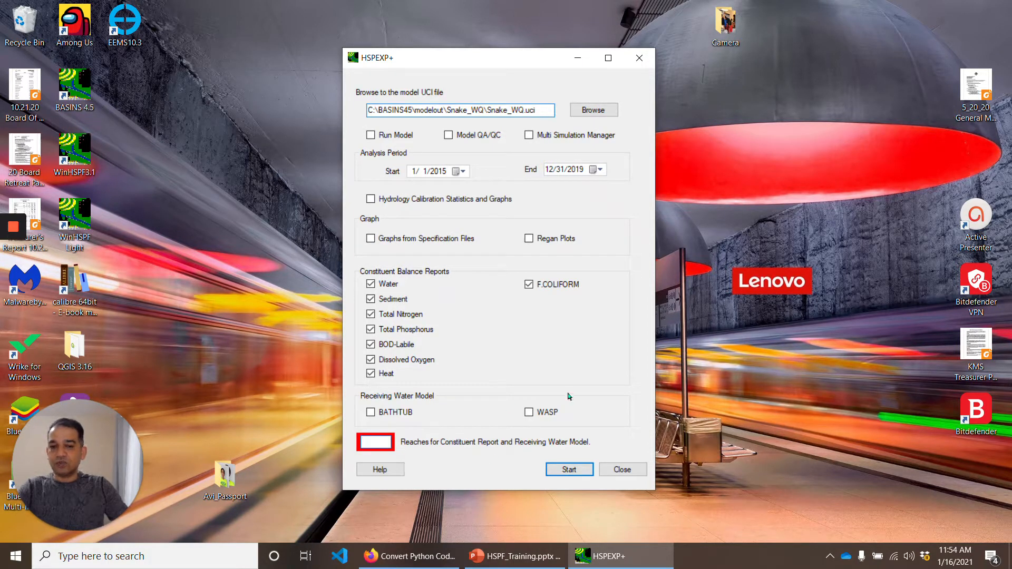
{"action": "mouse_move", "coordinate": [561, 365]}
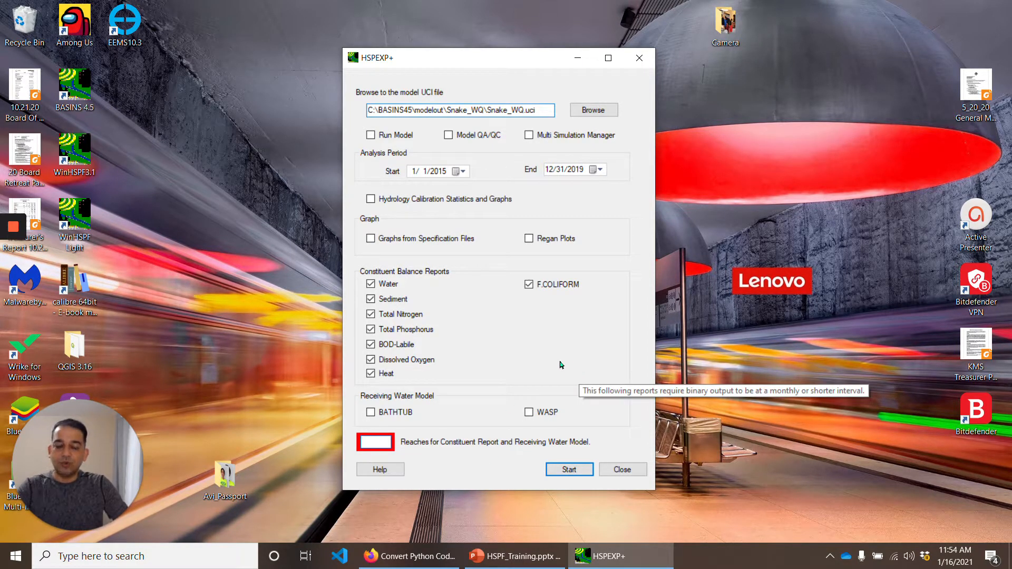
{"action": "mouse_move", "coordinate": [549, 354]}
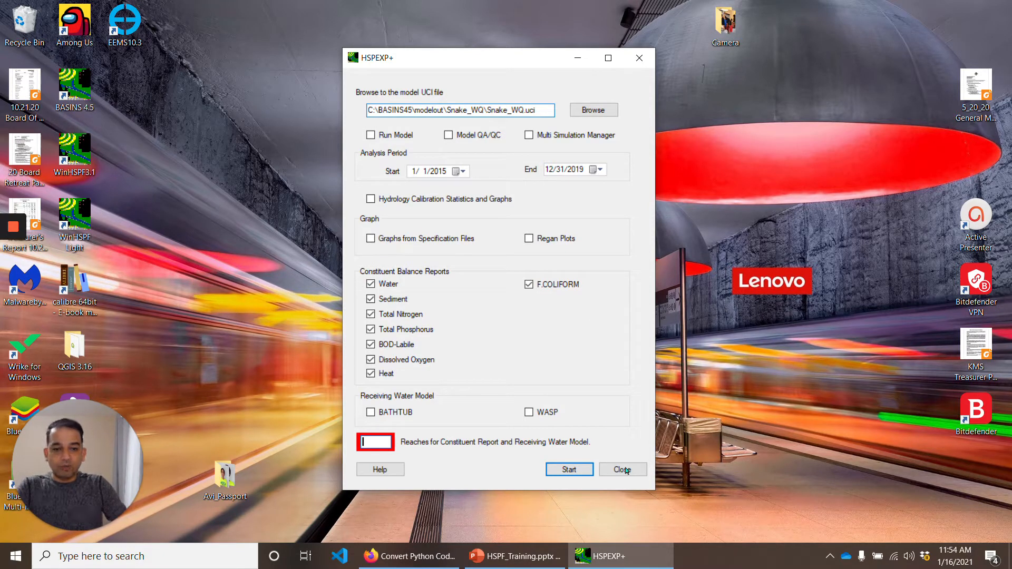
{"action": "mouse_move", "coordinate": [582, 470]}
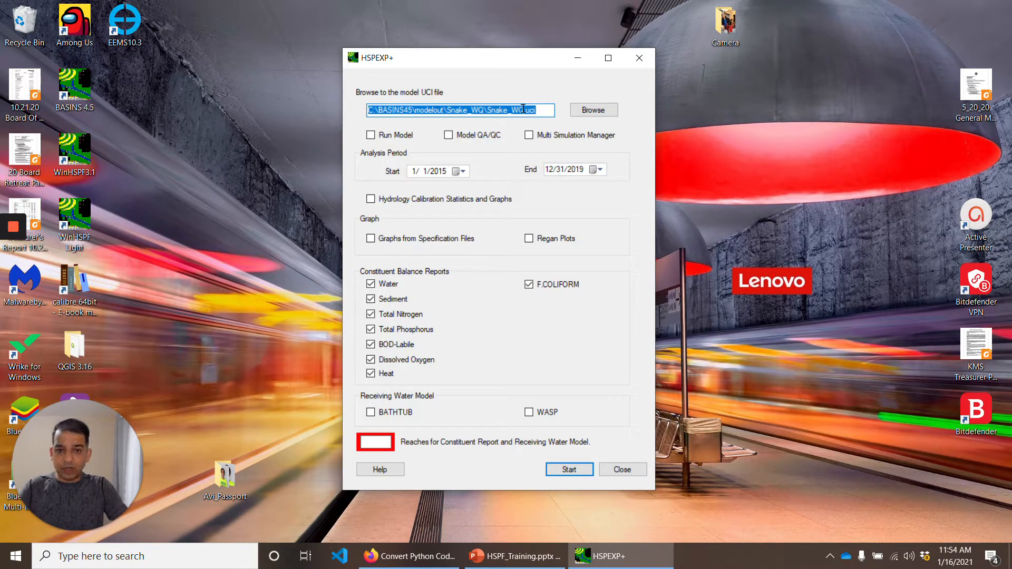
{"action": "left_click", "coordinate": [490, 109]}
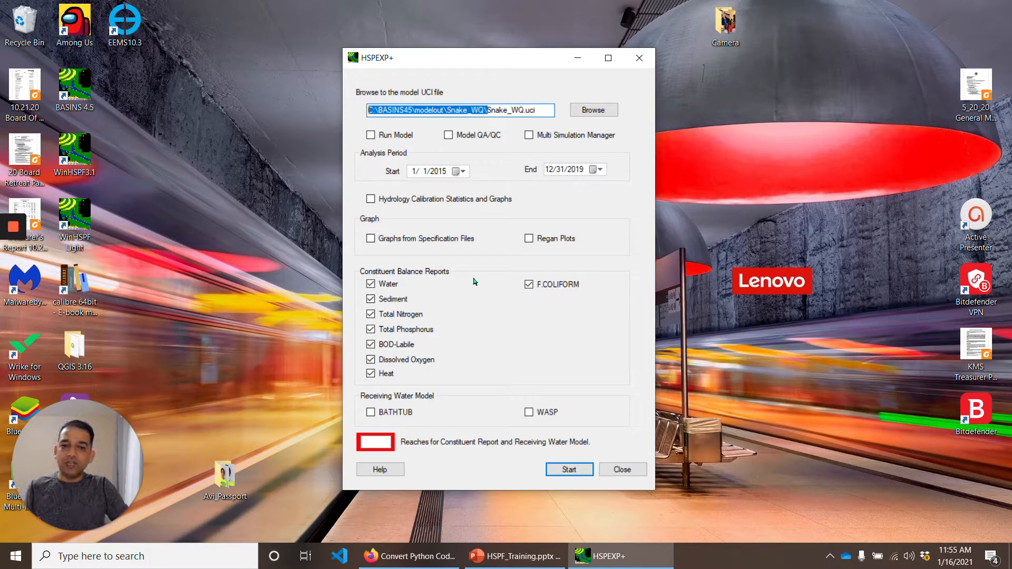
{"action": "mouse_move", "coordinate": [510, 320]}
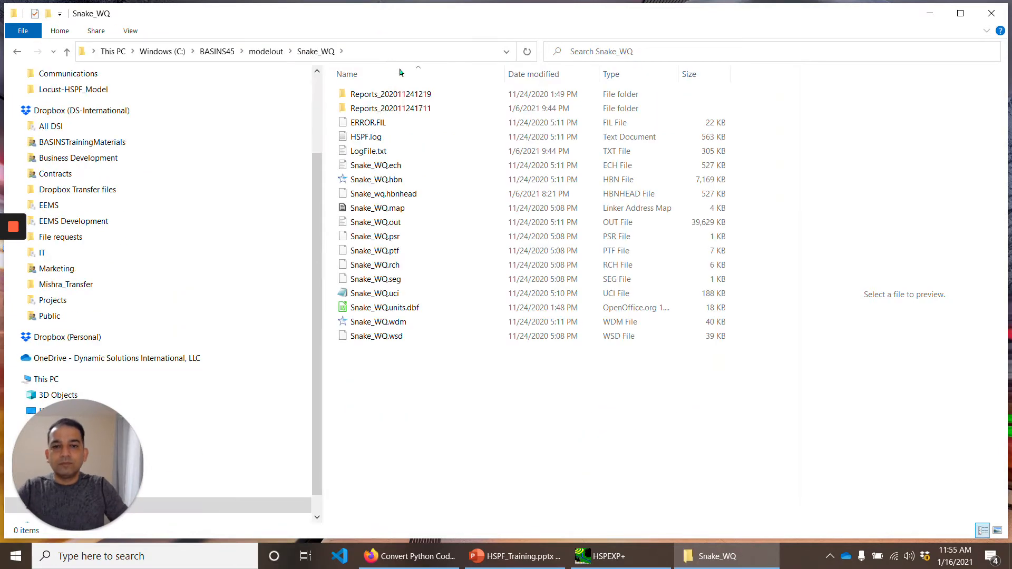
{"action": "double_click", "coordinate": [392, 107]}
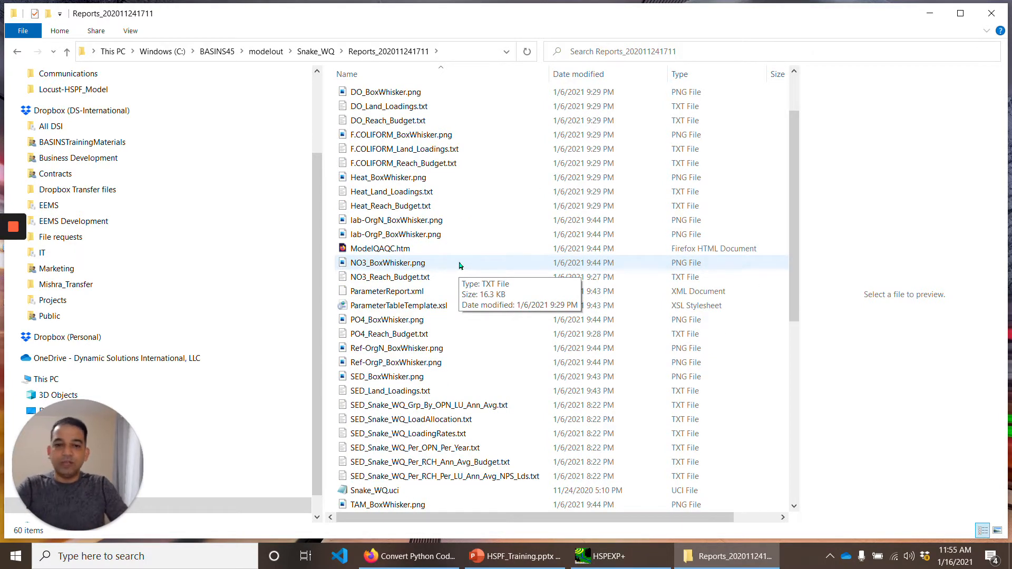
{"action": "mouse_move", "coordinate": [392, 268]}
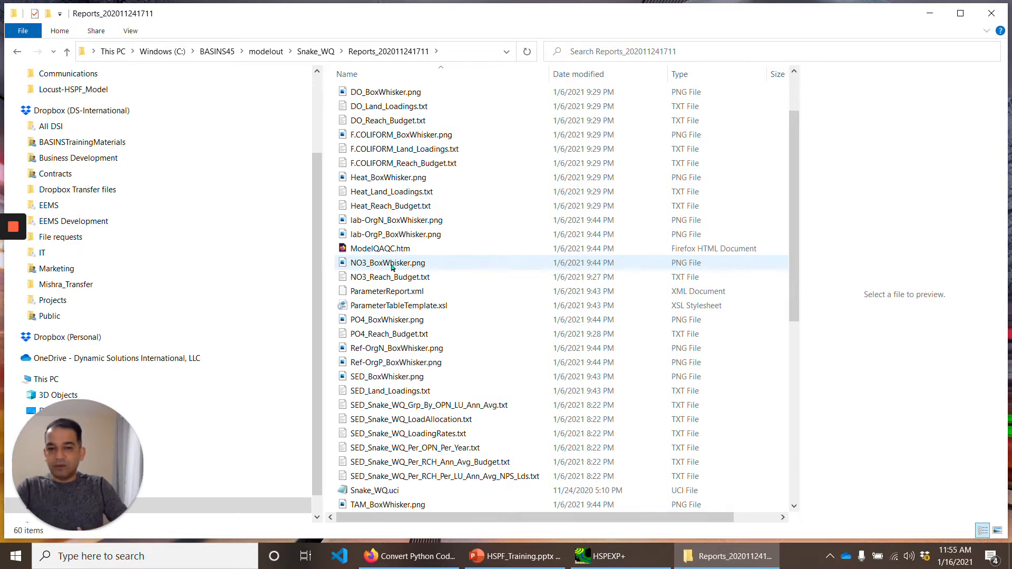
{"action": "mouse_move", "coordinate": [397, 266]}
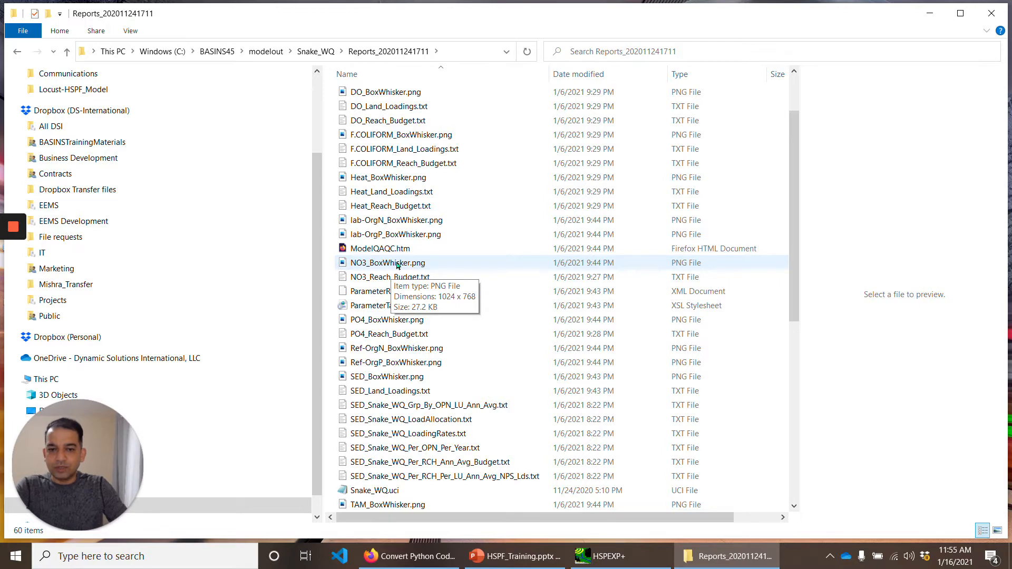
Step: Open NO3_BoxWhisker.png to view NO3 loading rates by land use
{"action": "double_click", "coordinate": [387, 262]}
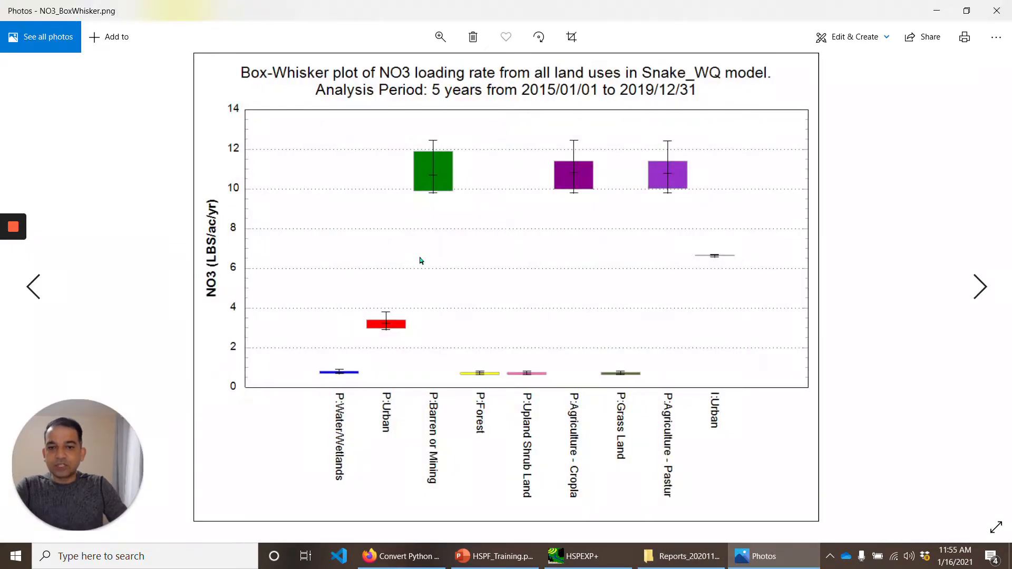
{"action": "mouse_move", "coordinate": [221, 270]}
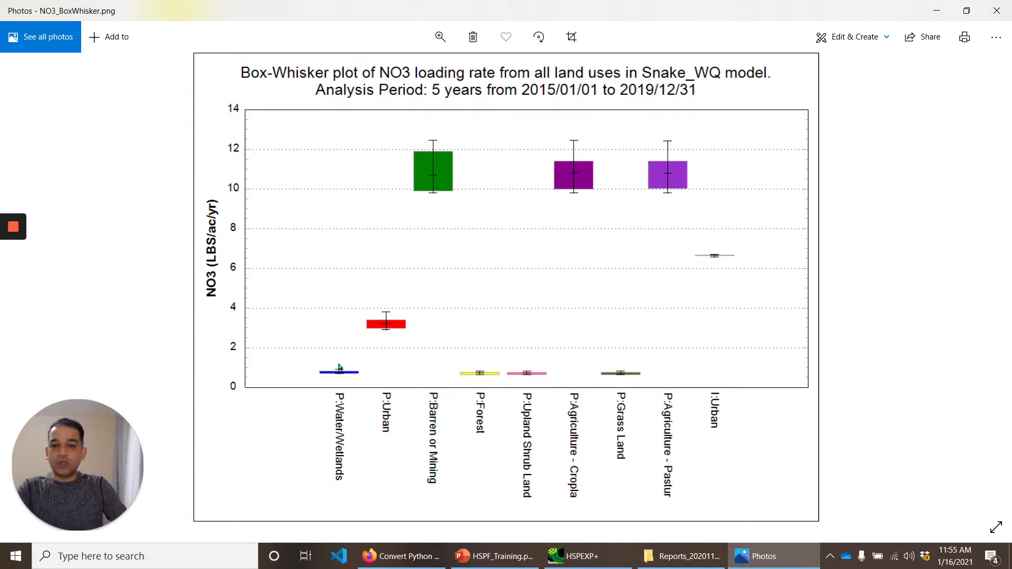
{"action": "mouse_move", "coordinate": [211, 302]}
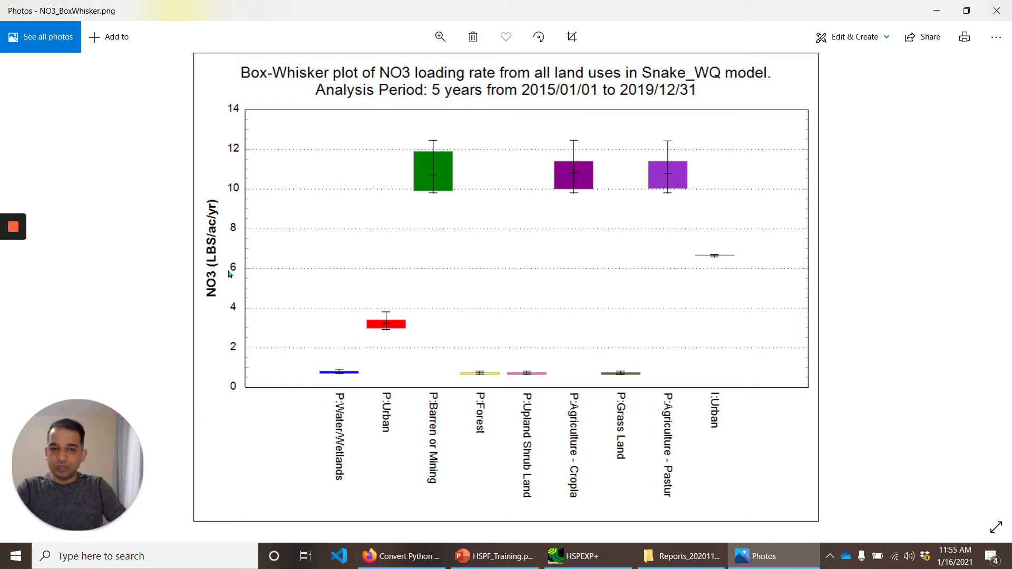
{"action": "mouse_move", "coordinate": [627, 293]}
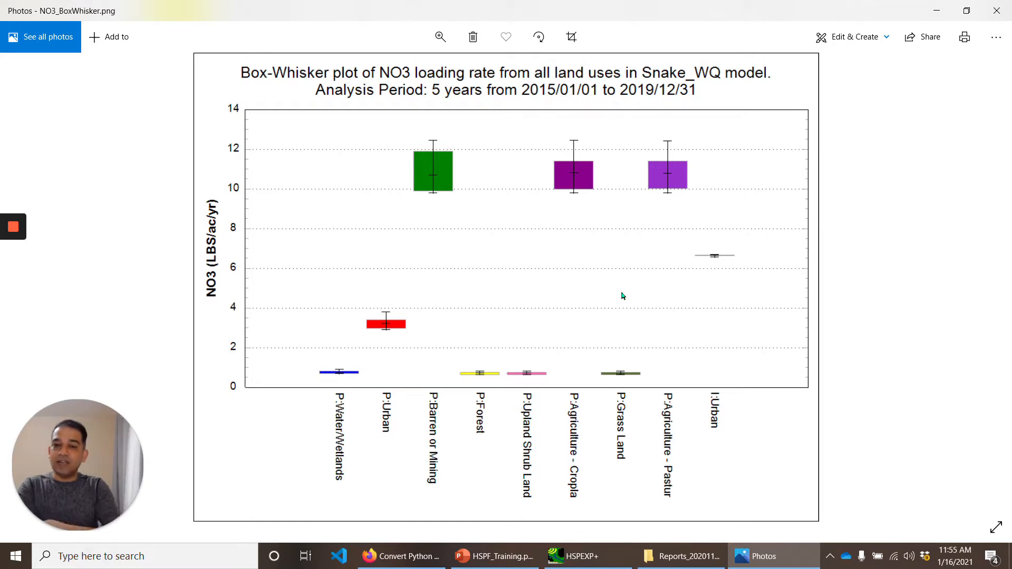
{"action": "mouse_move", "coordinate": [620, 301]}
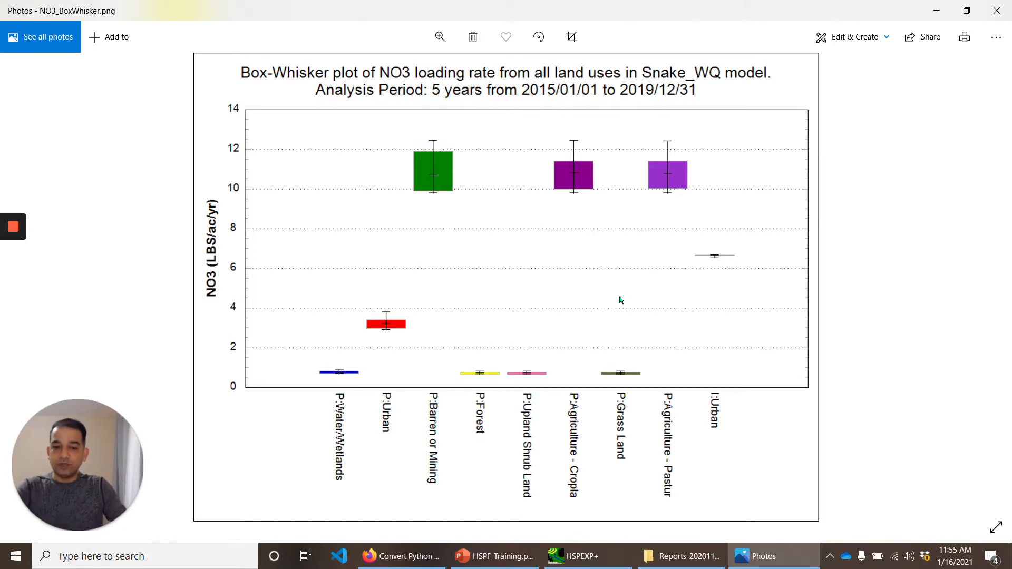
{"action": "mouse_move", "coordinate": [673, 422]}
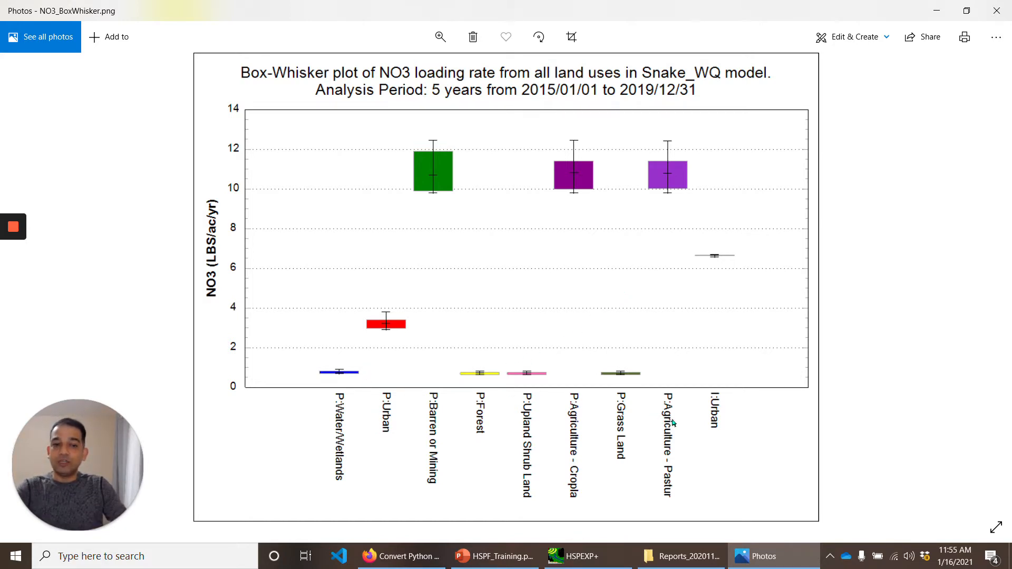
{"action": "mouse_move", "coordinate": [328, 384]}
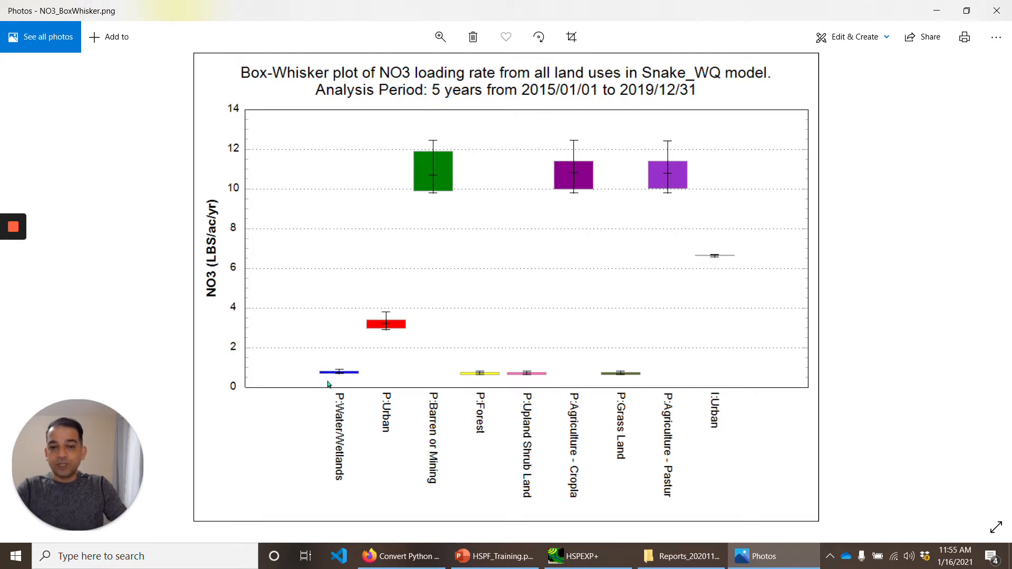
{"action": "mouse_move", "coordinate": [358, 378]}
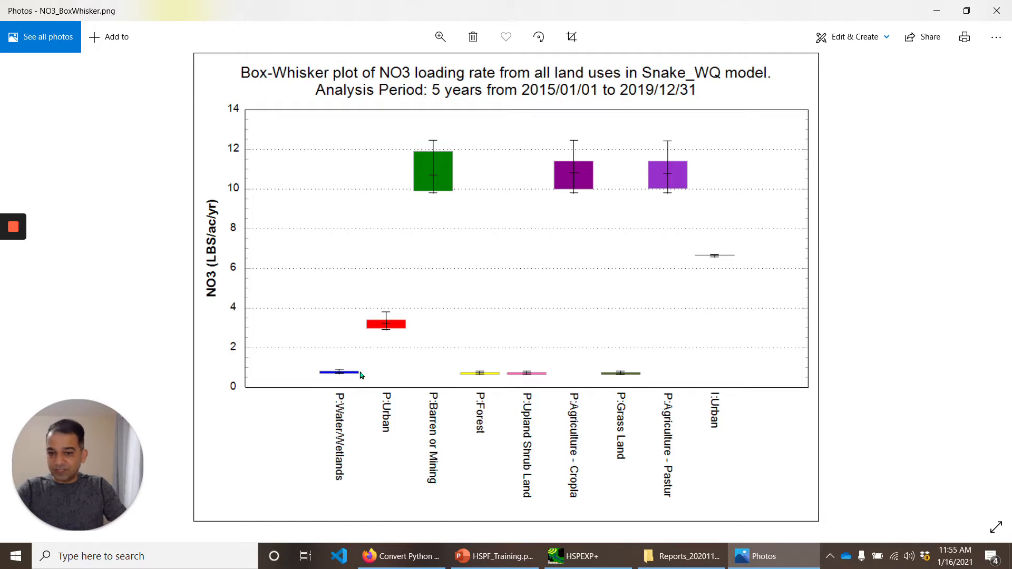
{"action": "mouse_move", "coordinate": [323, 367]}
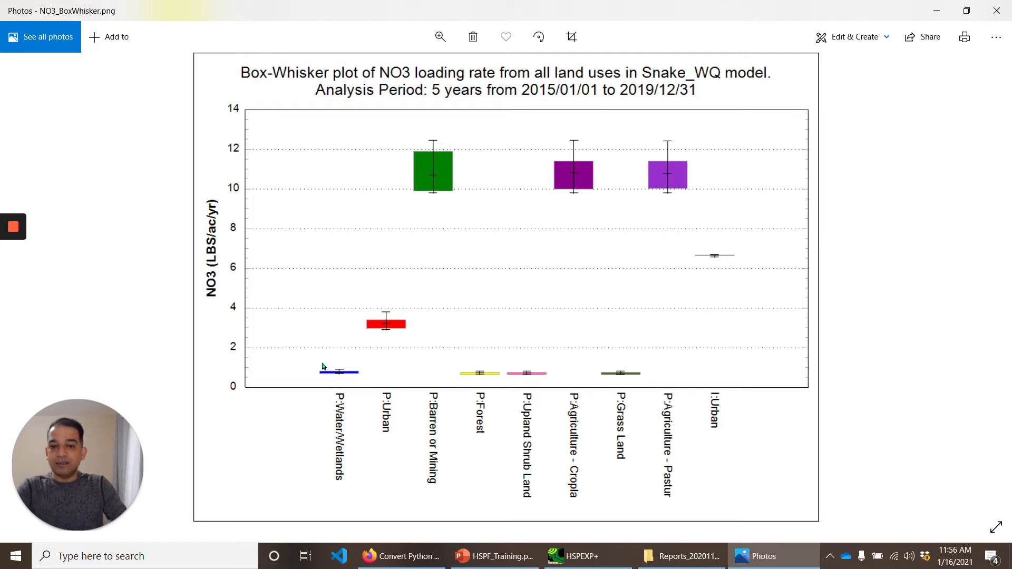
{"action": "mouse_move", "coordinate": [336, 372]}
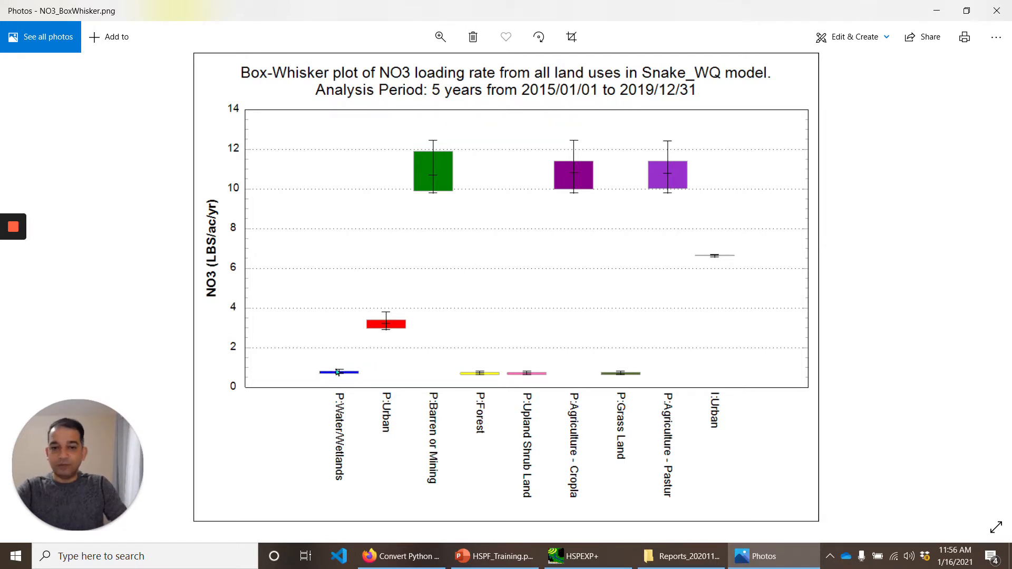
{"action": "mouse_move", "coordinate": [411, 332]}
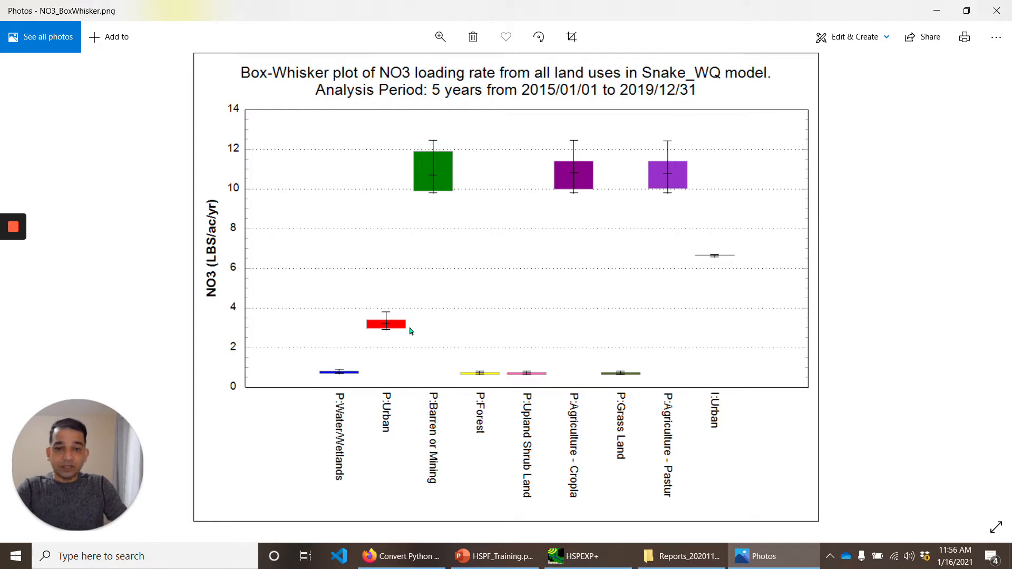
{"action": "mouse_move", "coordinate": [453, 175]}
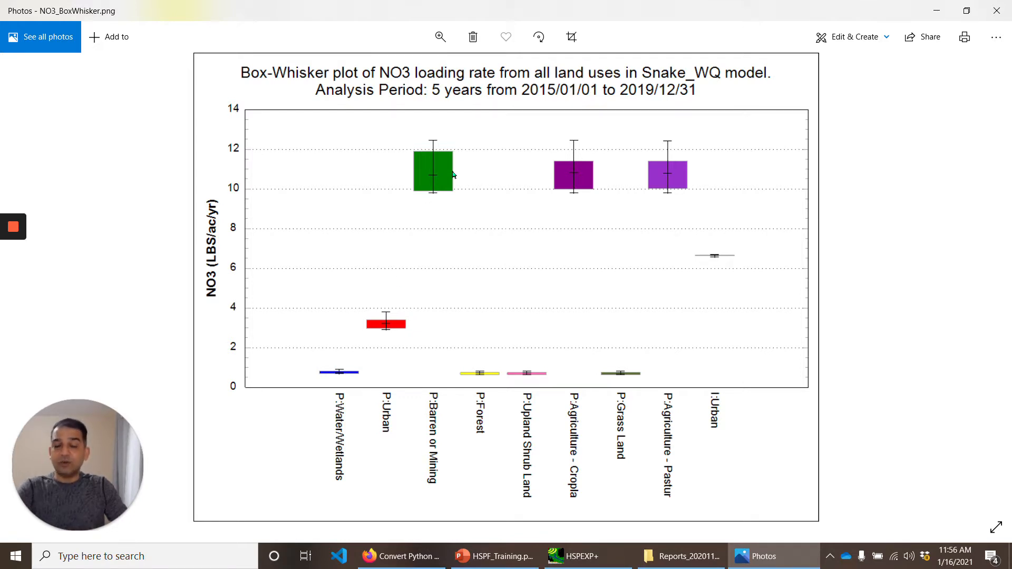
{"action": "mouse_move", "coordinate": [710, 174]}
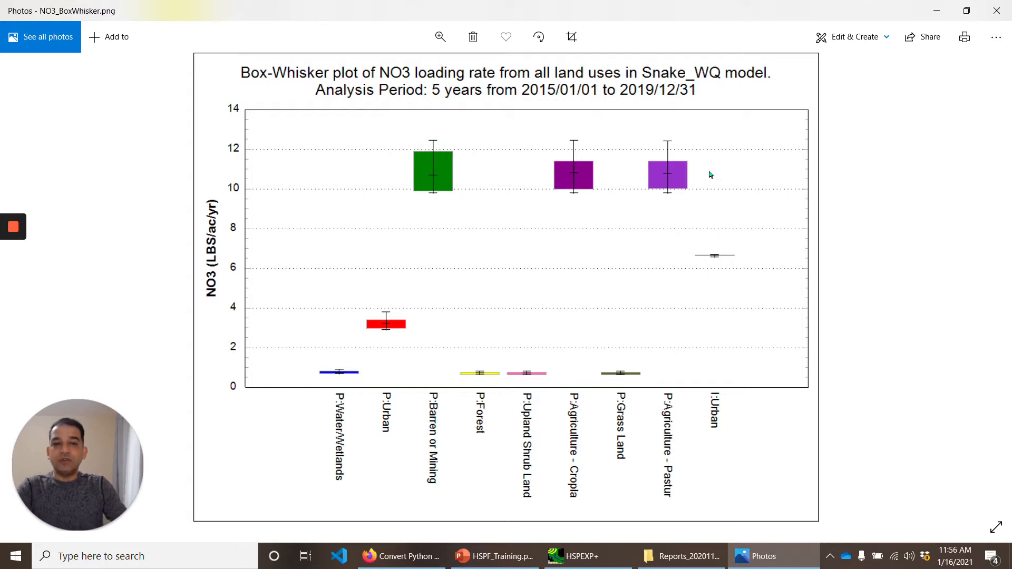
{"action": "mouse_move", "coordinate": [515, 179]}
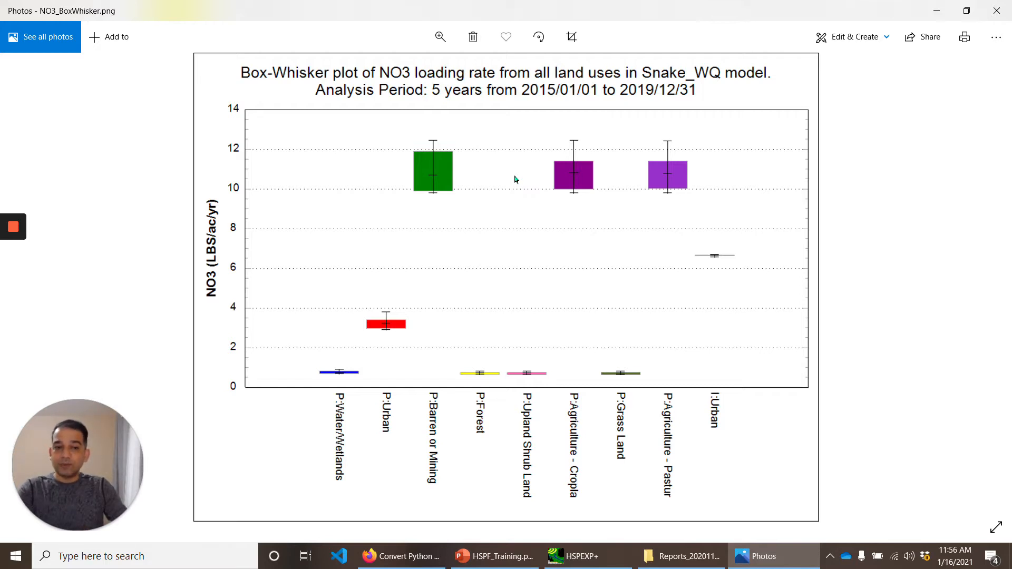
{"action": "mouse_move", "coordinate": [560, 272]}
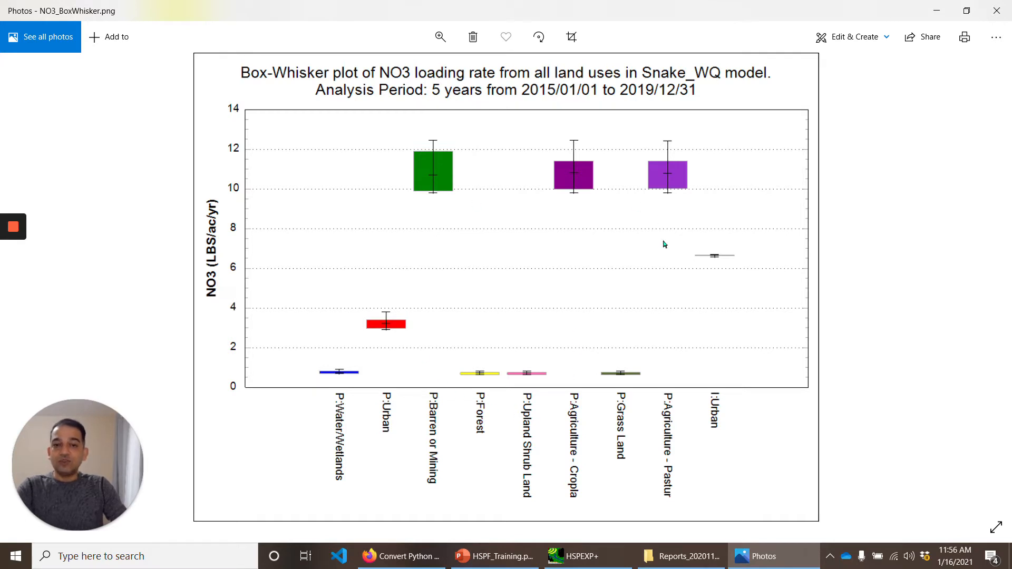
{"action": "mouse_move", "coordinate": [648, 333]}
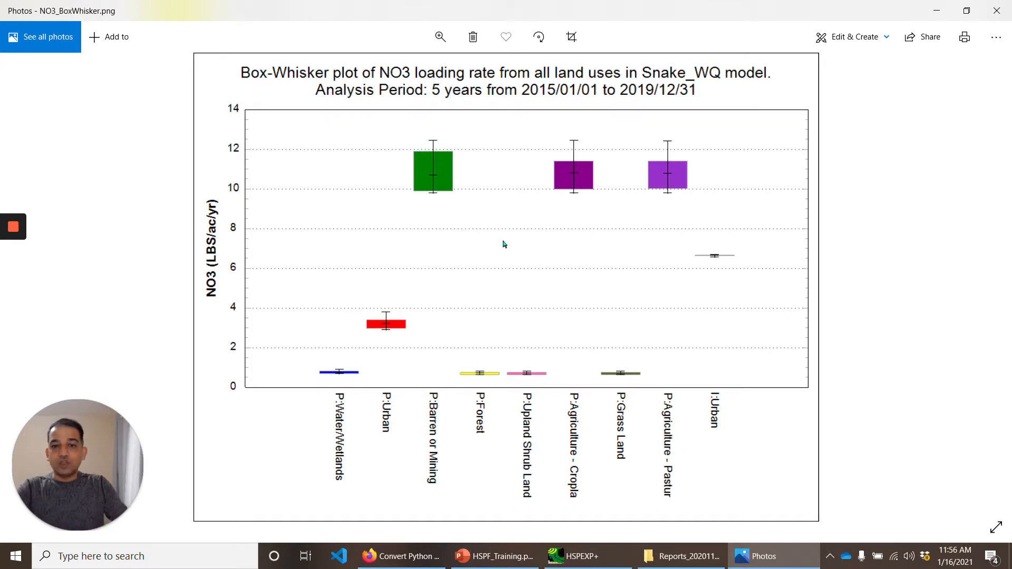
{"action": "mouse_move", "coordinate": [446, 145]}
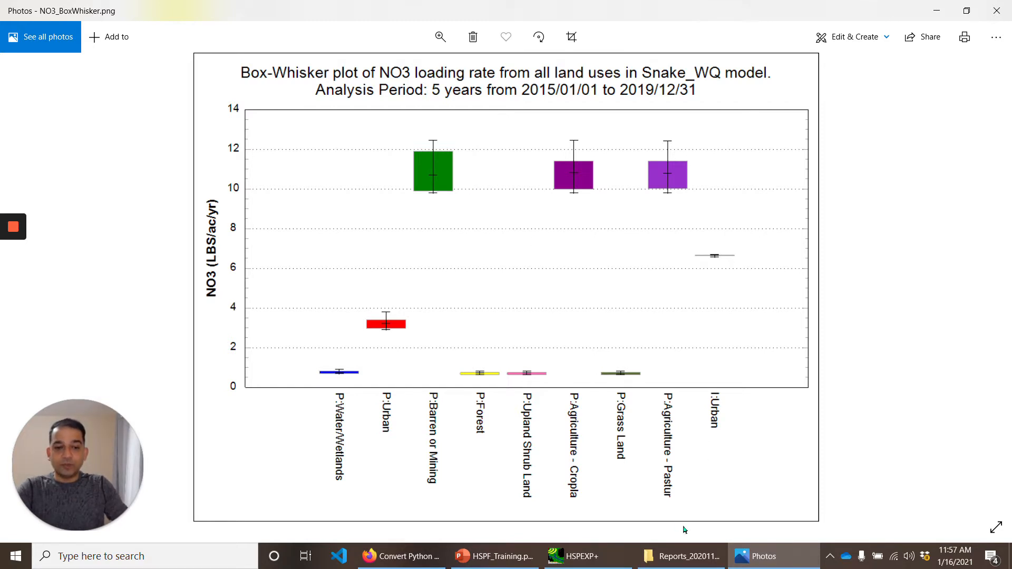
{"action": "mouse_move", "coordinate": [689, 565]}
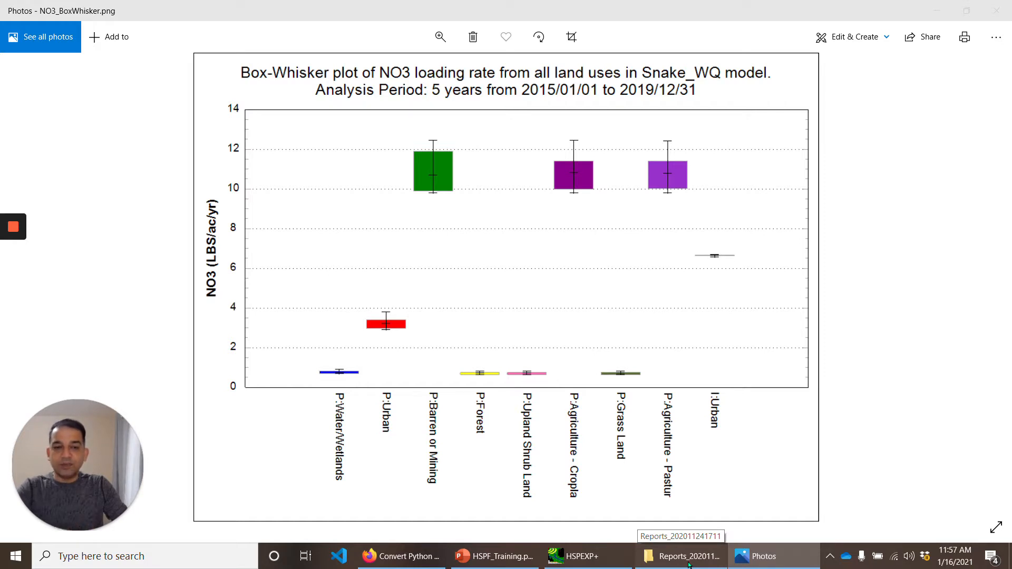
Step: Return to the reports folder, locate TN_Land_Loadings.txt and launch Excel via Start search
{"action": "left_click", "coordinate": [688, 556]}
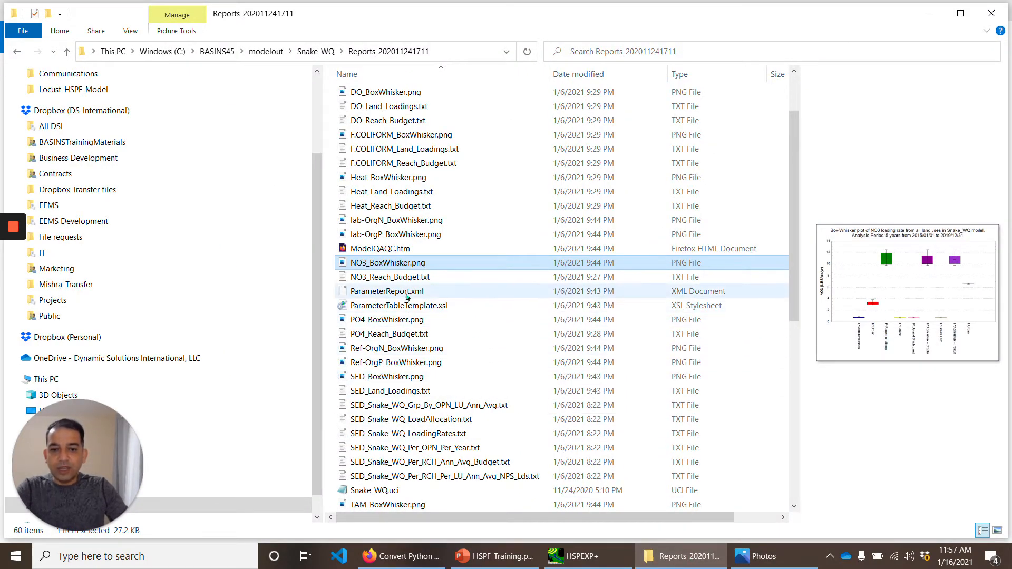
{"action": "left_click", "coordinate": [390, 277]}
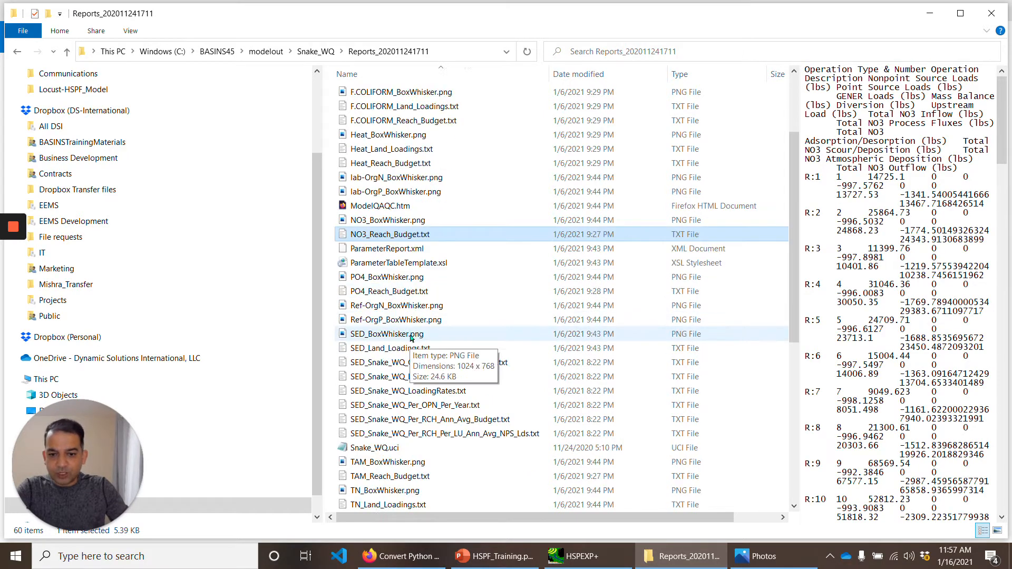
{"action": "scroll", "scroll_direction": "down", "scroll_amount": 3}
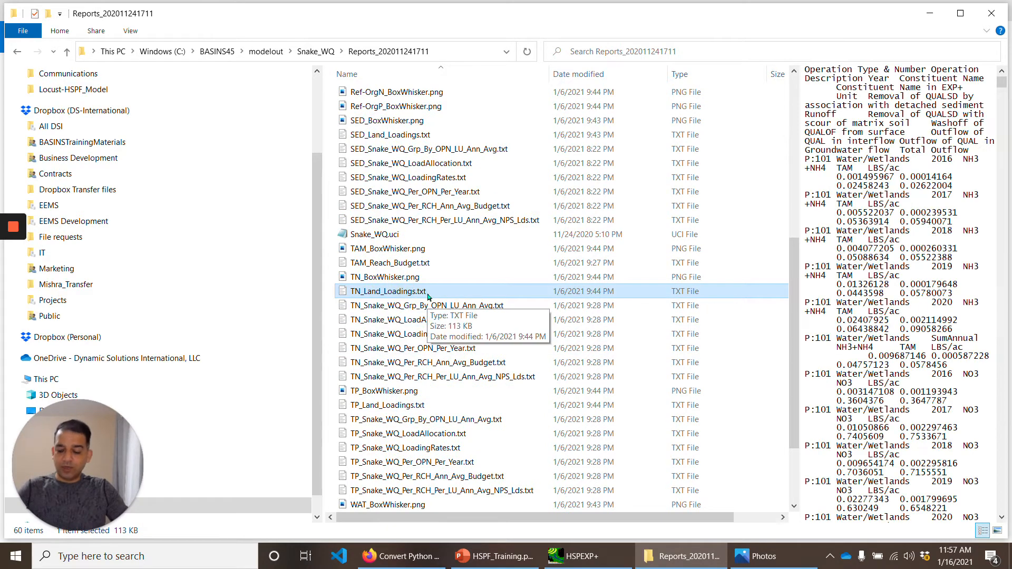
{"action": "type", "text": "excel"}
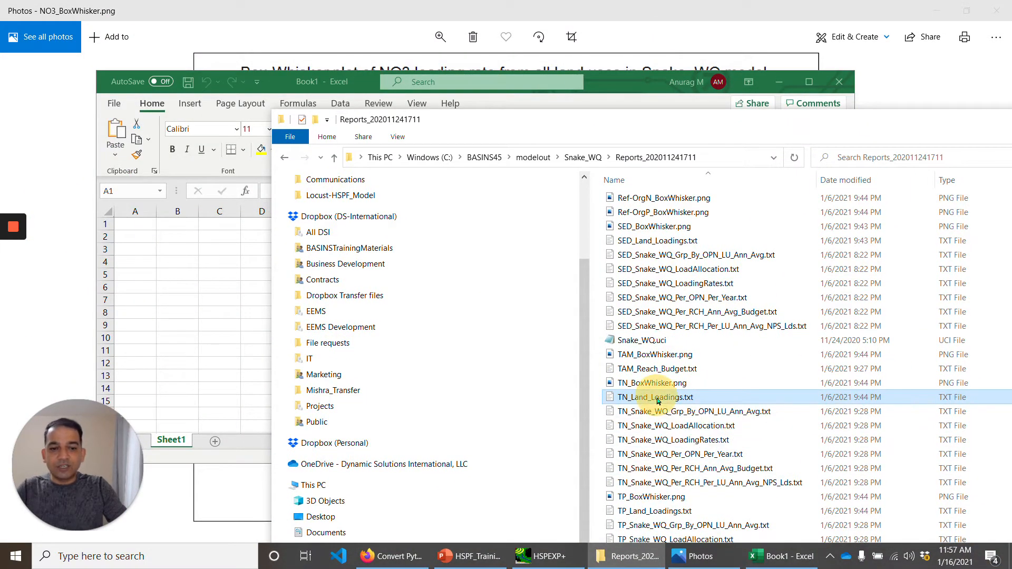
Step: Load TN_Land_Loadings.txt in Excel full-screen and add filters to the header row
{"action": "right_click", "coordinate": [658, 399]}
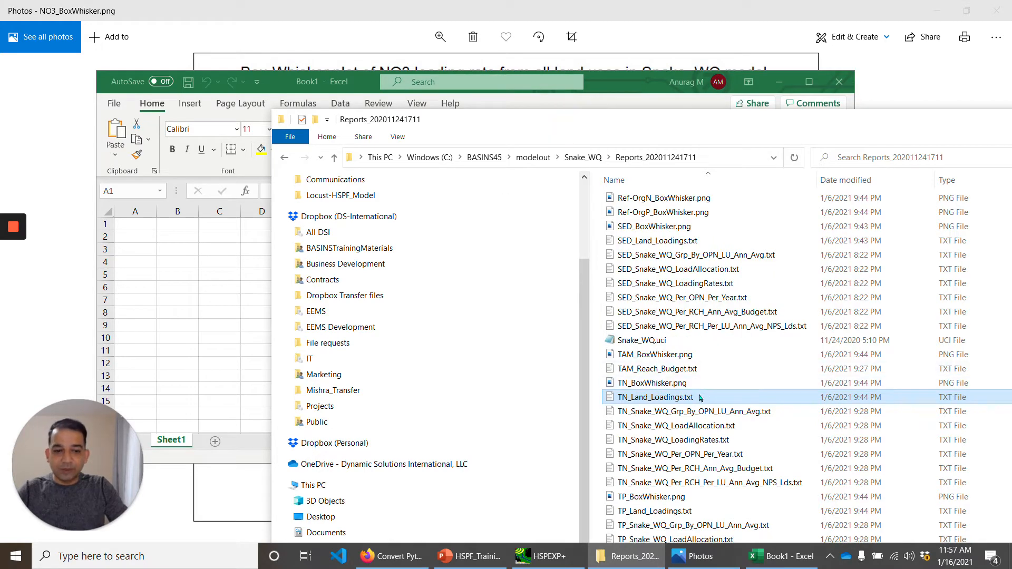
{"action": "double_click", "coordinate": [655, 396]}
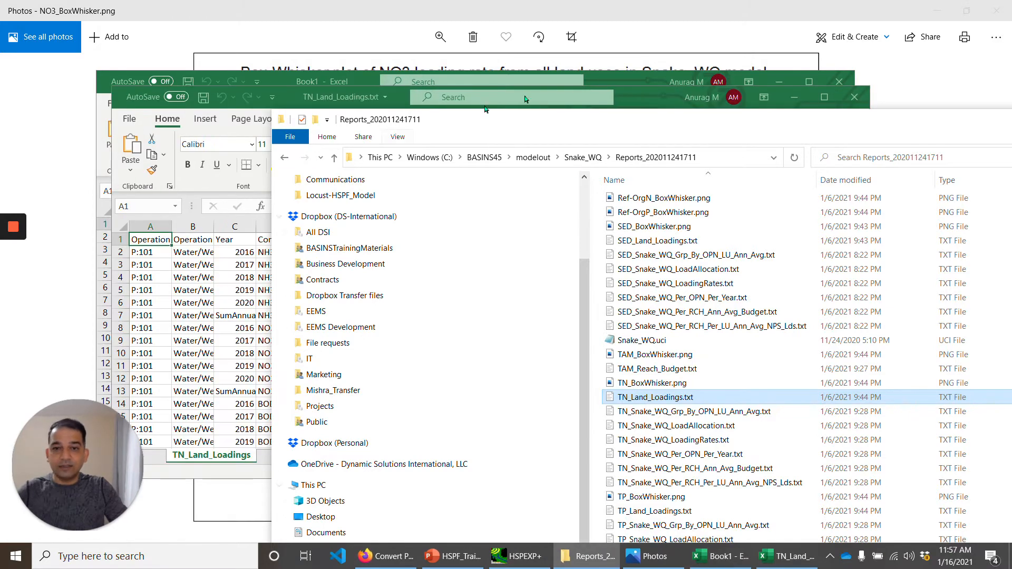
{"action": "left_click", "coordinate": [795, 557]}
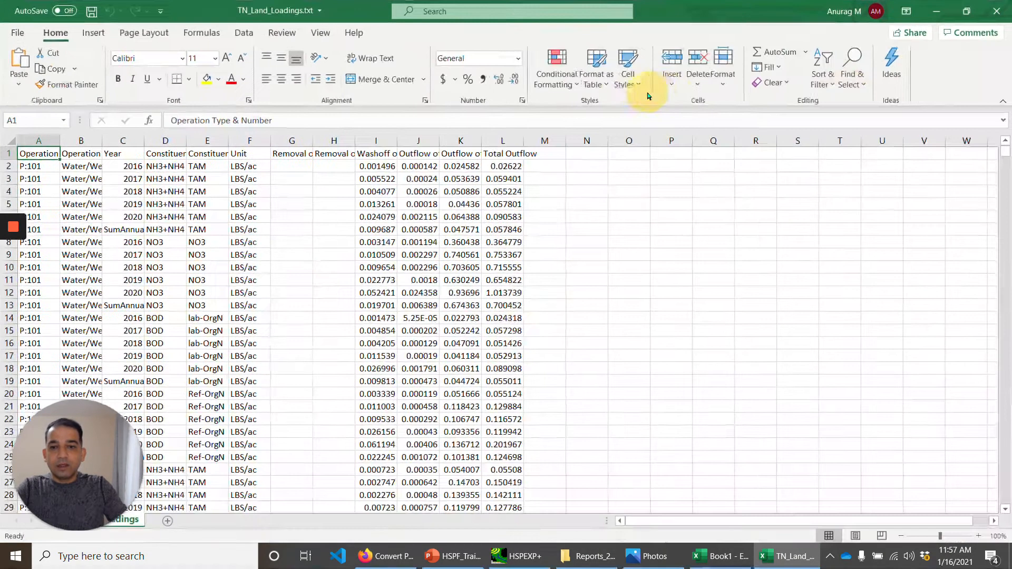
{"action": "left_click", "coordinate": [165, 154]}
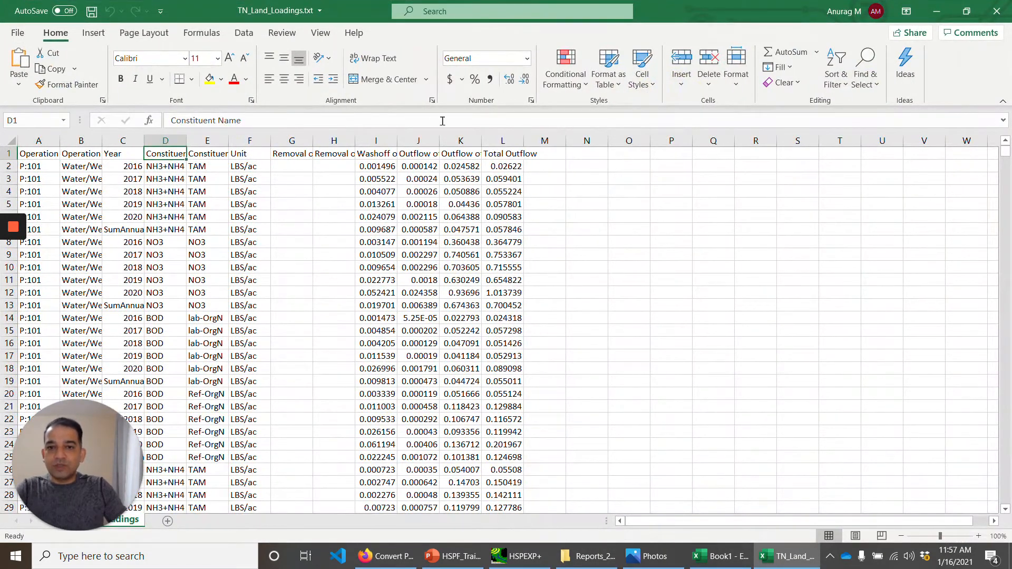
{"action": "left_click", "coordinate": [244, 32]}
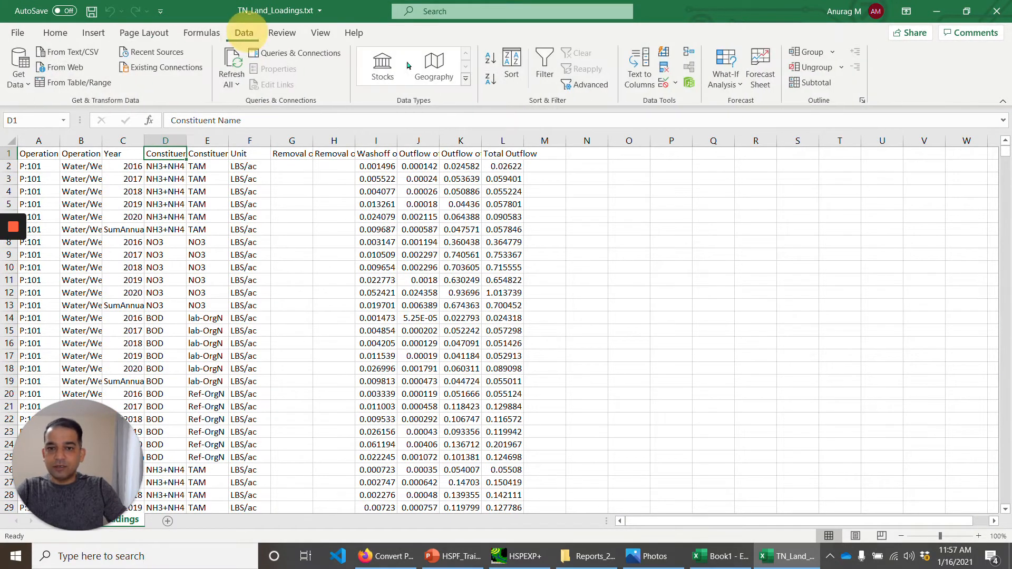
{"action": "left_click", "coordinate": [544, 60]}
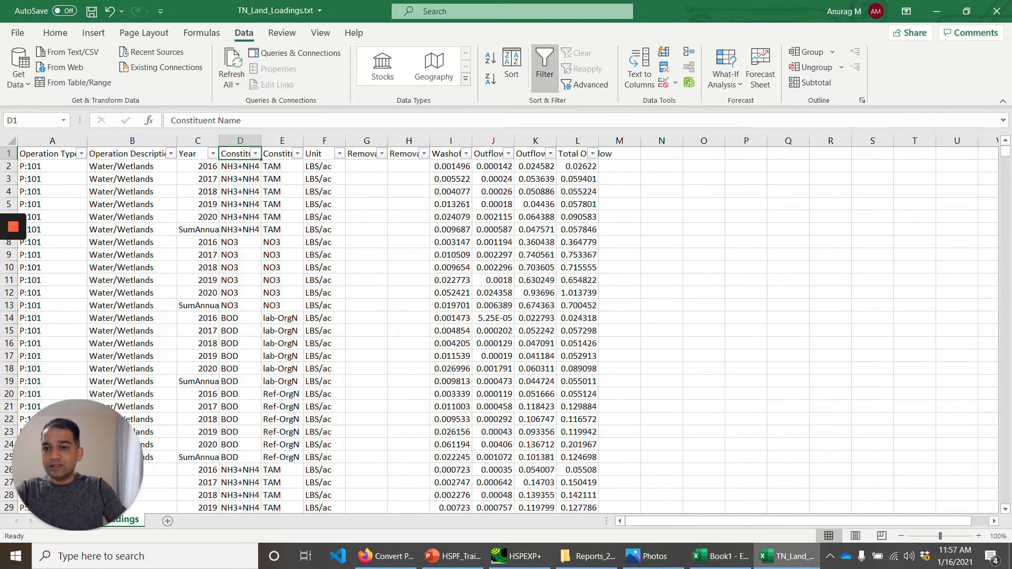
Step: Widen the Constituent Name column and review the removal, outflow and washoff columns in row 2
{"action": "left_click", "coordinate": [47, 154]}
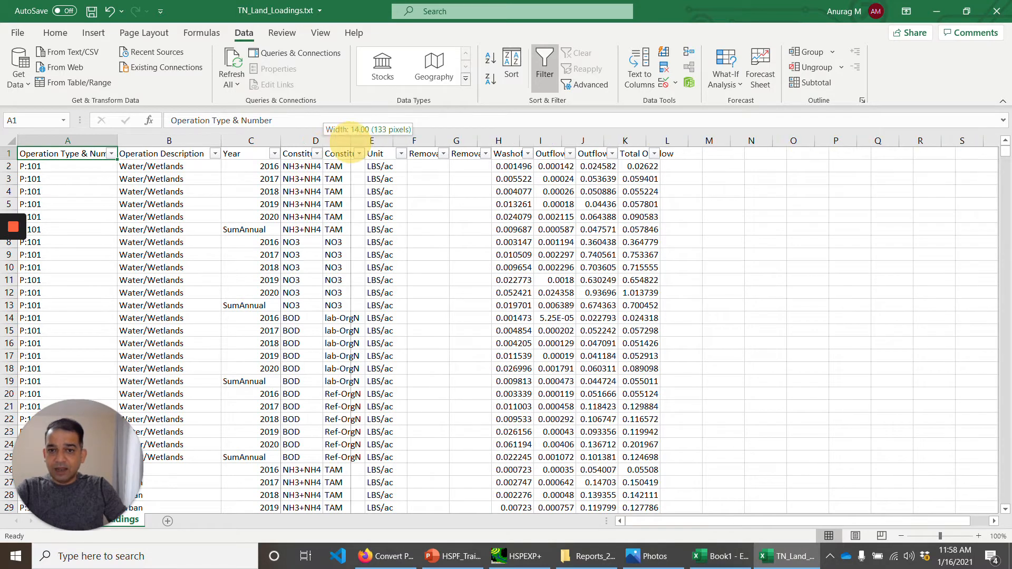
{"action": "left_click_drag", "start_coordinate": [349, 140], "coordinate": [368, 140]}
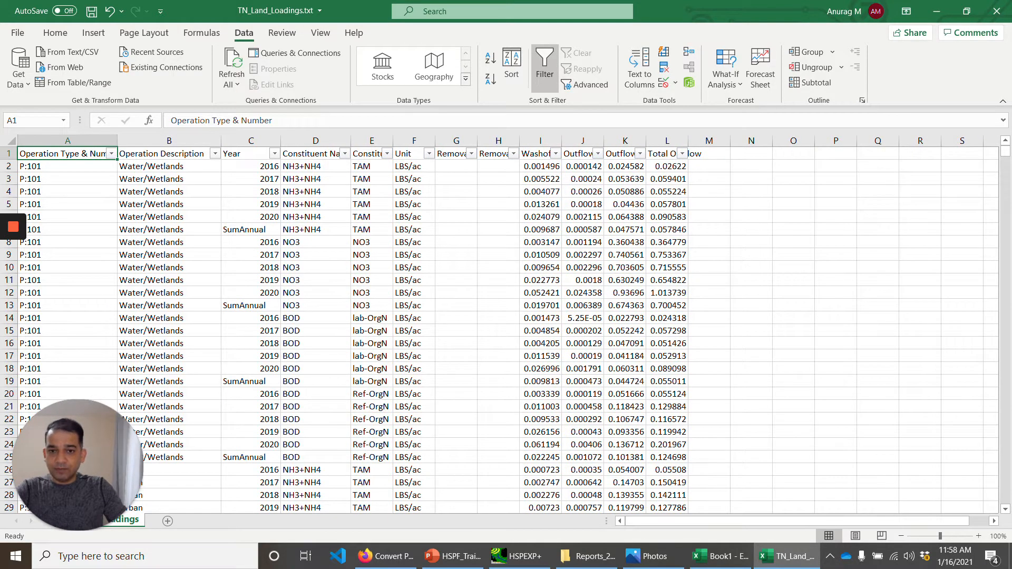
{"action": "left_click", "coordinate": [310, 154]}
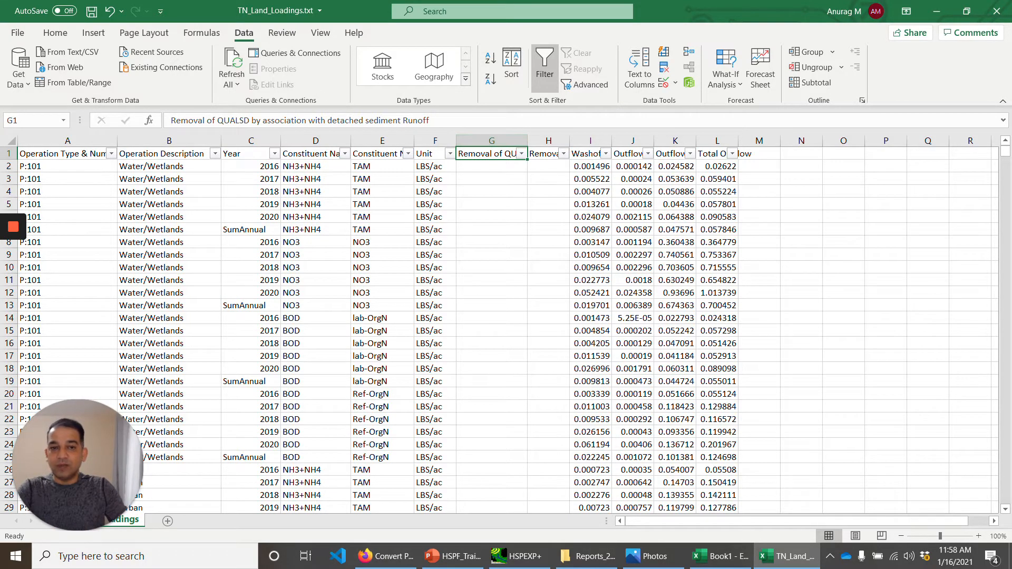
{"action": "left_click", "coordinate": [545, 154]}
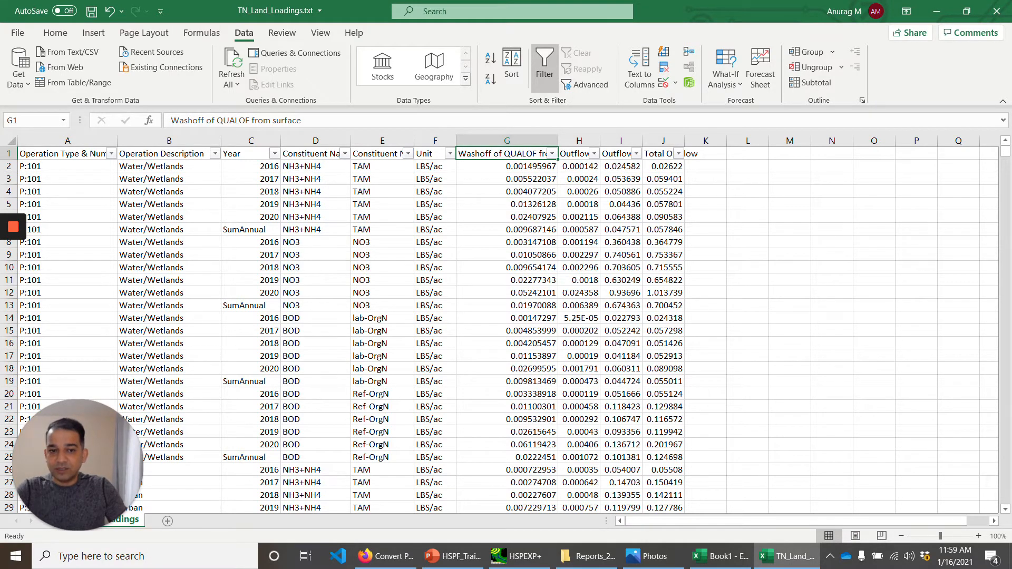
{"action": "left_click", "coordinate": [575, 154]}
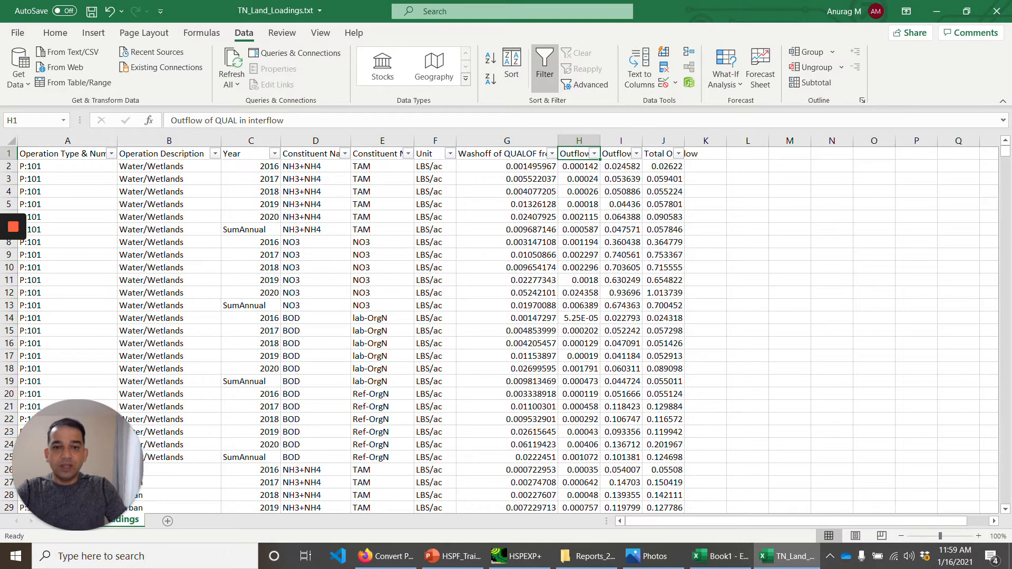
{"action": "left_click", "coordinate": [617, 154]}
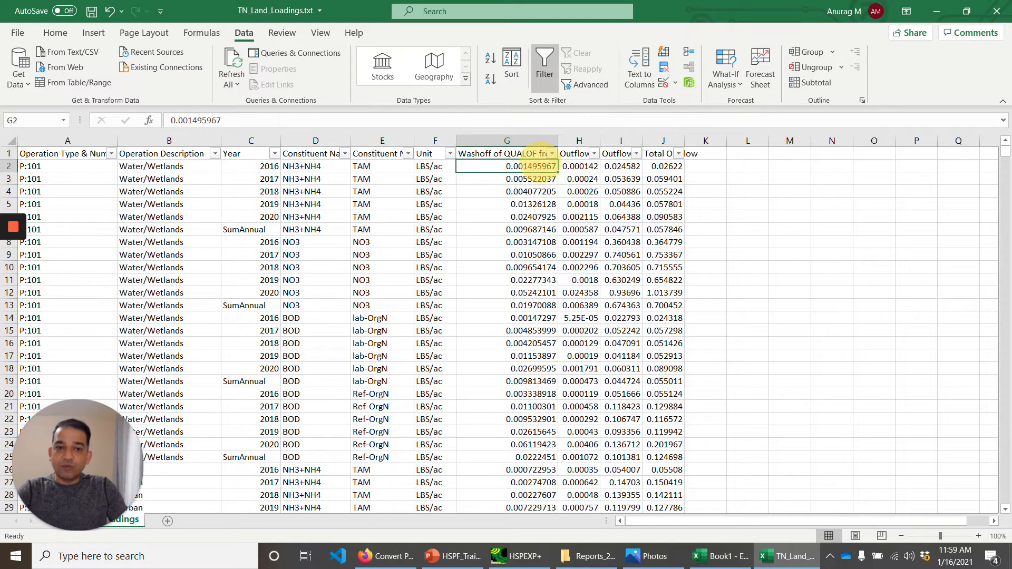
{"action": "left_click_drag", "start_coordinate": [507, 165], "coordinate": [663, 166]}
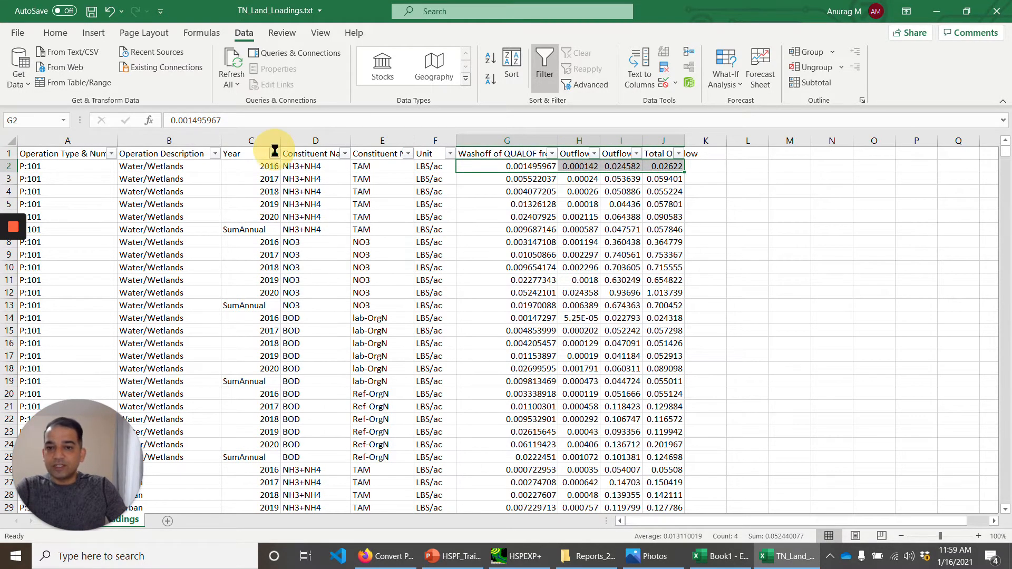
Step: Filter Year to SumAnnual and Operation Description to Agriculture - Cropland
{"action": "left_click", "coordinate": [269, 154]}
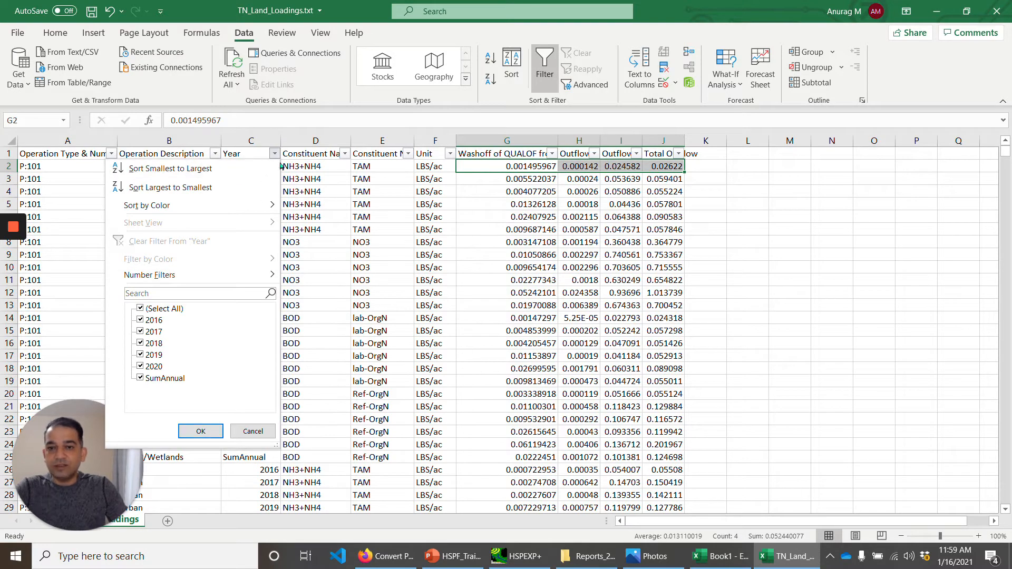
{"action": "left_click", "coordinate": [201, 431]}
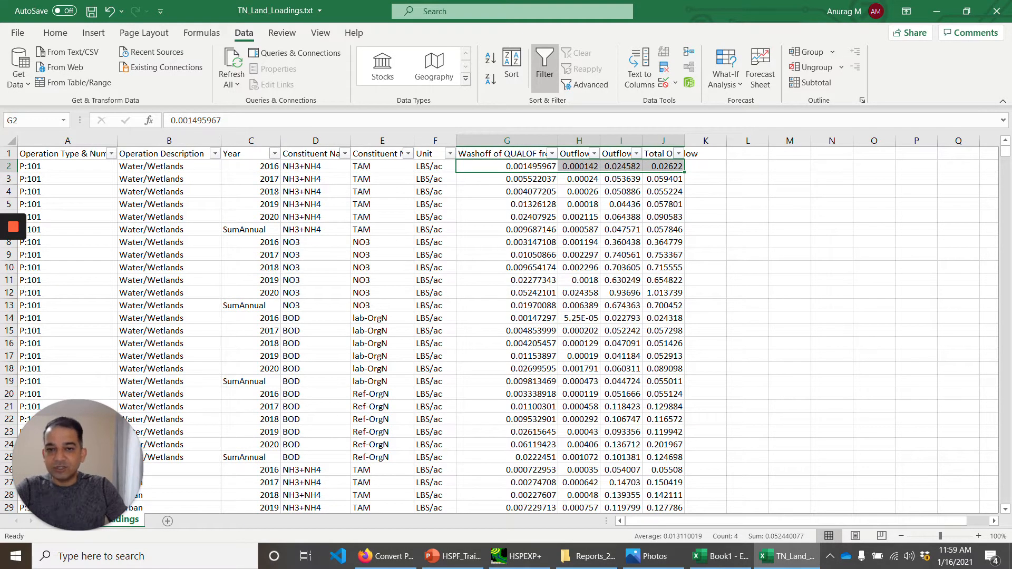
{"action": "left_click", "coordinate": [271, 154]}
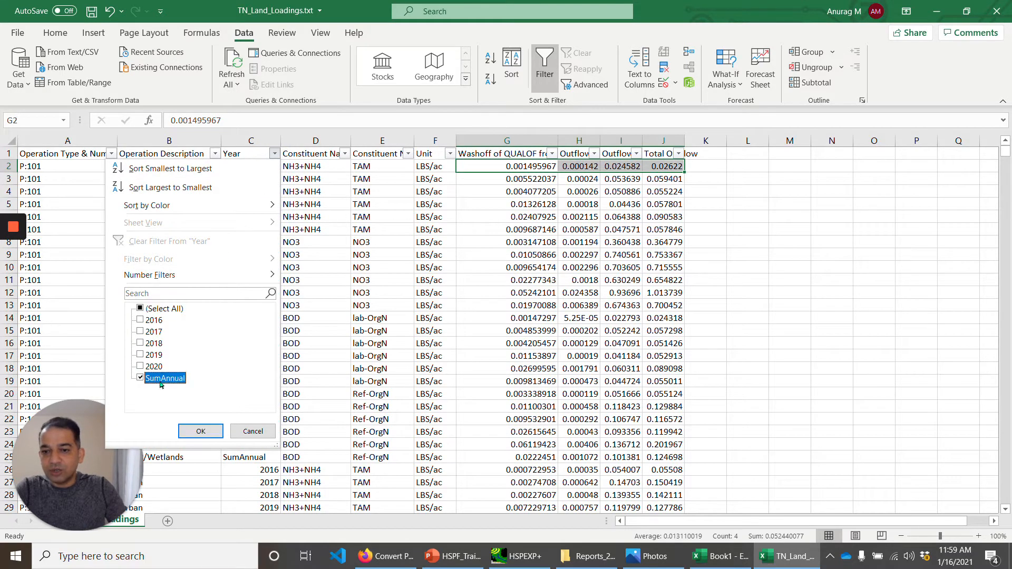
{"action": "left_click", "coordinate": [201, 431]}
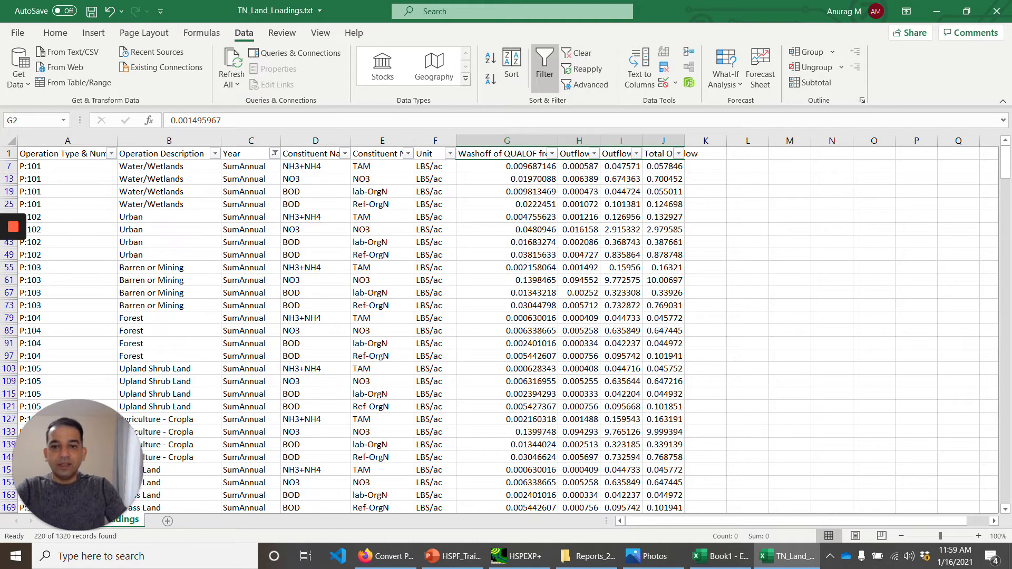
{"action": "left_click", "coordinate": [215, 154]}
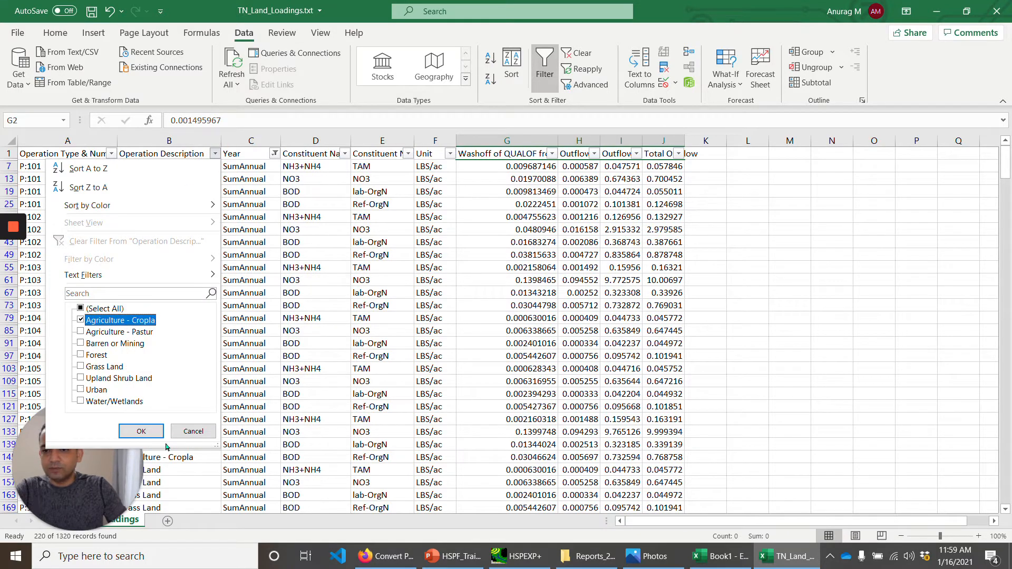
{"action": "left_click", "coordinate": [140, 431]}
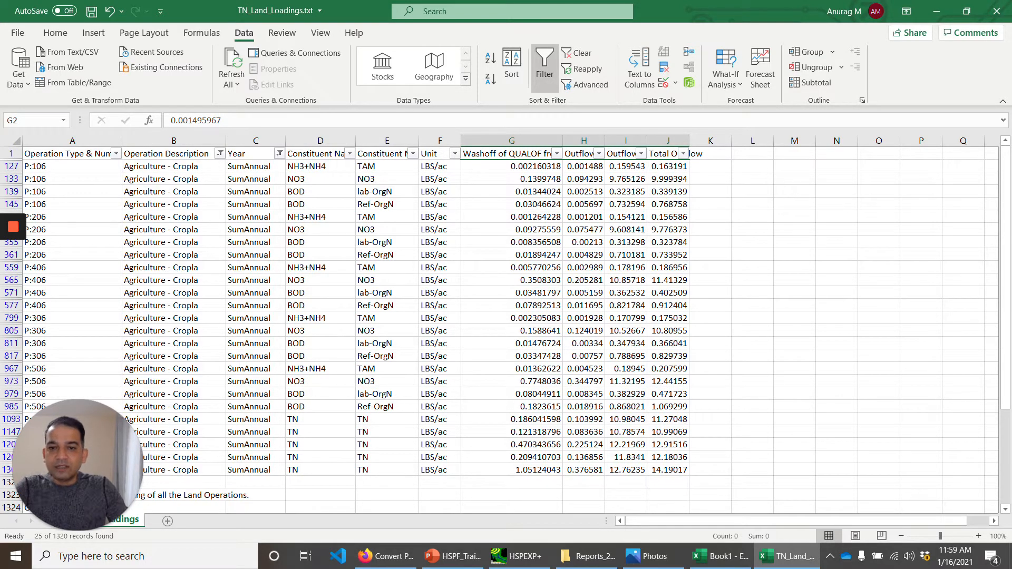
{"action": "left_click", "coordinate": [384, 166]}
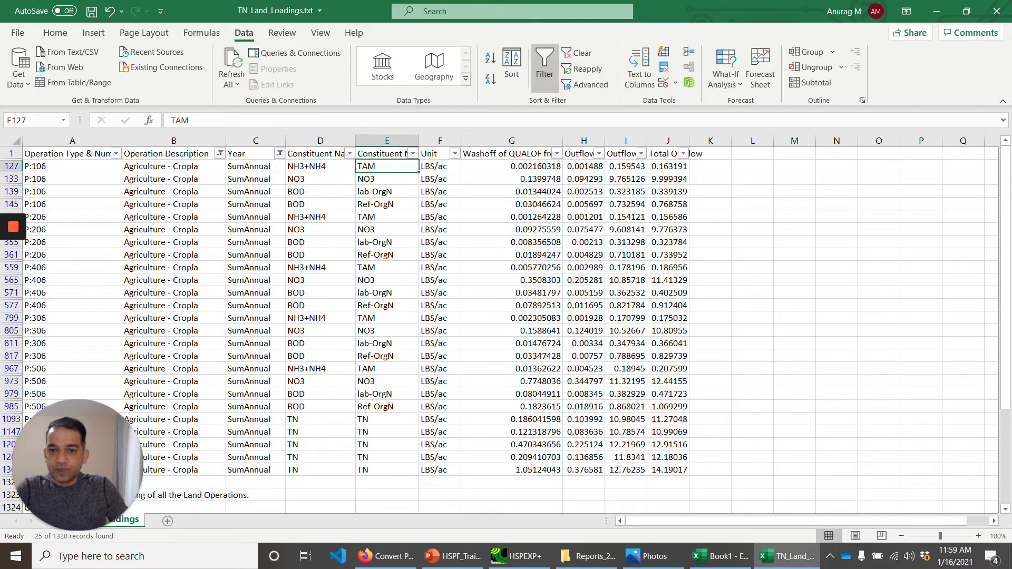
{"action": "left_click", "coordinate": [320, 179]}
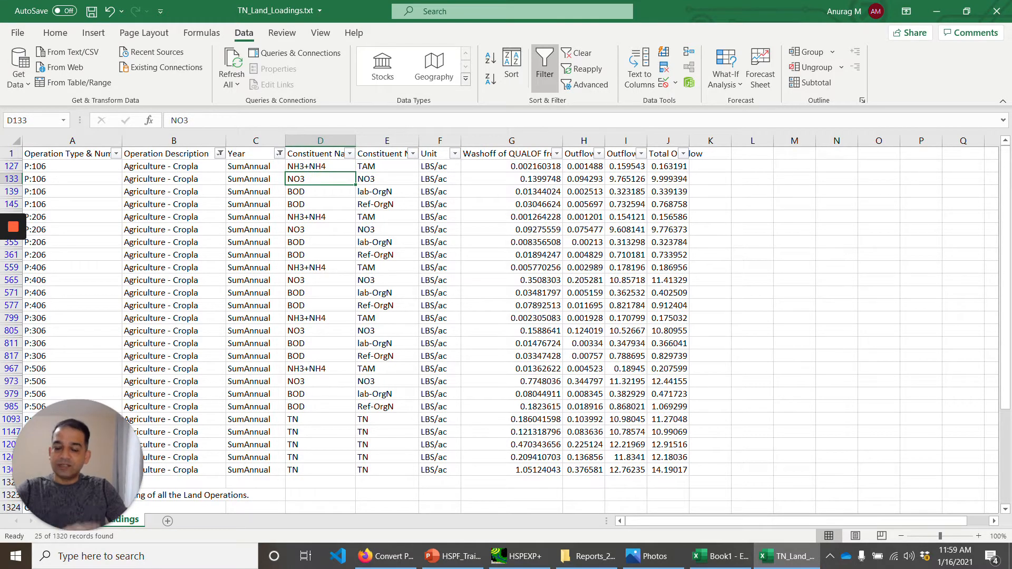
{"action": "left_click", "coordinate": [387, 178]}
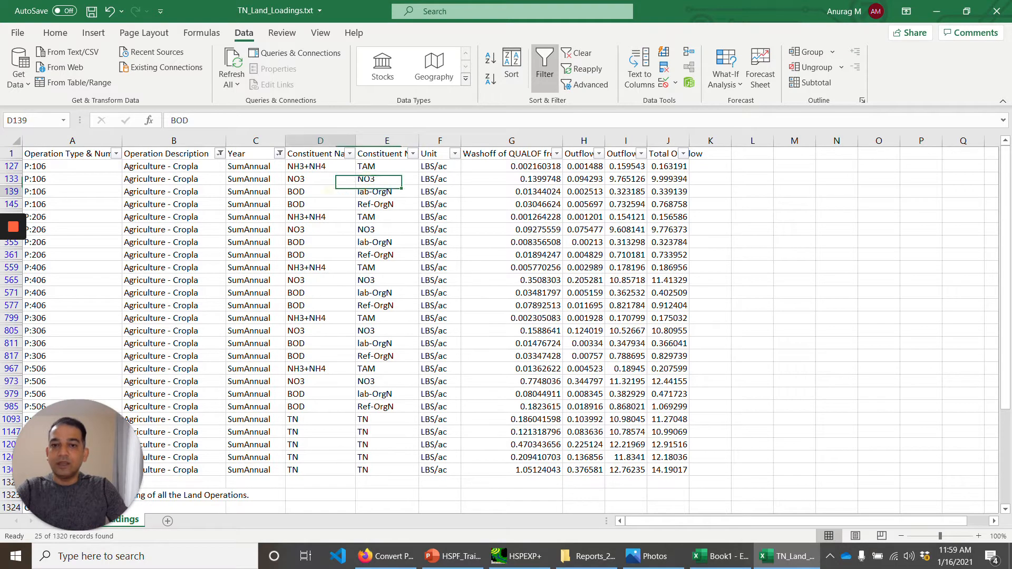
{"action": "left_click", "coordinate": [319, 191]}
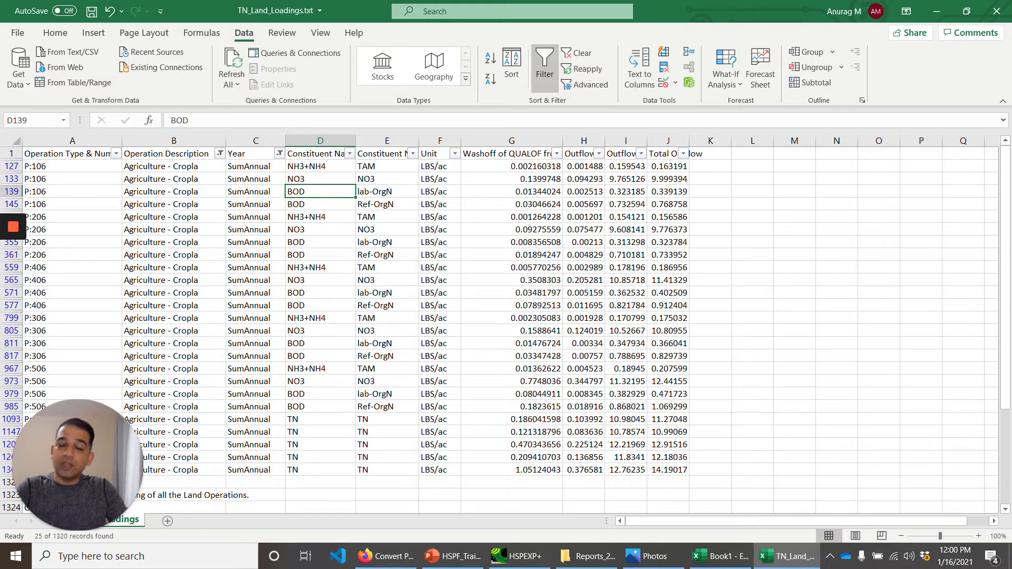
{"action": "left_click", "coordinate": [386, 191]}
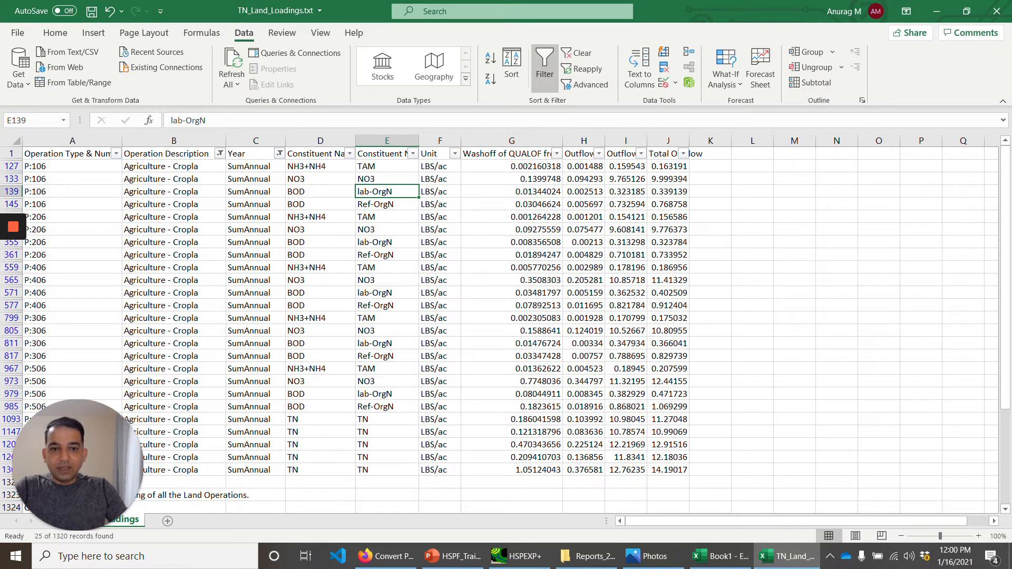
{"action": "left_click", "coordinate": [512, 167]}
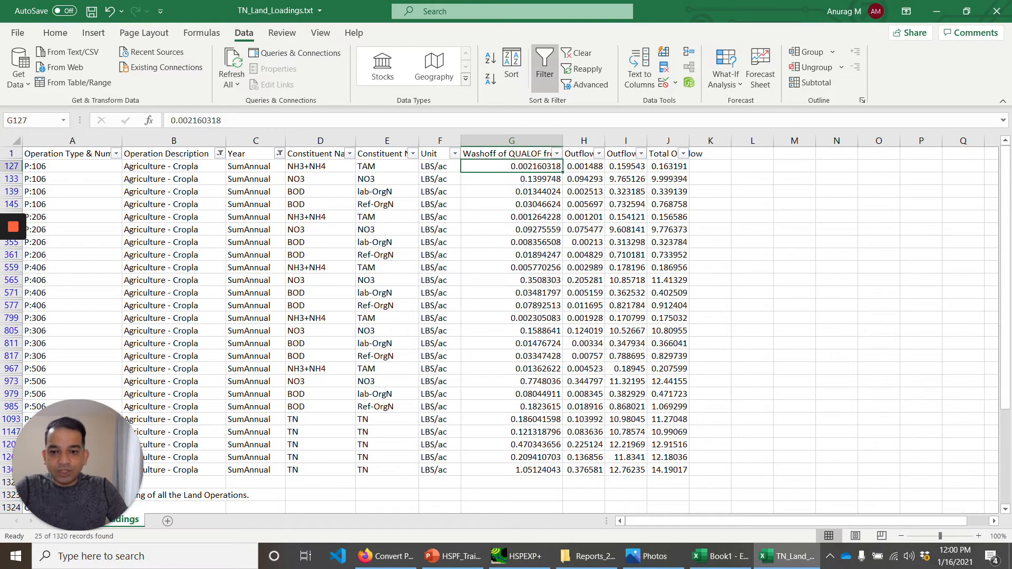
{"action": "left_click", "coordinate": [319, 420]}
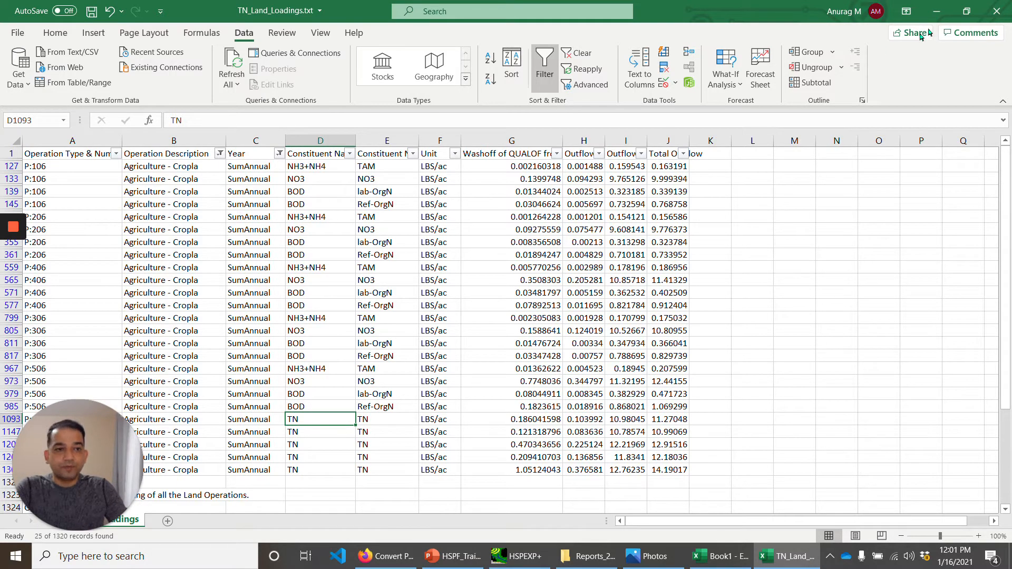
{"action": "mouse_move", "coordinate": [935, 10]}
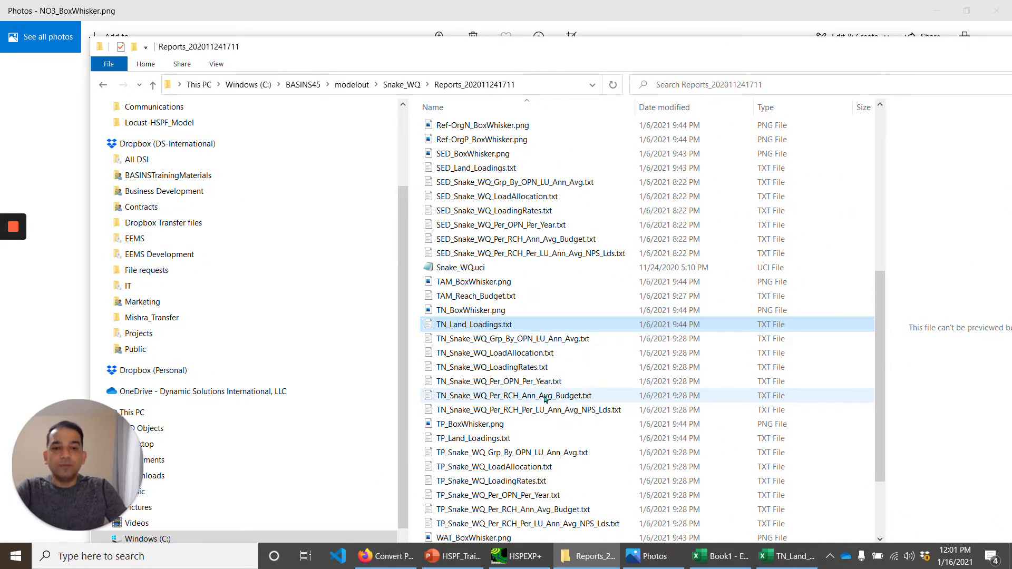
Step: Select NO3_Reach_Budget.txt in the reports folder and open it in Excel
{"action": "scroll", "scroll_direction": "down", "scroll_amount": 3}
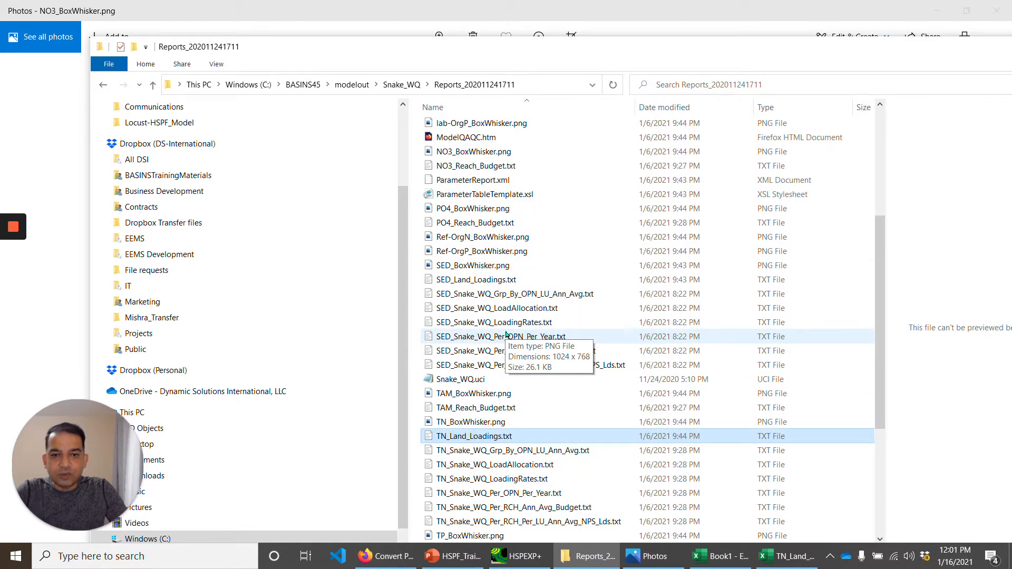
{"action": "left_click", "coordinate": [475, 251]}
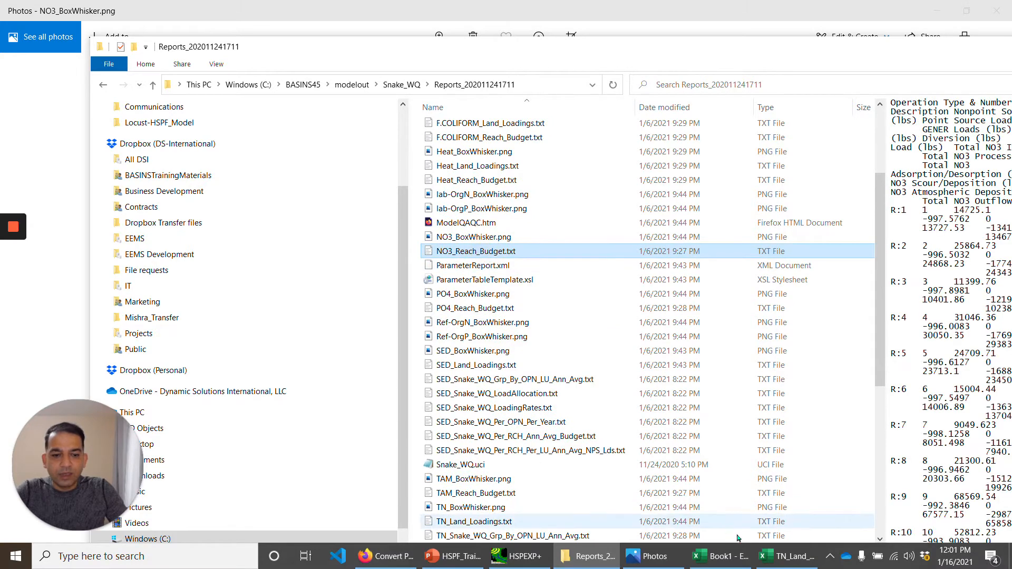
{"action": "left_click", "coordinate": [721, 556]}
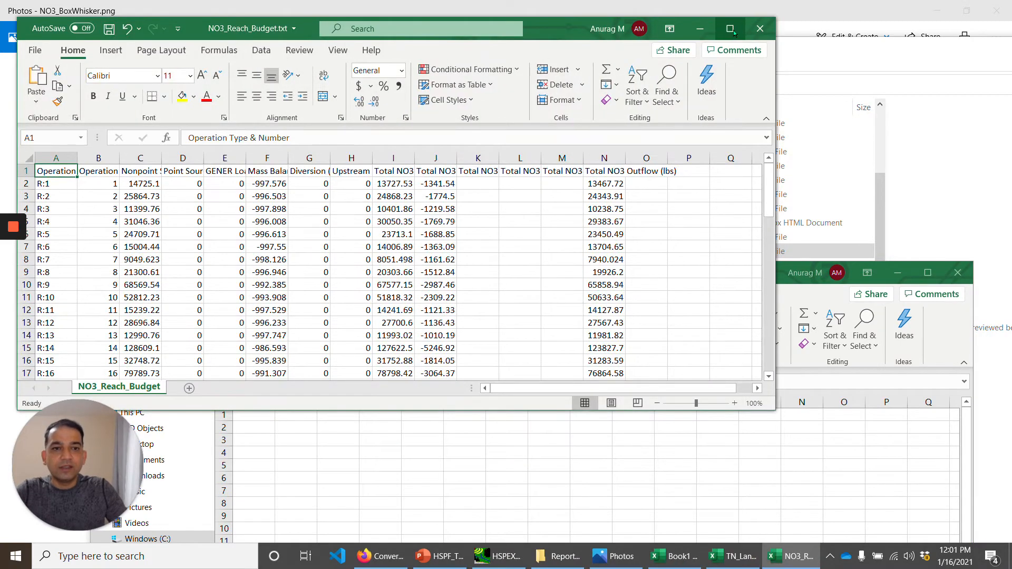
Step: Maximize the NO3 reach budget, widen its columns and check reach 1's total NO3 outflow
{"action": "left_click", "coordinate": [730, 28]}
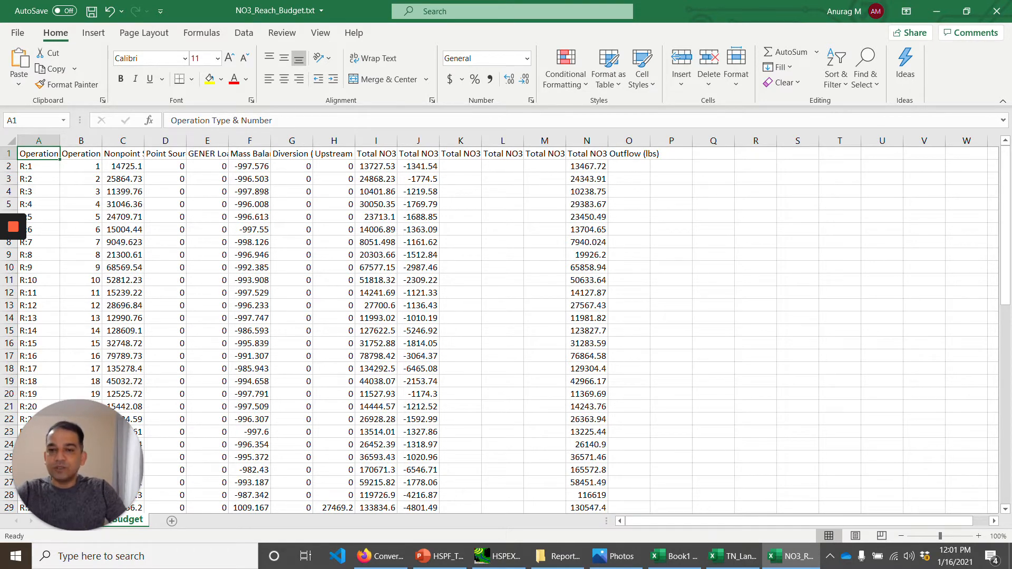
{"action": "left_click", "coordinate": [38, 167]}
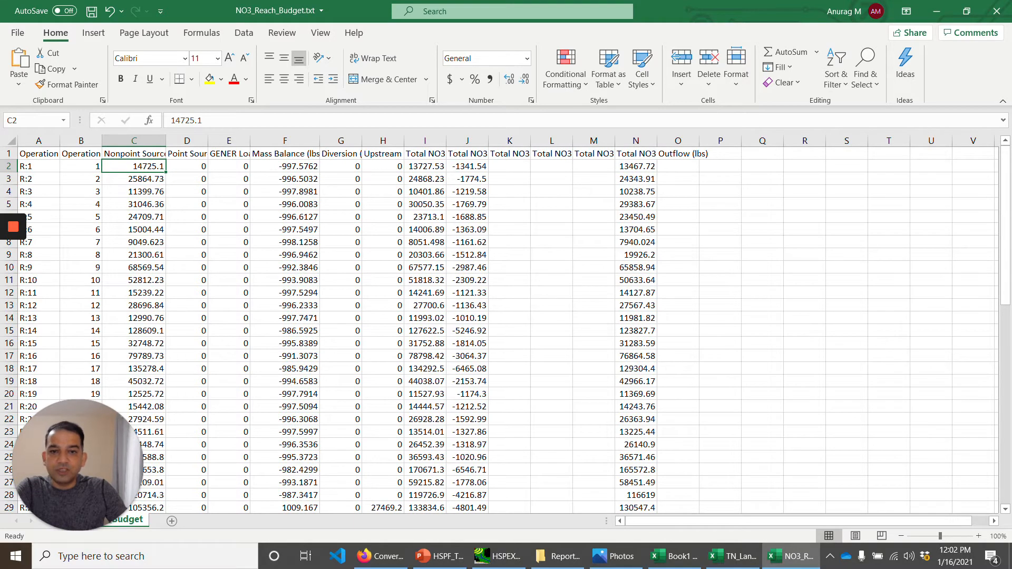
{"action": "left_click", "coordinate": [284, 166]}
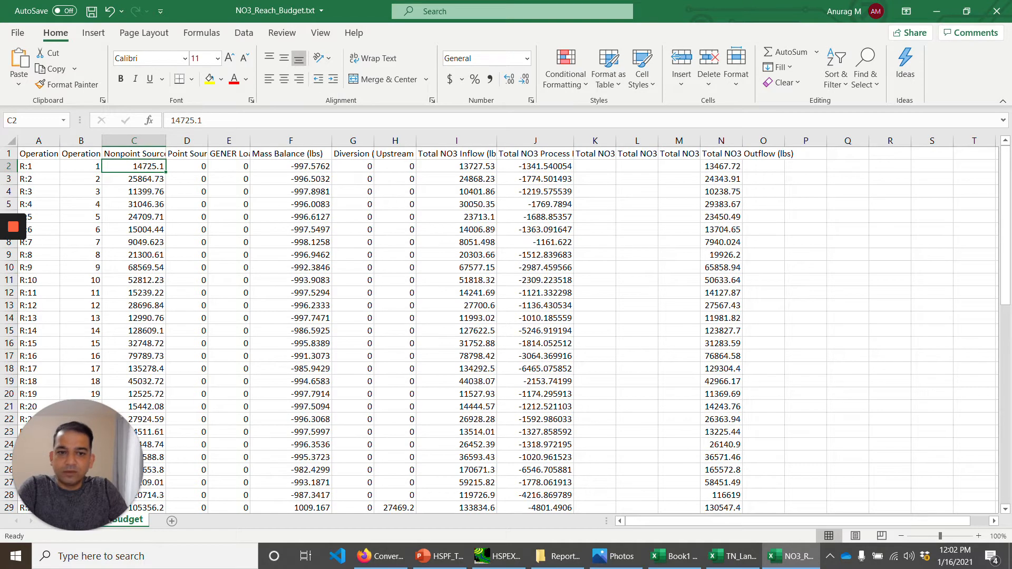
{"action": "left_click", "coordinate": [594, 167]}
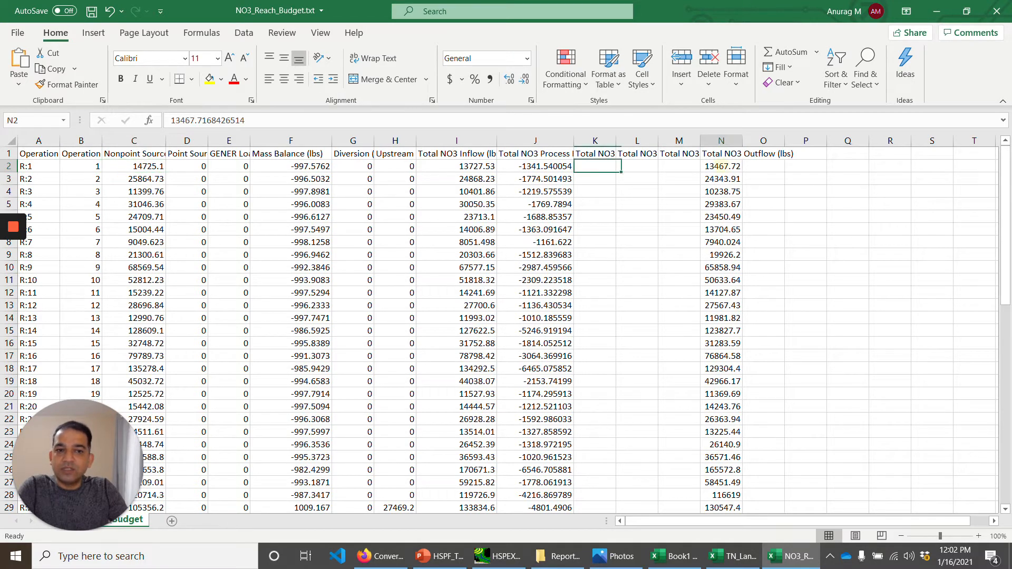
{"action": "left_click", "coordinate": [721, 167]}
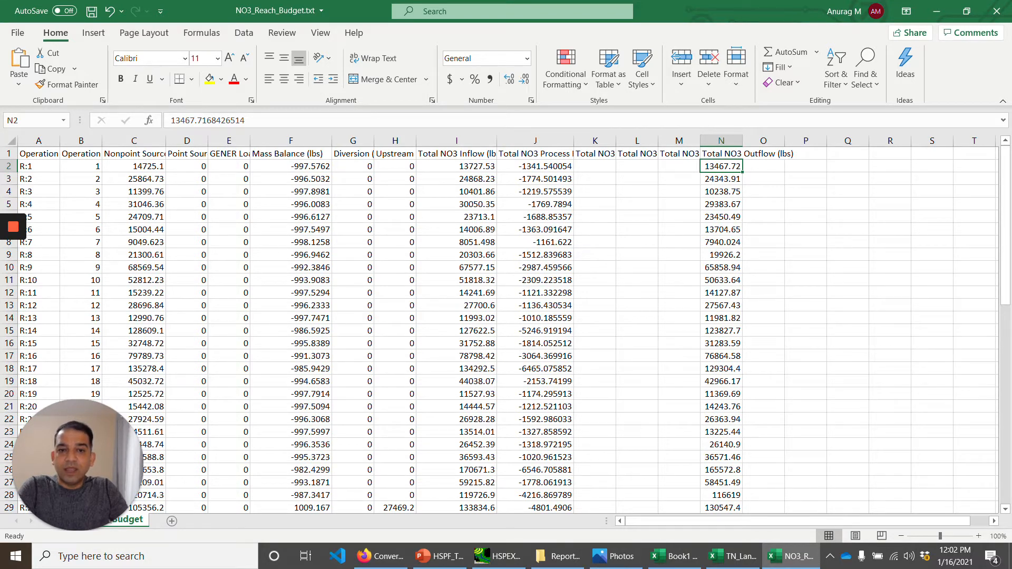
Step: Review reach 1's process fluxes, nonpoint source load and total NO3 inflow values
{"action": "left_click", "coordinate": [535, 167]}
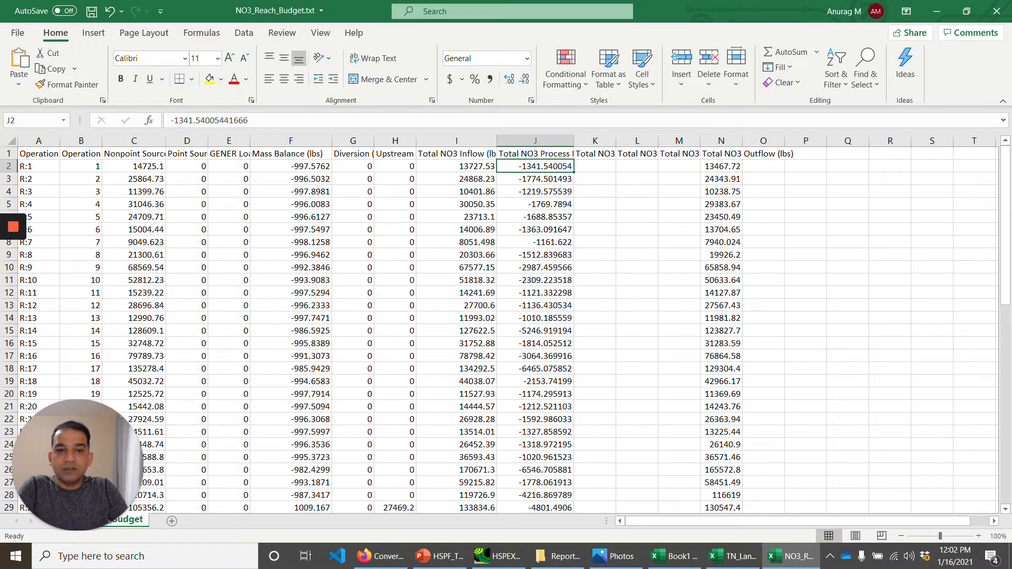
{"action": "left_click", "coordinate": [535, 153]}
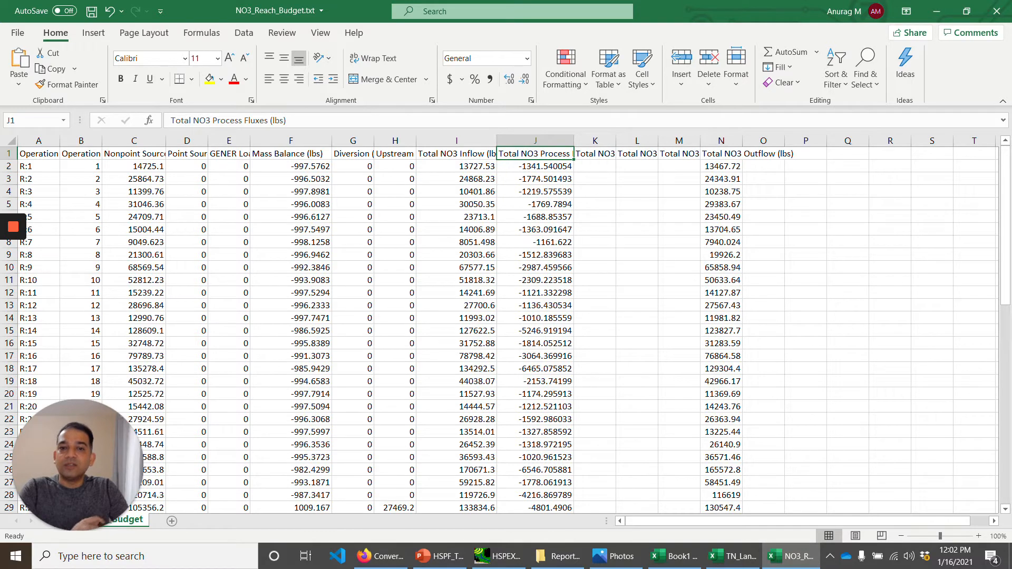
{"action": "left_click", "coordinate": [534, 167]}
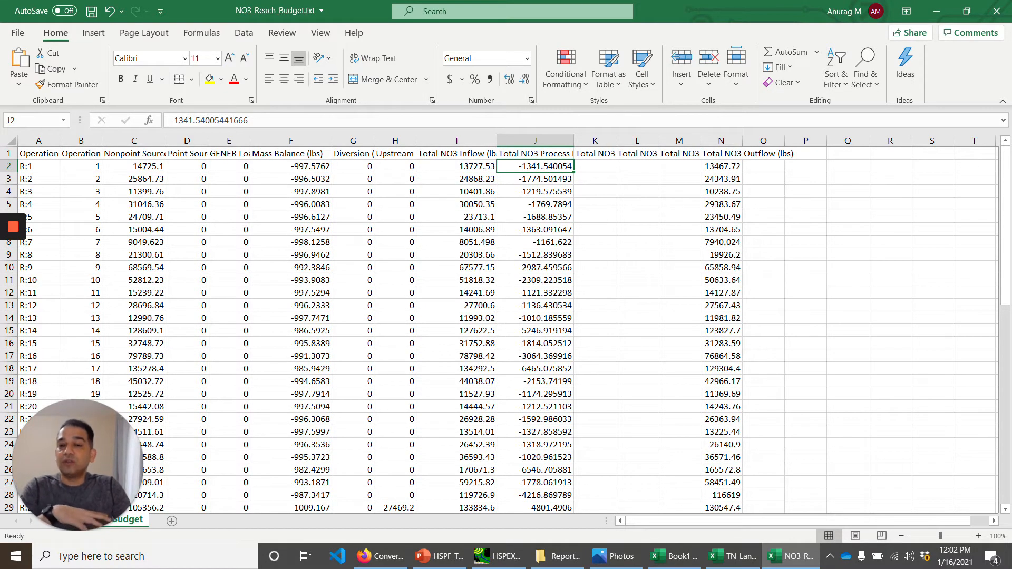
{"action": "left_click", "coordinate": [134, 167]}
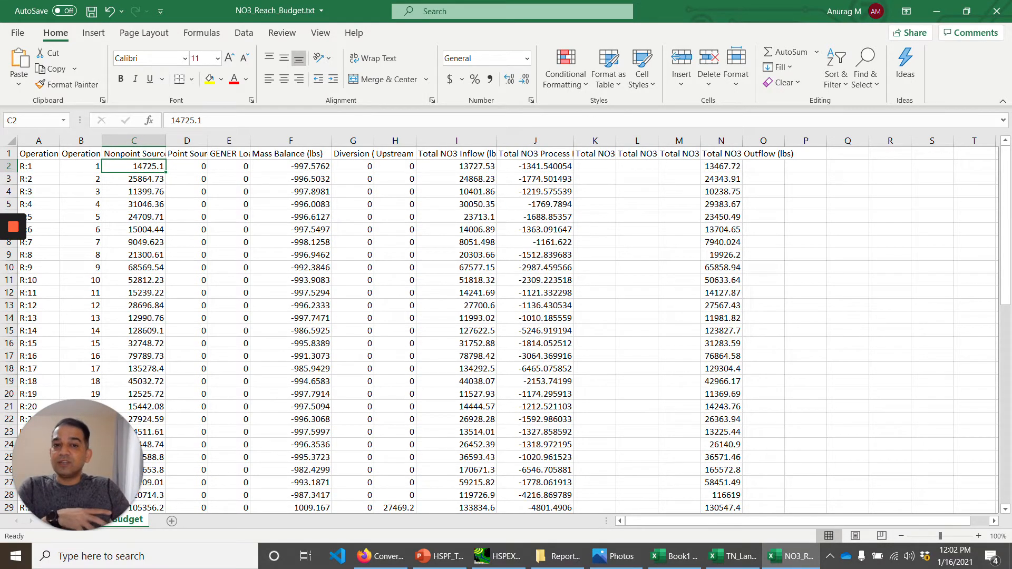
{"action": "left_click", "coordinate": [456, 165]}
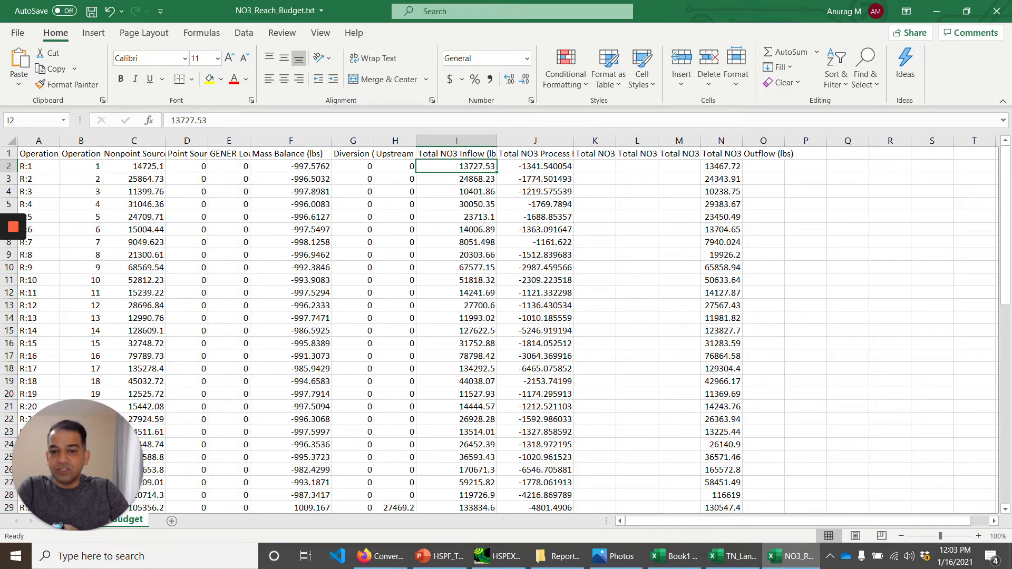
{"action": "scroll", "scroll_direction": "down", "scroll_amount": 3}
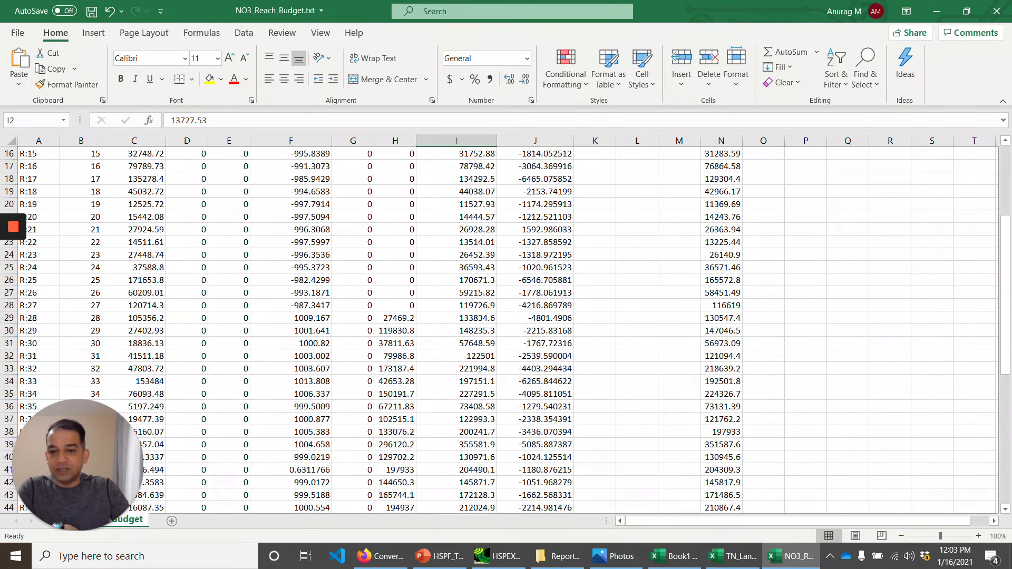
{"action": "scroll", "scroll_direction": "down", "scroll_amount": 3}
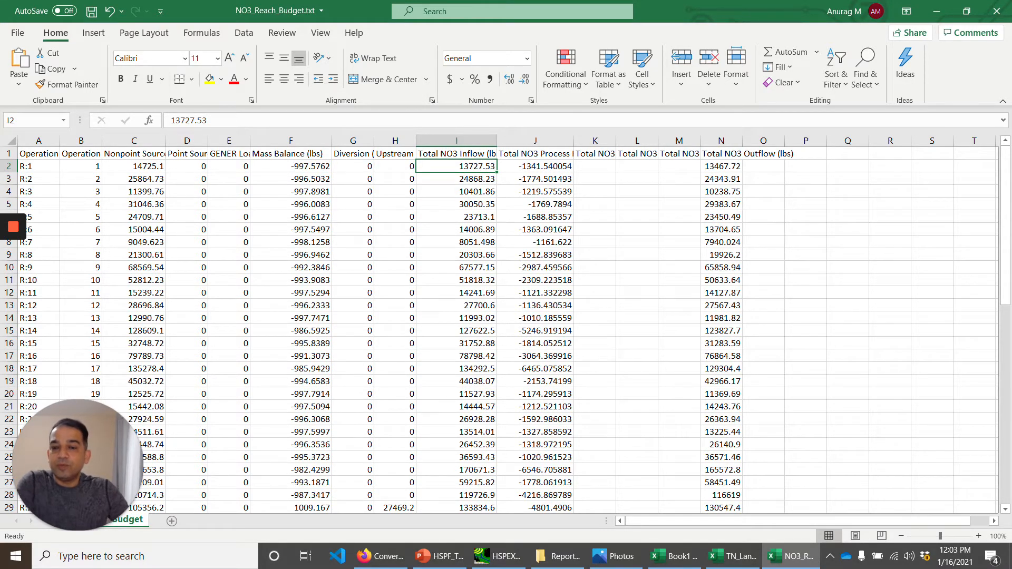
{"action": "left_click", "coordinate": [187, 167]}
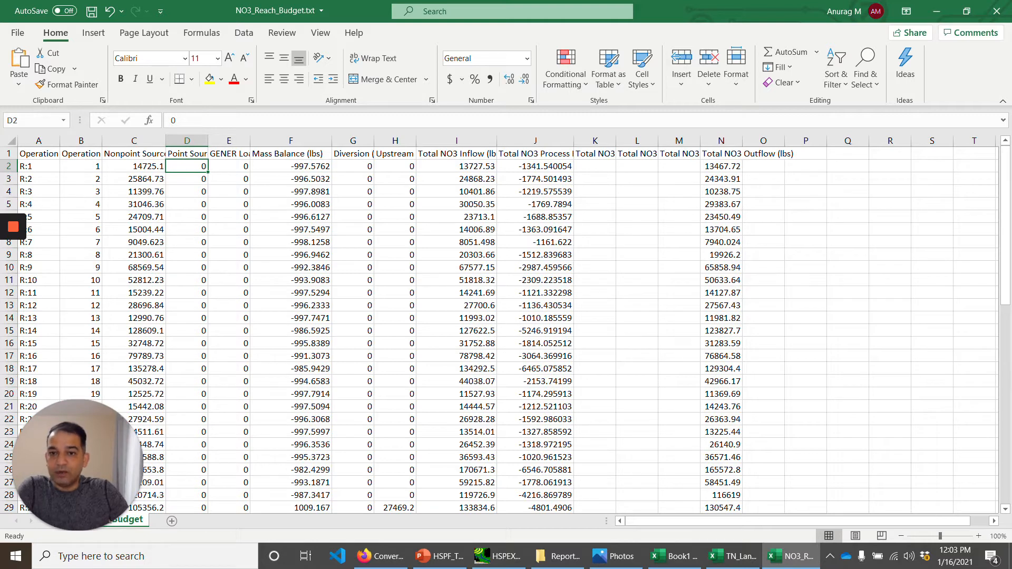
{"action": "left_click", "coordinate": [229, 167]}
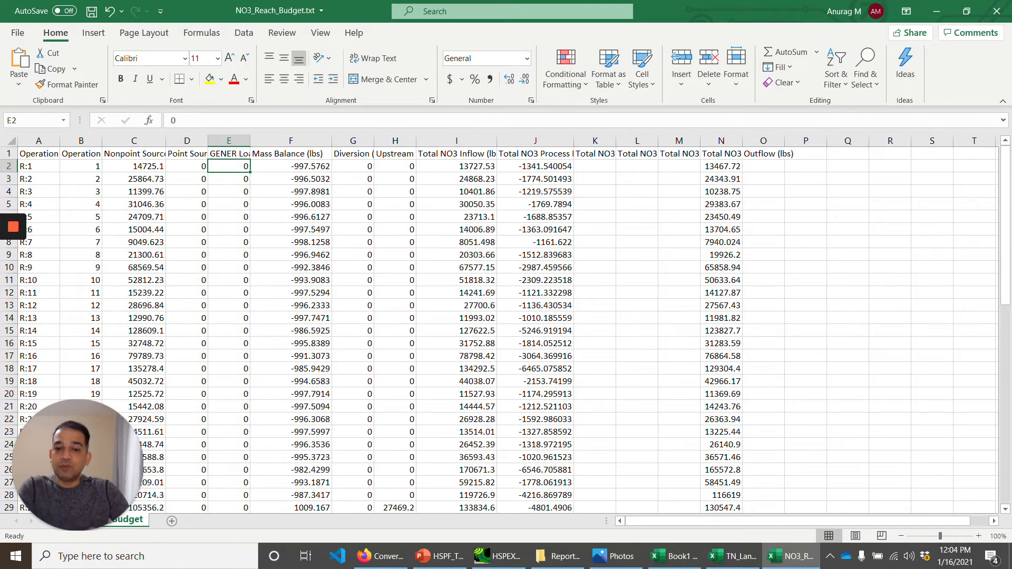
{"action": "scroll", "scroll_direction": "down", "scroll_amount": 3}
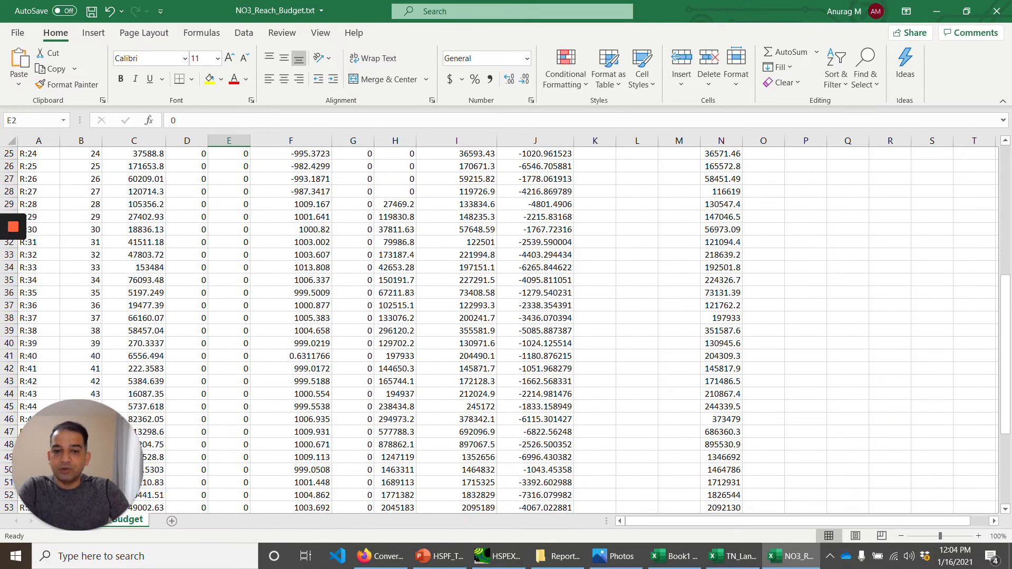
{"action": "scroll", "scroll_direction": "up", "scroll_amount": 3}
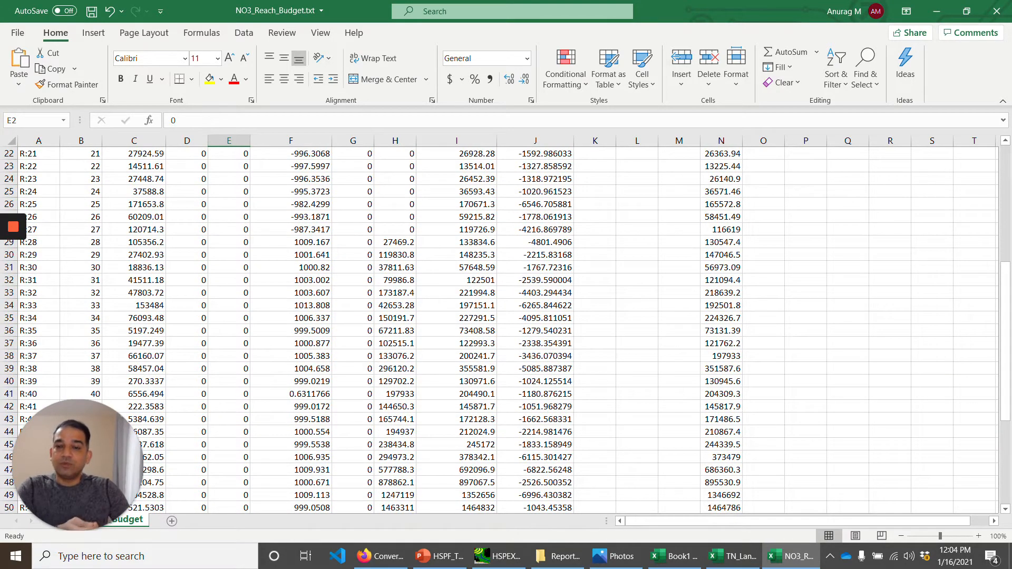
{"action": "left_click", "coordinate": [81, 242]}
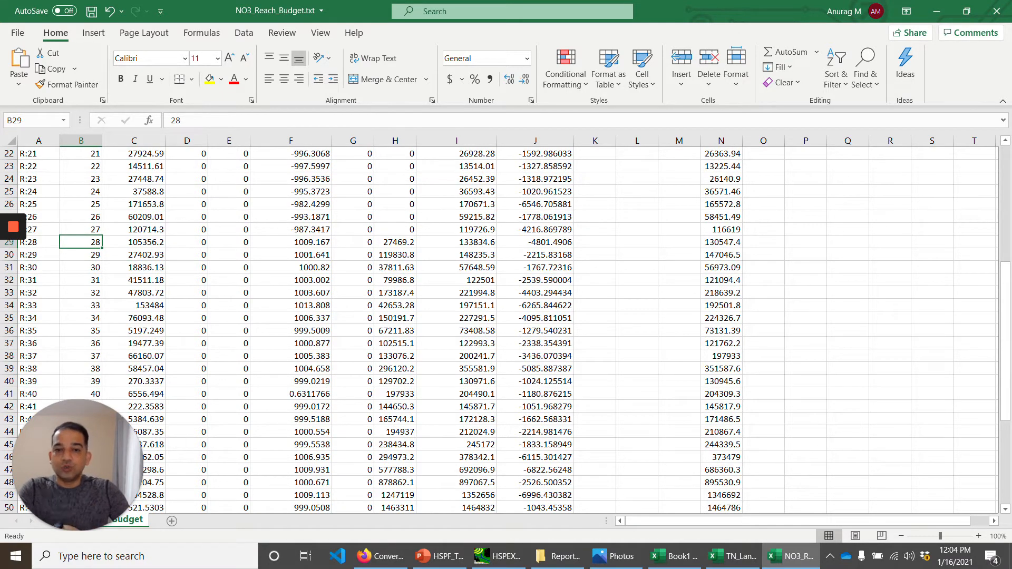
{"action": "left_click", "coordinate": [394, 242]}
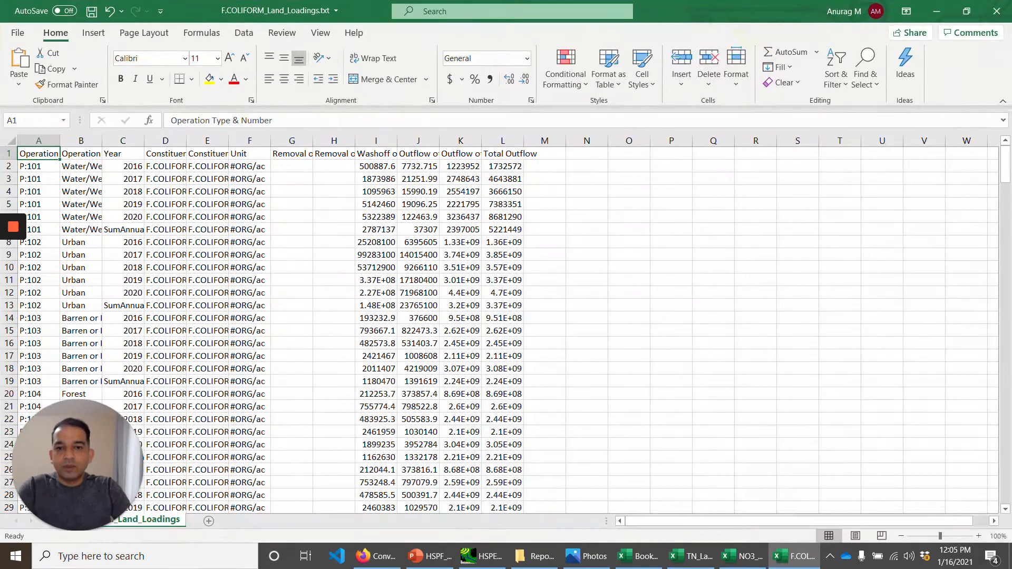
Step: Add header filters to the F.COLIFORM_Land_Loadings table from the Year header
{"action": "left_click", "coordinate": [249, 217]}
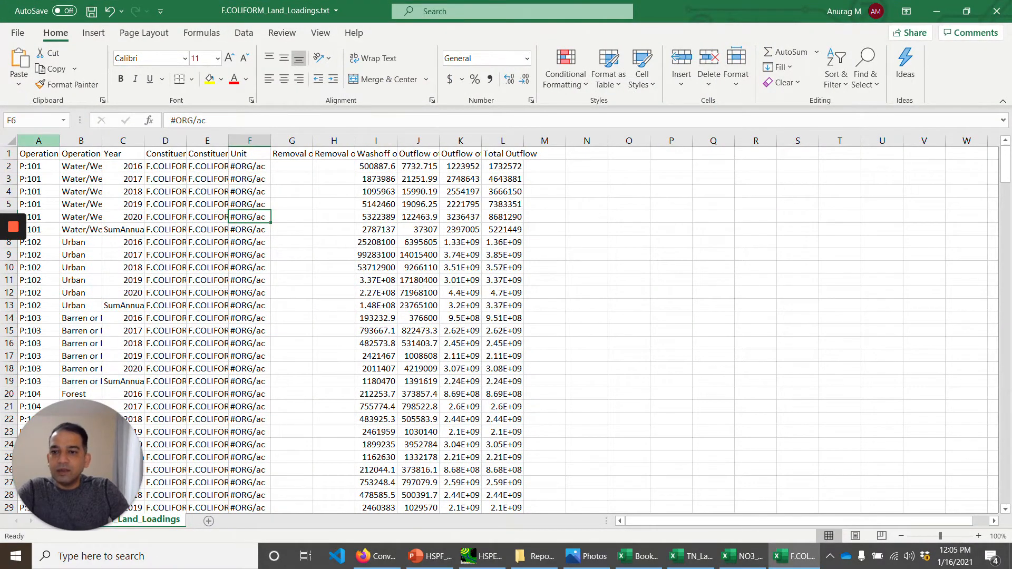
{"action": "left_click", "coordinate": [122, 154]}
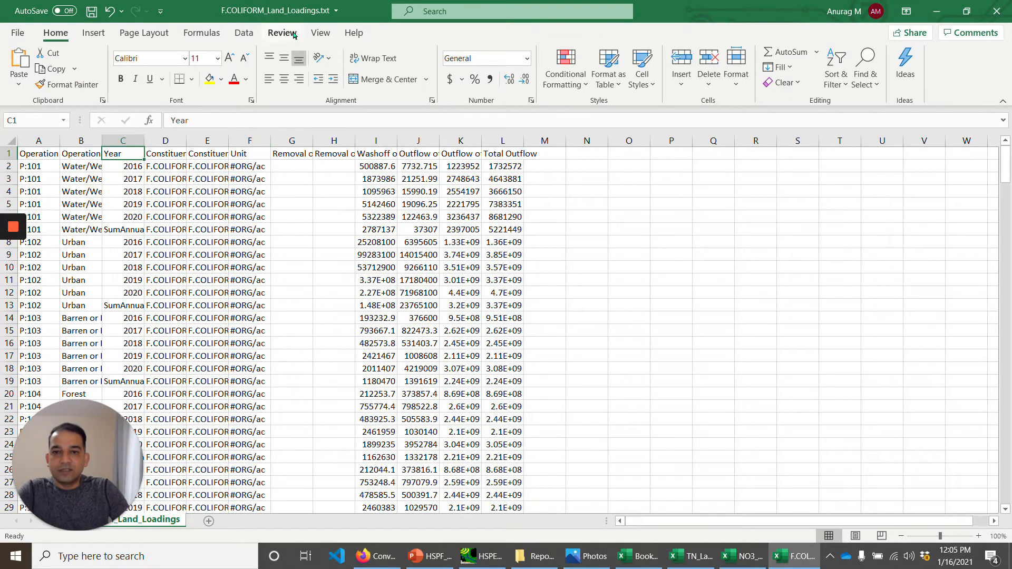
{"action": "left_click", "coordinate": [243, 33]}
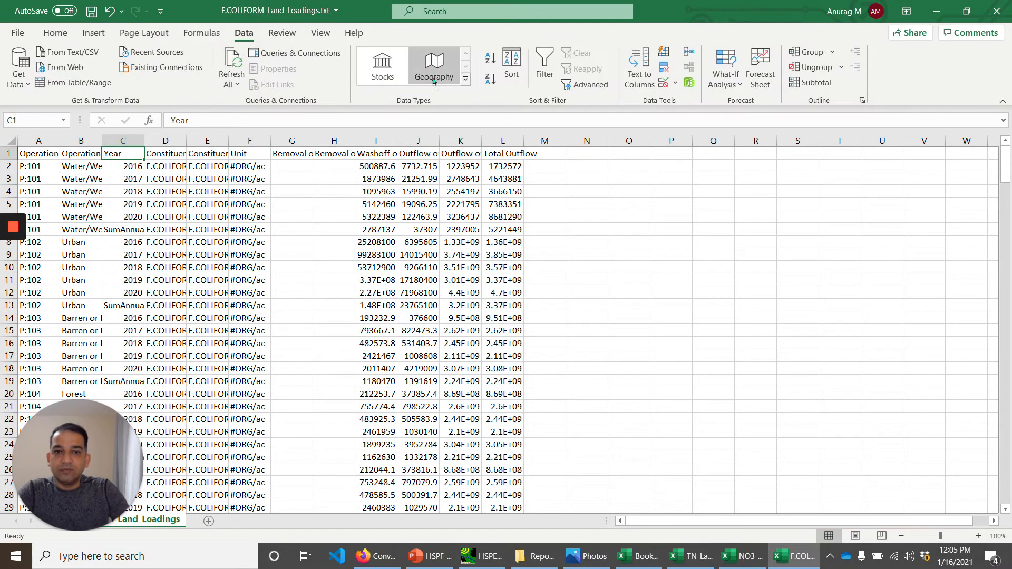
{"action": "left_click", "coordinate": [544, 58]}
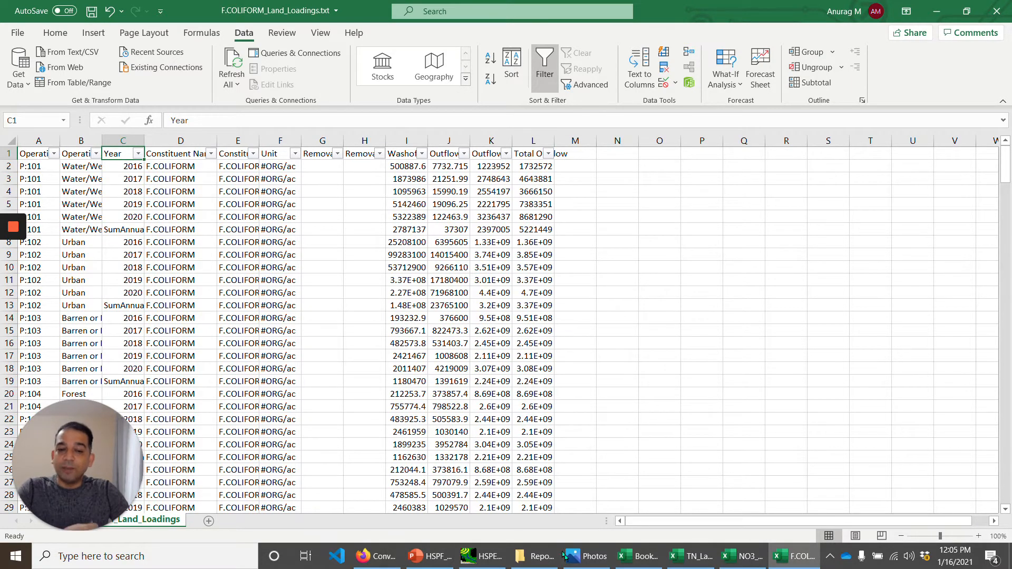
{"action": "mouse_move", "coordinate": [530, 565]}
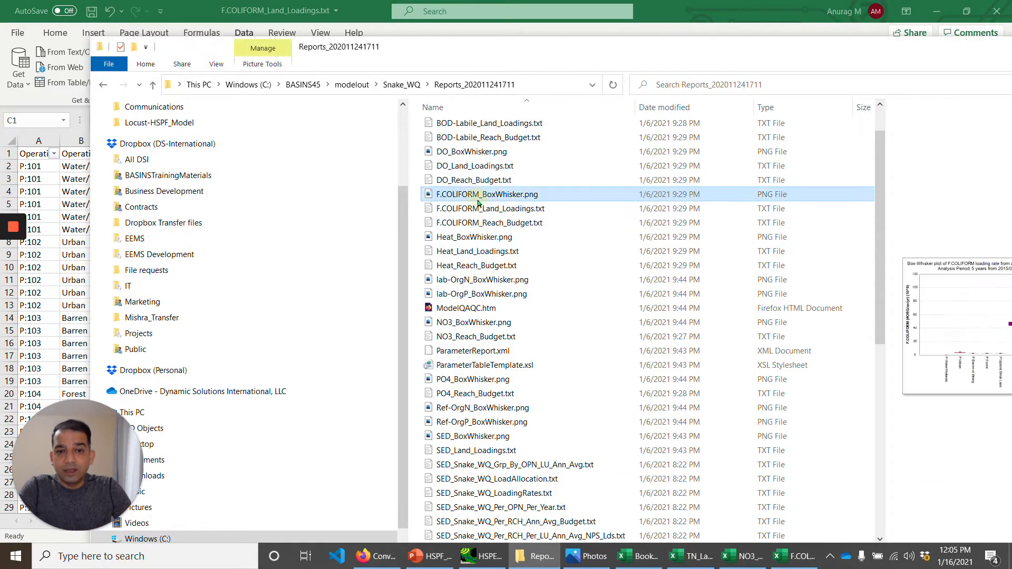
Step: Open the F.COLIFORM_BoxWhisker.png loading-rate plot in Photos
{"action": "double_click", "coordinate": [487, 194]}
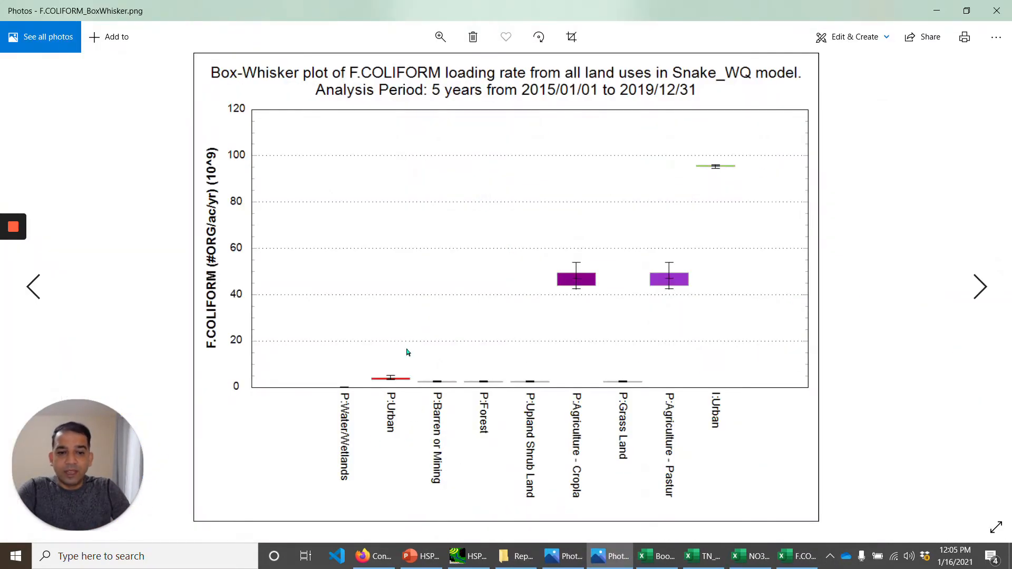
{"action": "mouse_move", "coordinate": [352, 318]}
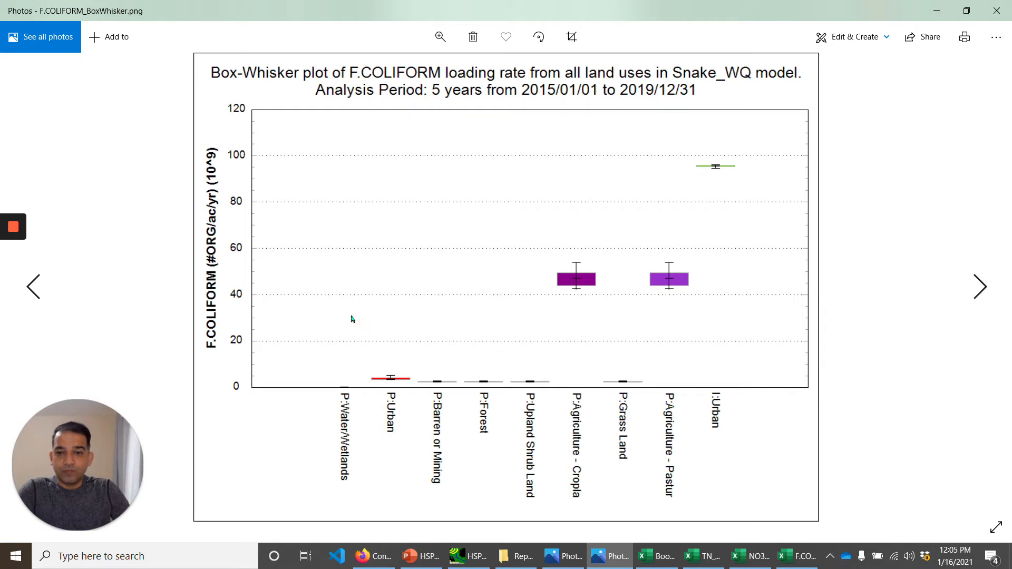
{"action": "mouse_move", "coordinate": [629, 287]}
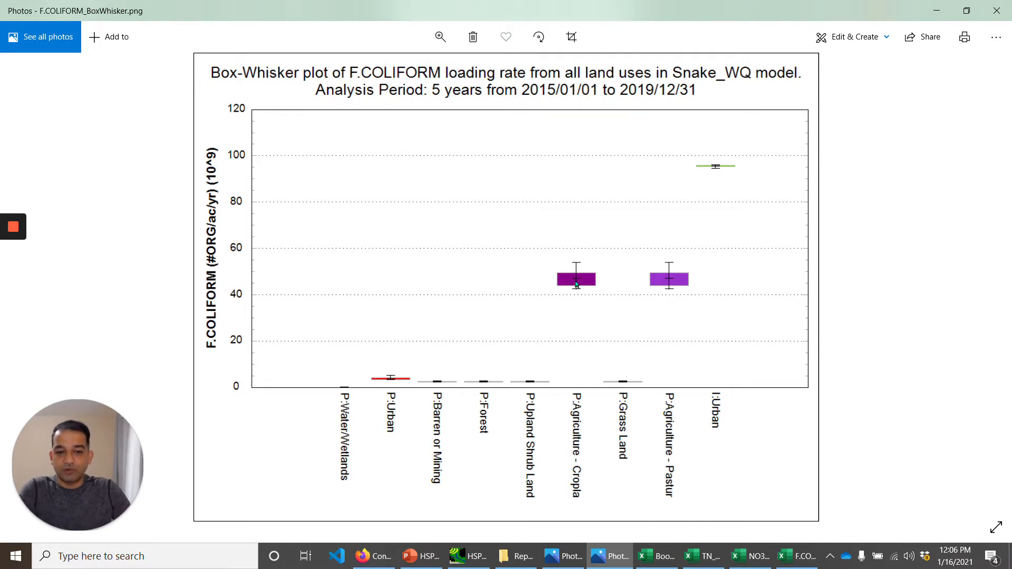
{"action": "mouse_move", "coordinate": [672, 297]}
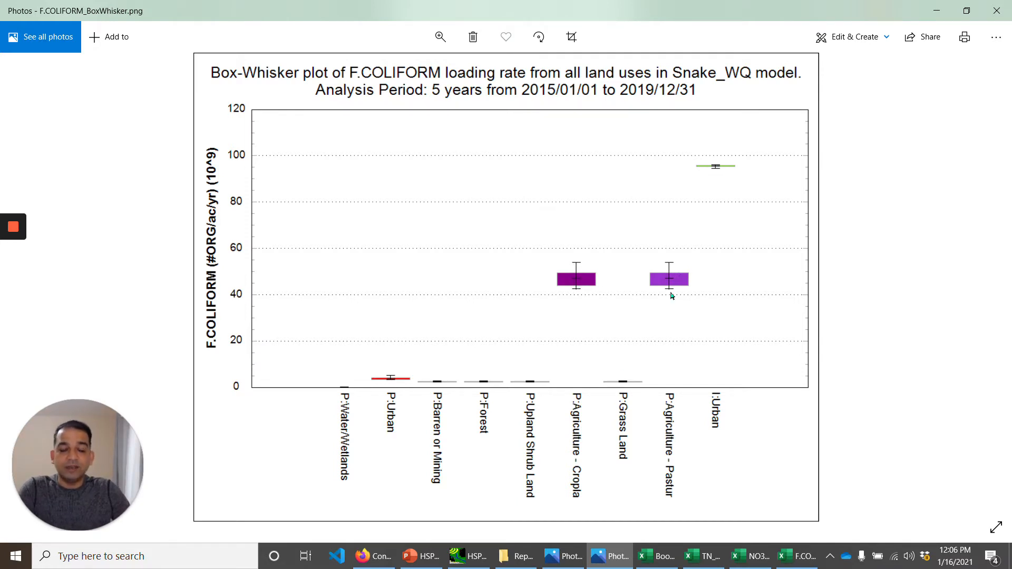
{"action": "mouse_move", "coordinate": [683, 291]}
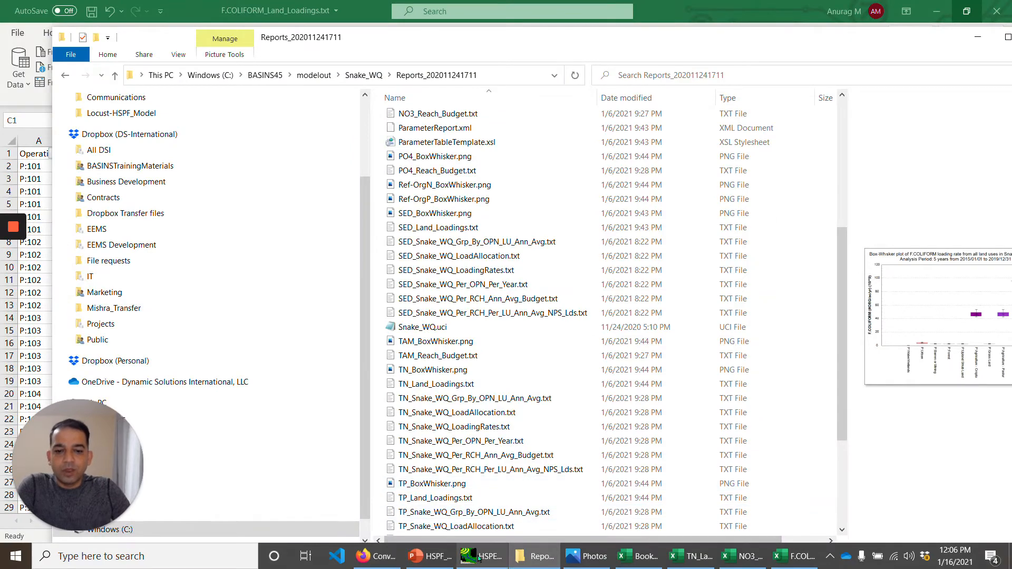
Step: Bring HSPEXP+ forward and switch it to the Model QA/QC report
{"action": "left_click", "coordinate": [480, 557]}
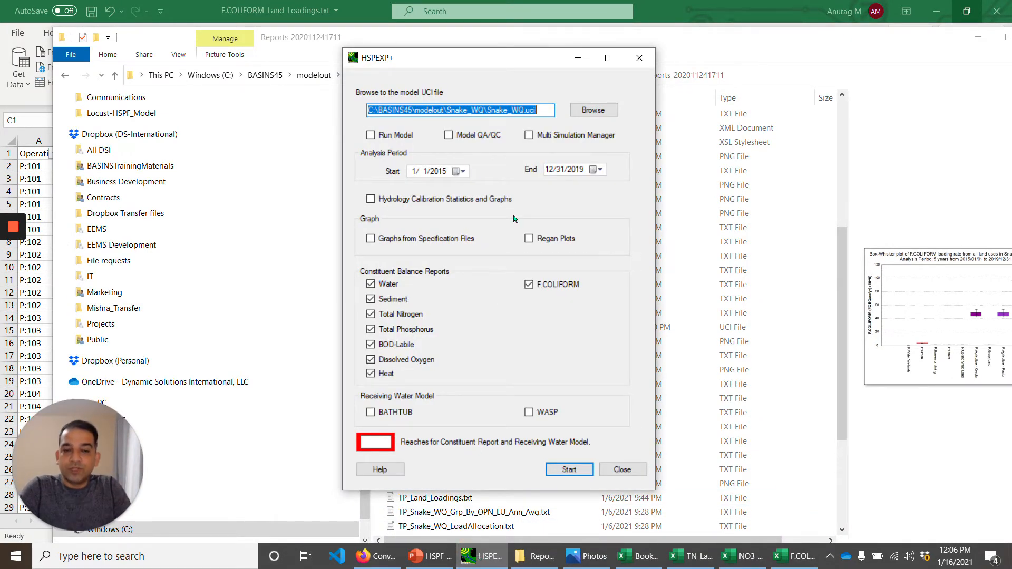
{"action": "mouse_move", "coordinate": [449, 136]}
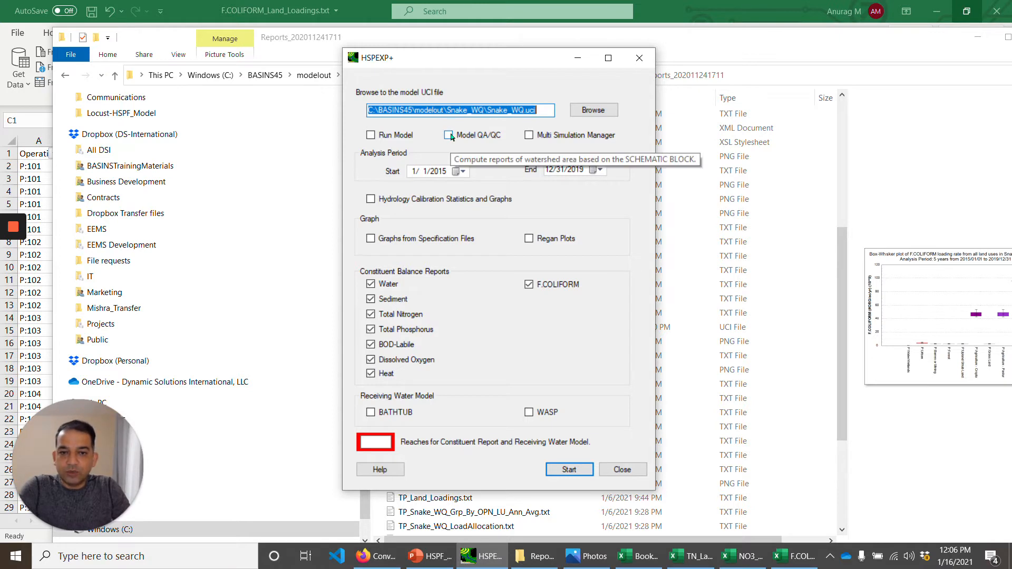
{"action": "left_click", "coordinate": [449, 135]}
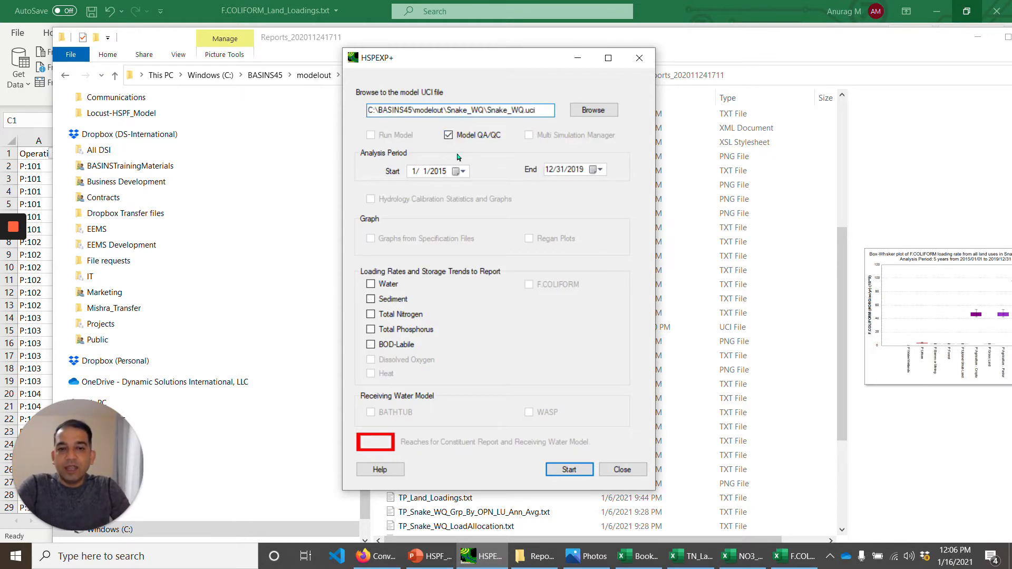
{"action": "mouse_move", "coordinate": [491, 136]}
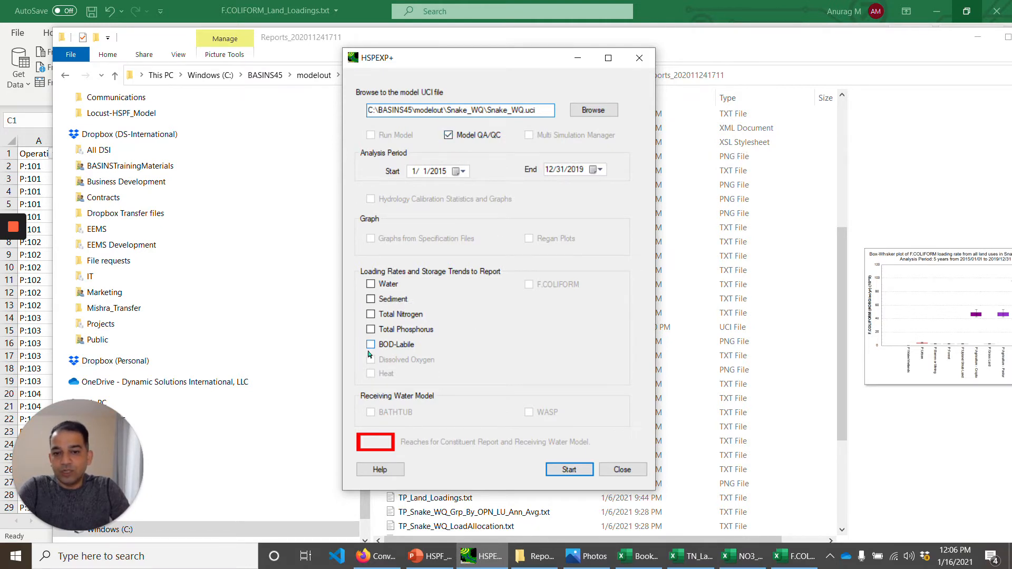
Step: Include Water, Sediment, Total Nitrogen and BOD-Labile, then start the QA/QC report generation
{"action": "left_click", "coordinate": [370, 283]}
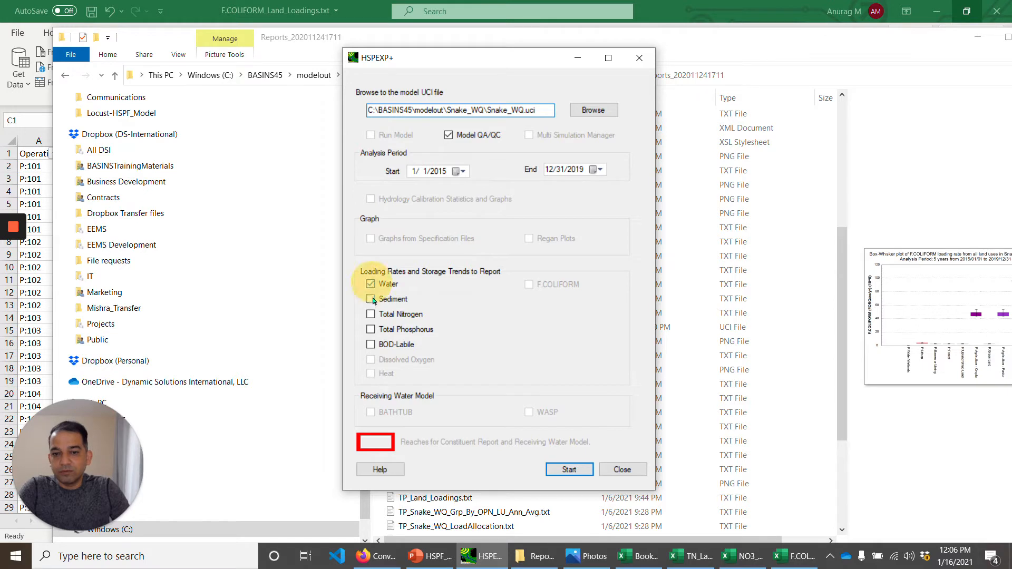
{"action": "left_click", "coordinate": [372, 299]}
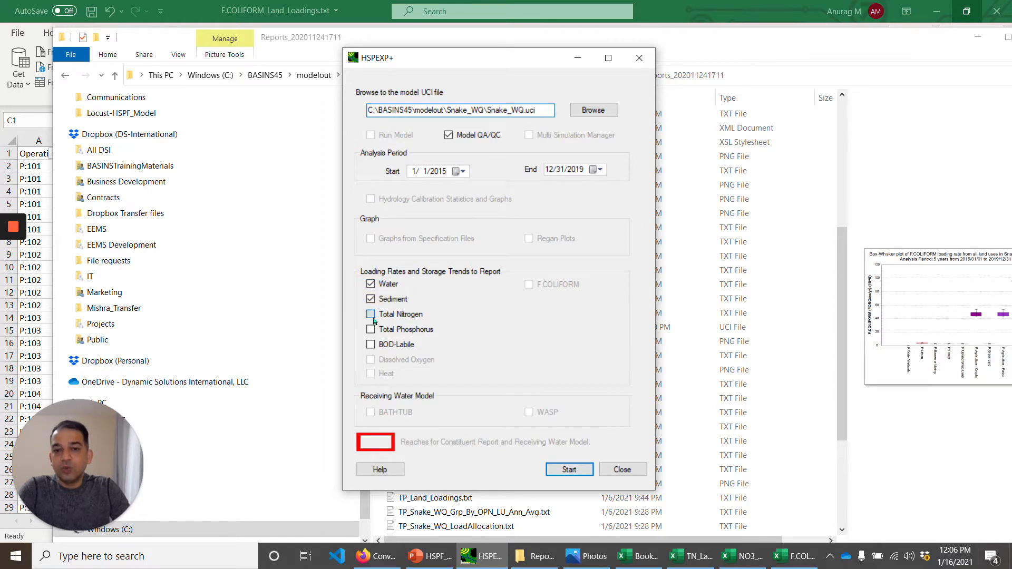
{"action": "left_click", "coordinate": [370, 314]}
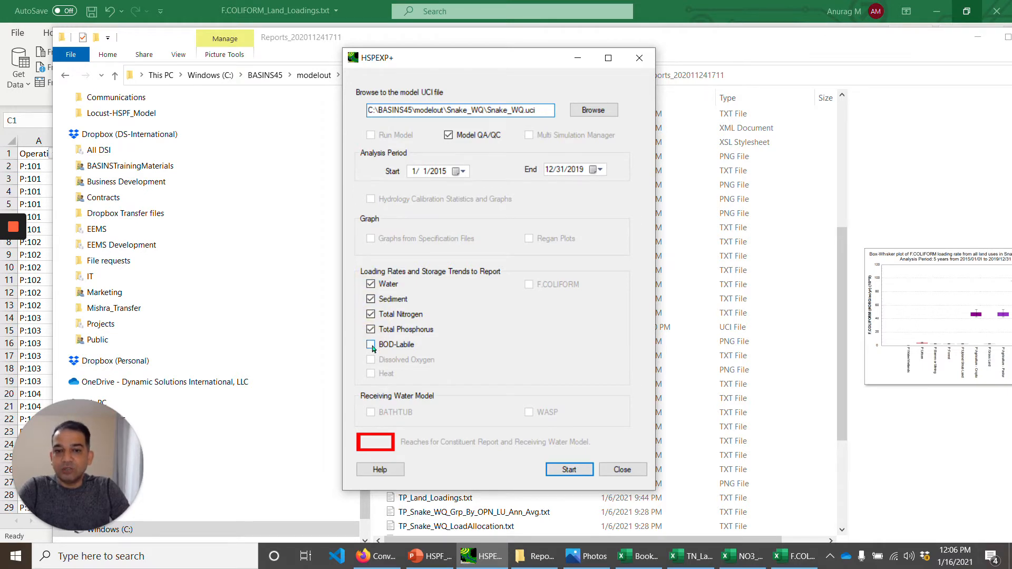
{"action": "left_click", "coordinate": [370, 344]}
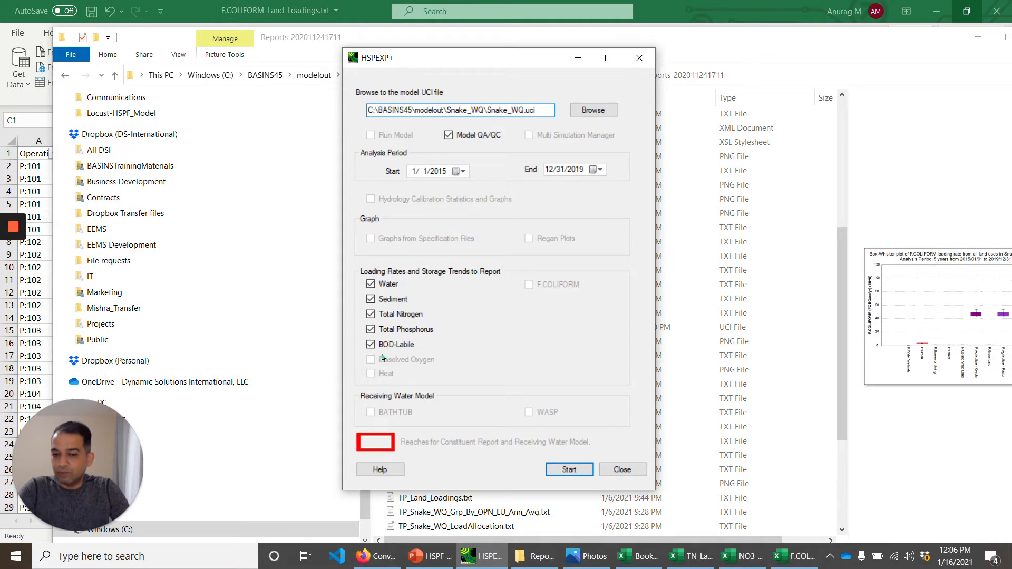
{"action": "mouse_move", "coordinate": [422, 345]}
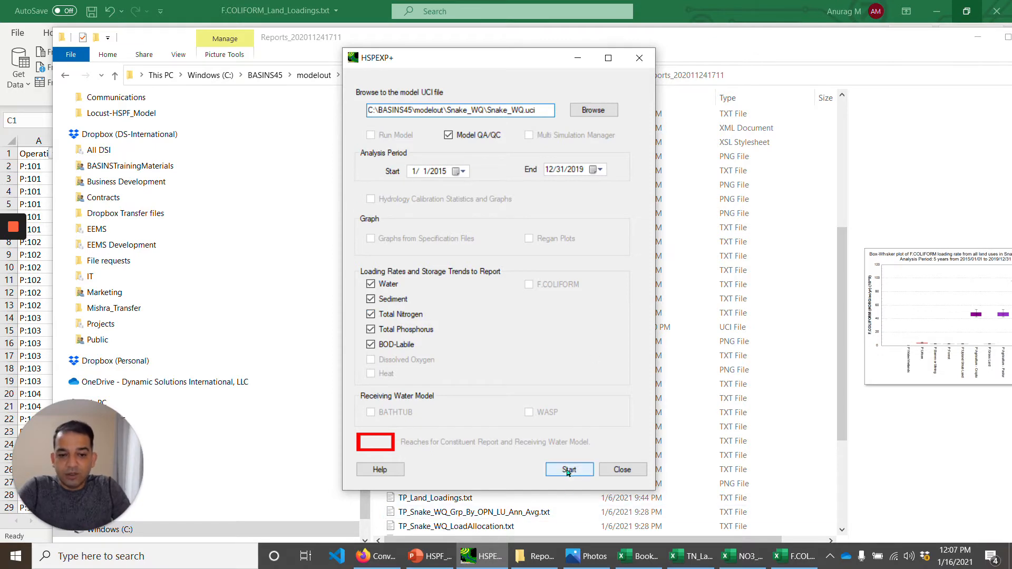
{"action": "left_click", "coordinate": [570, 470]}
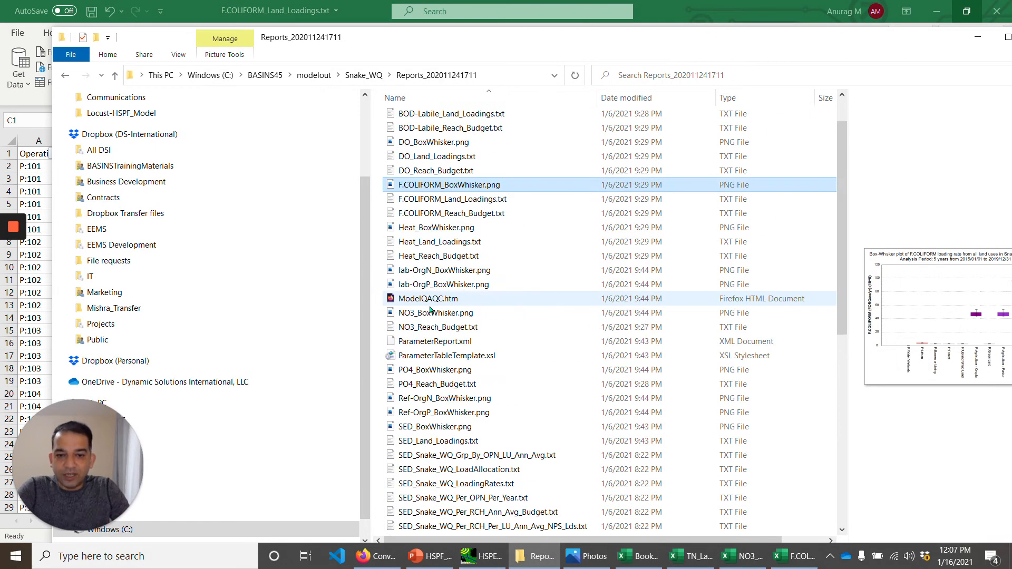
Step: Open the generated ModelQAQC.htm report from the Reports folder in the browser
{"action": "left_click", "coordinate": [428, 298]}
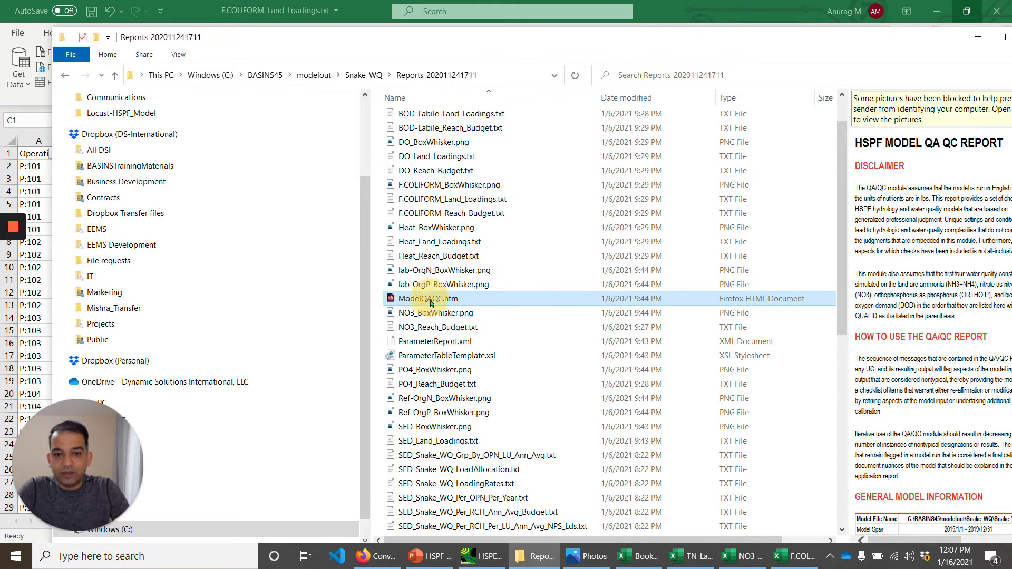
{"action": "right_click", "coordinate": [427, 299]}
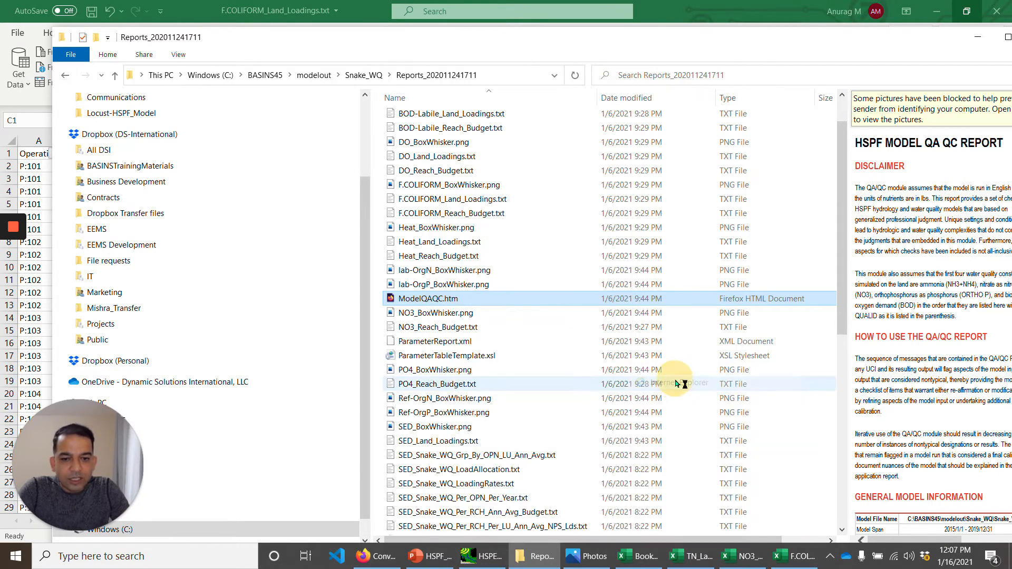
{"action": "double_click", "coordinate": [428, 298]}
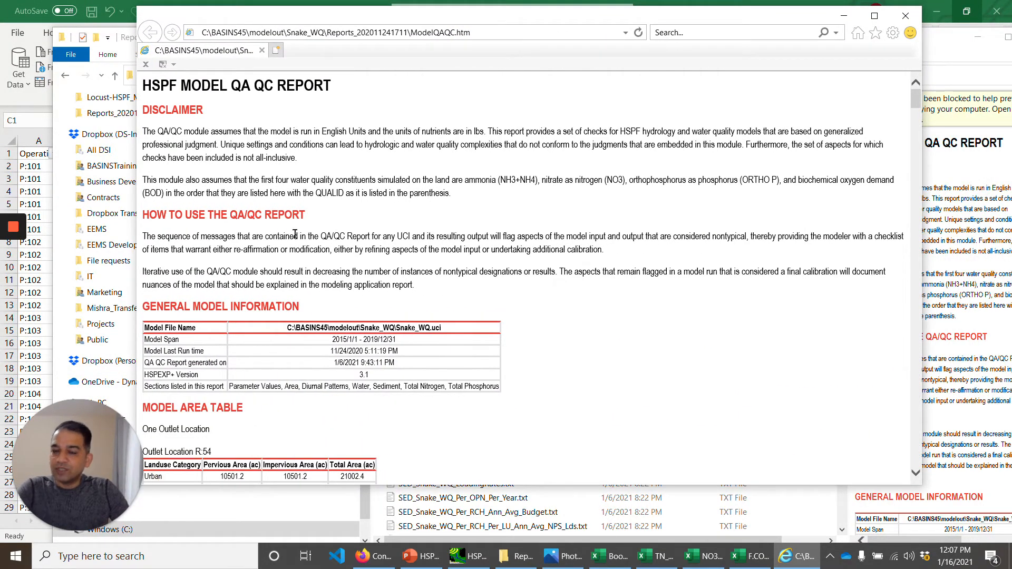
{"action": "scroll", "scroll_direction": "down", "scroll_amount": 3}
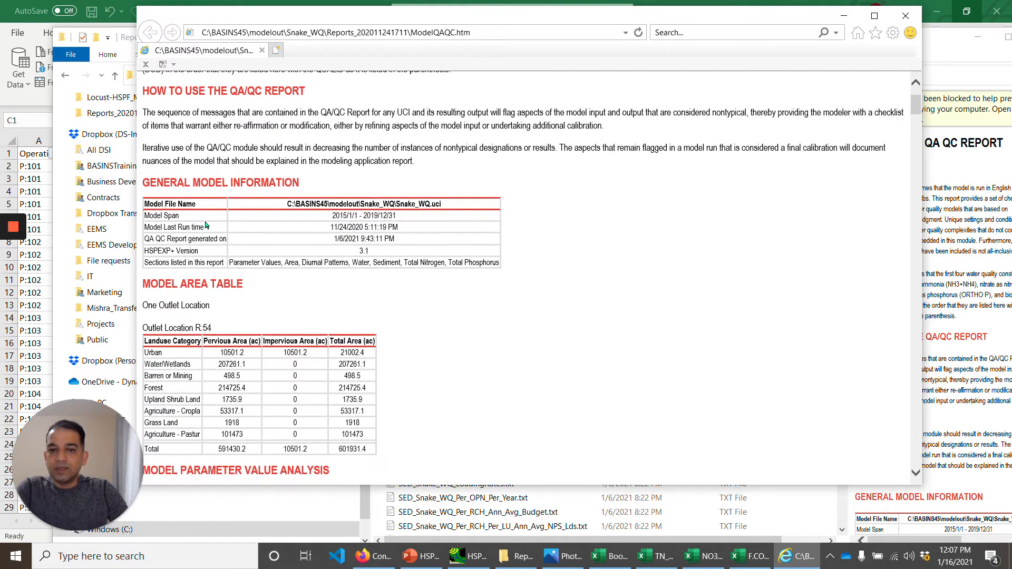
{"action": "scroll", "scroll_direction": "down", "scroll_amount": 3}
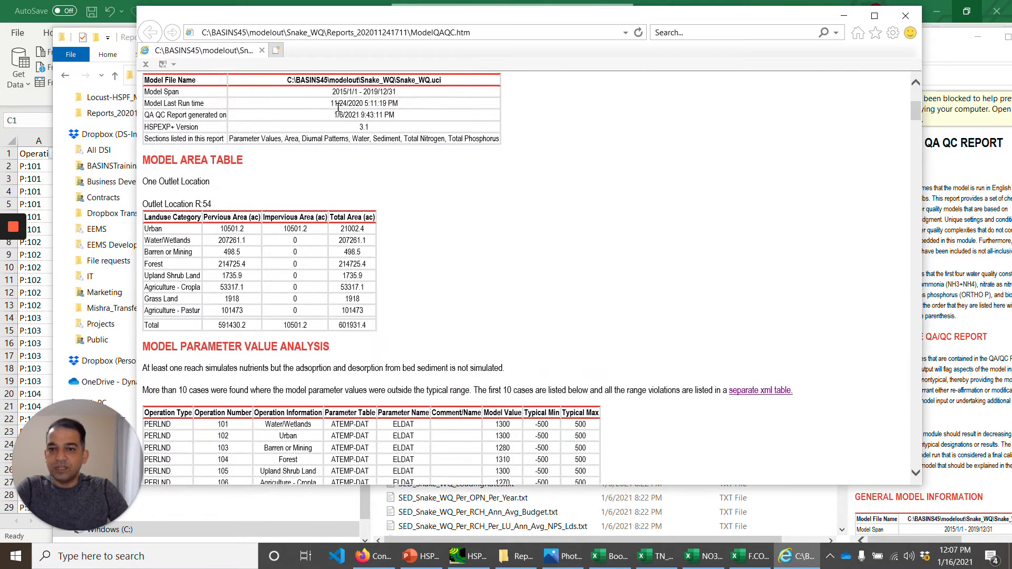
{"action": "mouse_move", "coordinate": [295, 262]}
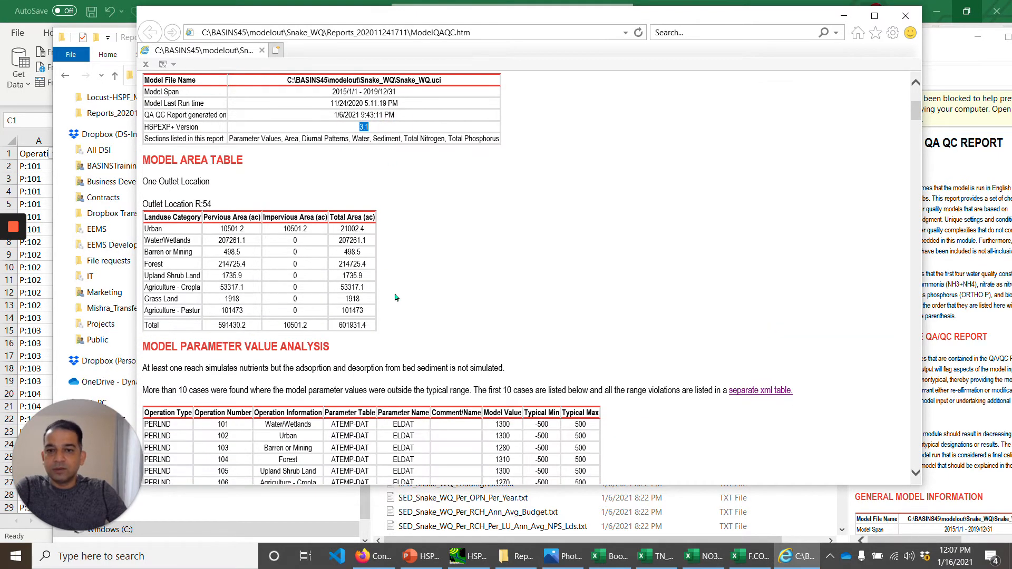
{"action": "scroll", "scroll_direction": "down", "scroll_amount": 3}
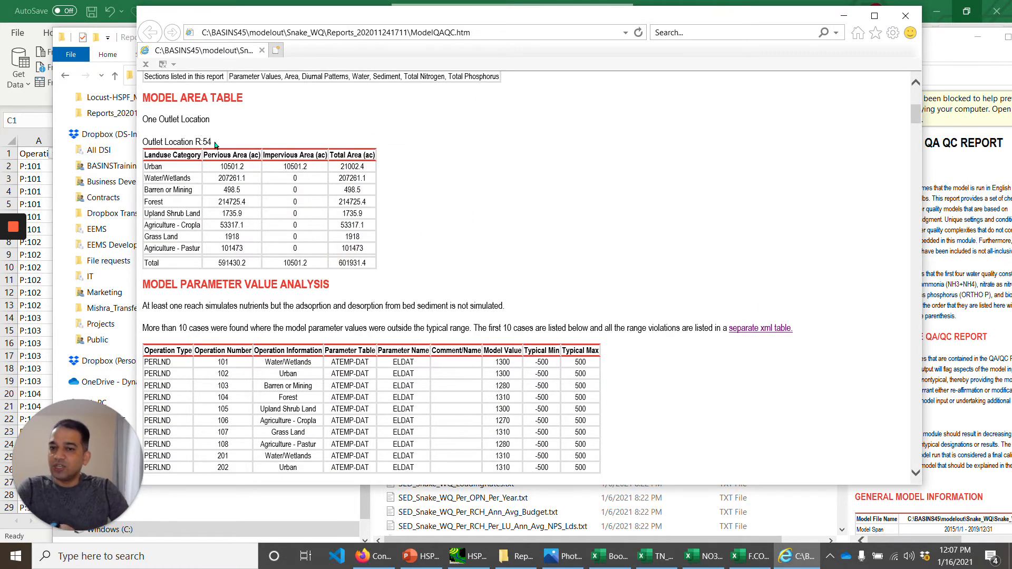
{"action": "mouse_move", "coordinate": [214, 142]}
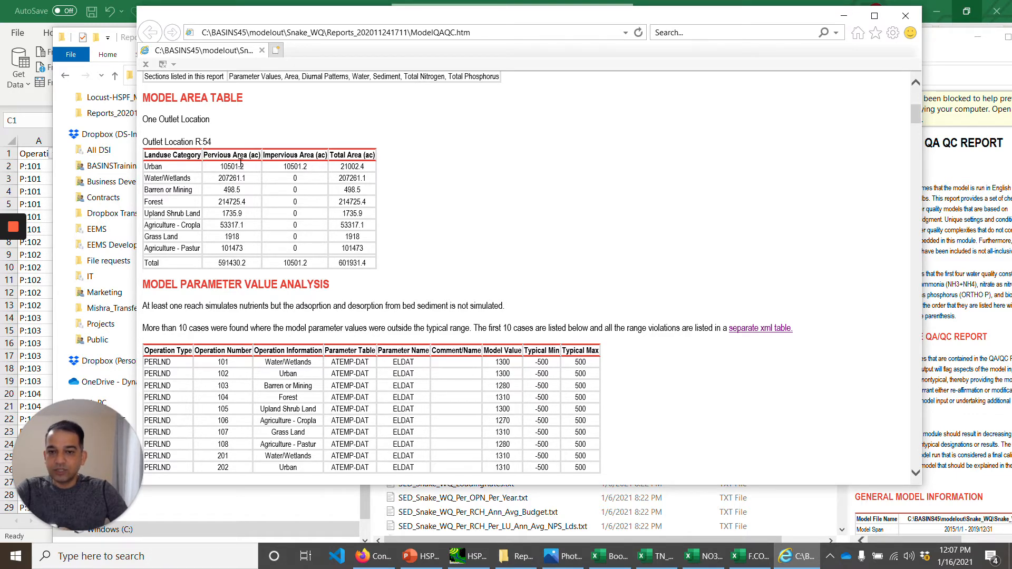
{"action": "mouse_move", "coordinate": [261, 197]}
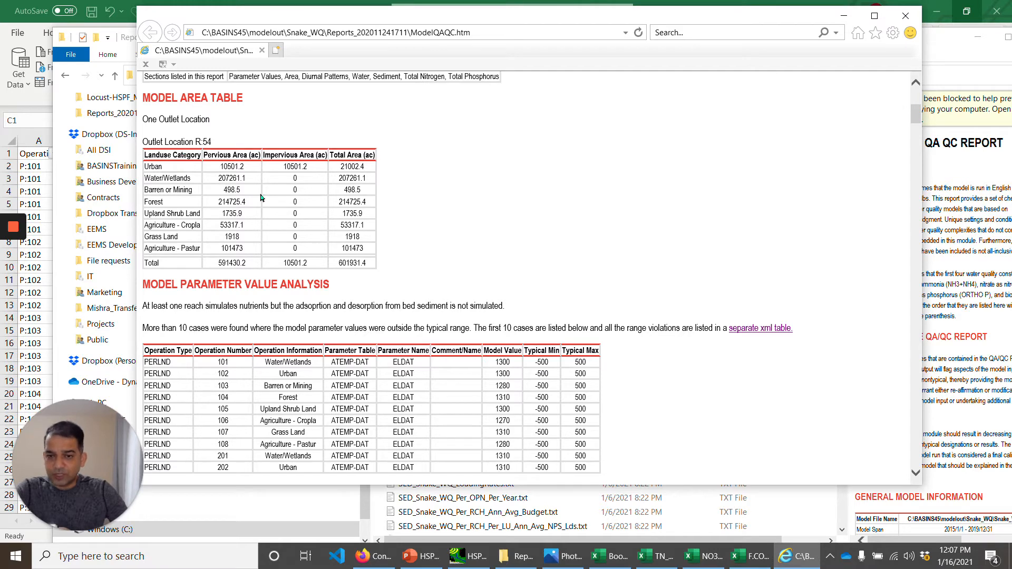
{"action": "scroll", "scroll_direction": "down", "scroll_amount": 3}
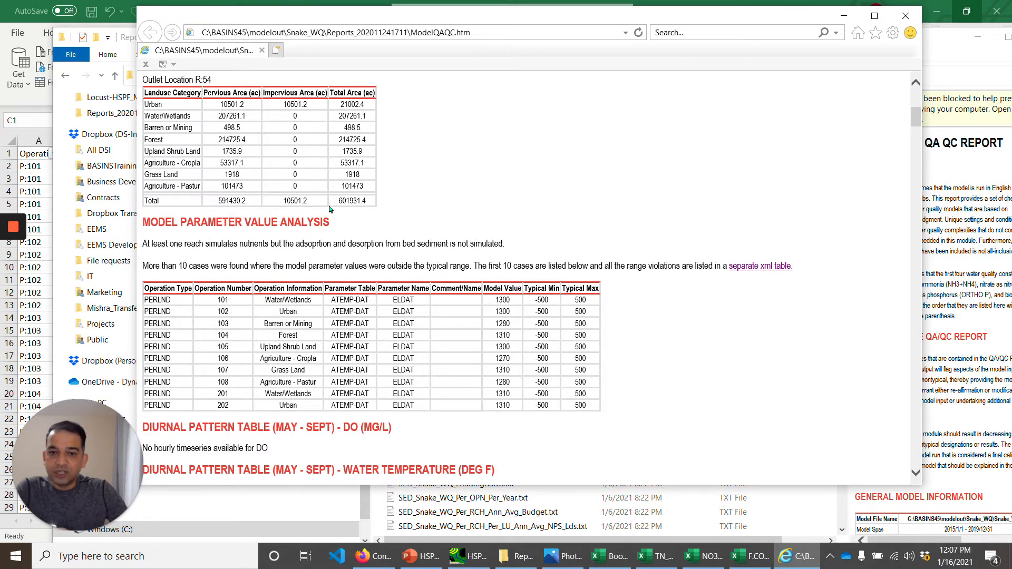
{"action": "mouse_move", "coordinate": [340, 207]}
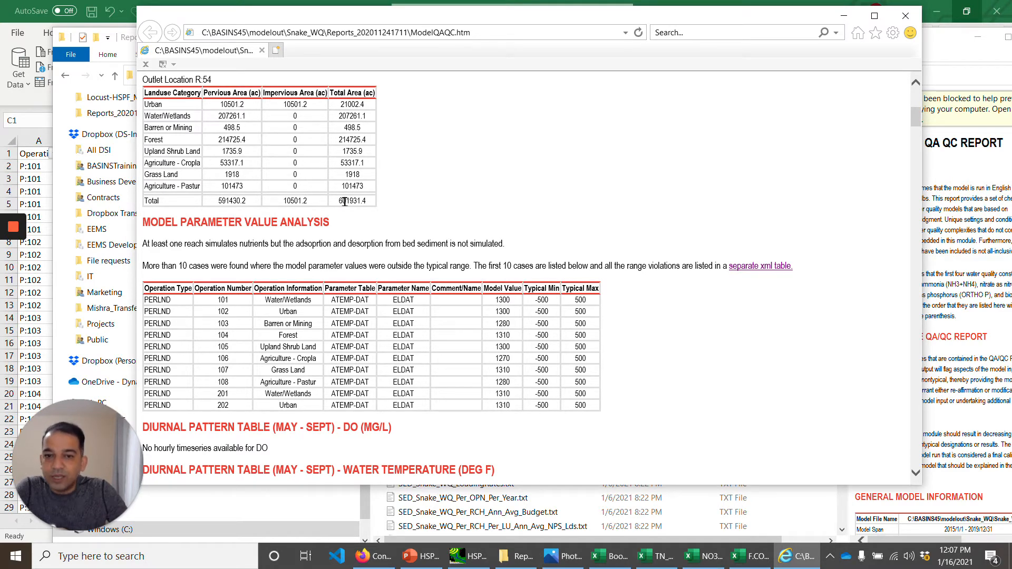
{"action": "mouse_move", "coordinate": [390, 201]}
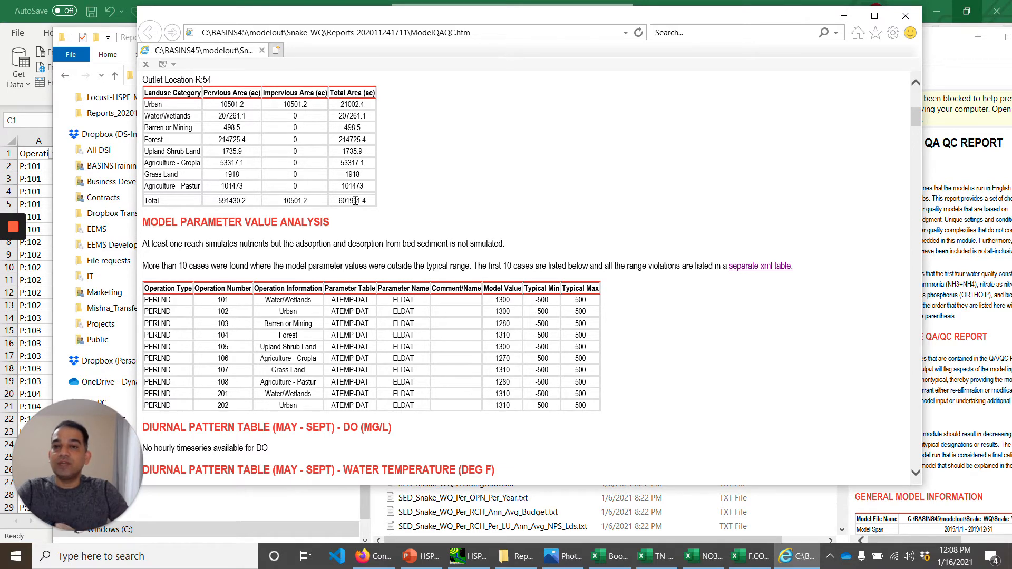
{"action": "mouse_move", "coordinate": [447, 217]}
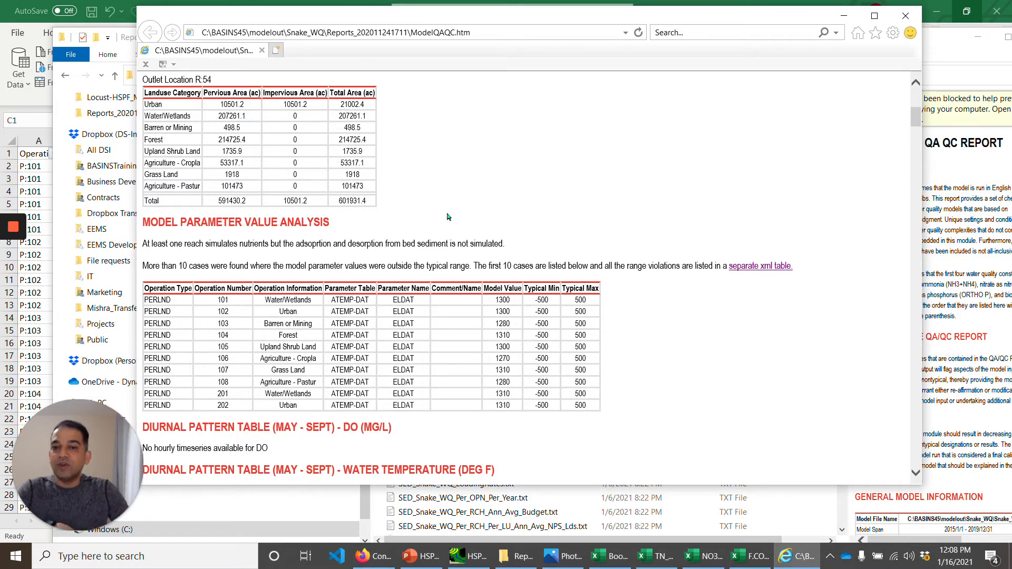
{"action": "scroll", "scroll_direction": "down", "scroll_amount": 3}
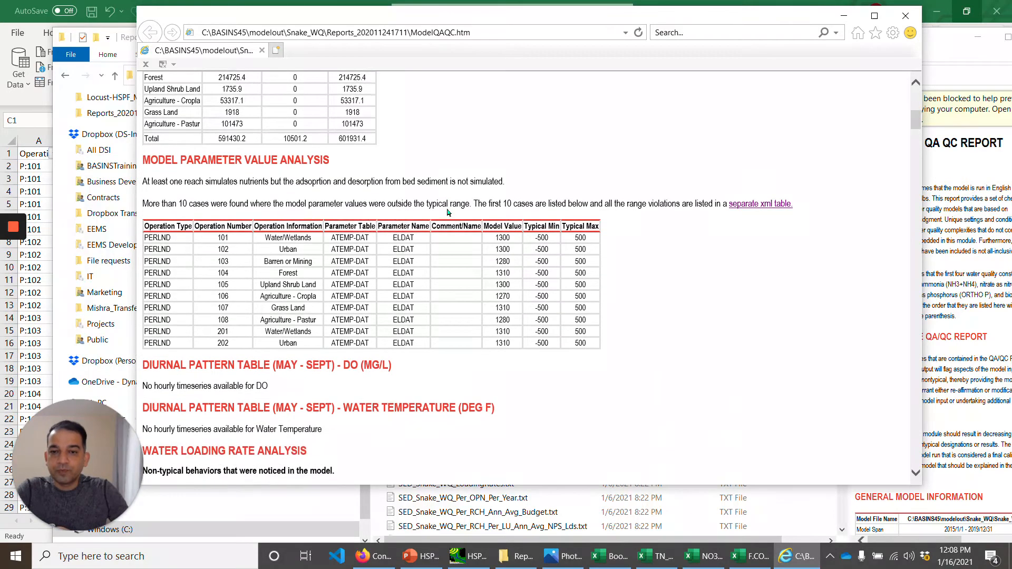
{"action": "scroll", "scroll_direction": "down", "scroll_amount": 3}
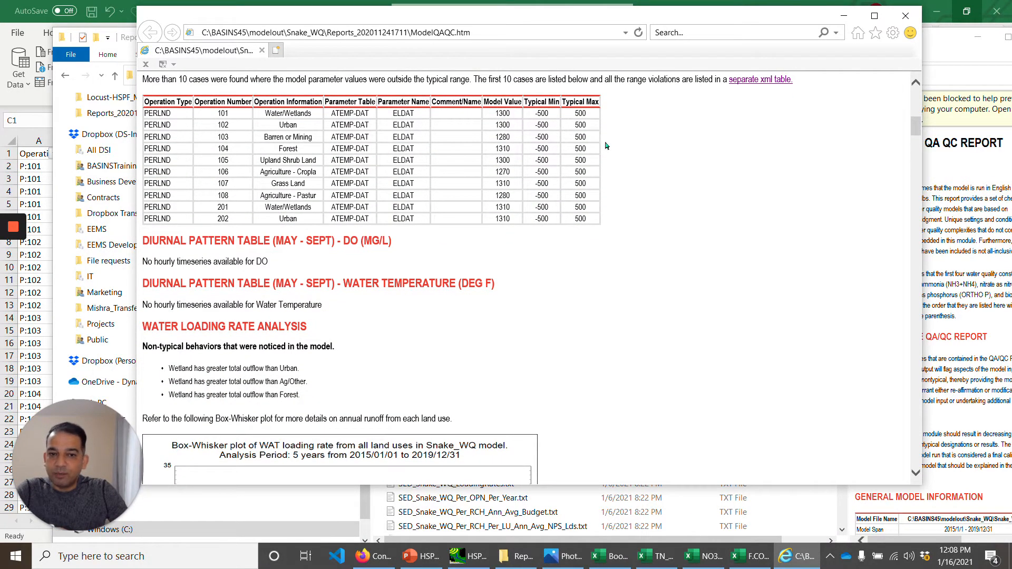
{"action": "mouse_move", "coordinate": [629, 154]}
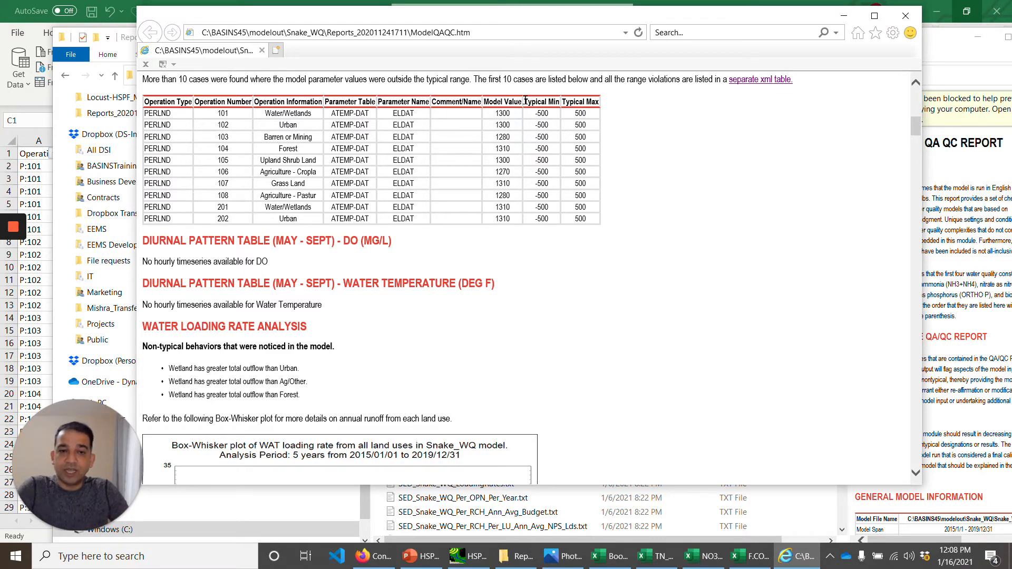
{"action": "mouse_move", "coordinate": [606, 118]}
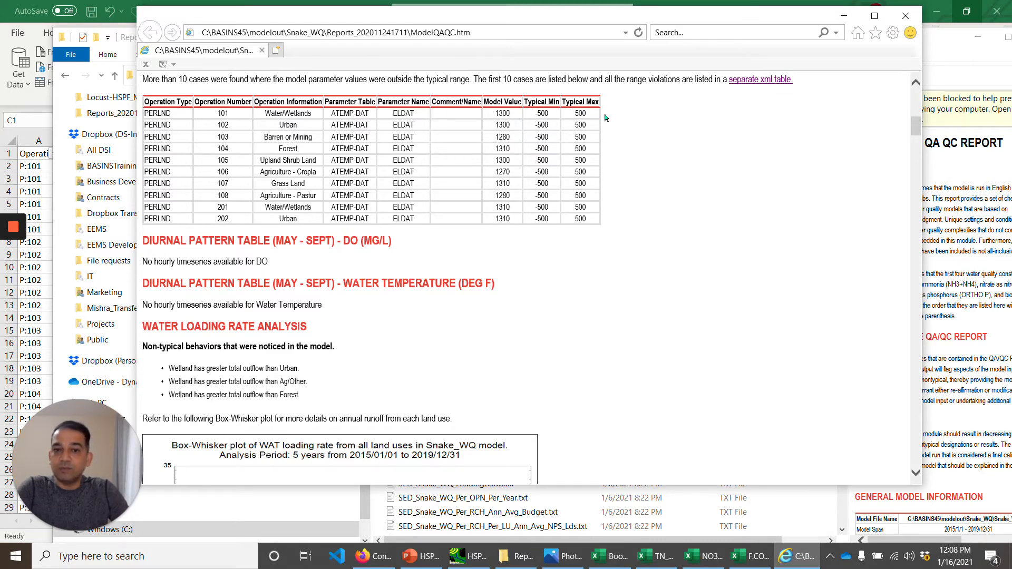
{"action": "mouse_move", "coordinate": [564, 144]}
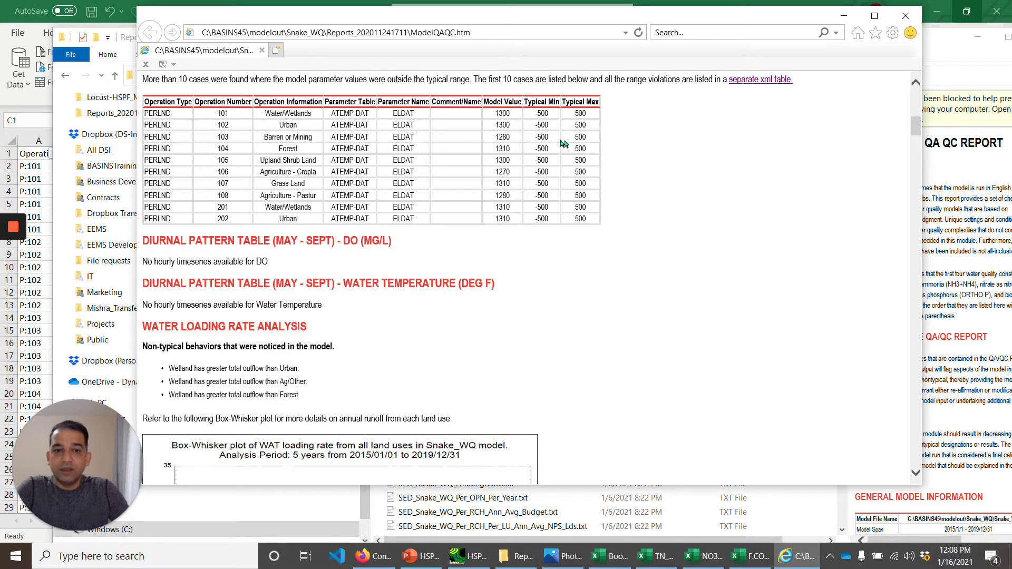
{"action": "mouse_move", "coordinate": [749, 82]}
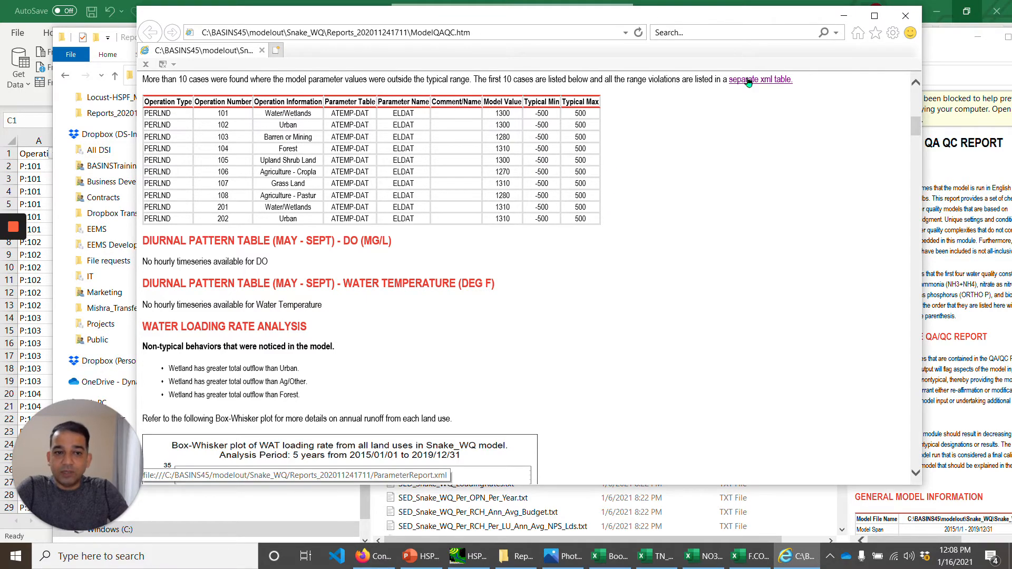
{"action": "mouse_move", "coordinate": [752, 90]}
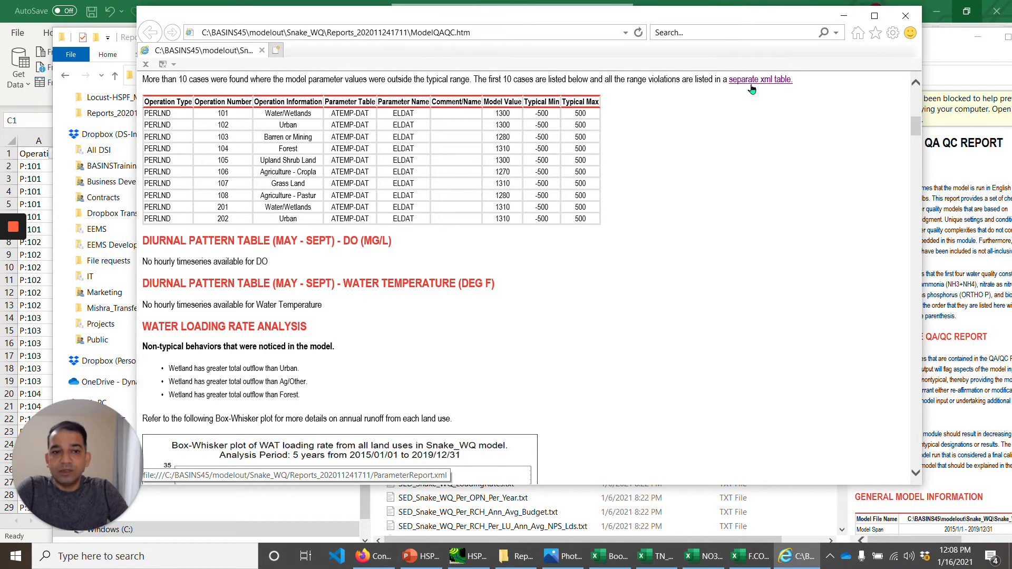
Step: Follow the 'separate xml table' link to the full range-violation table, then go back to the report
{"action": "left_click", "coordinate": [760, 79]}
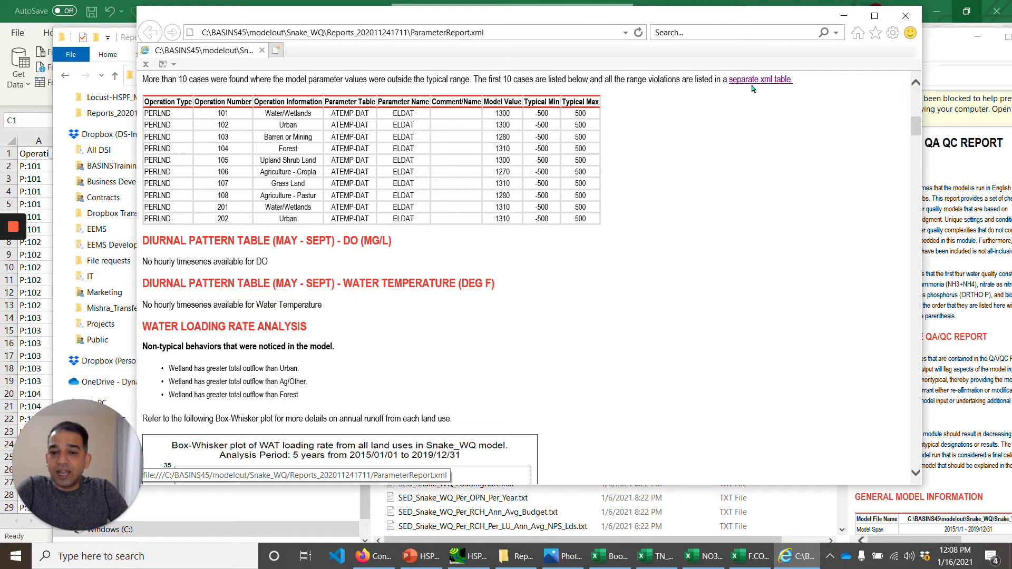
{"action": "left_click", "coordinate": [761, 79]}
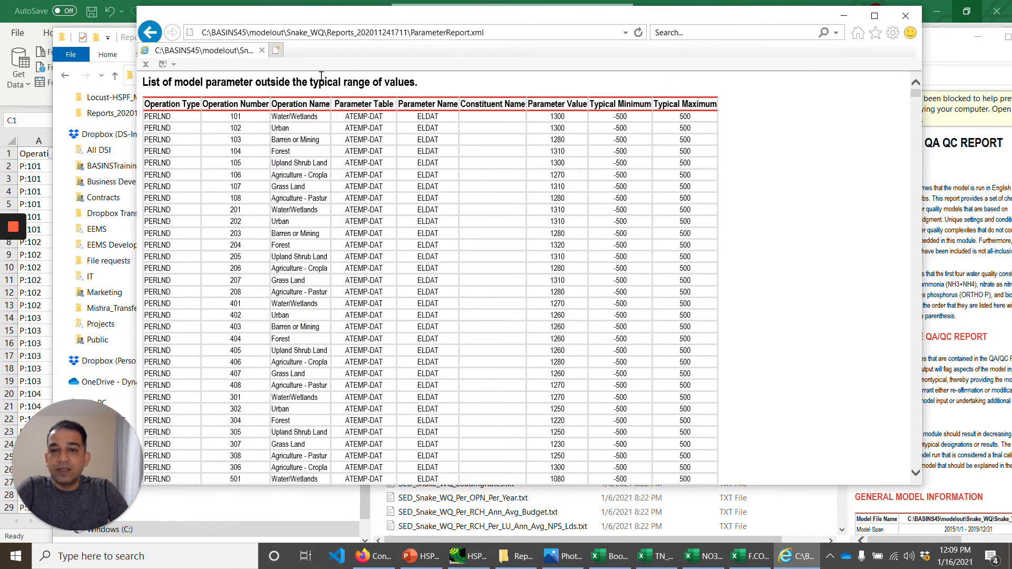
{"action": "mouse_move", "coordinate": [742, 106]}
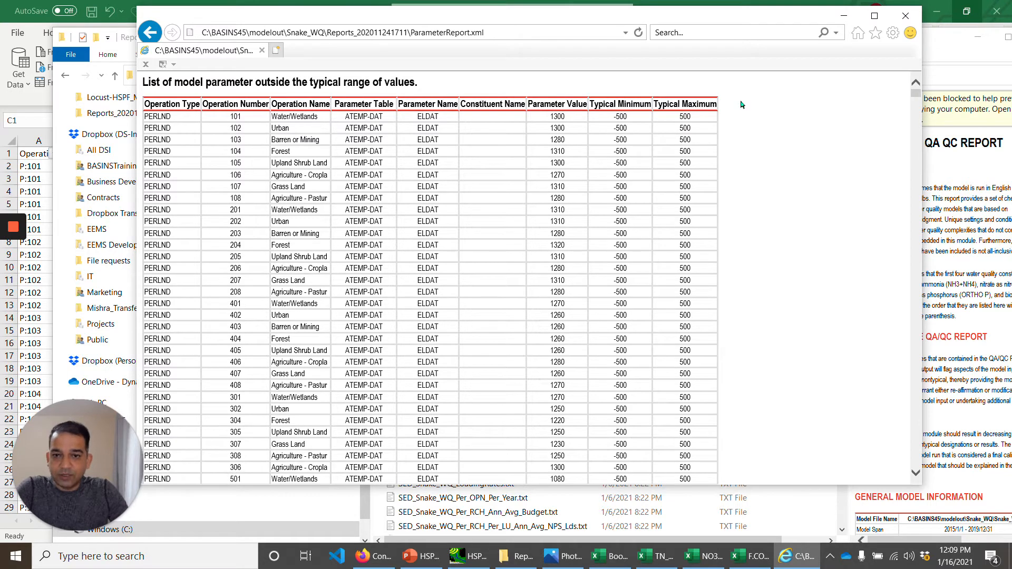
{"action": "left_click", "coordinate": [154, 31]}
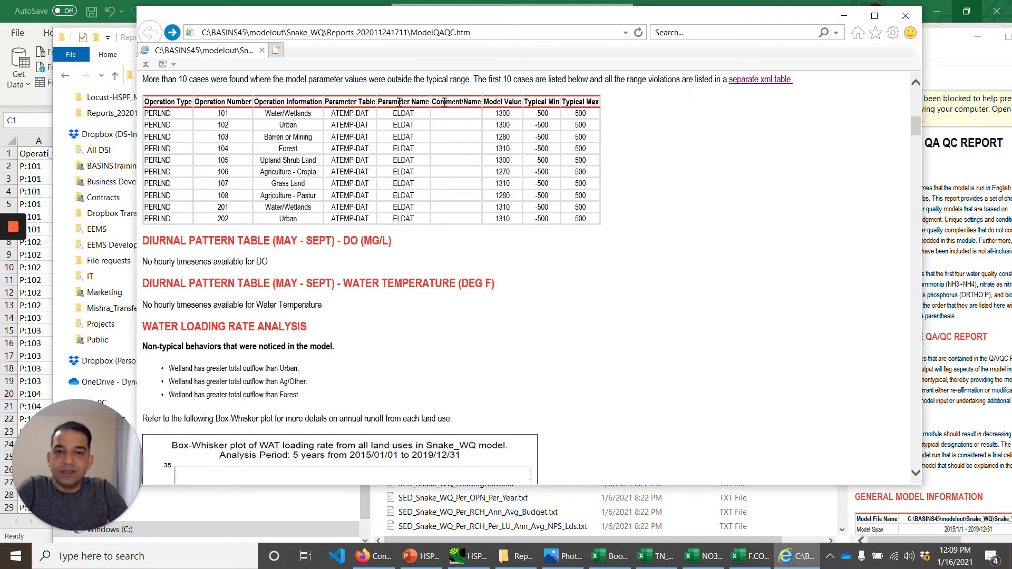
{"action": "mouse_move", "coordinate": [766, 87]}
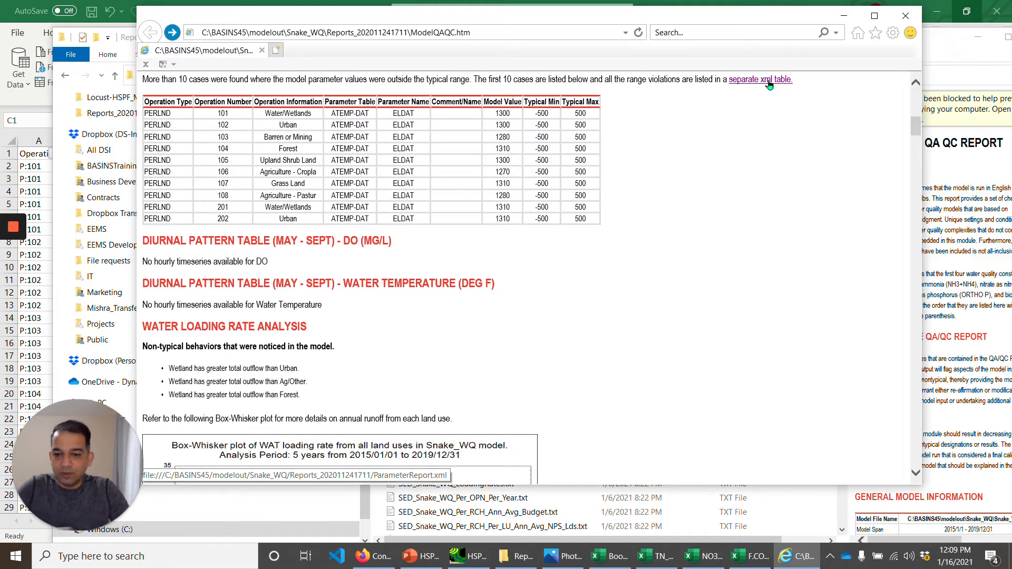
Step: Open ParameterReport.xml in a new tab and scroll into its later out-of-range entries
{"action": "left_click", "coordinate": [762, 79]}
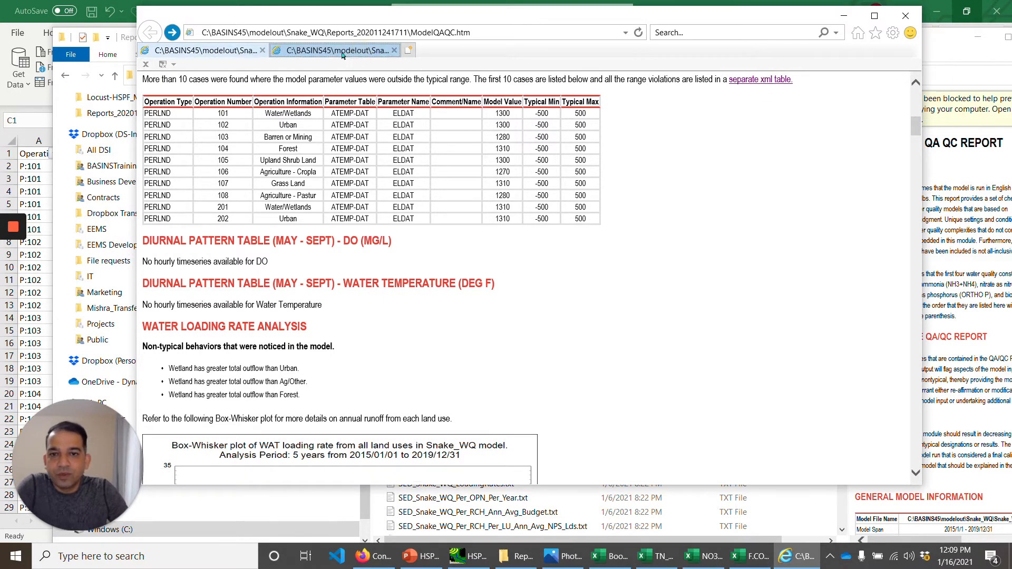
{"action": "left_click", "coordinate": [760, 79]}
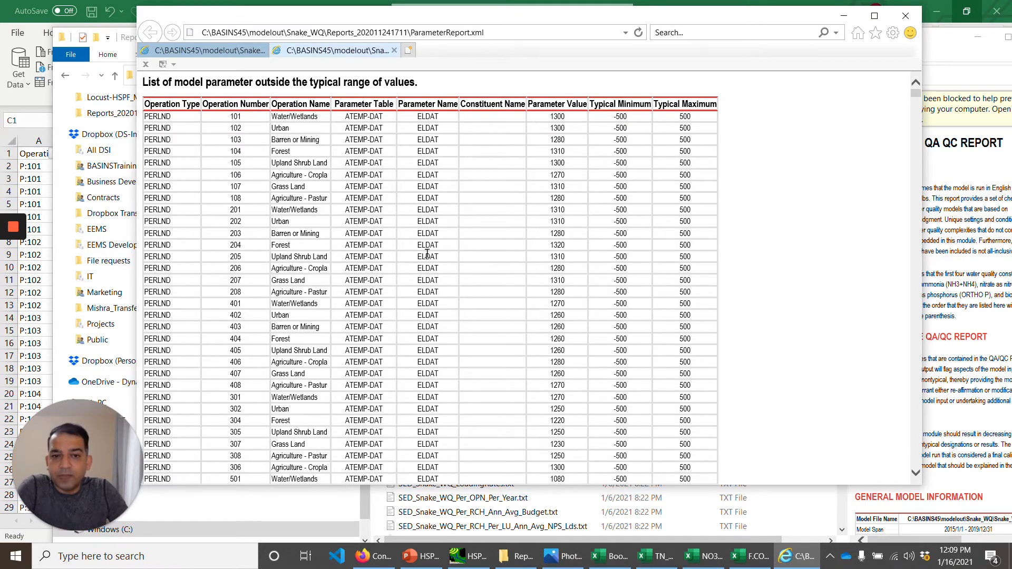
{"action": "scroll", "scroll_direction": "down", "scroll_amount": 3}
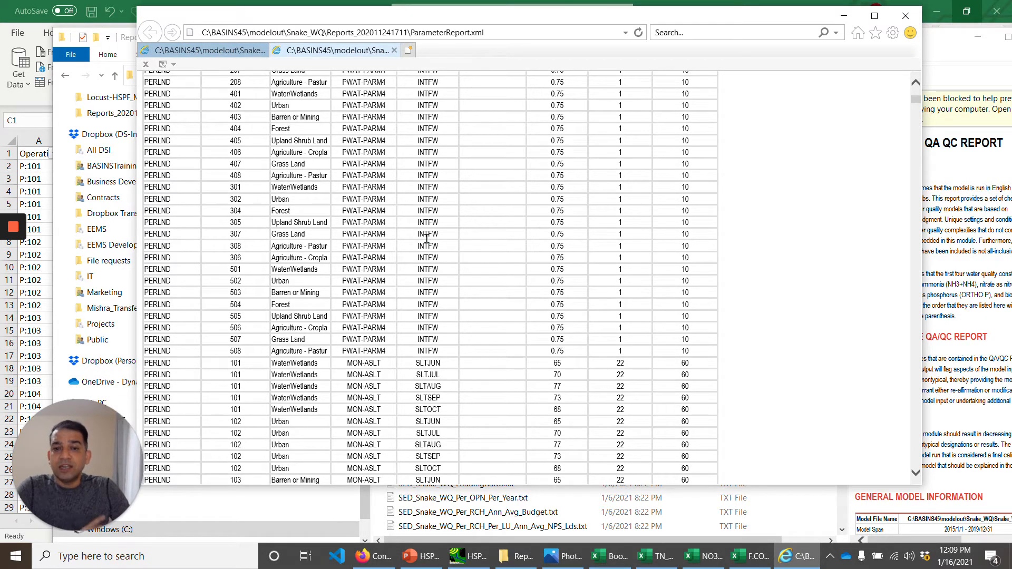
{"action": "mouse_move", "coordinate": [448, 256]}
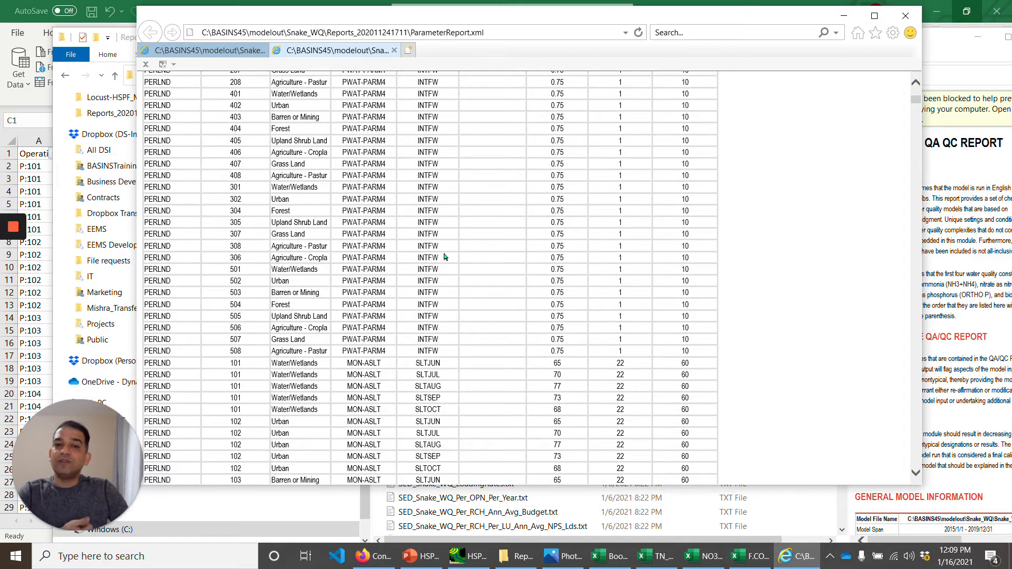
{"action": "mouse_move", "coordinate": [440, 262]}
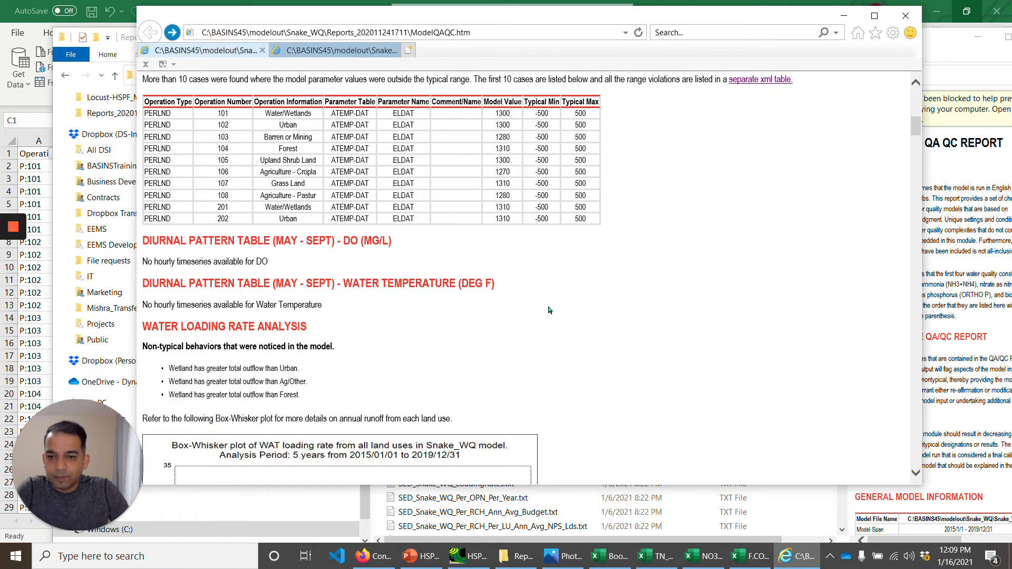
{"action": "scroll", "scroll_direction": "down", "scroll_amount": 3}
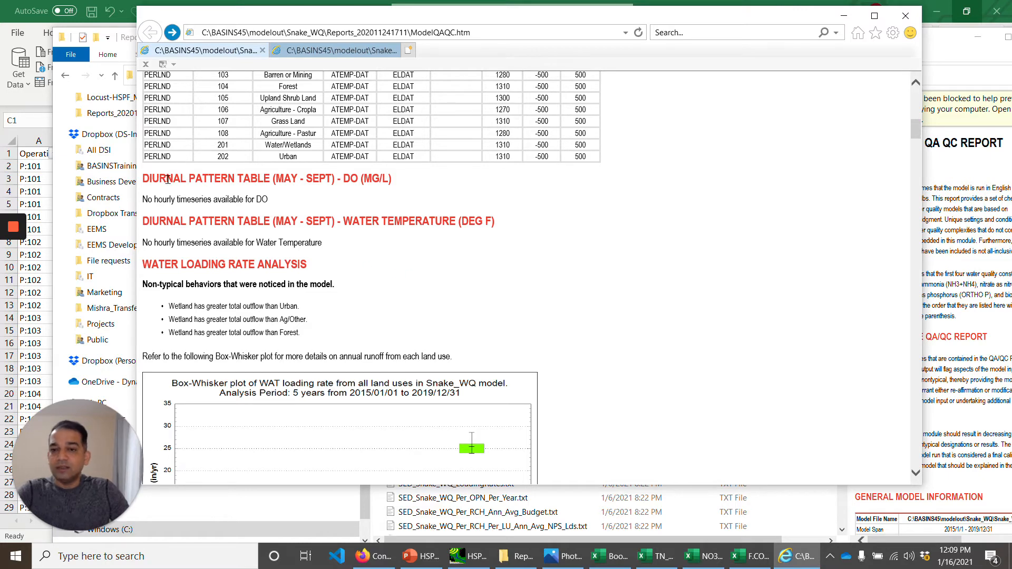
{"action": "mouse_move", "coordinate": [342, 286]}
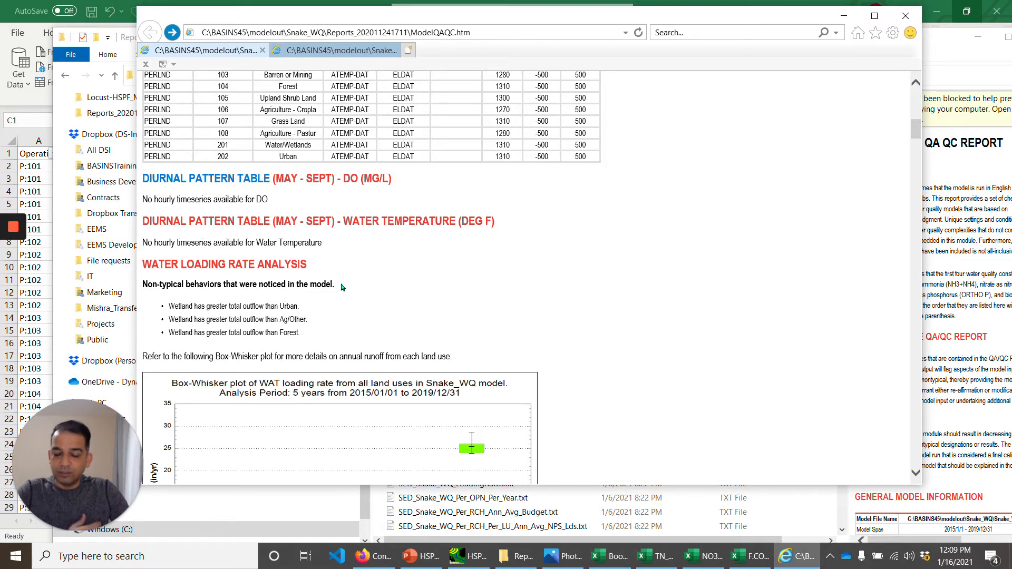
{"action": "mouse_move", "coordinate": [447, 296]}
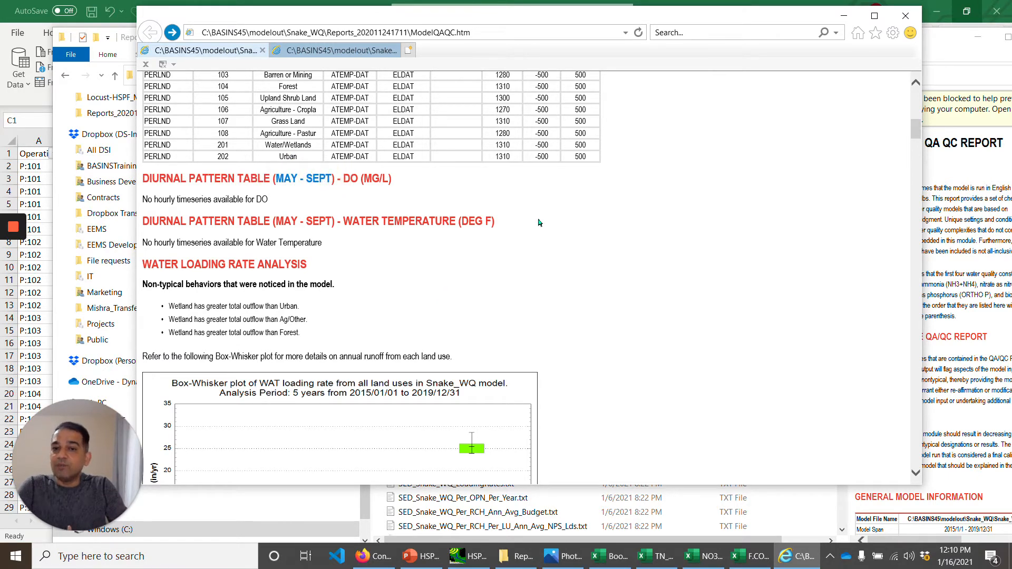
{"action": "mouse_move", "coordinate": [536, 215]}
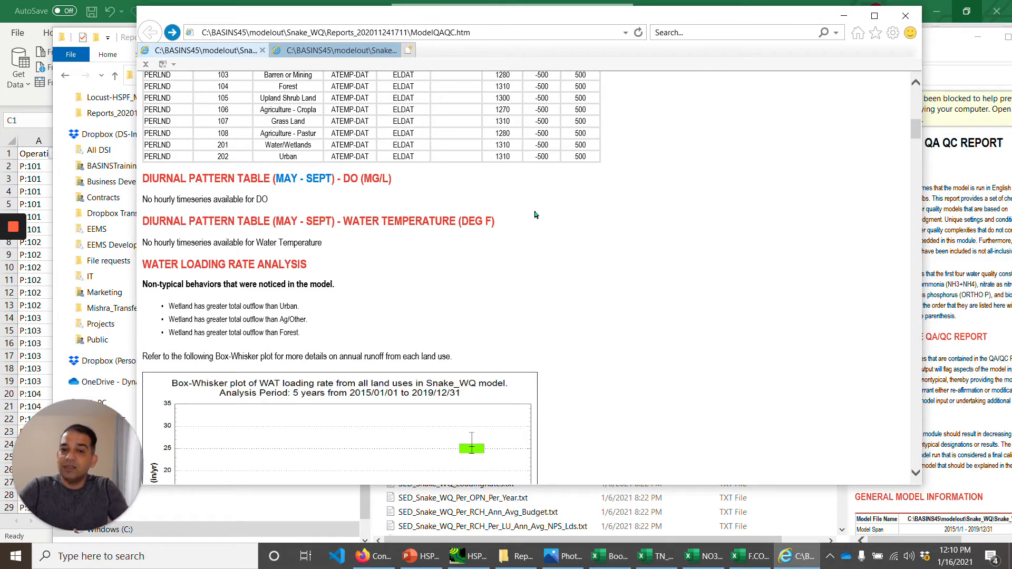
{"action": "mouse_move", "coordinate": [158, 211]}
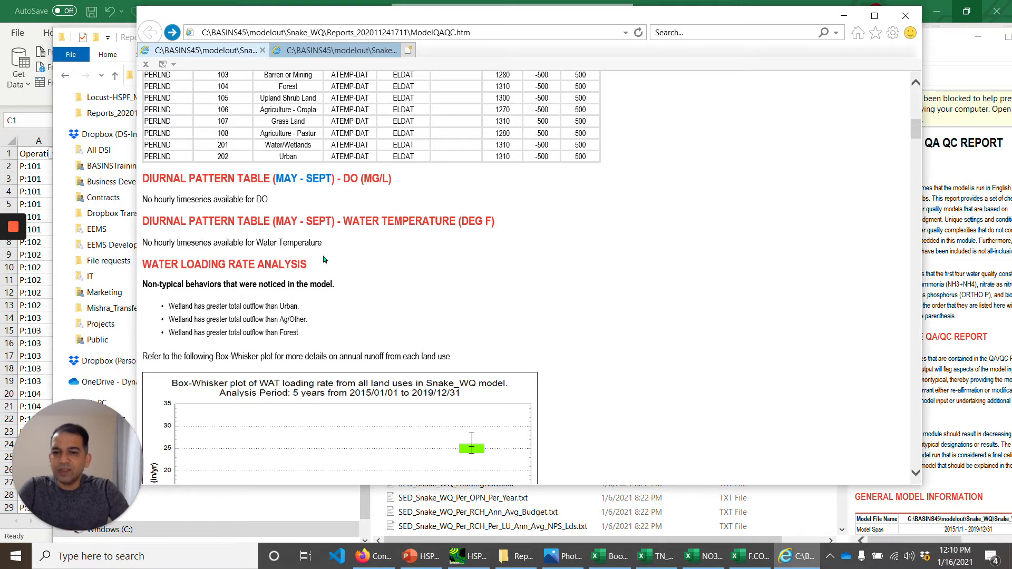
{"action": "mouse_move", "coordinate": [328, 243]}
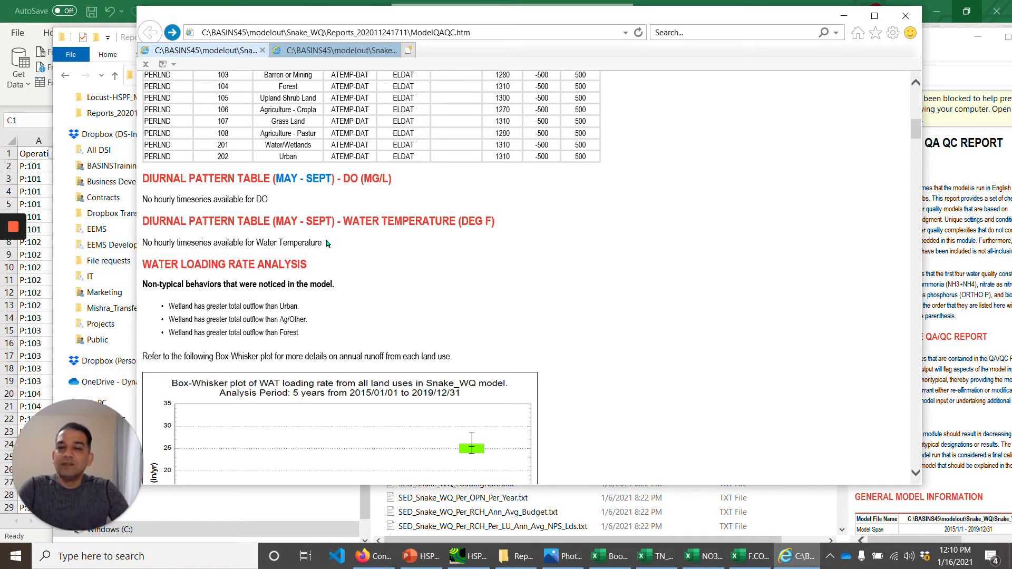
{"action": "mouse_move", "coordinate": [340, 233]}
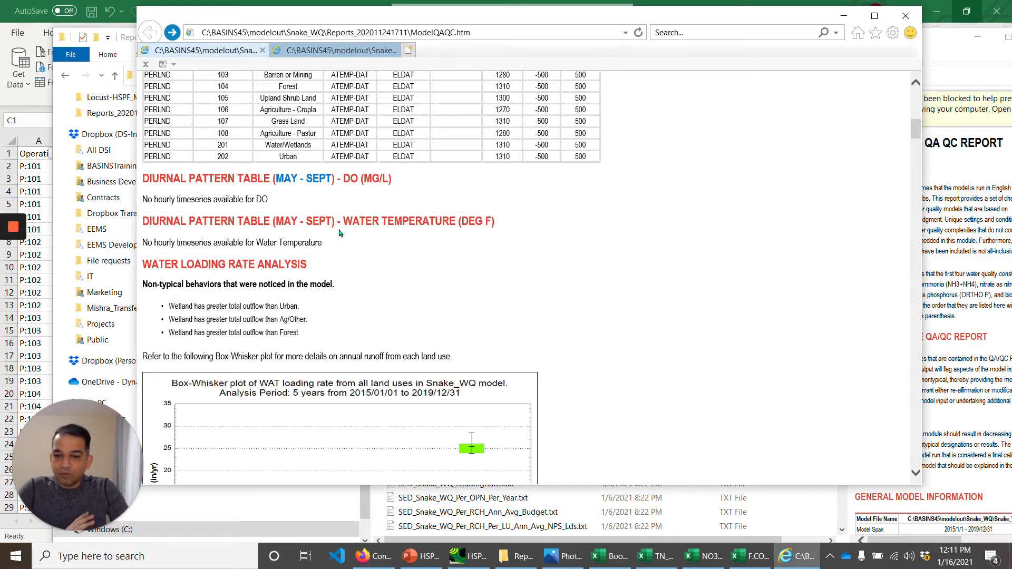
Step: Scroll past the water loading box-whisker plot to the Reach Water Volume Analysis heading
{"action": "scroll", "scroll_direction": "down", "scroll_amount": 3}
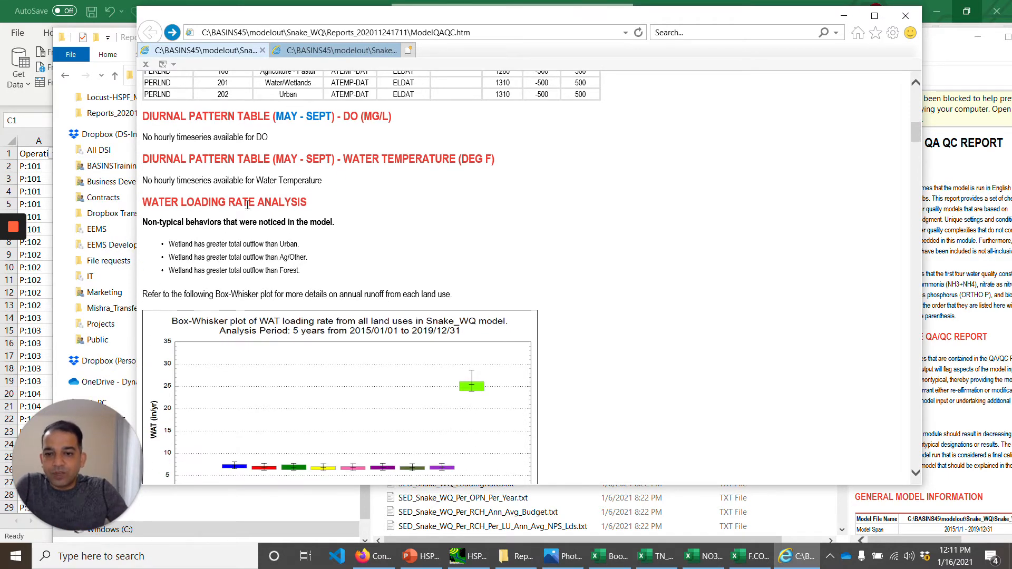
{"action": "scroll", "scroll_direction": "down", "scroll_amount": 3}
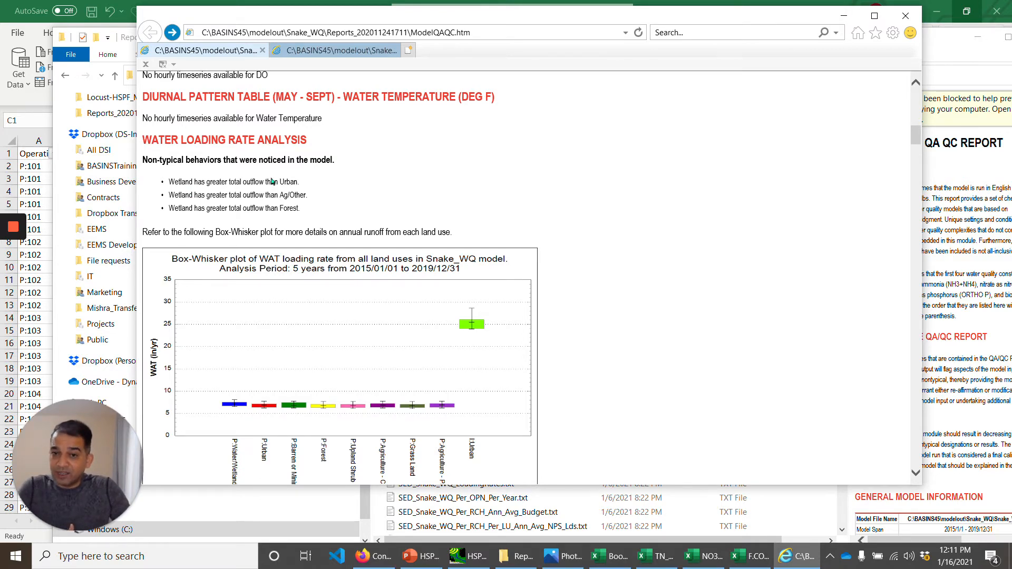
{"action": "mouse_move", "coordinate": [301, 184]}
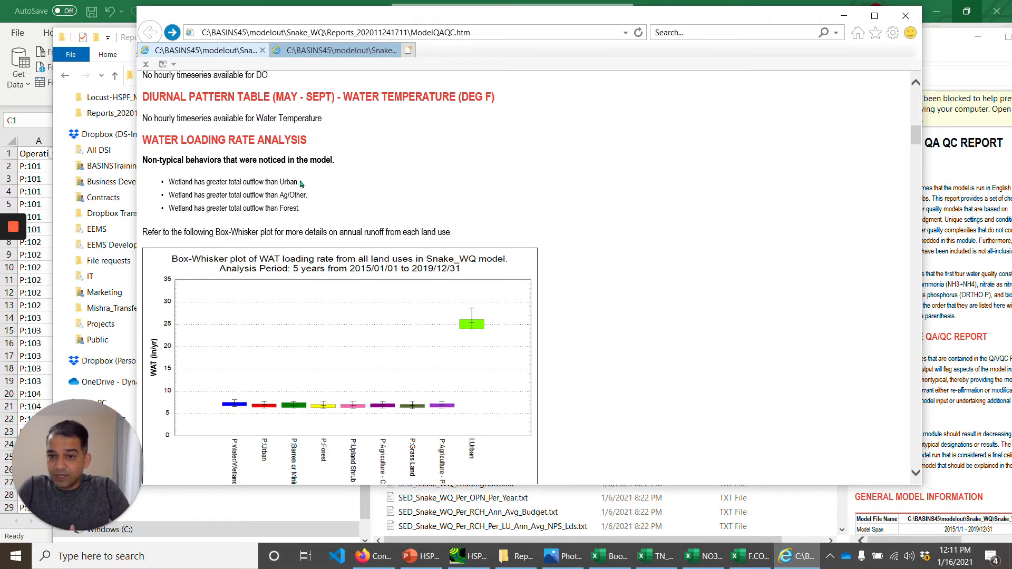
{"action": "mouse_move", "coordinate": [203, 182]}
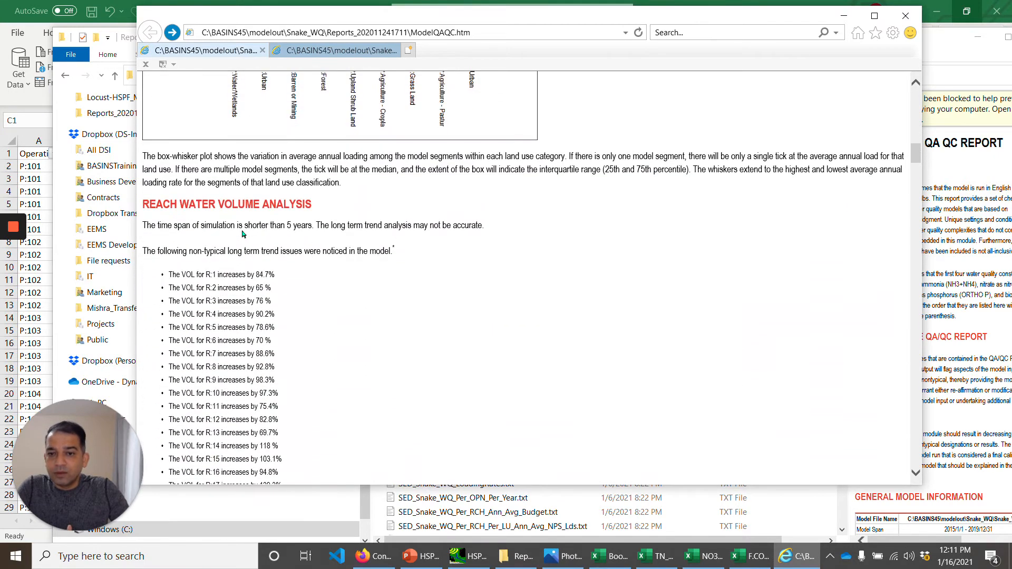
Step: Highlight the note that the simulation is shorter than 5 years, then scroll to the Sediment Loading Rate Analysis
{"action": "scroll", "scroll_direction": "down", "scroll_amount": 3}
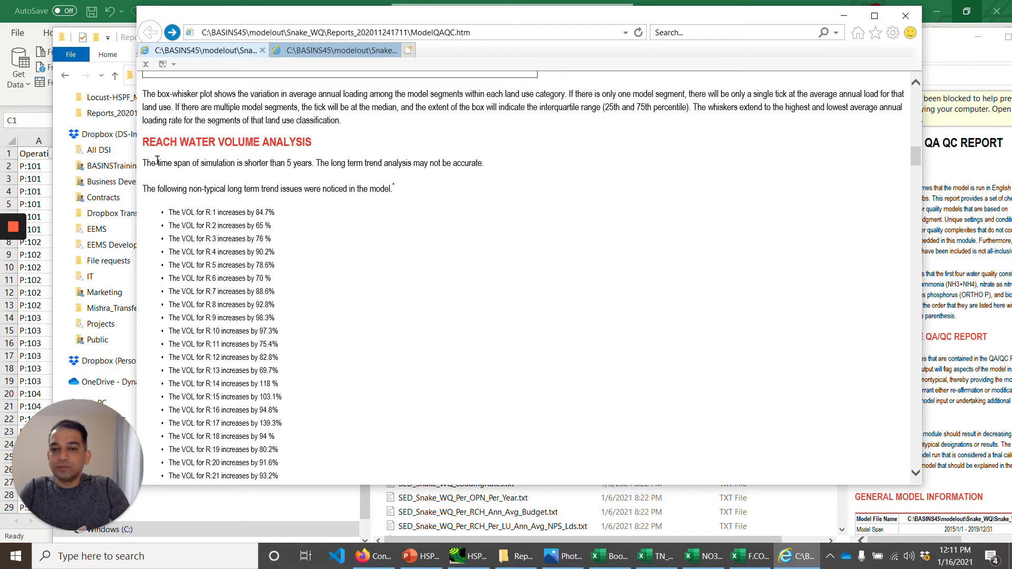
{"action": "left_click_drag", "start_coordinate": [157, 162], "coordinate": [482, 162]}
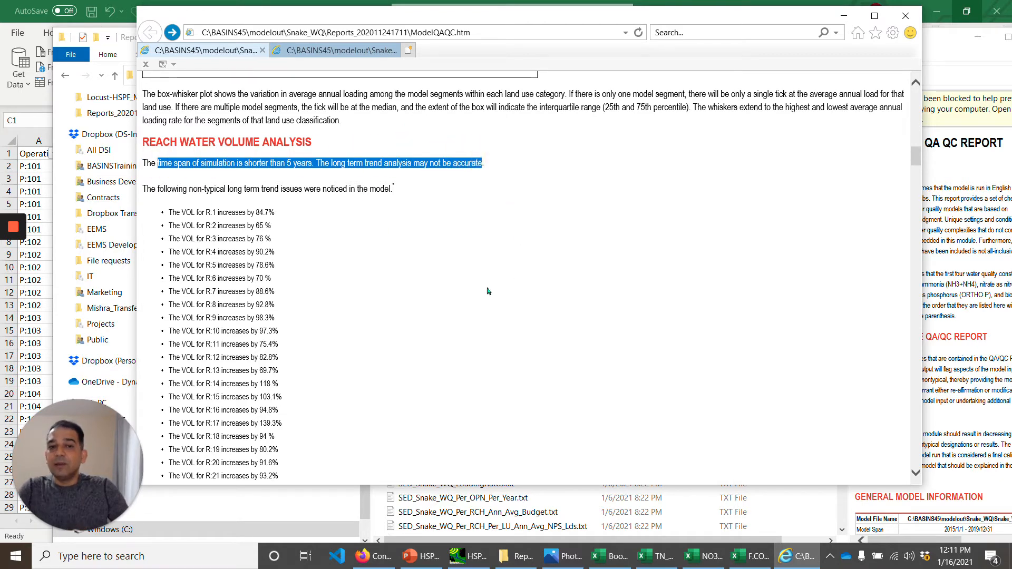
{"action": "left_click", "coordinate": [488, 288]}
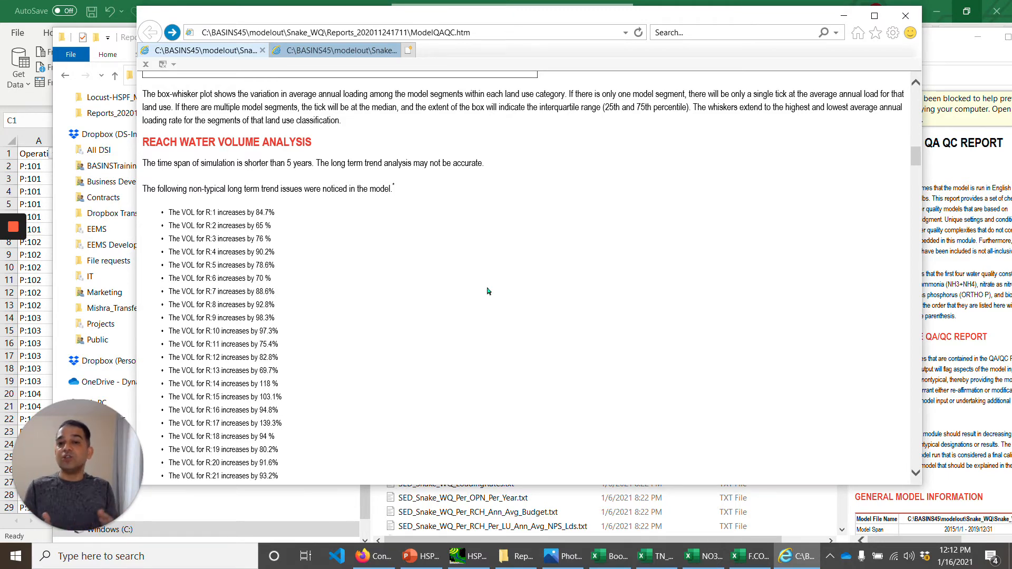
{"action": "mouse_move", "coordinate": [403, 308]}
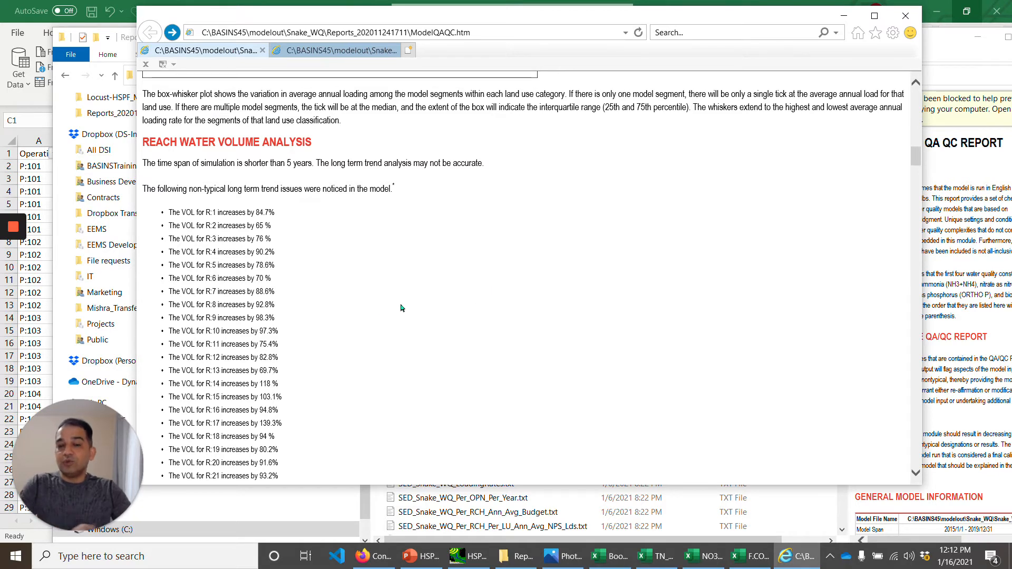
{"action": "scroll", "scroll_direction": "down", "scroll_amount": 3}
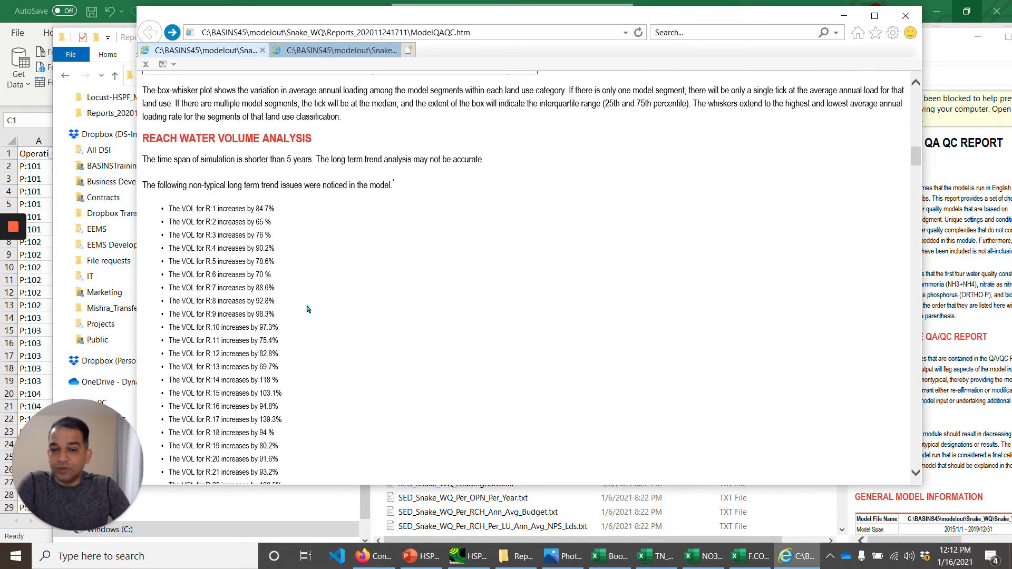
{"action": "scroll", "scroll_direction": "down", "scroll_amount": 3}
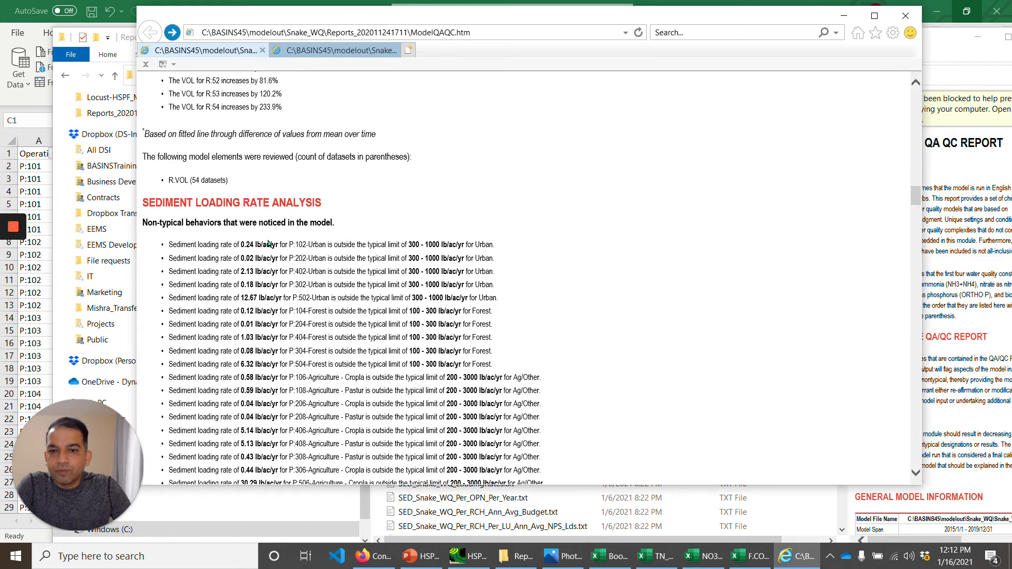
Step: Highlight the P:102 urban sediment loading rate finding, then scroll to the SED box-whisker plot
{"action": "scroll", "scroll_direction": "down", "scroll_amount": 3}
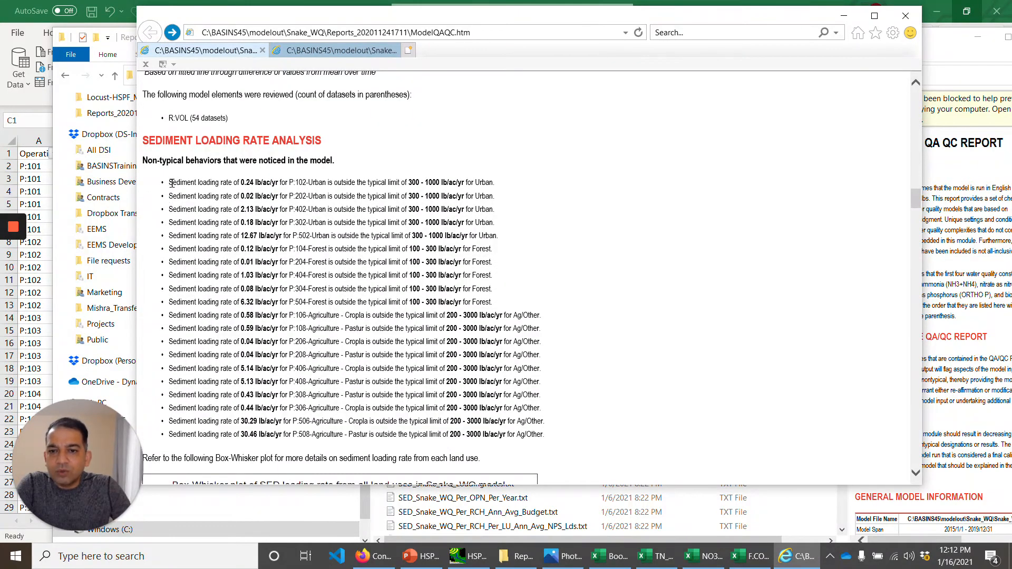
{"action": "left_click_drag", "start_coordinate": [169, 182], "coordinate": [436, 196]}
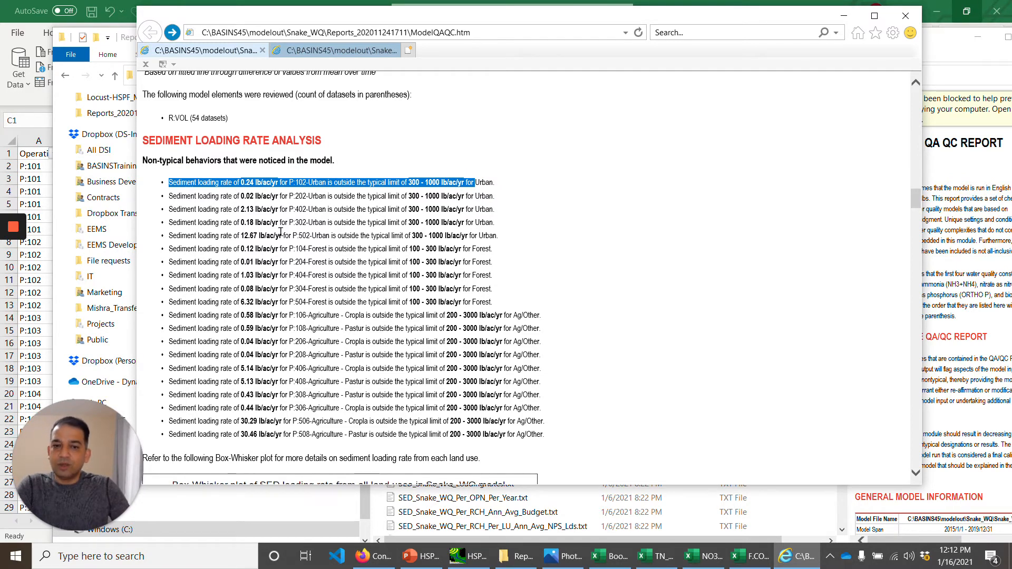
{"action": "mouse_move", "coordinate": [222, 196]}
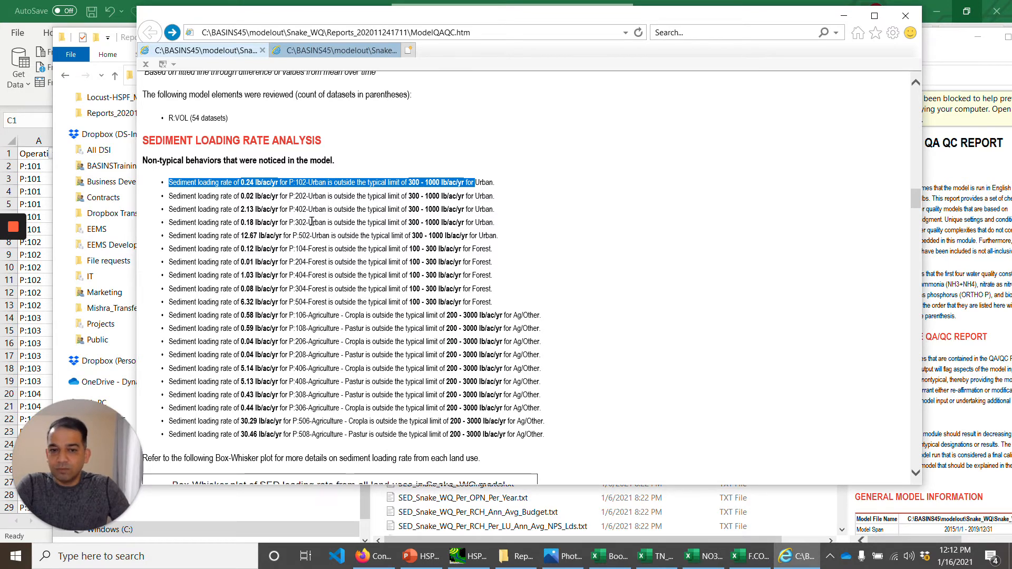
{"action": "mouse_move", "coordinate": [359, 234]}
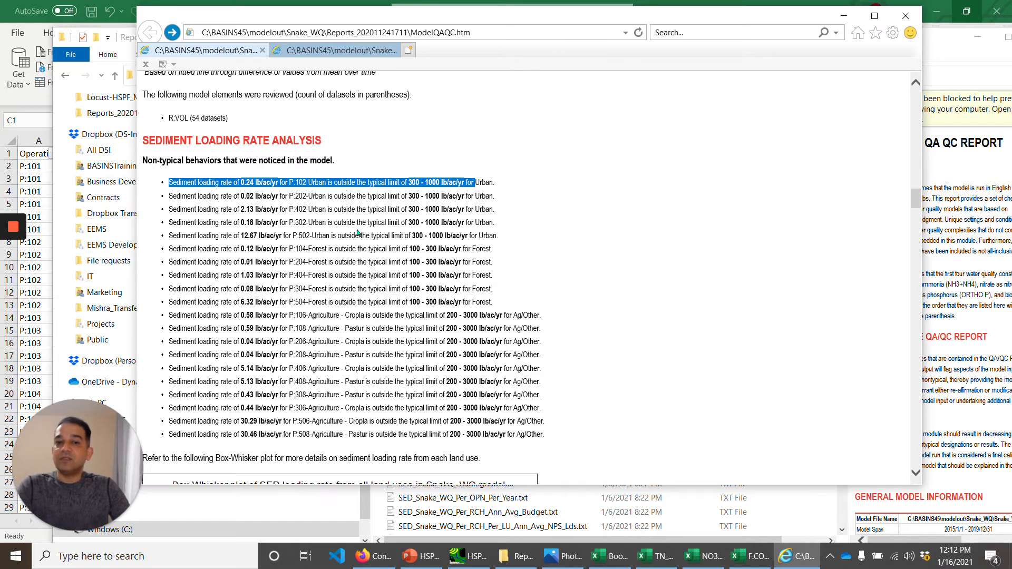
{"action": "mouse_move", "coordinate": [365, 252]}
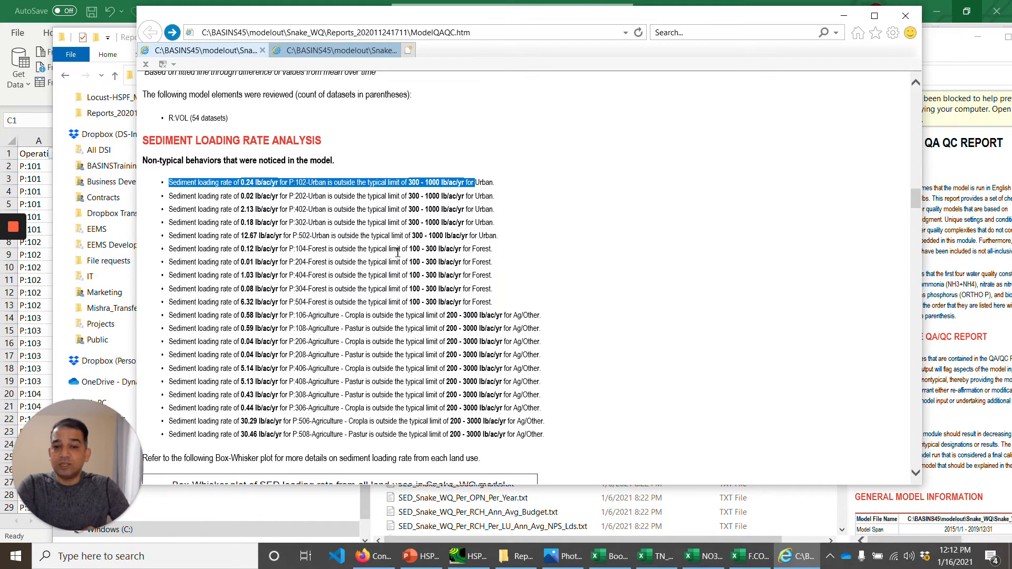
{"action": "scroll", "scroll_direction": "down", "scroll_amount": 3}
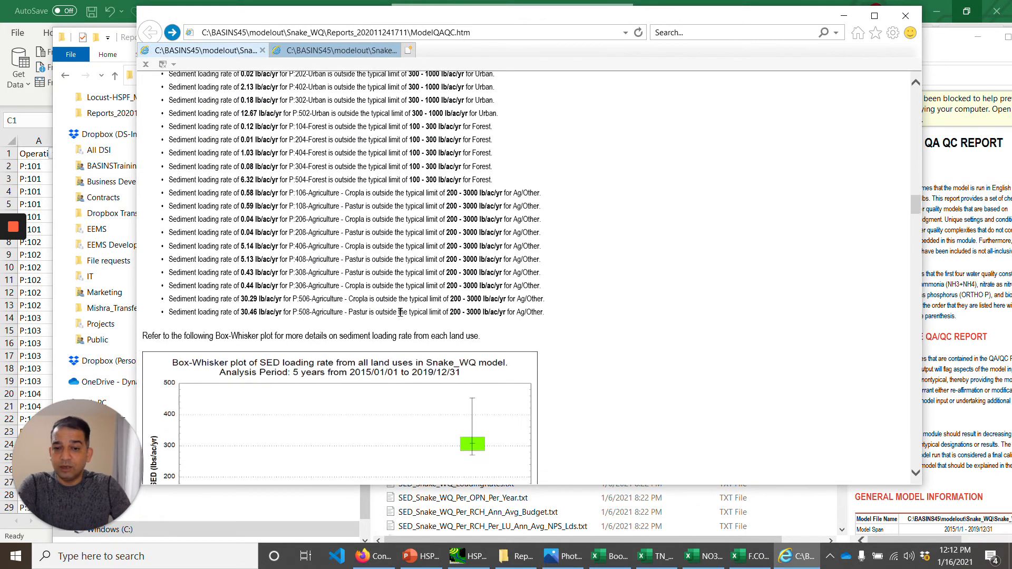
{"action": "scroll", "scroll_direction": "down", "scroll_amount": 3}
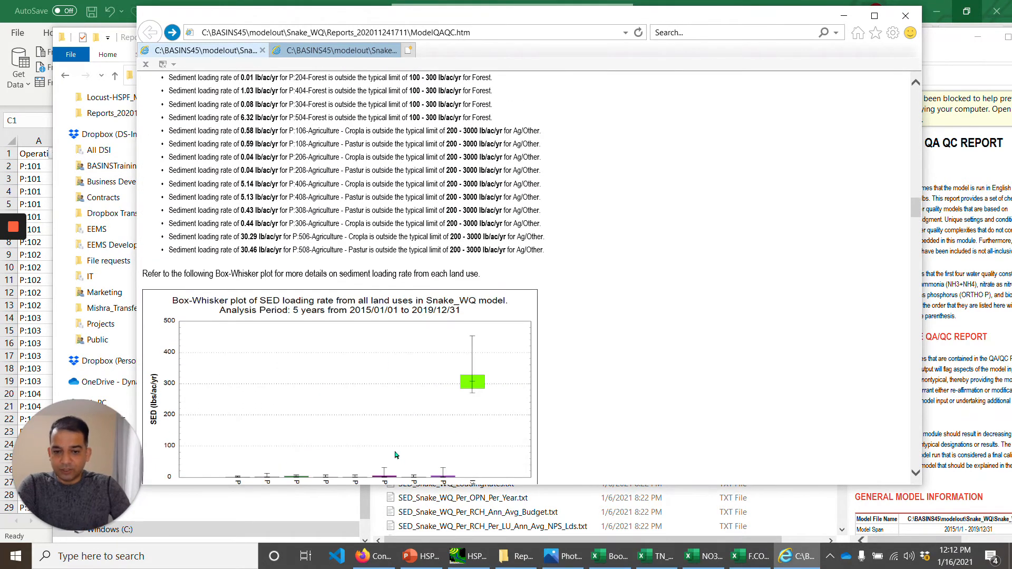
{"action": "scroll", "scroll_direction": "down", "scroll_amount": 3}
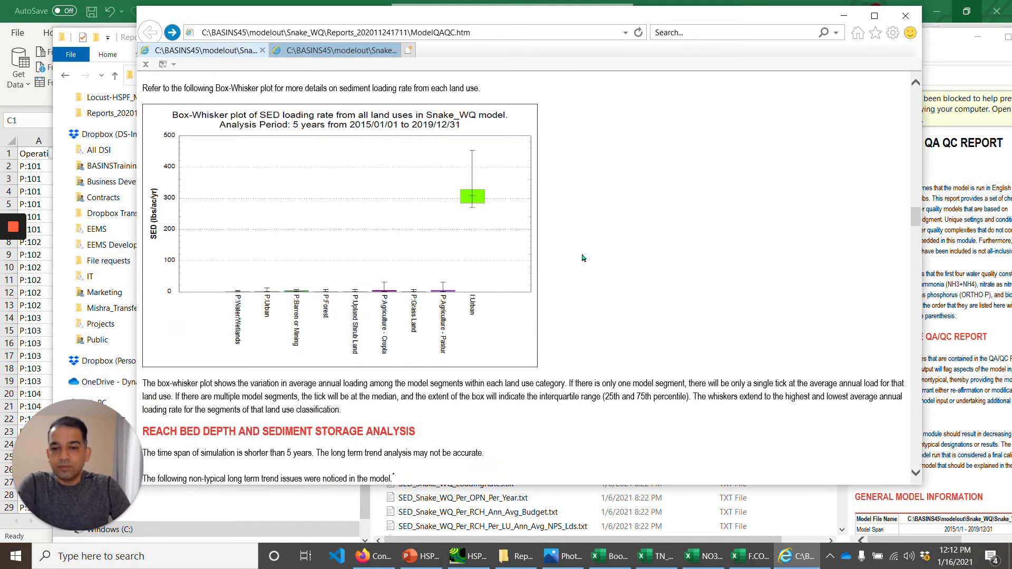
Step: Scroll to the Reach Bed Depth and Sediment Storage Analysis DETS trend list
{"action": "scroll", "scroll_direction": "down", "scroll_amount": 3}
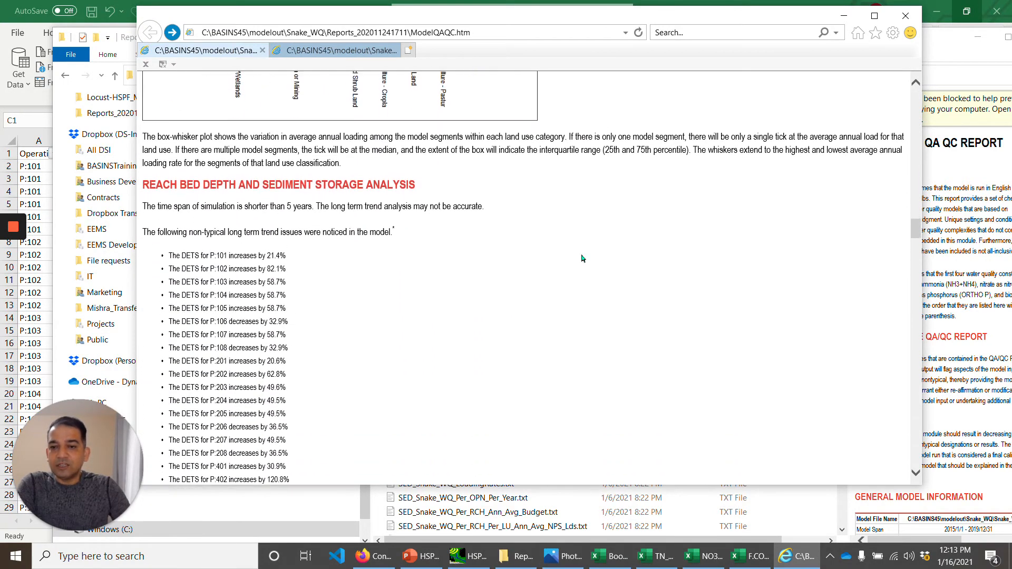
{"action": "scroll", "scroll_direction": "down", "scroll_amount": 3}
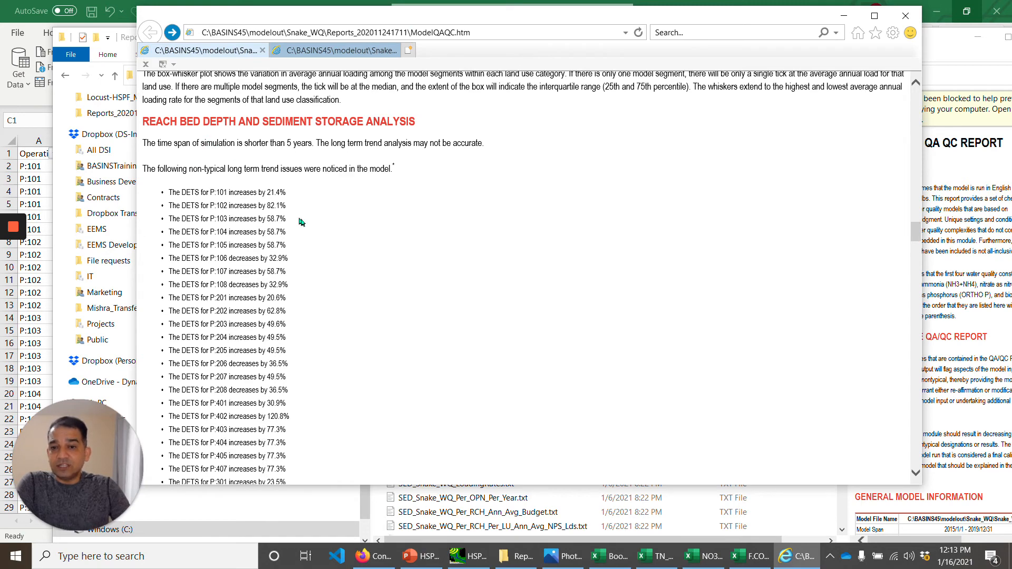
{"action": "mouse_move", "coordinate": [349, 215]}
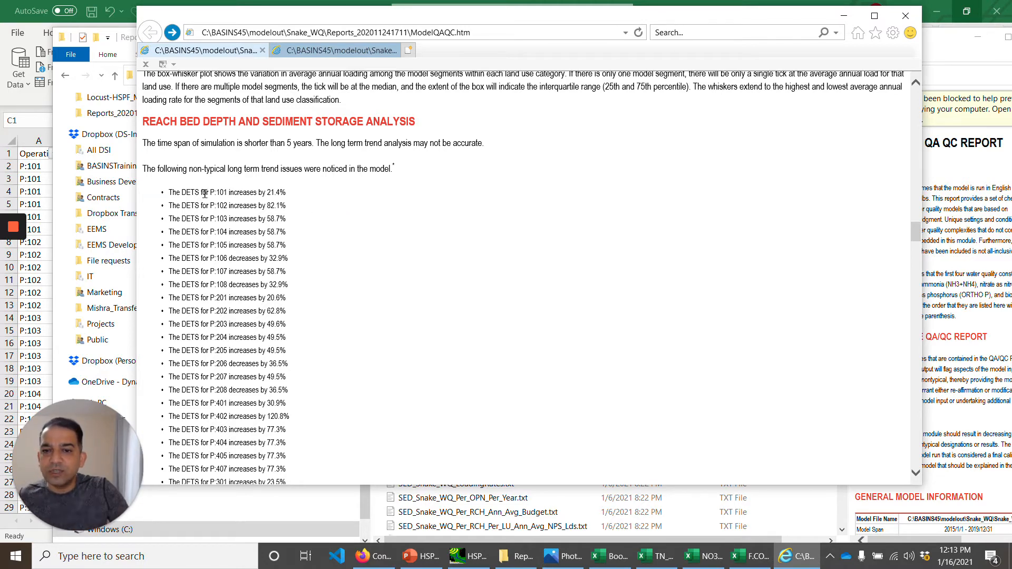
{"action": "scroll", "scroll_direction": "down", "scroll_amount": 3}
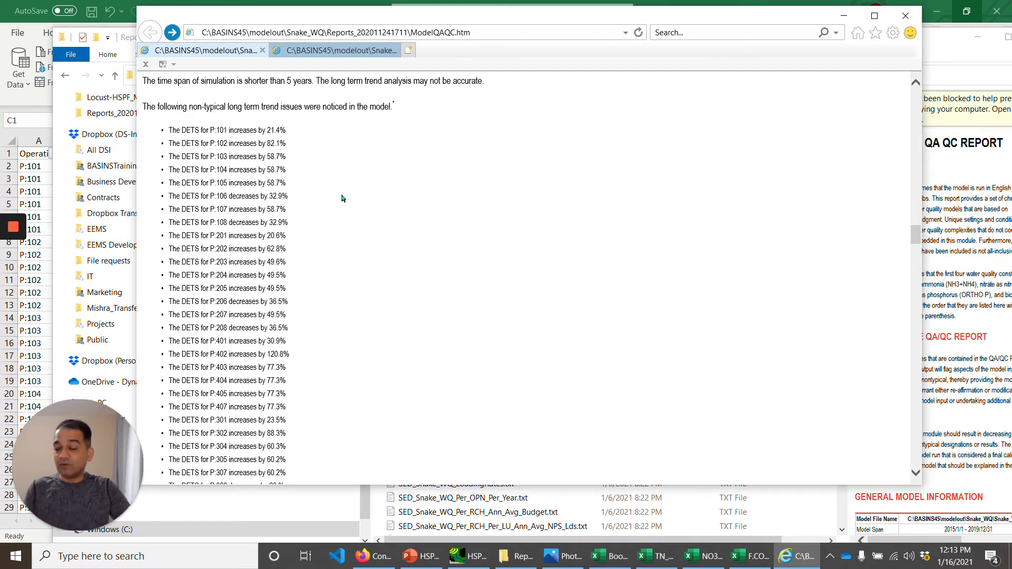
Step: Highlight the 120.8% DETS increase for P:402, then scroll to the TN Loading Rate Analysis
{"action": "scroll", "scroll_direction": "down", "scroll_amount": 3}
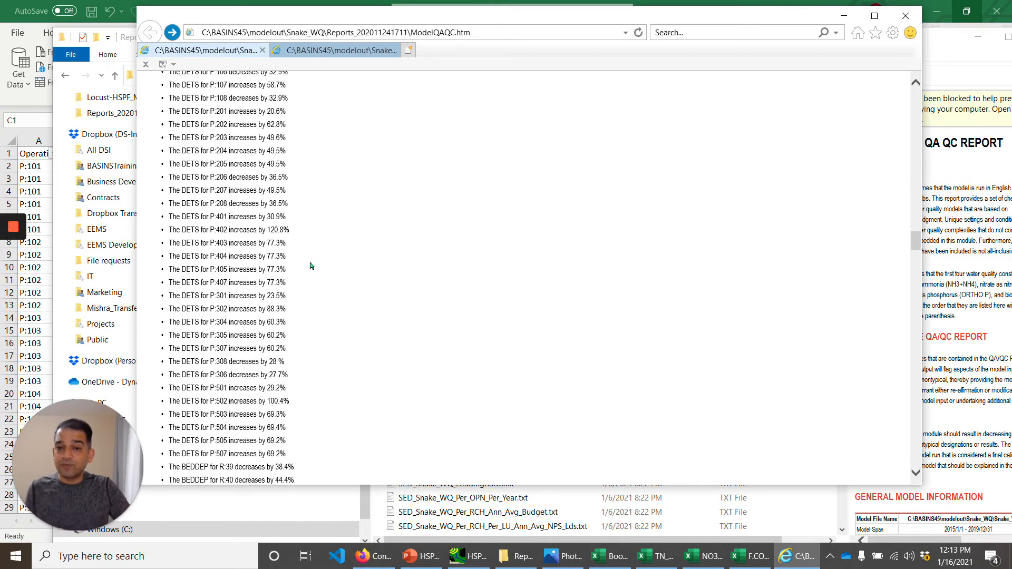
{"action": "mouse_move", "coordinate": [170, 230]}
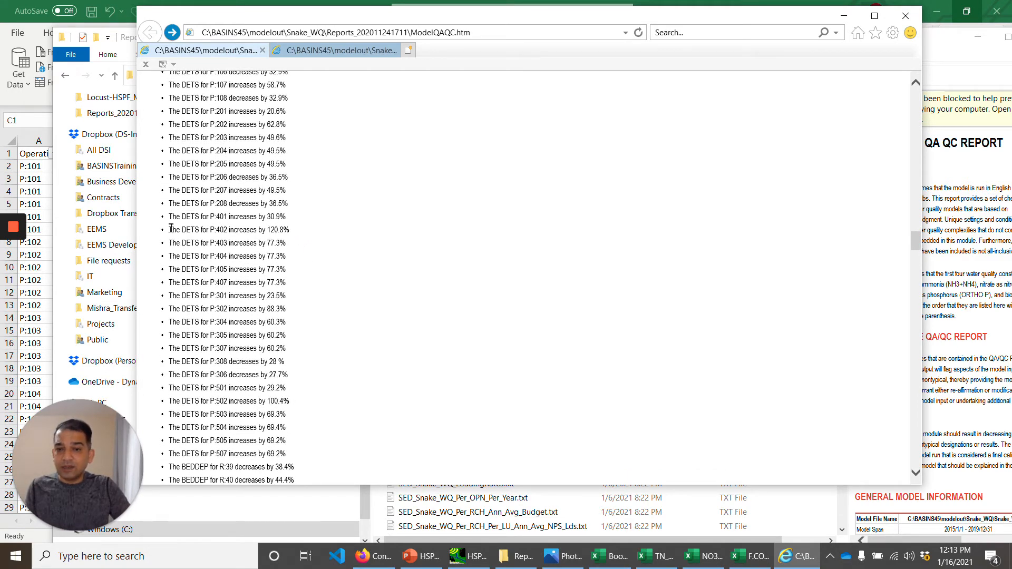
{"action": "double_click", "coordinate": [226, 230]}
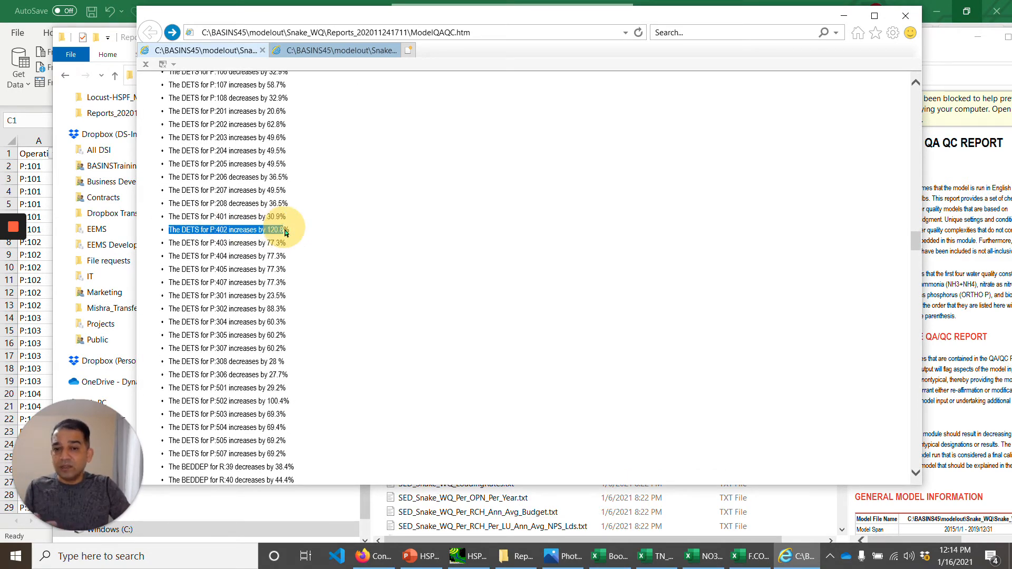
{"action": "mouse_move", "coordinate": [306, 361]}
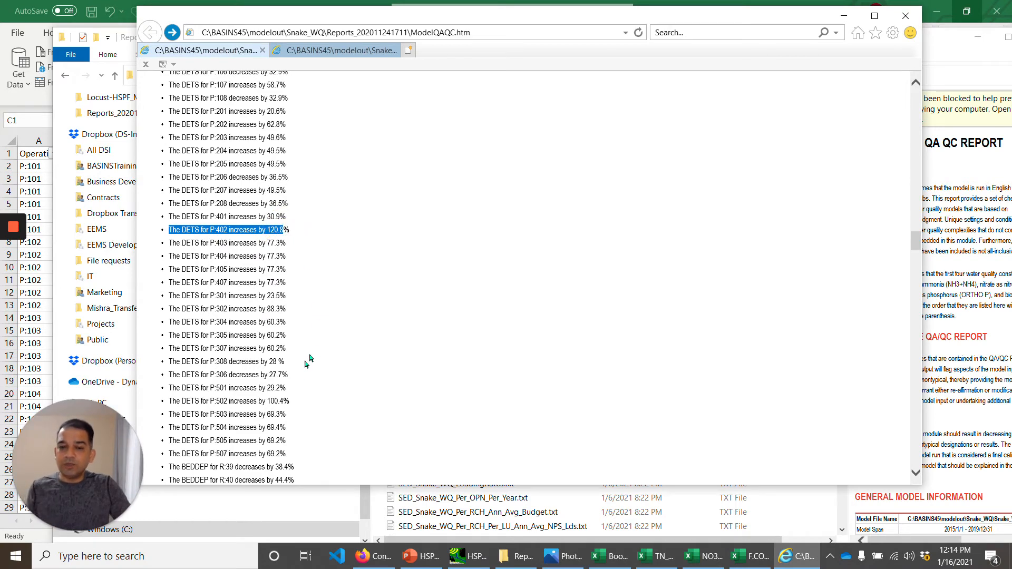
{"action": "scroll", "scroll_direction": "down", "scroll_amount": 3}
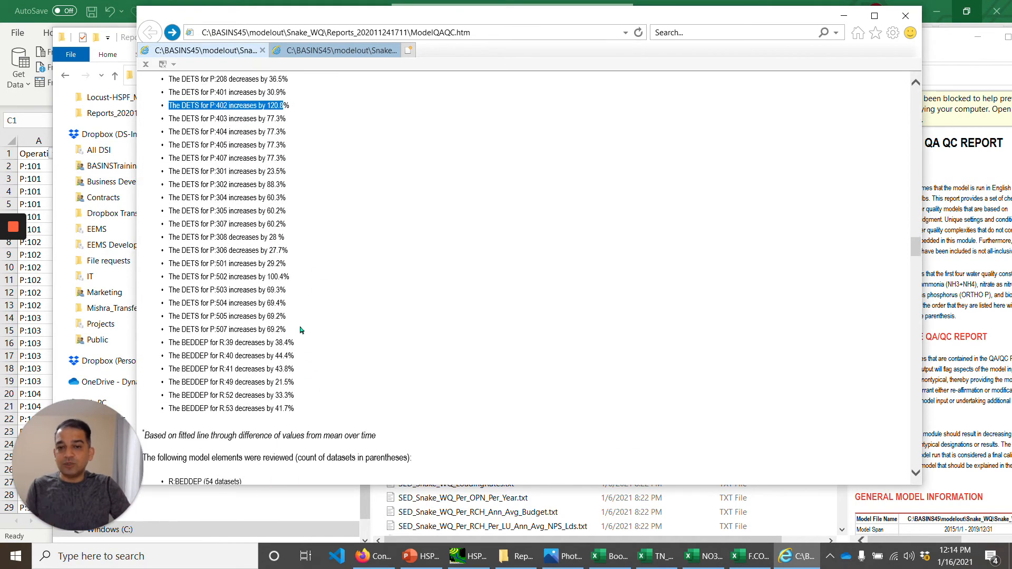
{"action": "scroll", "scroll_direction": "down", "scroll_amount": 3}
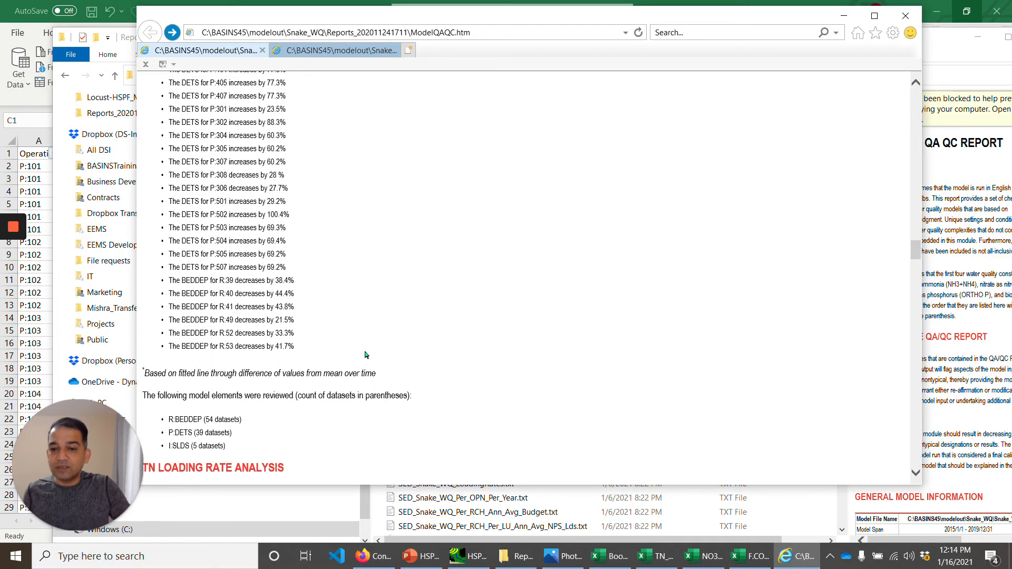
{"action": "scroll", "scroll_direction": "down", "scroll_amount": 3}
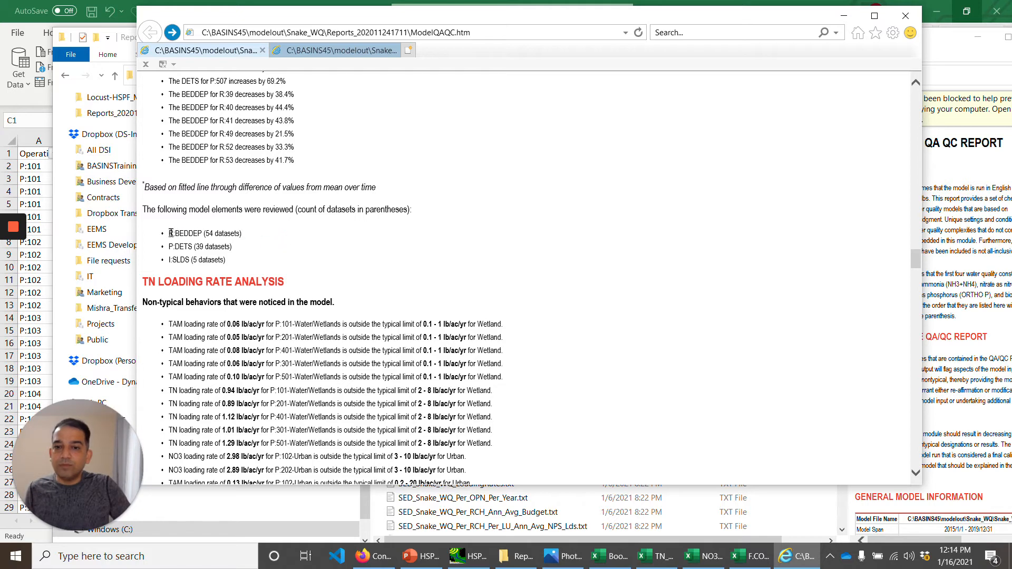
Step: Highlight the R:BEDDEP count of 54 datasets and scroll through the flagged TN loading rates
{"action": "double_click", "coordinate": [203, 233]}
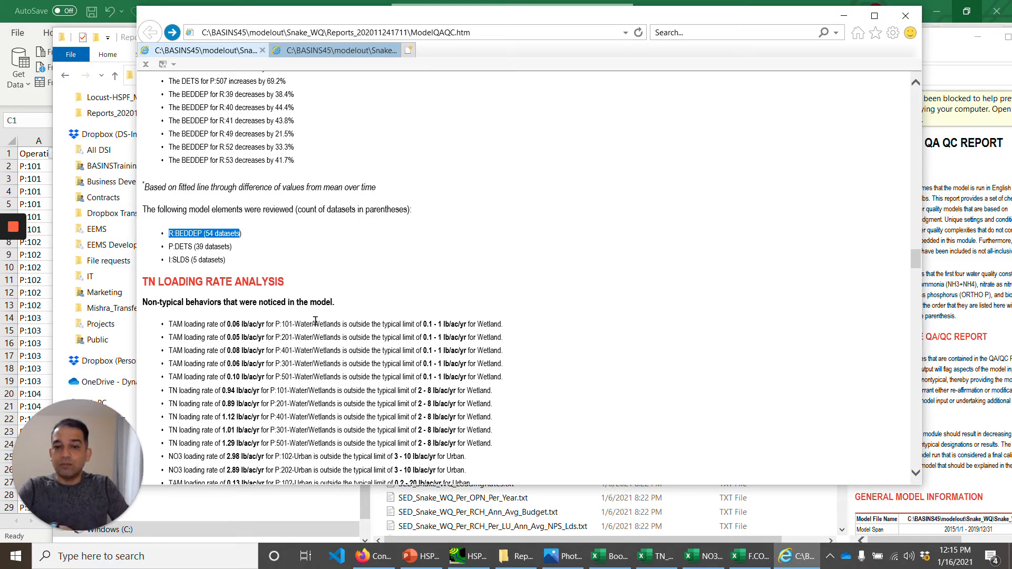
{"action": "scroll", "scroll_direction": "down", "scroll_amount": 3}
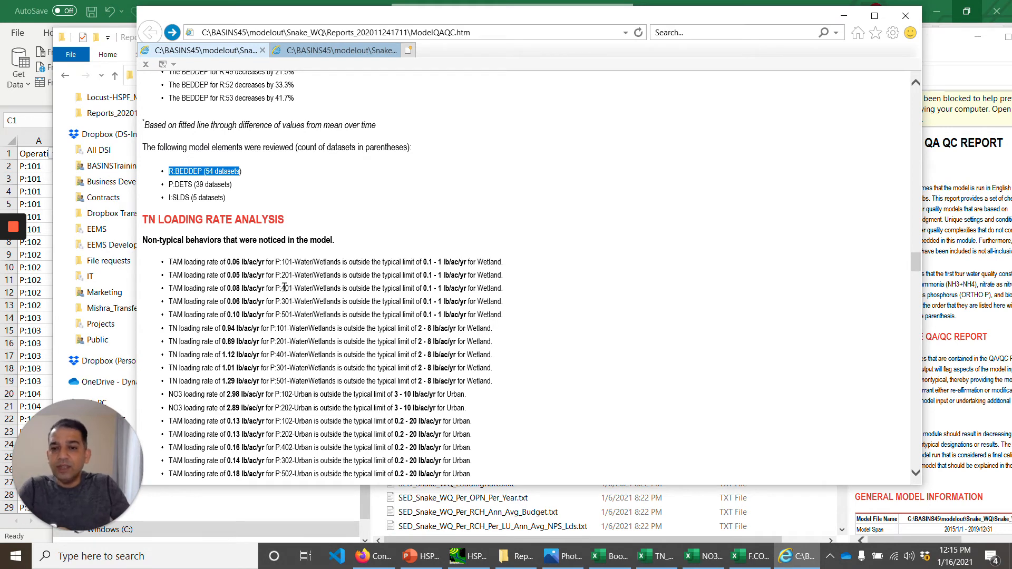
{"action": "scroll", "scroll_direction": "down", "scroll_amount": 3}
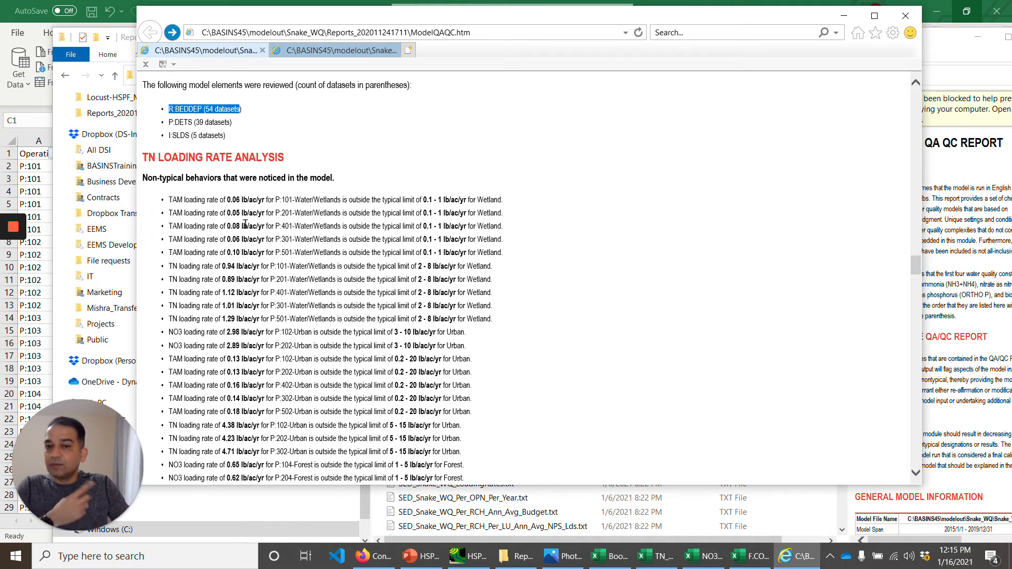
{"action": "scroll", "scroll_direction": "down", "scroll_amount": 3}
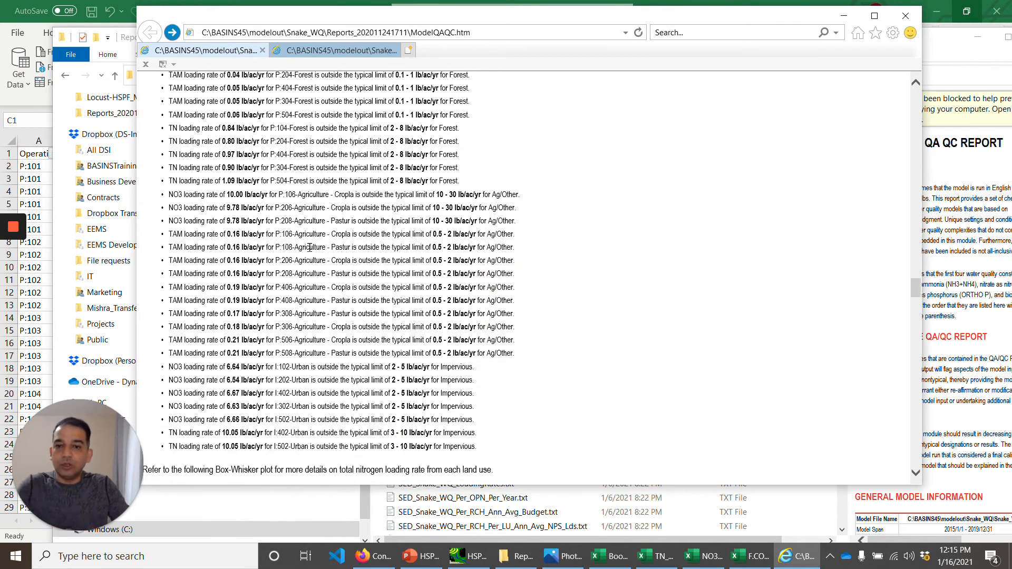
{"action": "scroll", "scroll_direction": "down", "scroll_amount": 3}
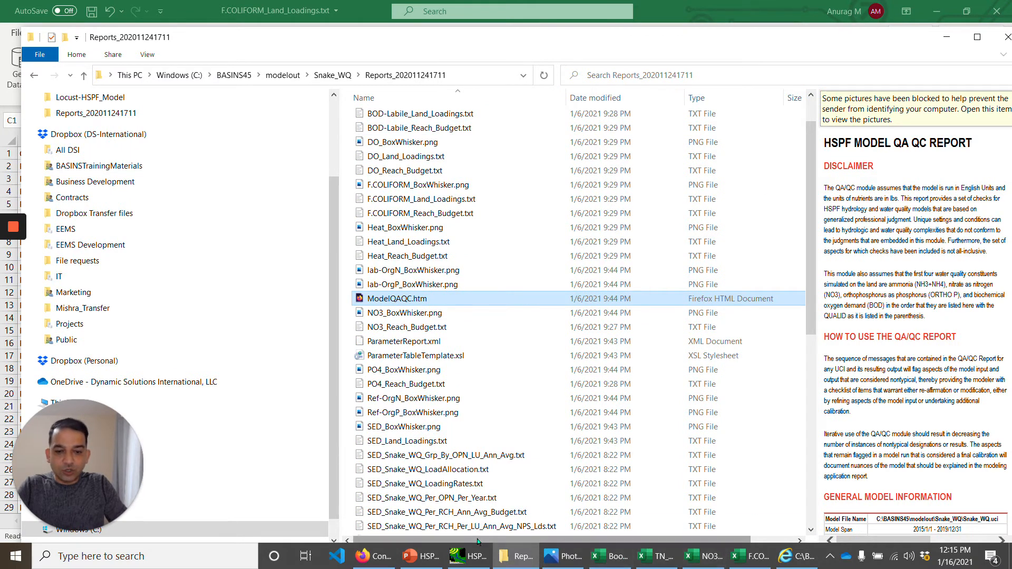
Step: Run a Water constituent balance report for reach 54 with QA/QC checking turned off
{"action": "left_click", "coordinate": [466, 557]}
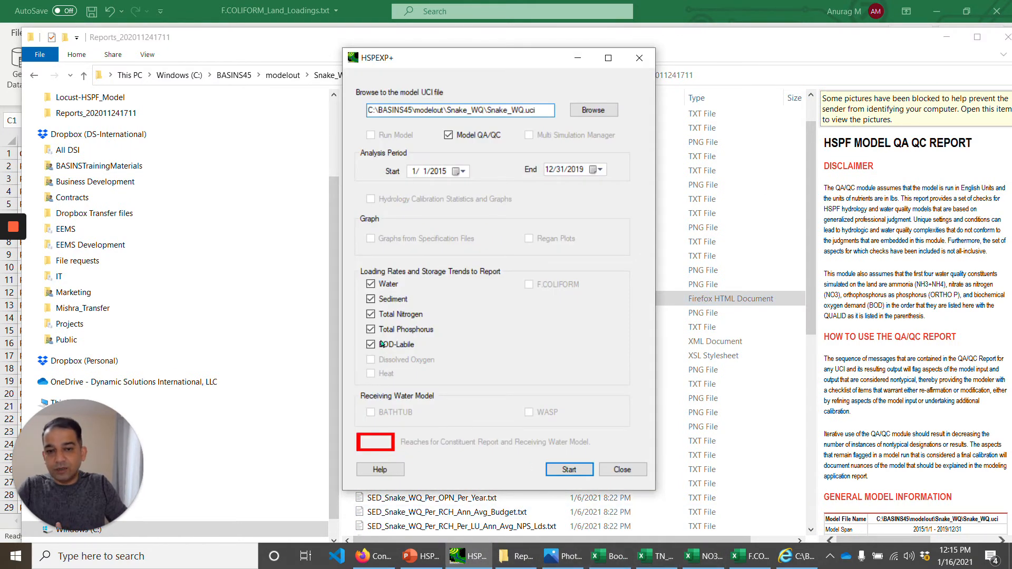
{"action": "left_click", "coordinate": [449, 135]}
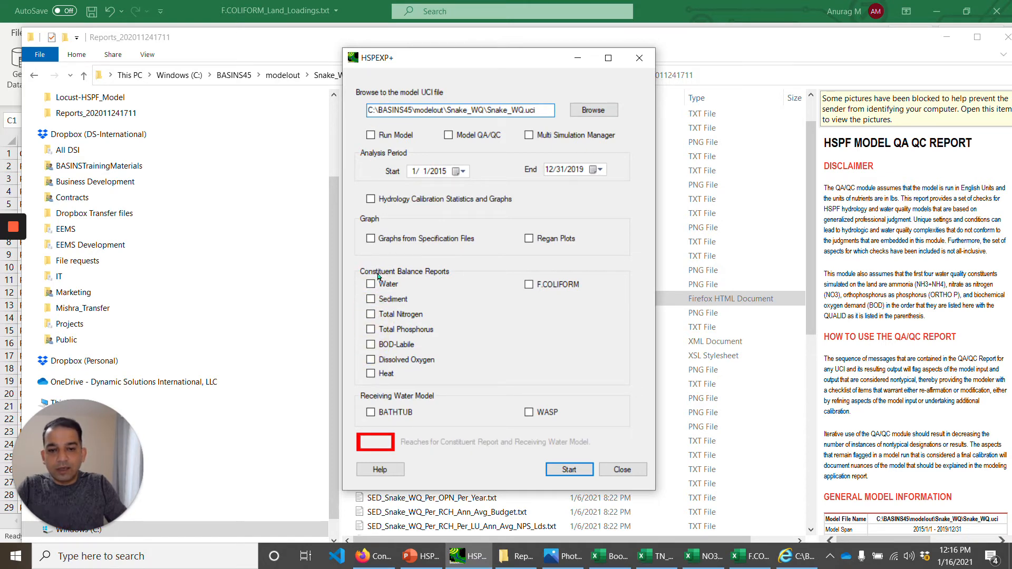
{"action": "left_click", "coordinate": [371, 284]}
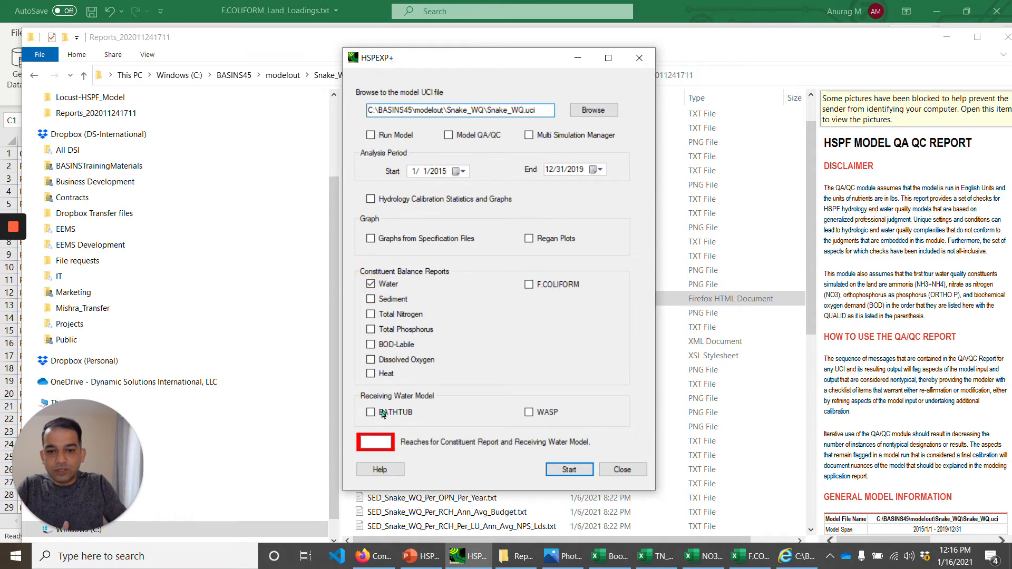
{"action": "type", "text": "54"}
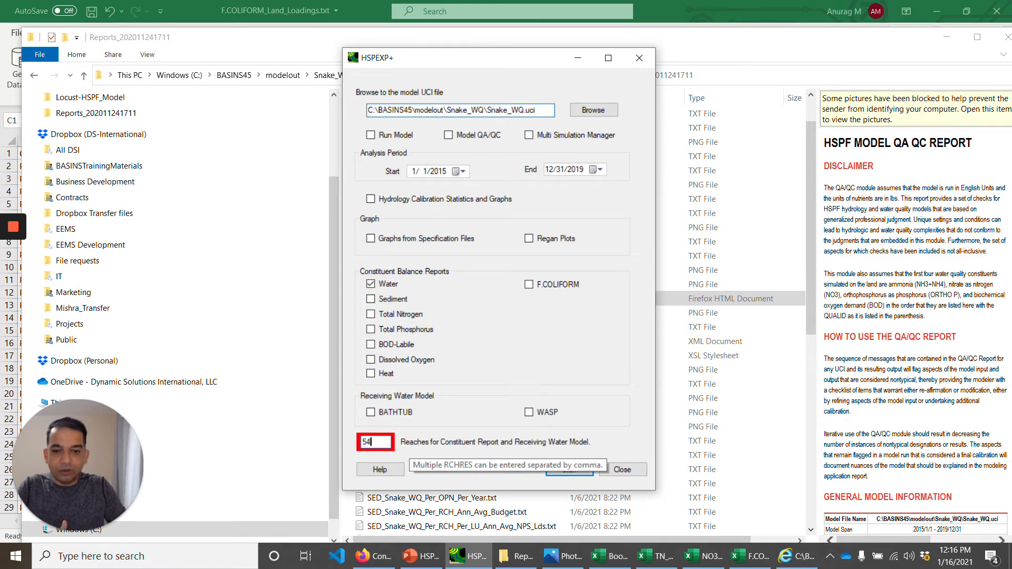
{"action": "left_click", "coordinate": [626, 469]}
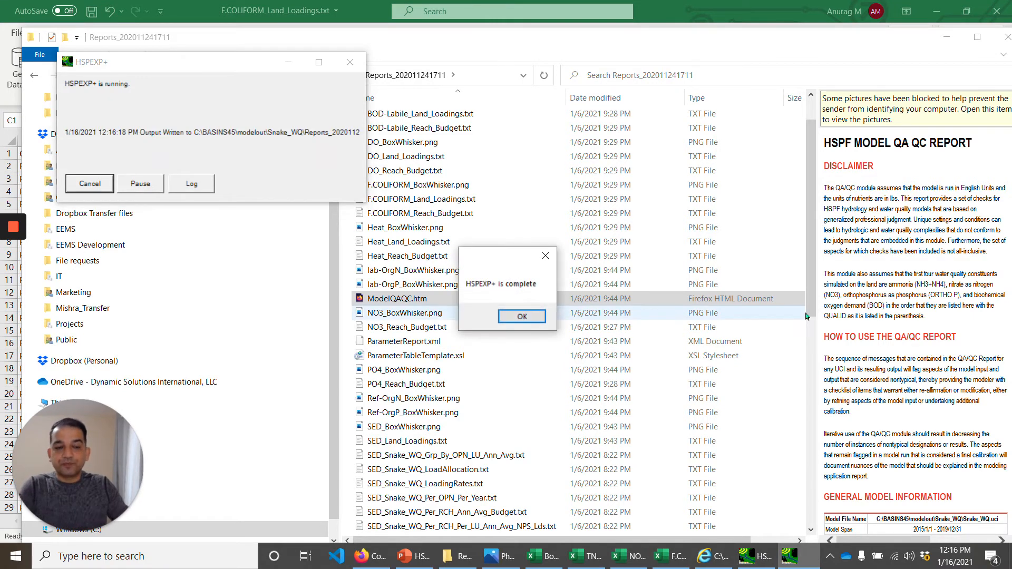
Step: Dismiss the completion message and preview the reach 54 overall and by-land-use water reports
{"action": "left_click", "coordinate": [521, 316]}
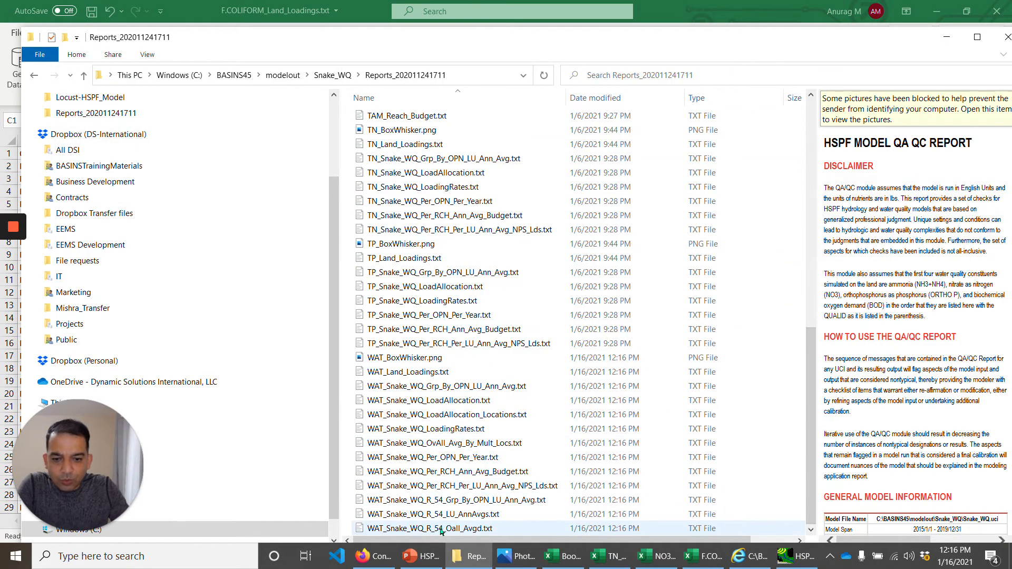
{"action": "left_click", "coordinate": [428, 514]}
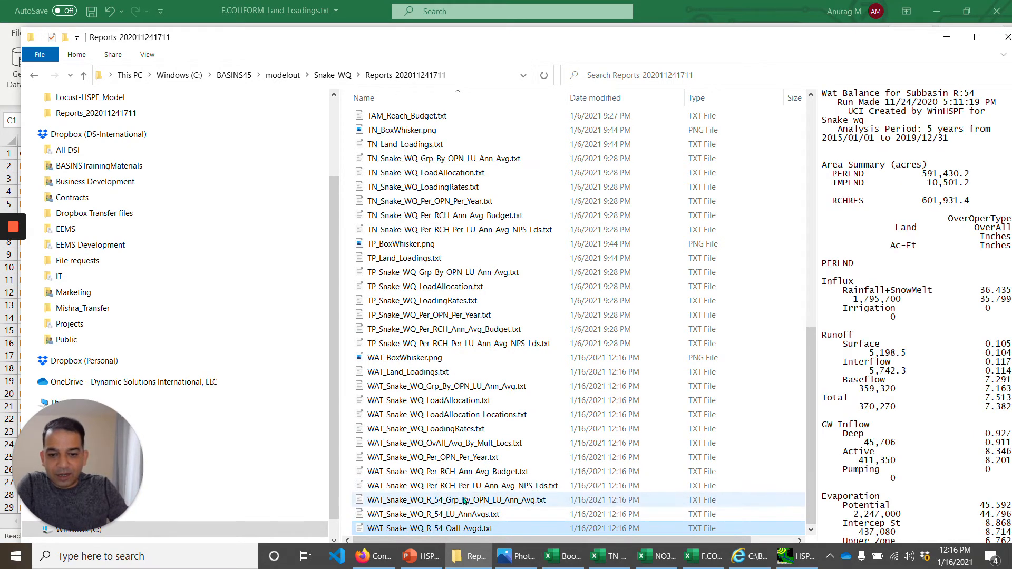
{"action": "left_click", "coordinate": [458, 499]}
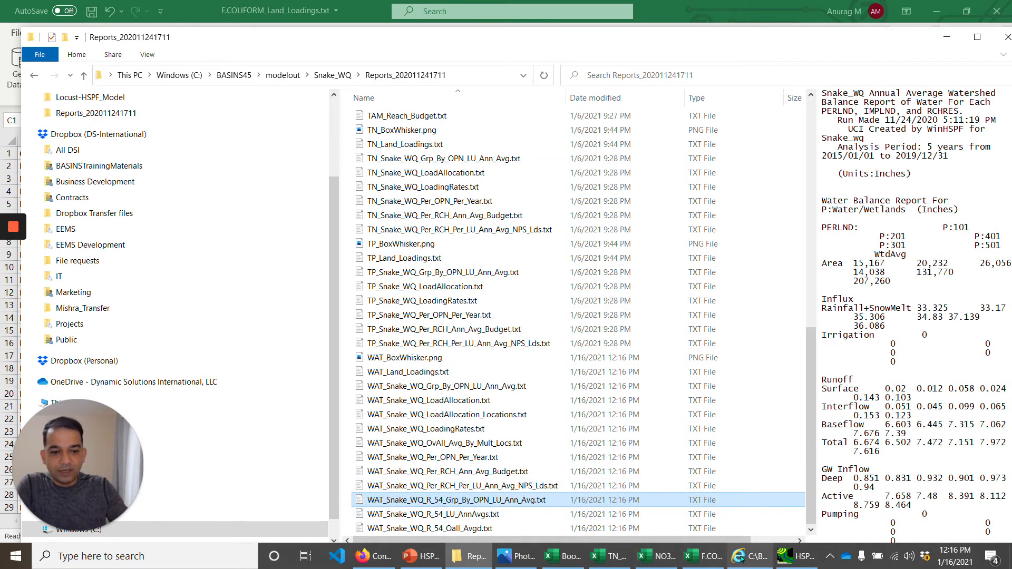
{"action": "left_click", "coordinate": [559, 557]}
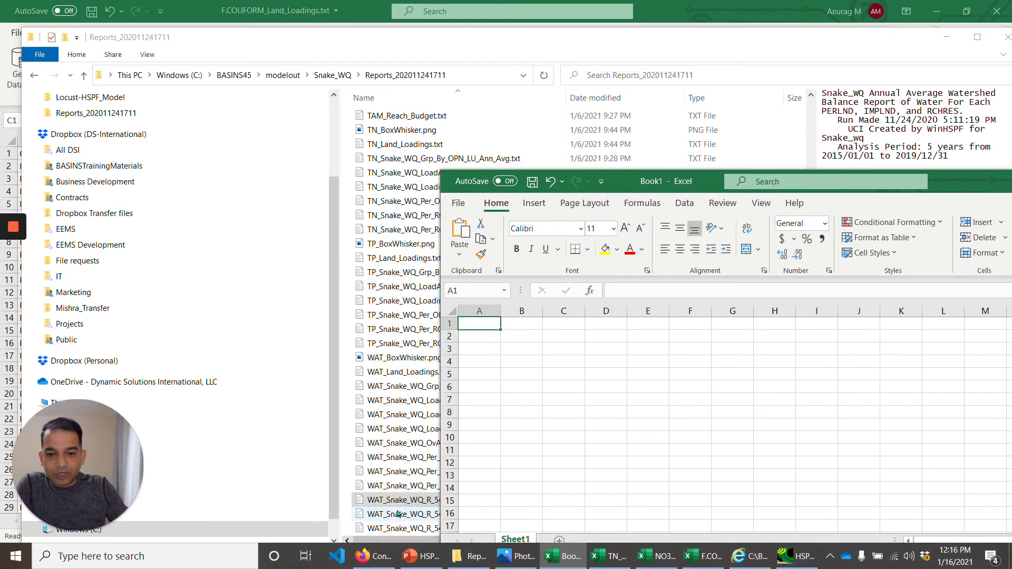
Step: Open WAT_Snake_WQ_R_54_Grp_By_OPN_LU_Ann_Avg.txt maximized in Excel and look through it
{"action": "double_click", "coordinate": [401, 514]}
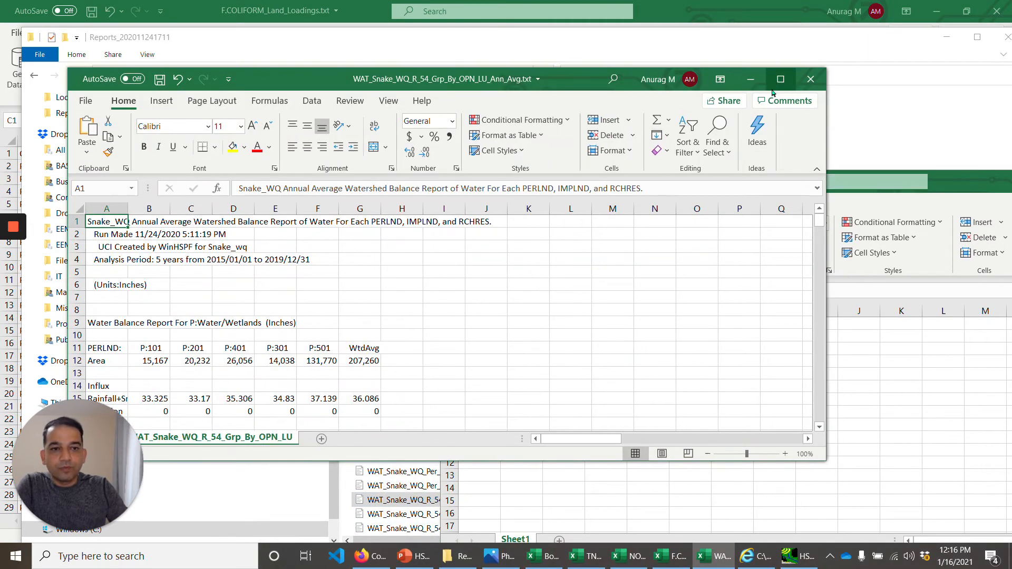
{"action": "left_click", "coordinate": [780, 79]}
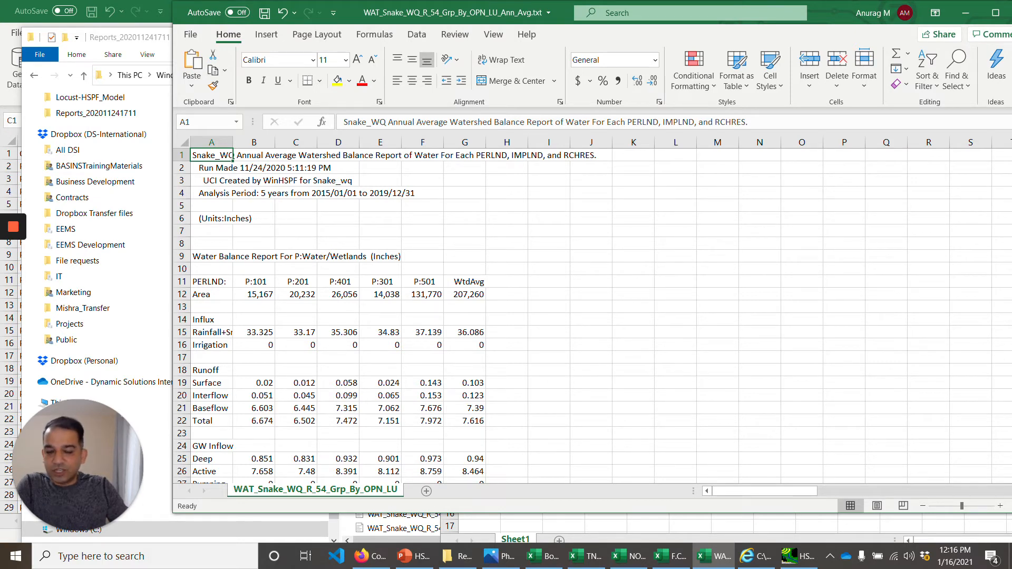
{"action": "scroll", "scroll_direction": "down", "scroll_amount": 3}
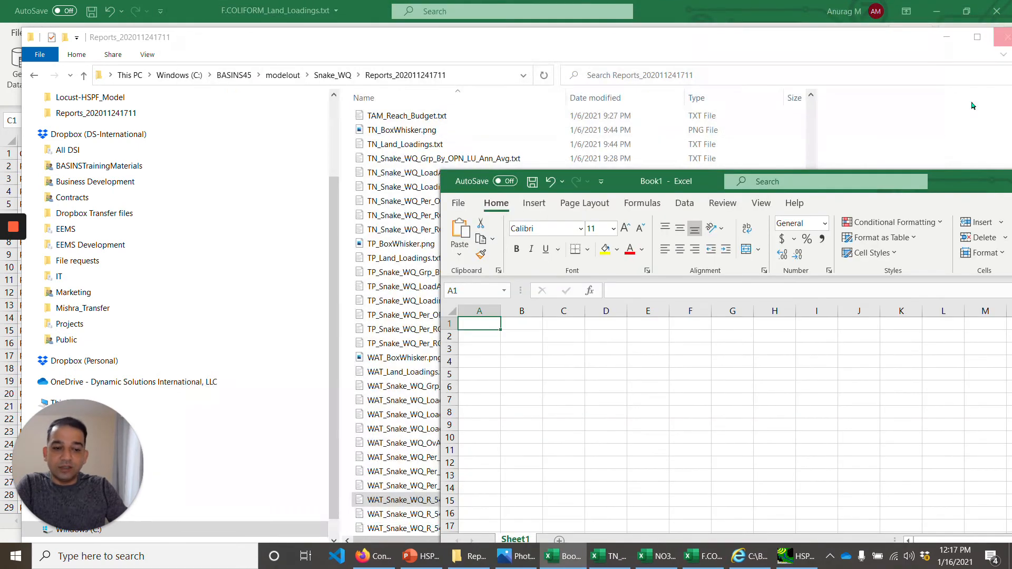
Step: Switch the constituent from Water to Total Nitrogen and start the report run
{"action": "left_click", "coordinate": [797, 557]}
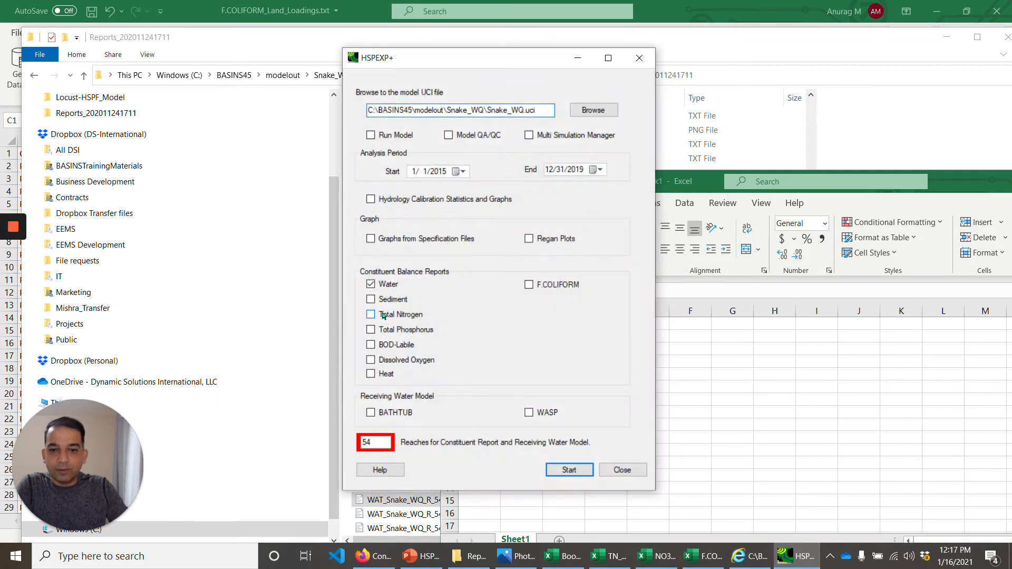
{"action": "left_click", "coordinate": [371, 314]}
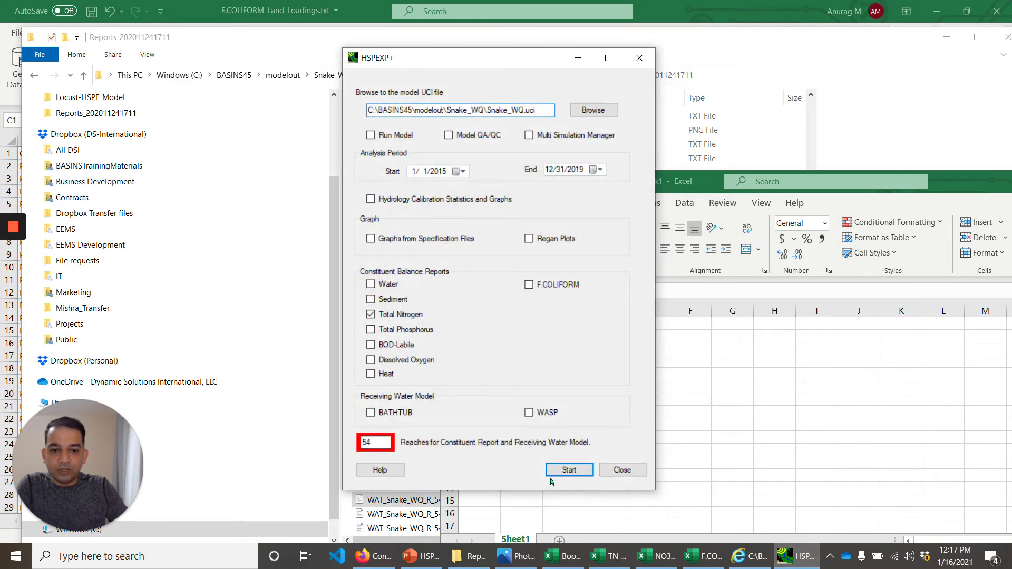
{"action": "left_click", "coordinate": [570, 470]}
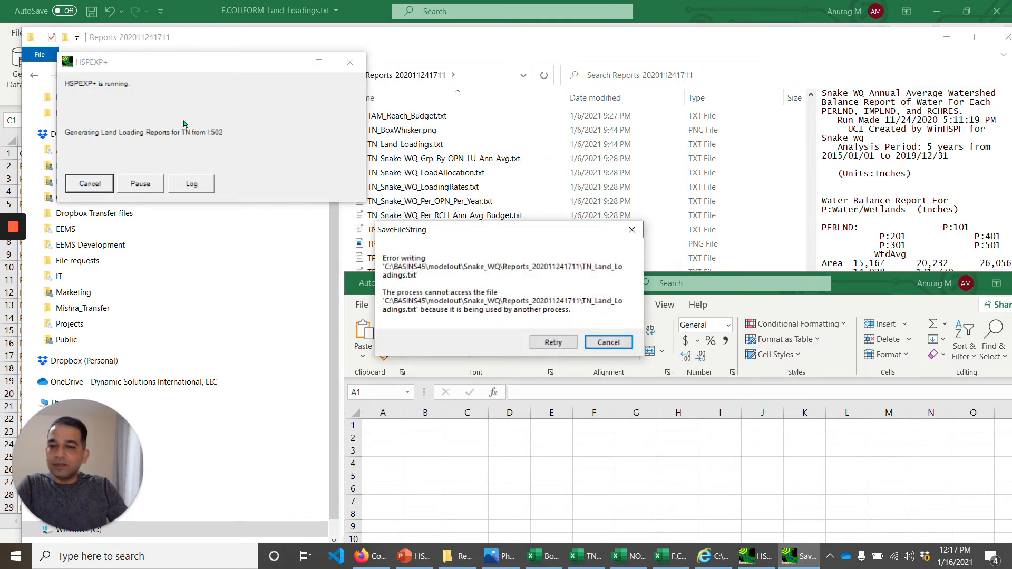
{"action": "mouse_move", "coordinate": [487, 272]}
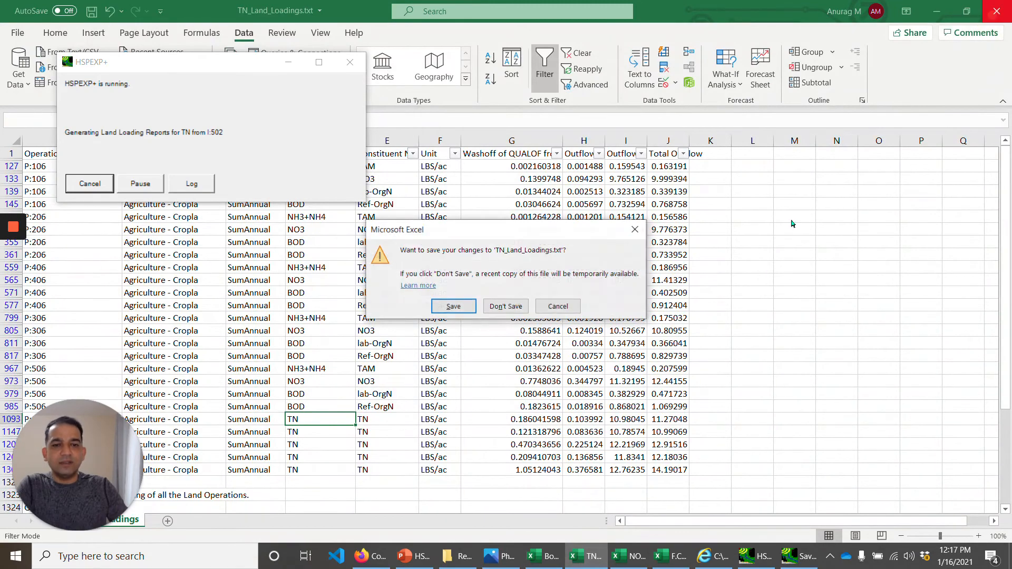
Step: Close the locked TN_Land_Loadings.txt workbook without saving so the run can continue
{"action": "left_click", "coordinate": [506, 306]}
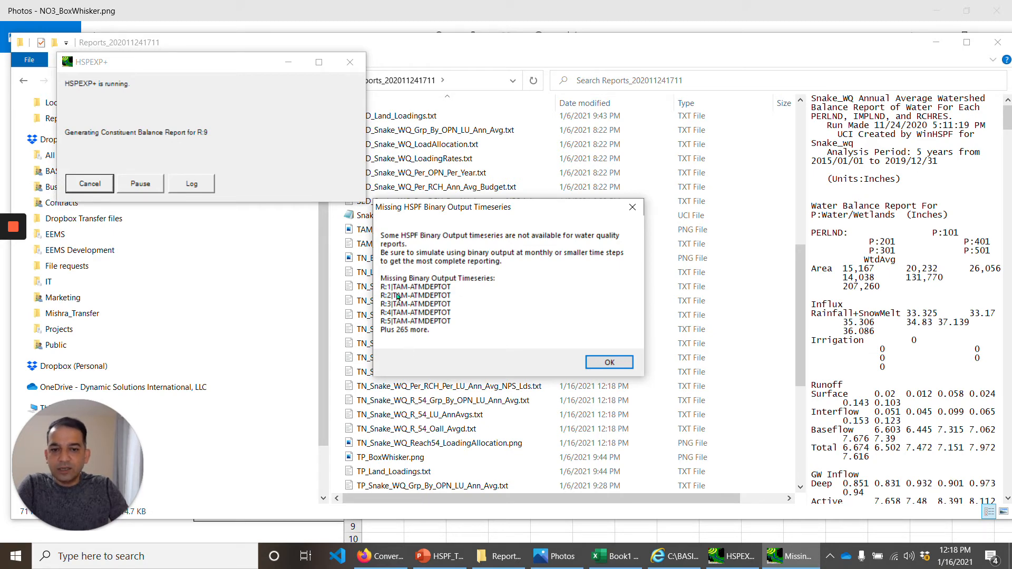
{"action": "mouse_move", "coordinate": [441, 295]}
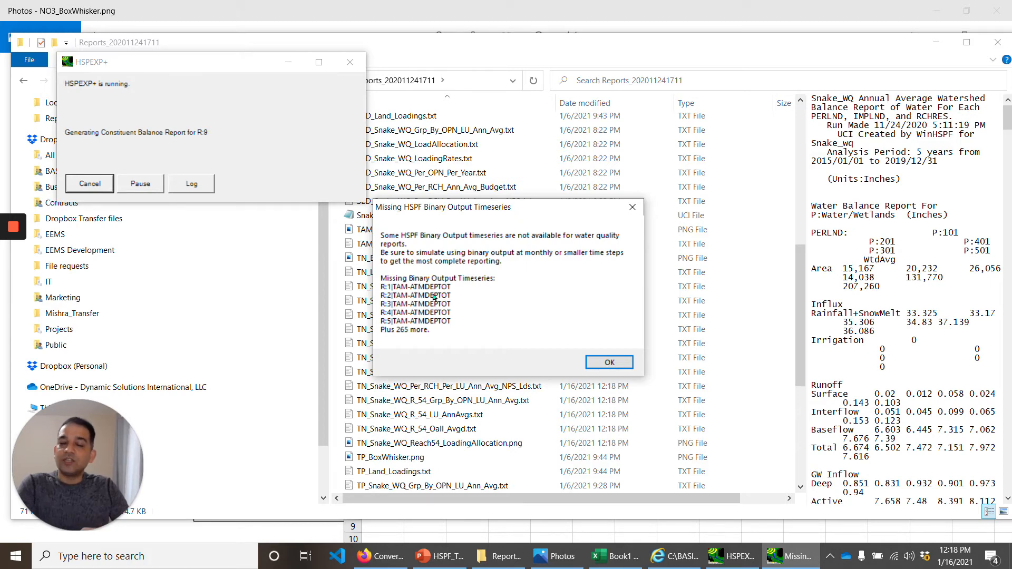
{"action": "mouse_move", "coordinate": [485, 291]}
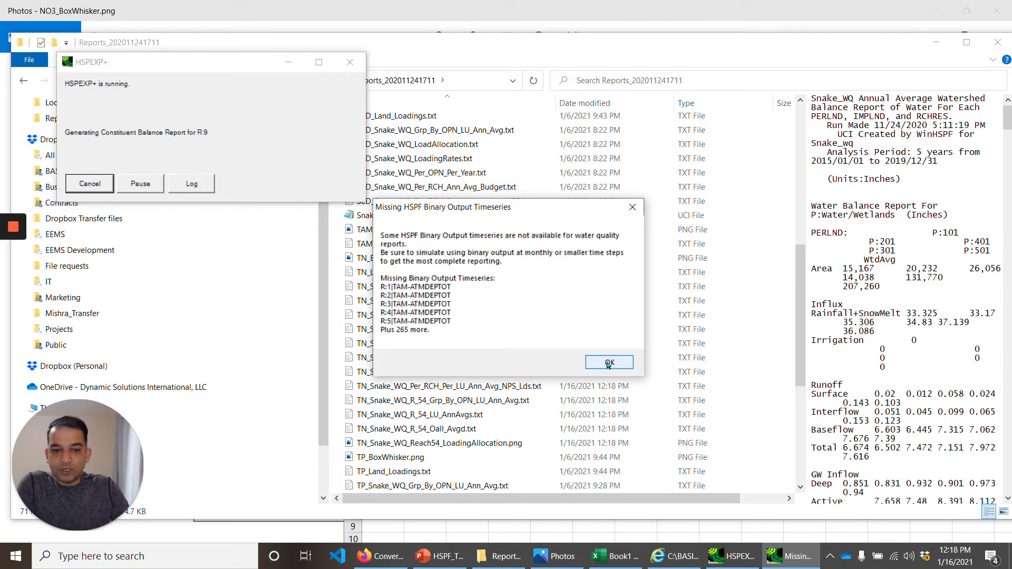
Step: Acknowledge the missing binary output timeseries warning and the run completion message
{"action": "left_click", "coordinate": [609, 362]}
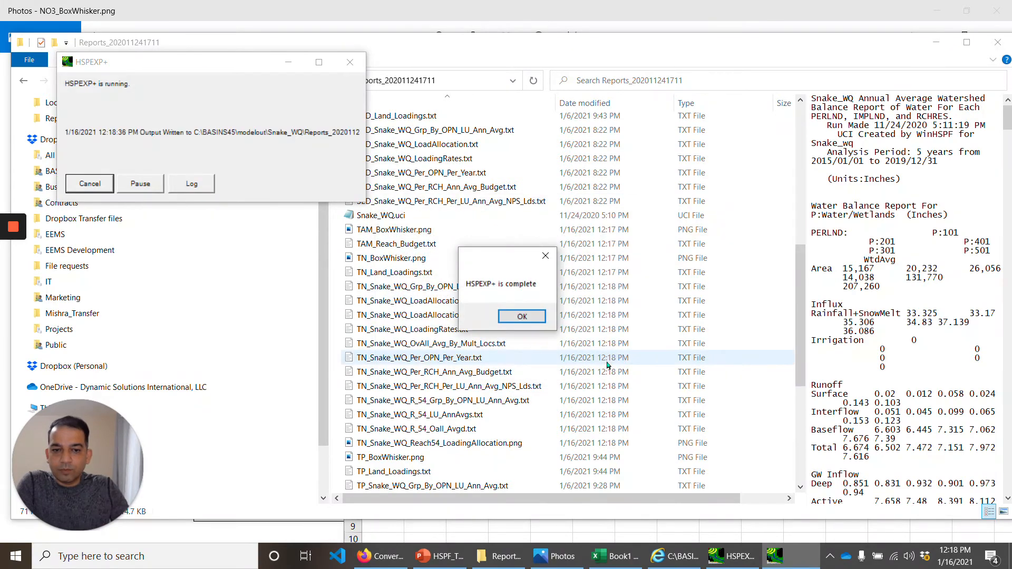
{"action": "left_click", "coordinate": [521, 316]}
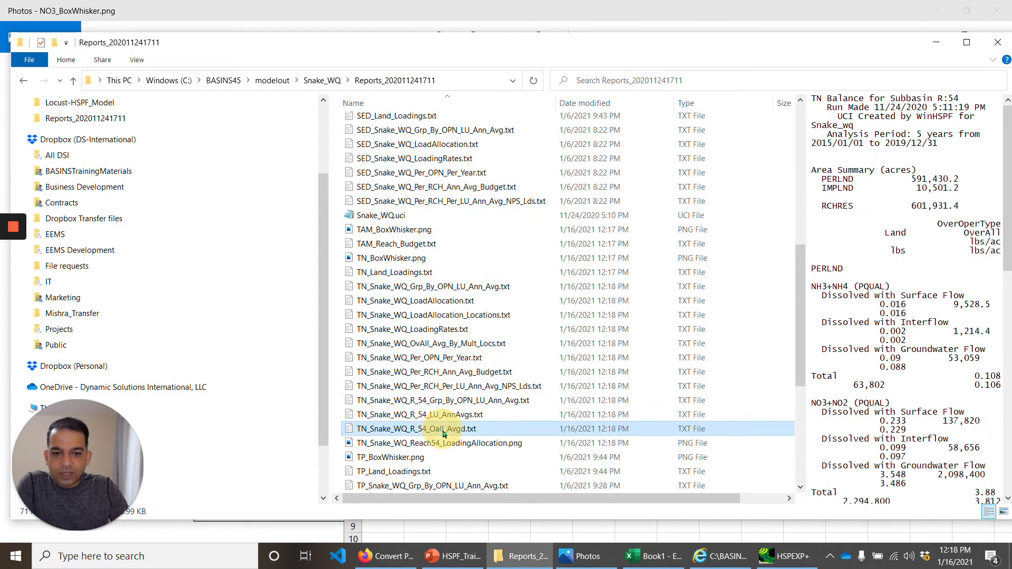
Step: Open TN_Snake_WQ_R_54_Grp_By_OPN_LU_Ann_Avg.txt in Excel and point out its NH3+NH4 section
{"action": "left_click", "coordinate": [463, 401]}
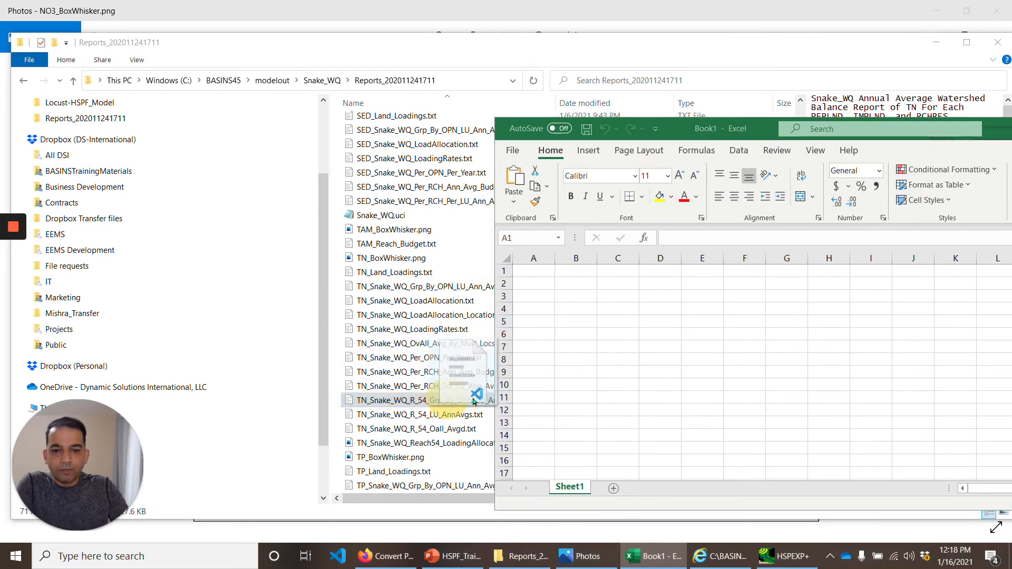
{"action": "double_click", "coordinate": [394, 401]}
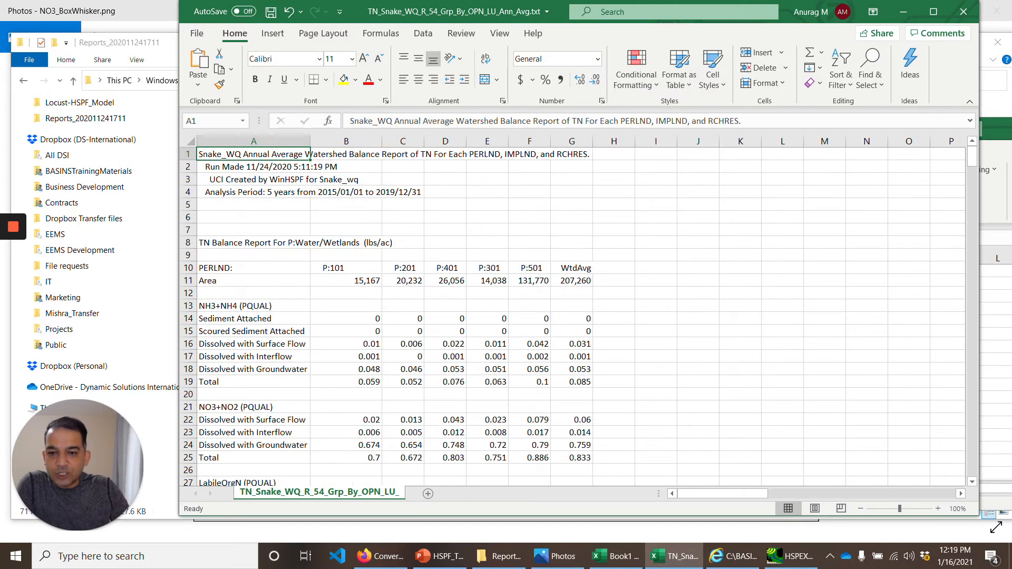
{"action": "left_click", "coordinate": [253, 306]}
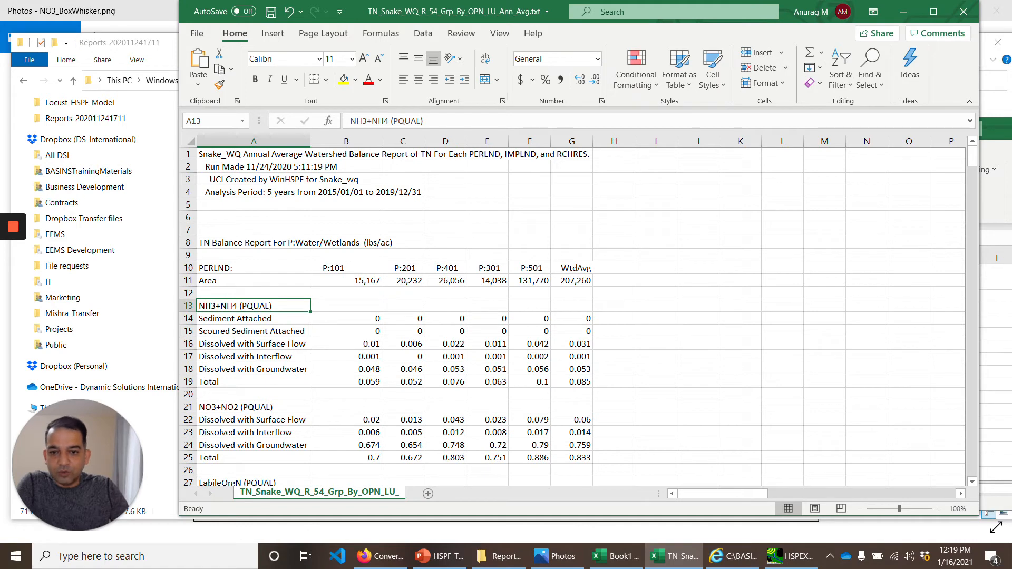
Step: Review the wetland dissolved-surface-flow row and the weighted average NH3+NH4 and RefOrgN totals
{"action": "scroll", "scroll_direction": "down", "scroll_amount": 3}
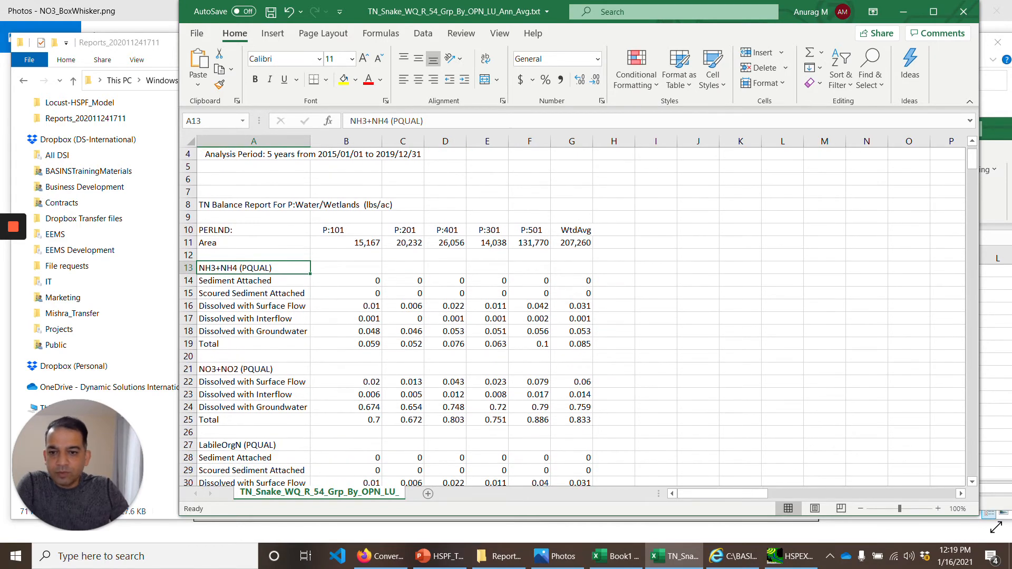
{"action": "left_click", "coordinate": [252, 306]}
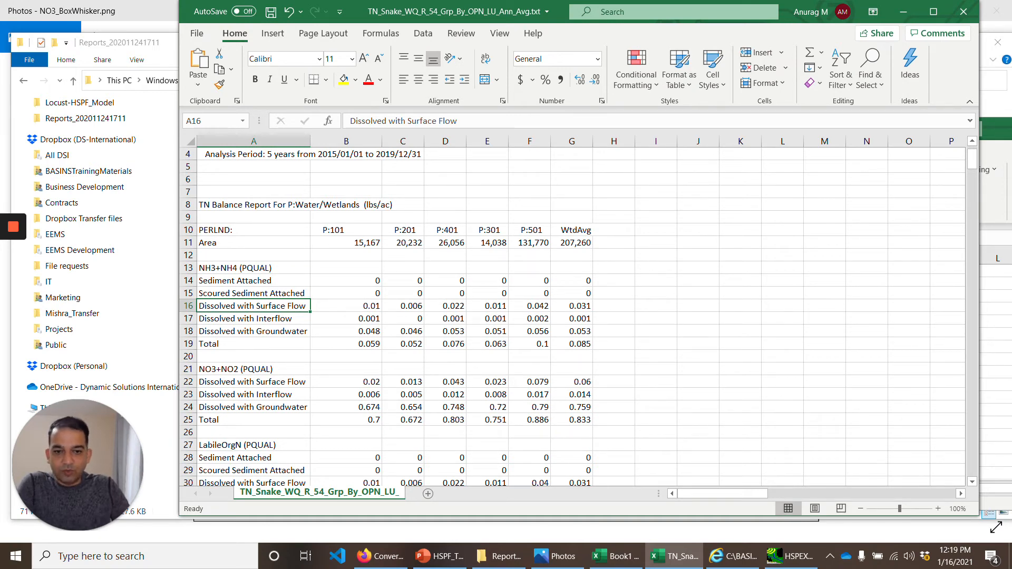
{"action": "left_click", "coordinate": [576, 343]}
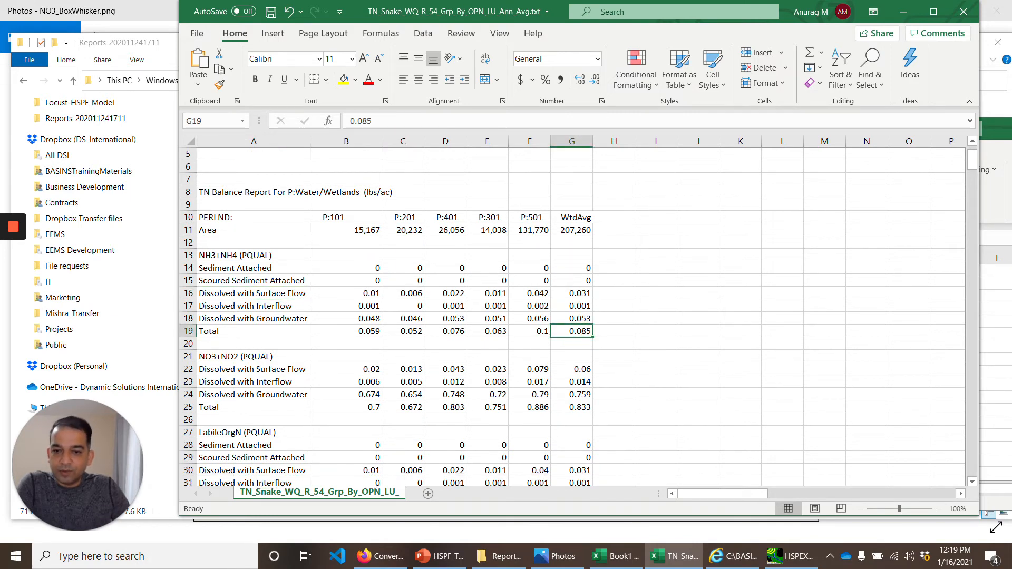
{"action": "scroll", "scroll_direction": "down", "scroll_amount": 3}
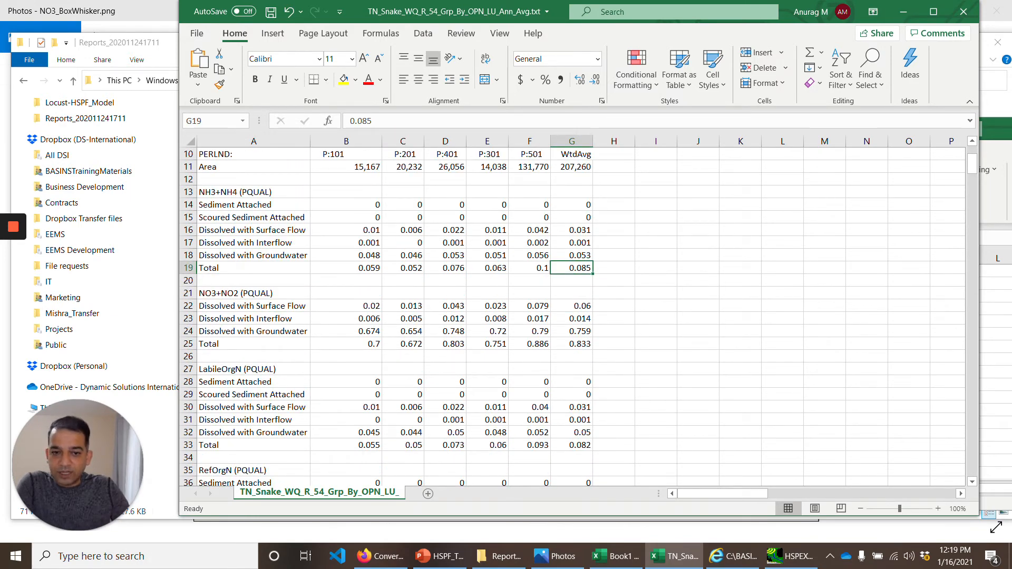
{"action": "scroll", "scroll_direction": "down", "scroll_amount": 3}
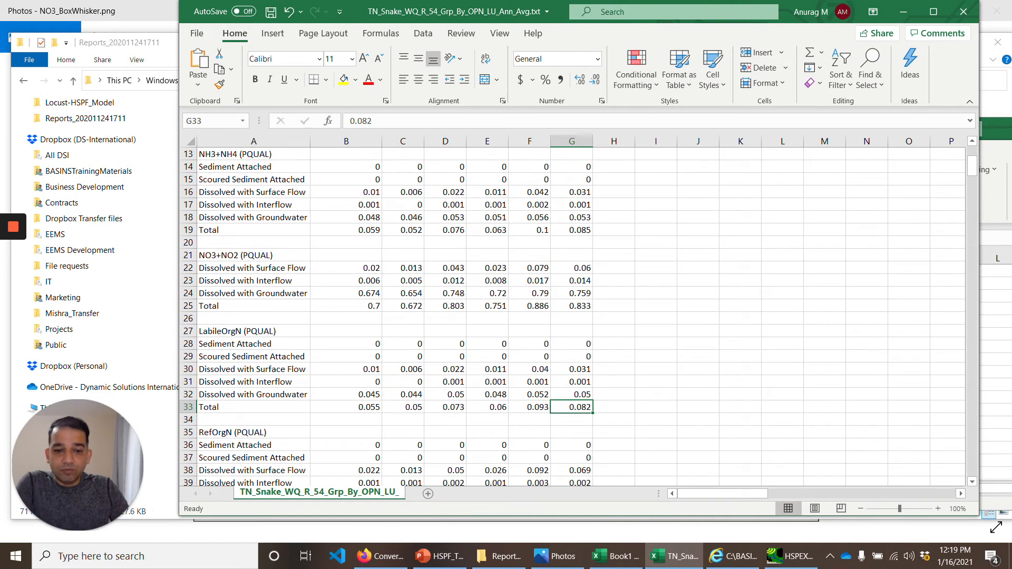
{"action": "scroll", "scroll_direction": "down", "scroll_amount": 3}
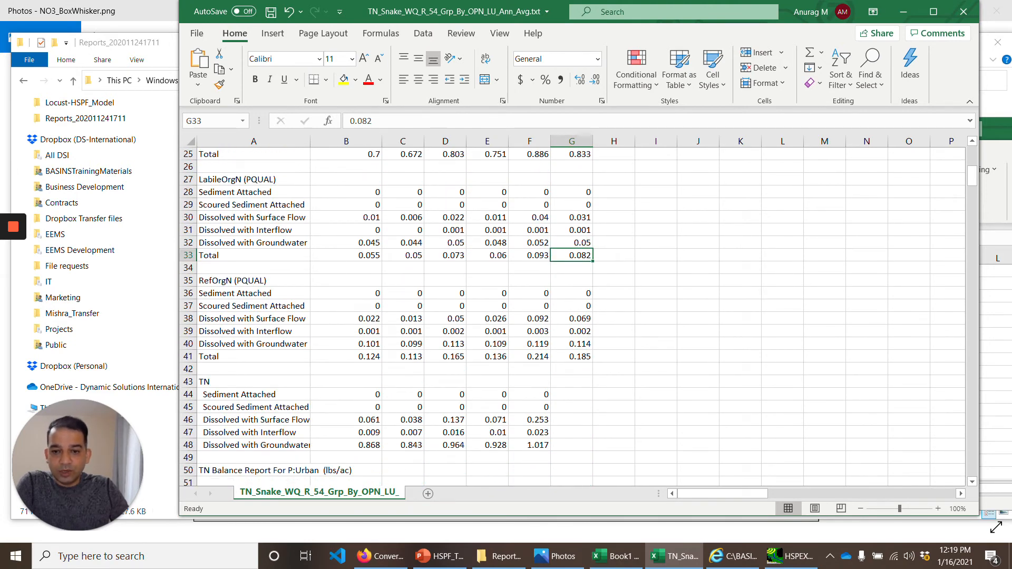
{"action": "left_click", "coordinate": [572, 356]}
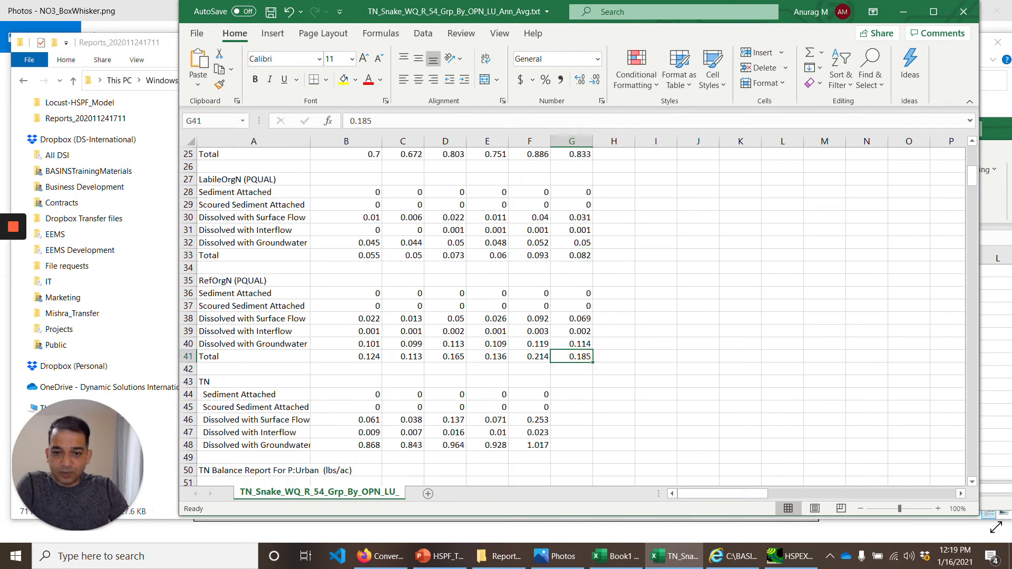
Step: Scroll past the wetland totals into the Urban land-use TN balance section
{"action": "scroll", "scroll_direction": "down", "scroll_amount": 3}
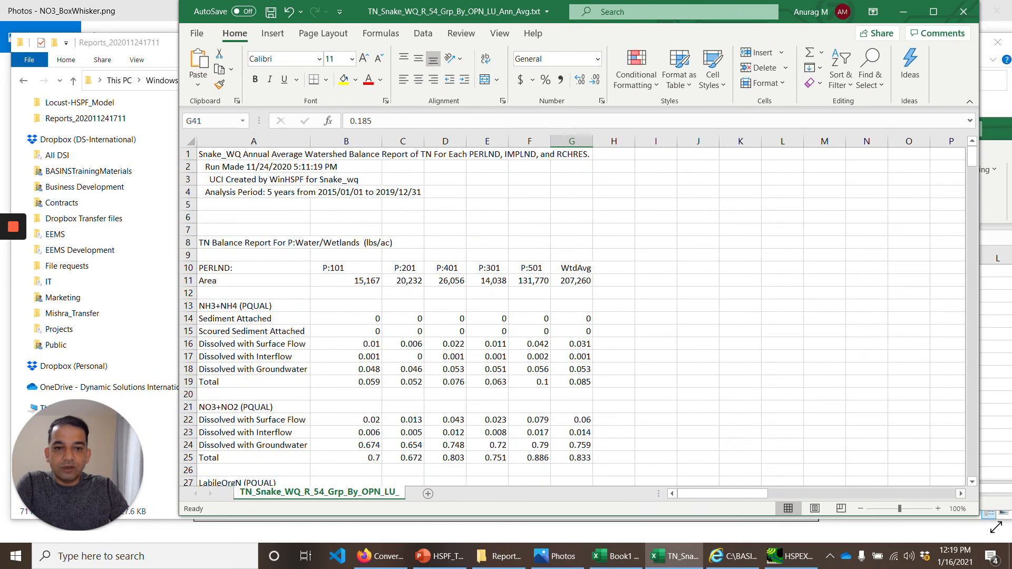
{"action": "scroll", "scroll_direction": "down", "scroll_amount": 3}
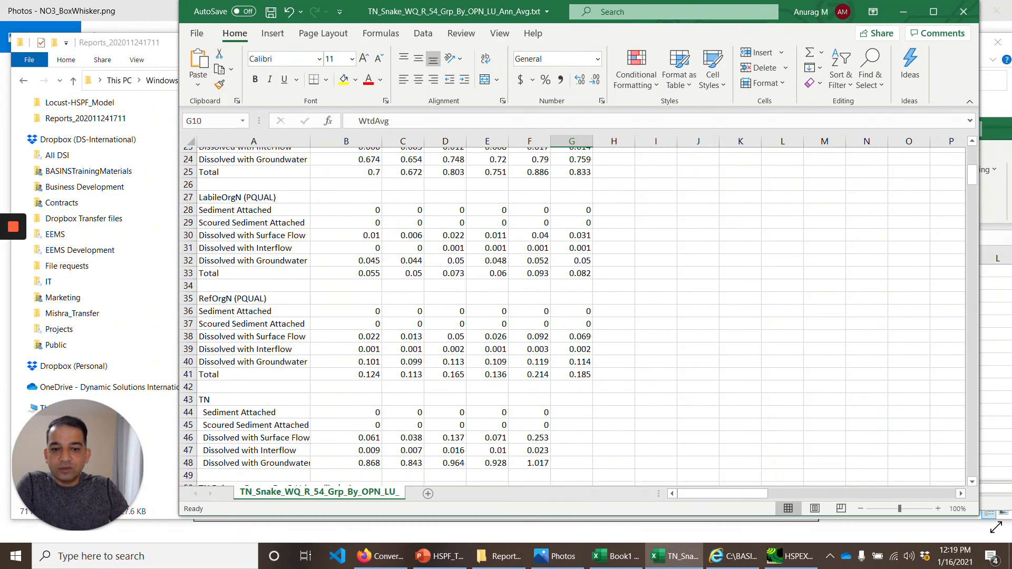
{"action": "scroll", "scroll_direction": "down", "scroll_amount": 3}
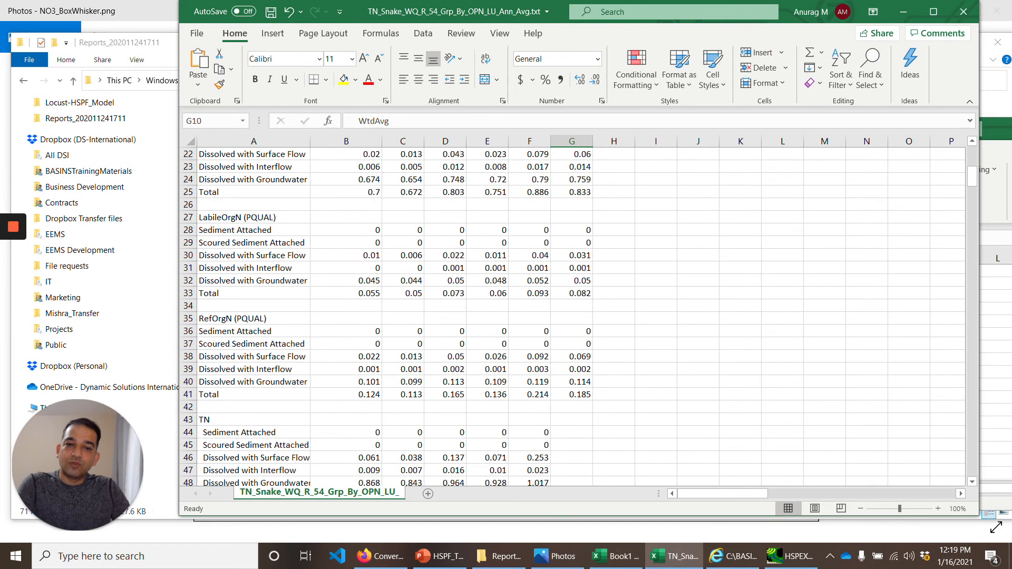
{"action": "scroll", "scroll_direction": "down", "scroll_amount": 3}
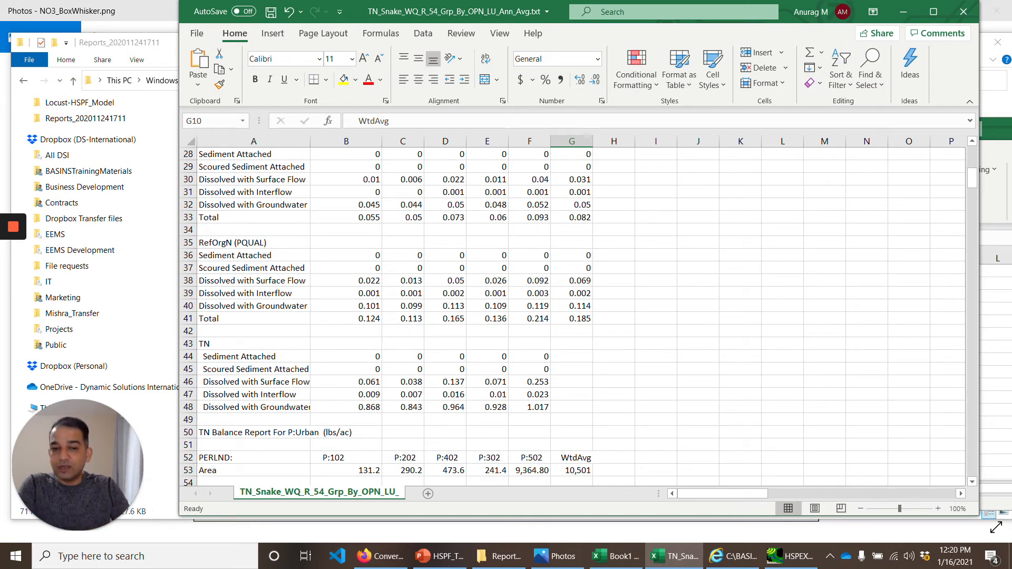
{"action": "scroll", "scroll_direction": "down", "scroll_amount": 3}
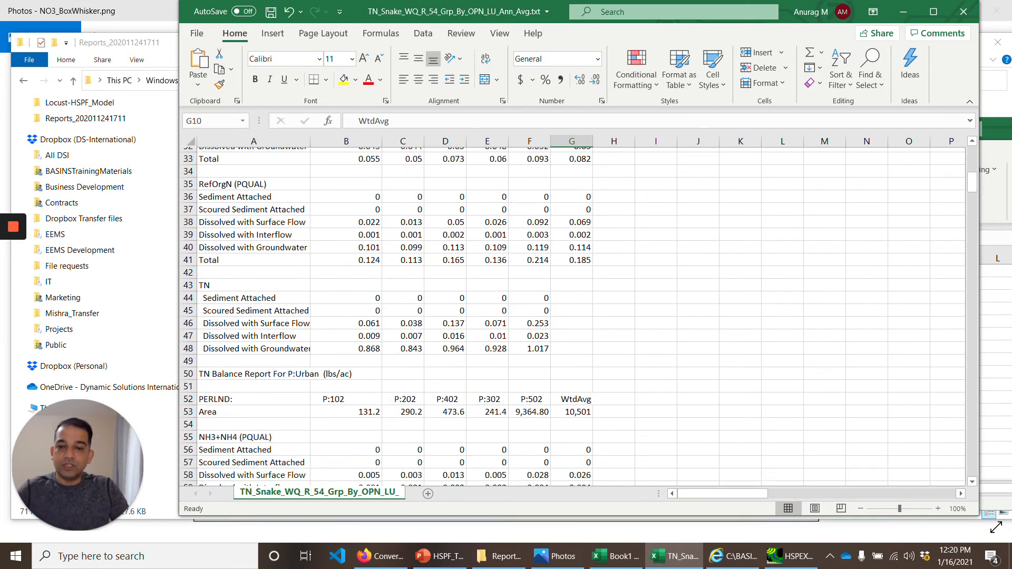
Step: Scroll down through the Urban, Forest and Grass Land TN balance tables
{"action": "scroll", "scroll_direction": "down", "scroll_amount": 3}
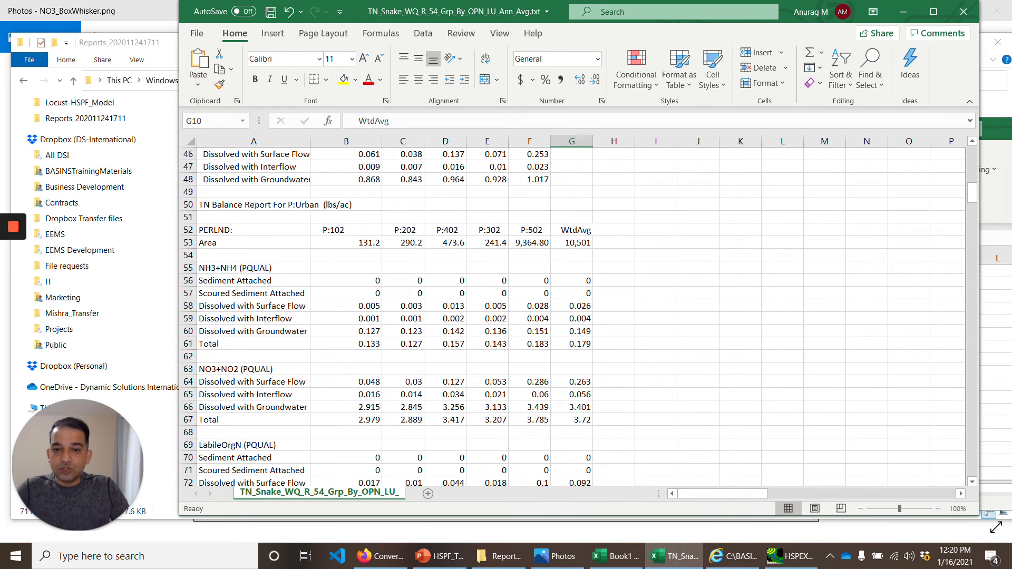
{"action": "scroll", "scroll_direction": "down", "scroll_amount": 3}
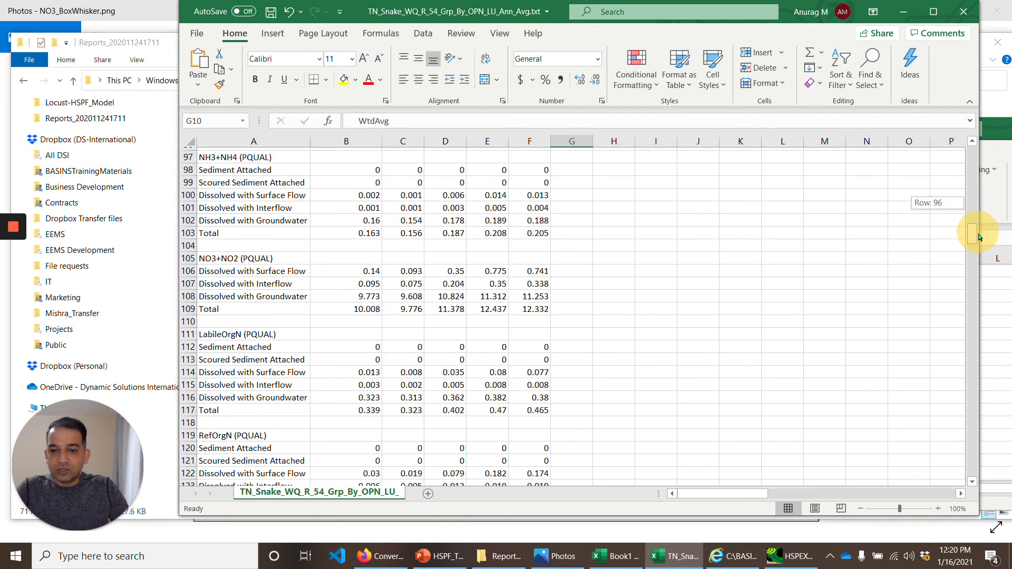
{"action": "scroll", "scroll_direction": "down", "scroll_amount": 3}
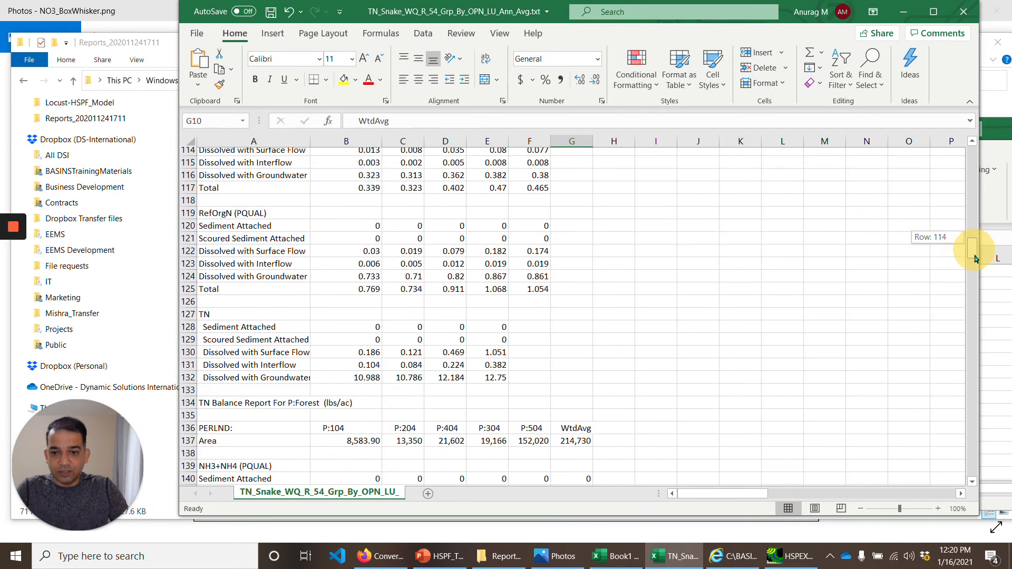
{"action": "scroll", "scroll_direction": "down", "scroll_amount": 3}
{"action": "type", "text": "R"}
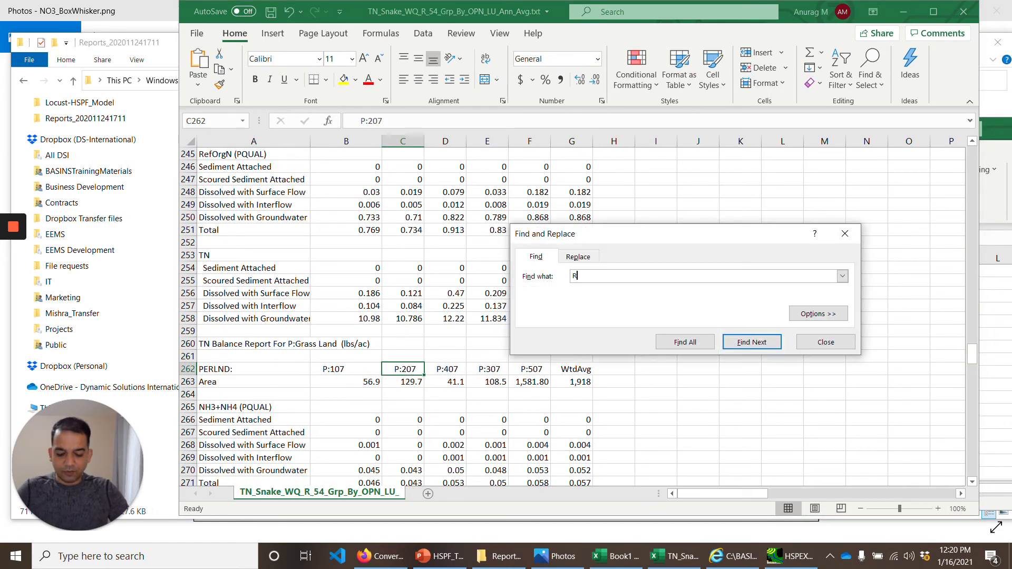
Step: Find R:54 to jump to the reach-level TN table, close the search and select the cell under RCHRES
{"action": "type", "text": ":54"}
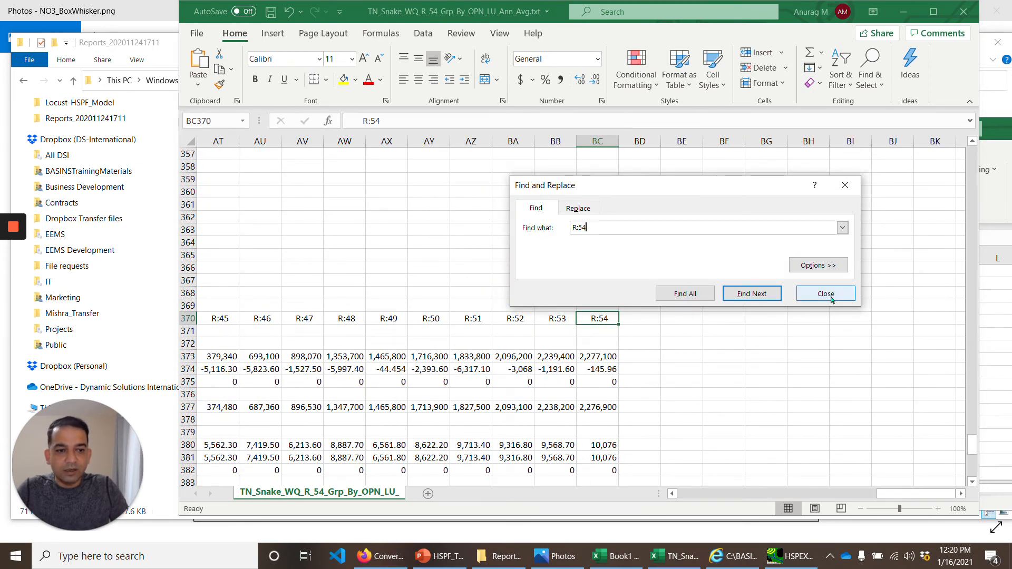
{"action": "left_click", "coordinate": [826, 293]}
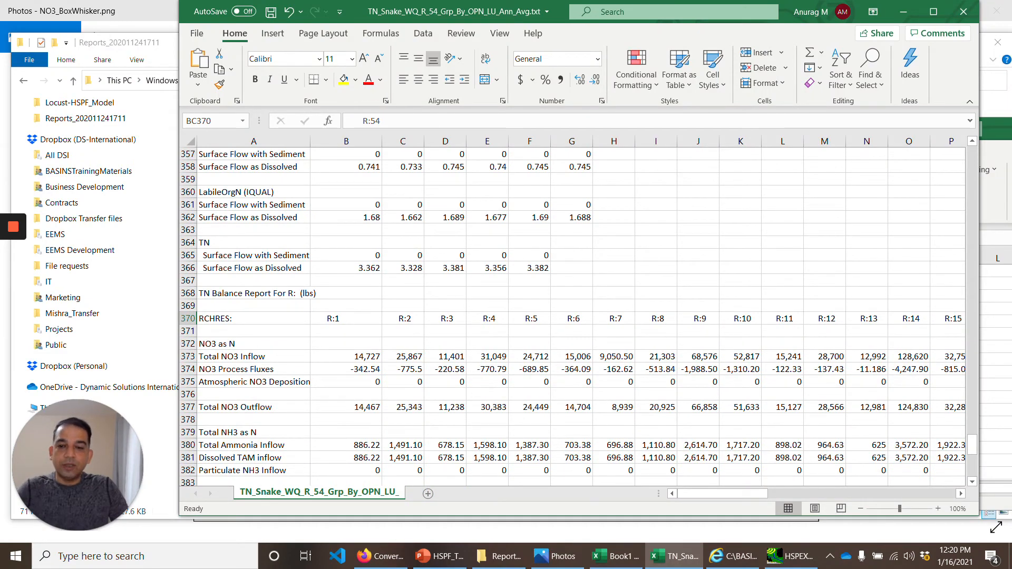
{"action": "left_click", "coordinate": [253, 330]}
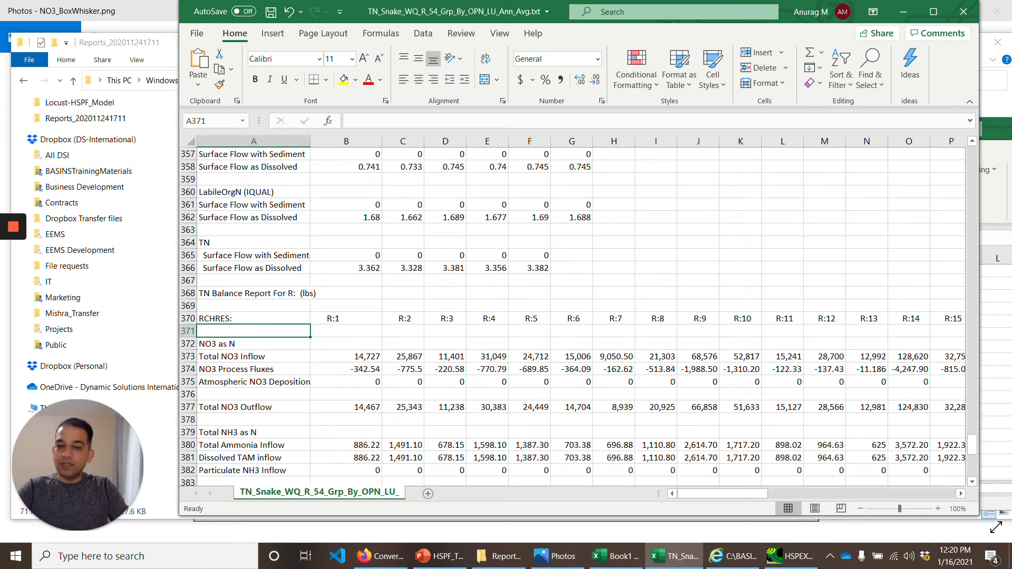
{"action": "scroll", "scroll_direction": "down", "scroll_amount": 3}
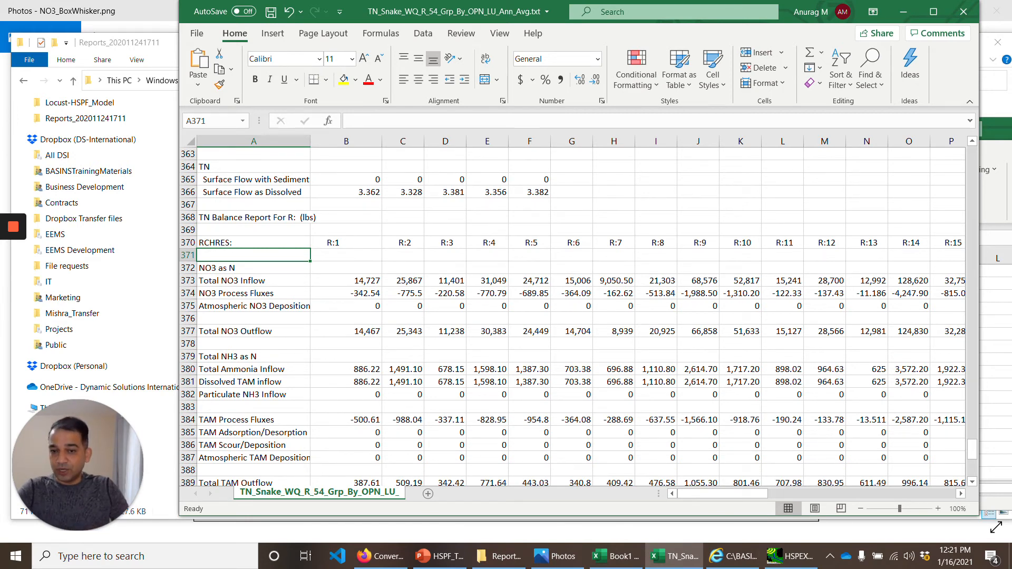
{"action": "left_click", "coordinate": [346, 280]}
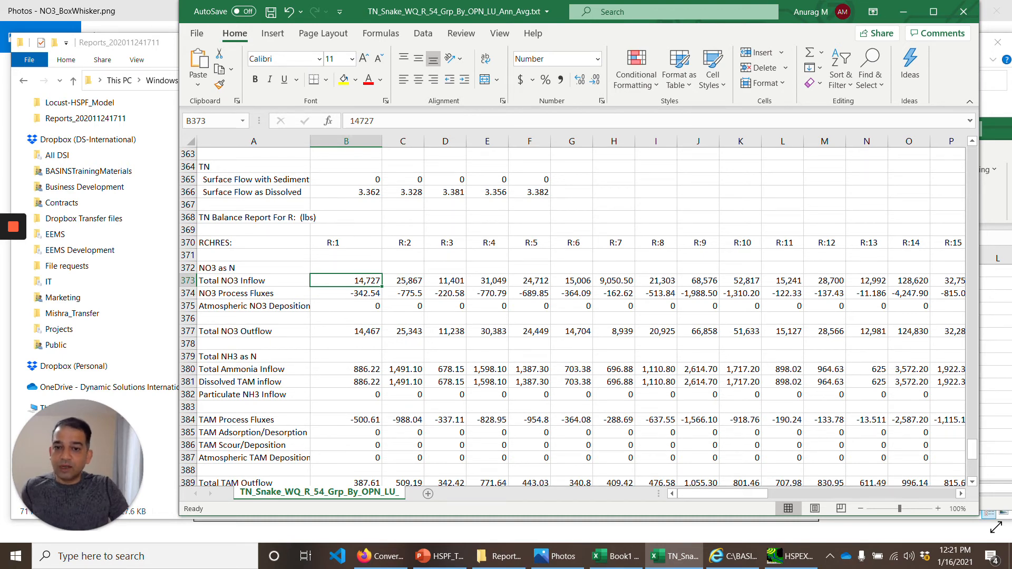
{"action": "left_click", "coordinate": [346, 331]}
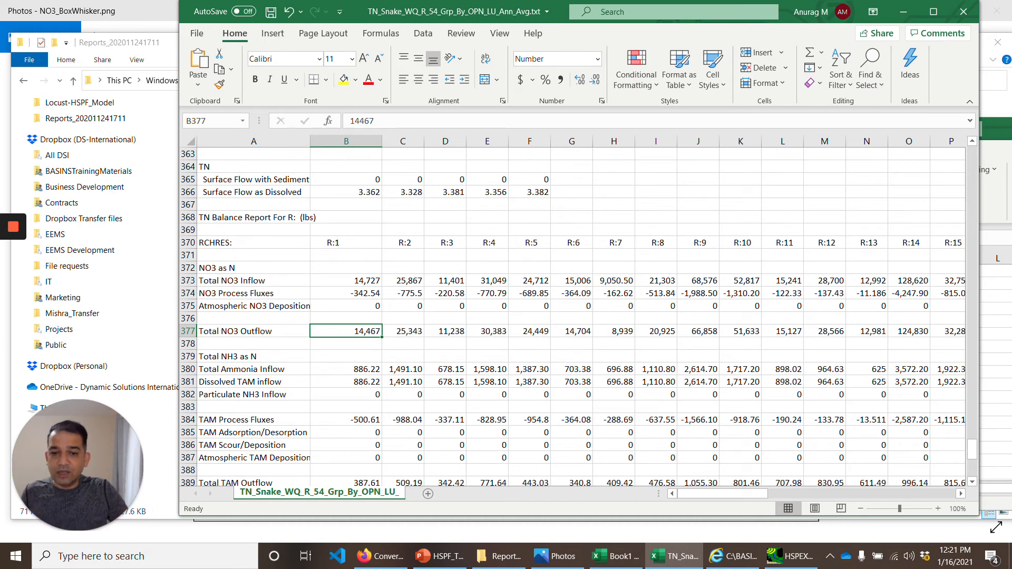
{"action": "scroll", "scroll_direction": "down", "scroll_amount": 3}
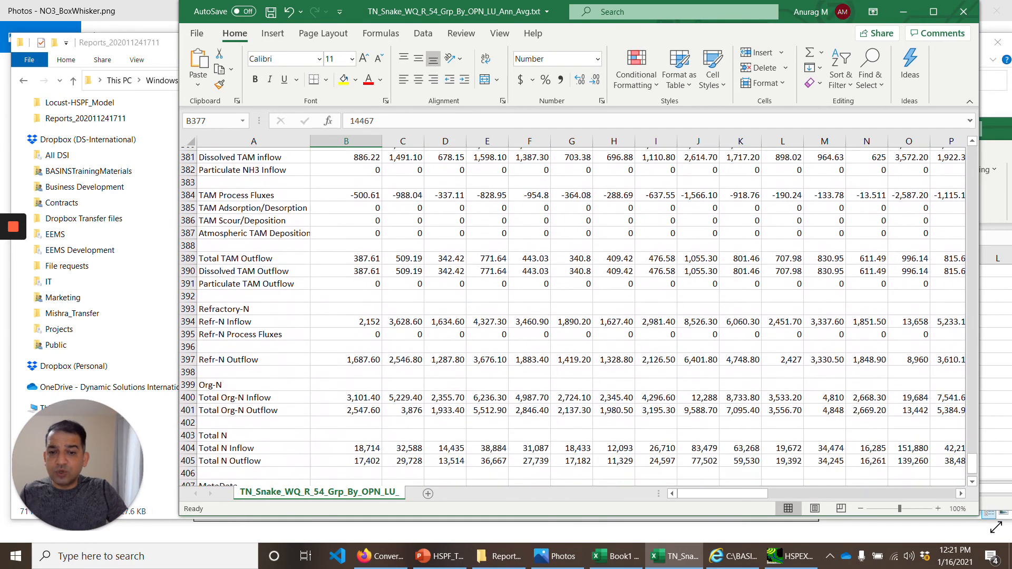
{"action": "scroll", "scroll_direction": "down", "scroll_amount": 3}
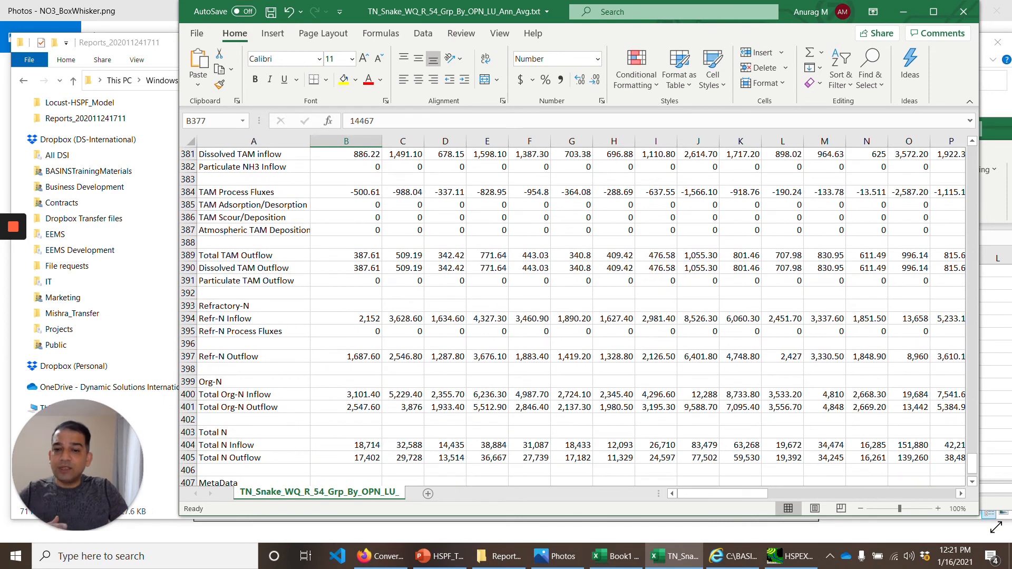
{"action": "scroll", "scroll_direction": "down", "scroll_amount": 3}
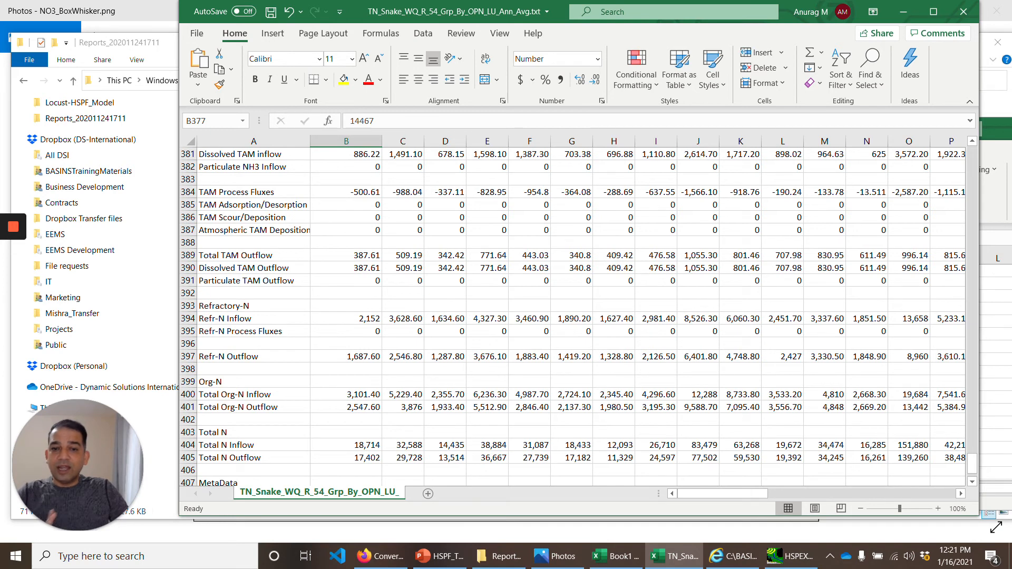
{"action": "scroll", "scroll_direction": "down", "scroll_amount": 3}
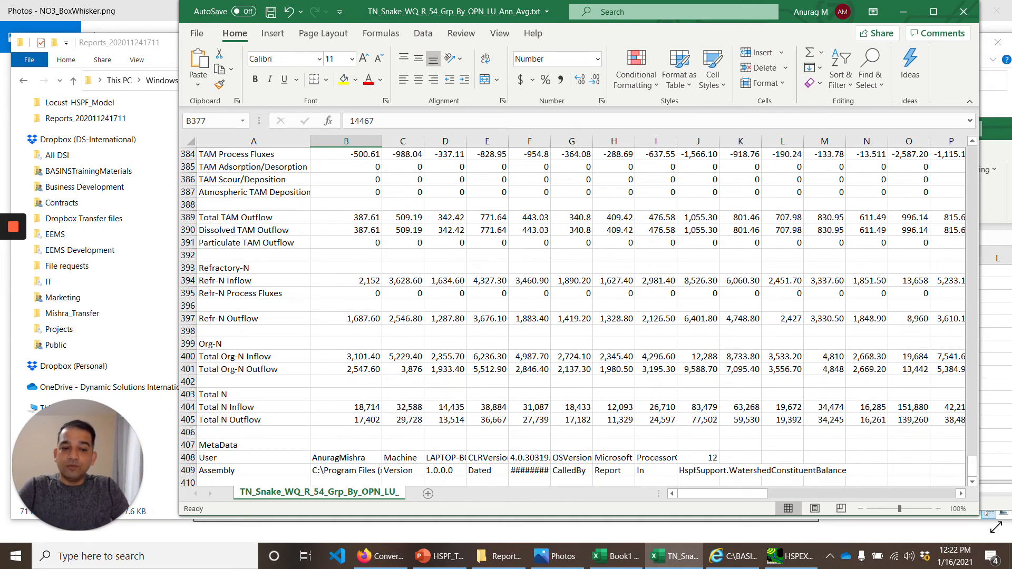
Step: Restore the HSPEXP+ window from the taskbar and start opening its Help manual
{"action": "left_click", "coordinate": [774, 557]}
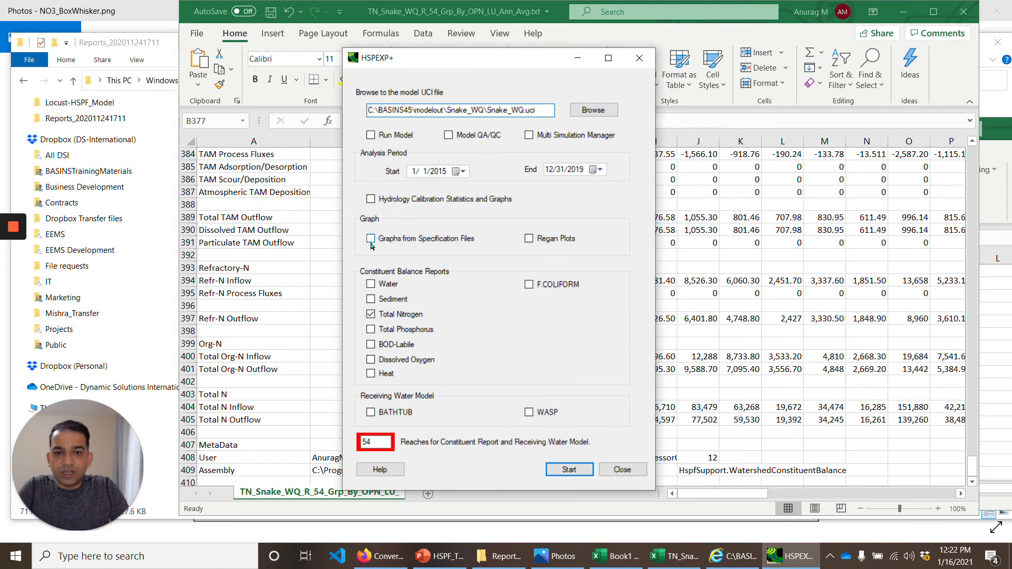
{"action": "mouse_move", "coordinate": [373, 243]}
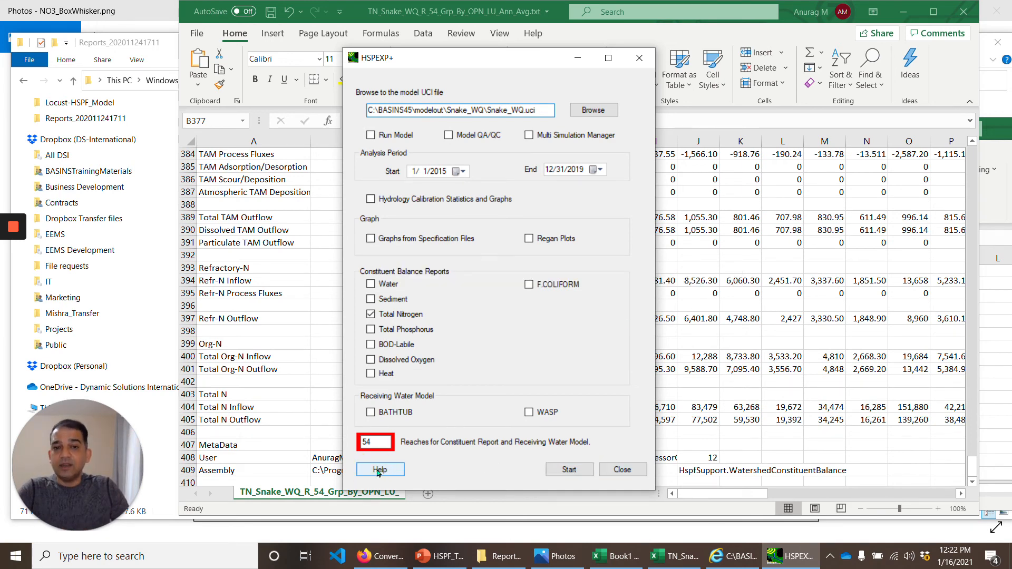
{"action": "left_click", "coordinate": [380, 469]}
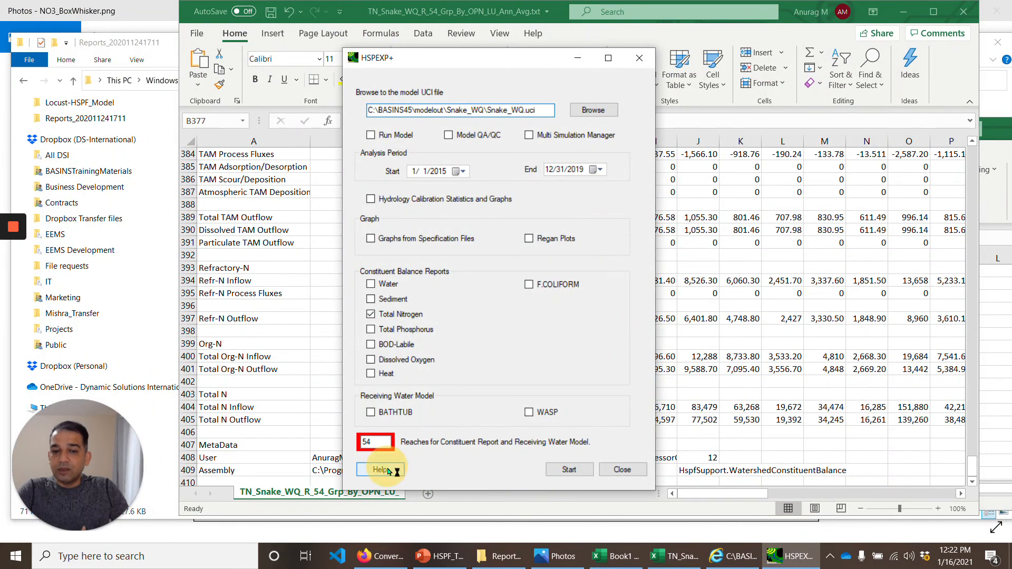
Step: Open HSPEXP31_Manual.pdf in Foxit Reader, accepting the Security Warning with OK
{"action": "left_click", "coordinate": [380, 471]}
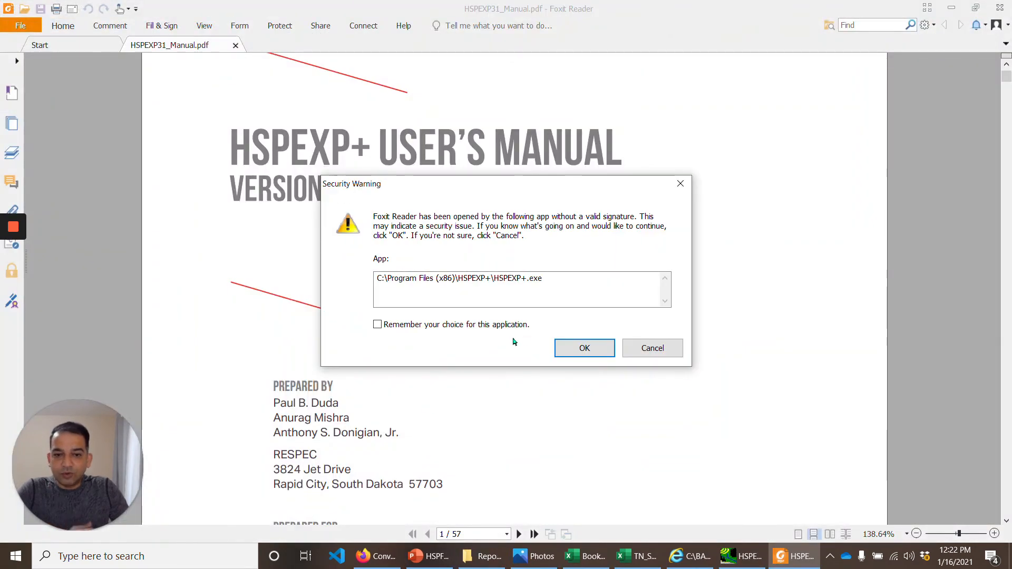
{"action": "mouse_move", "coordinate": [595, 331]}
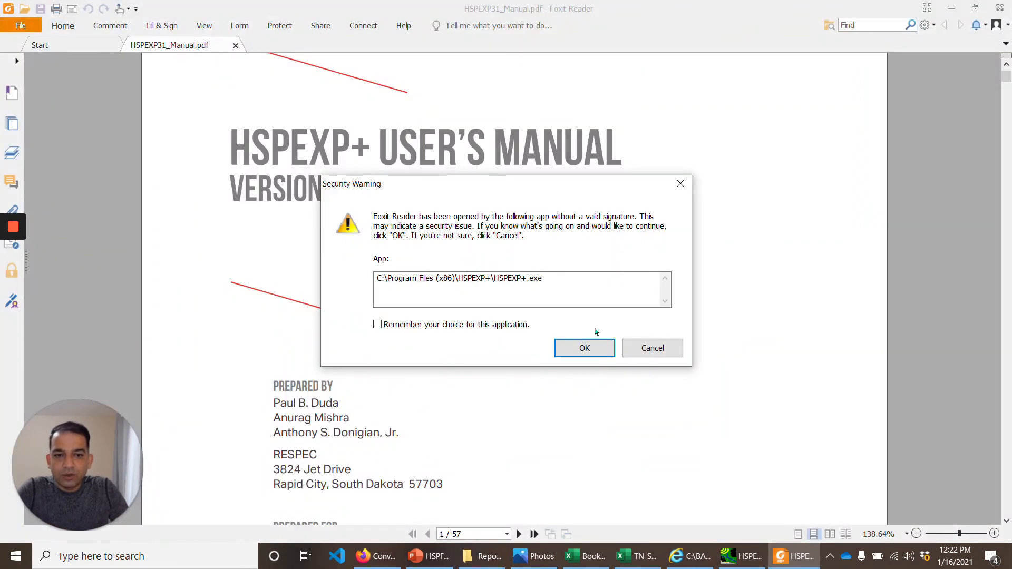
{"action": "left_click", "coordinate": [584, 348]}
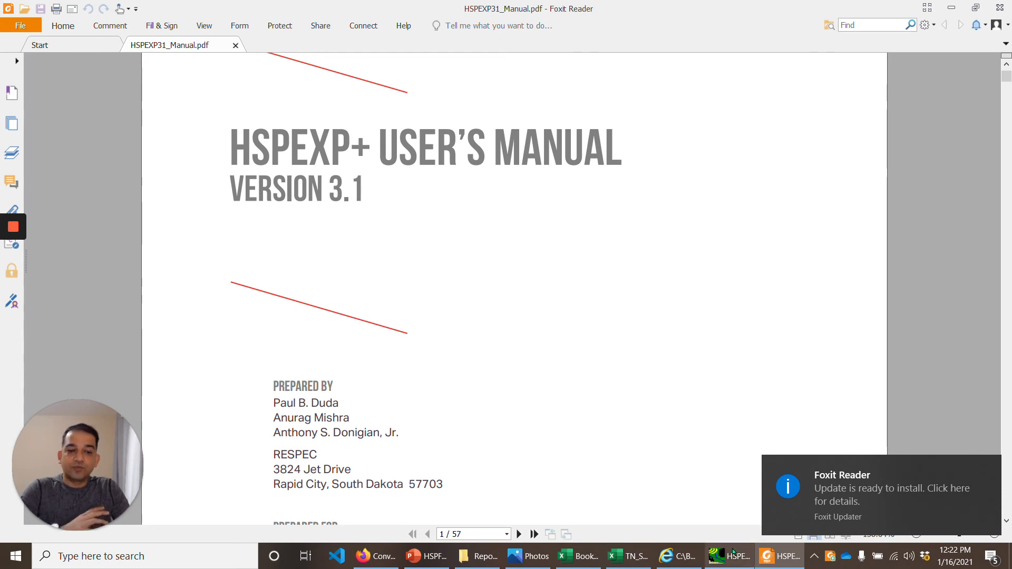
Step: Bring the HSPEXP+ main window back in front of the Foxit Reader manual
{"action": "left_click", "coordinate": [736, 557]}
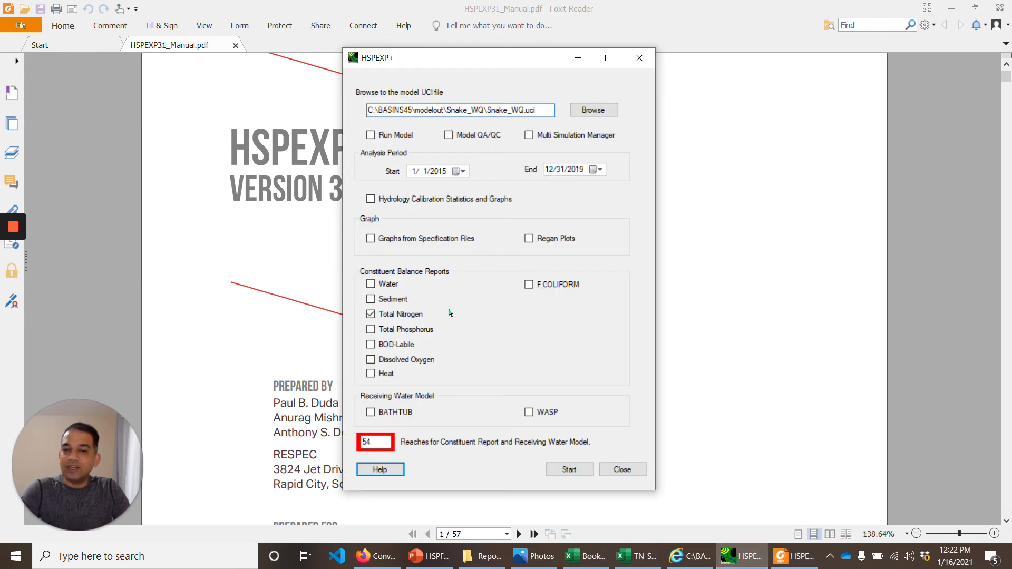
{"action": "mouse_move", "coordinate": [647, 399]}
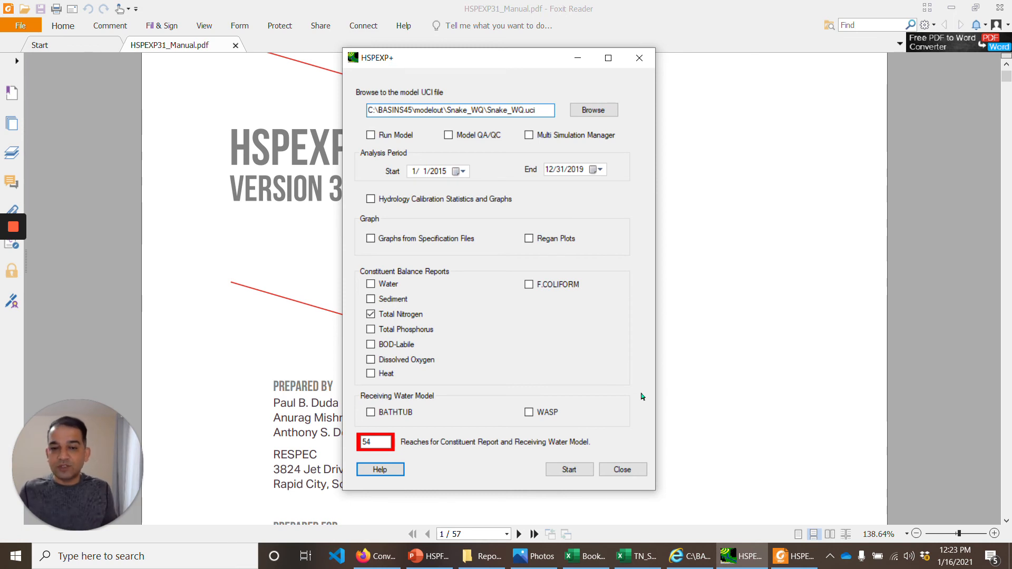
{"action": "mouse_move", "coordinate": [439, 342]}
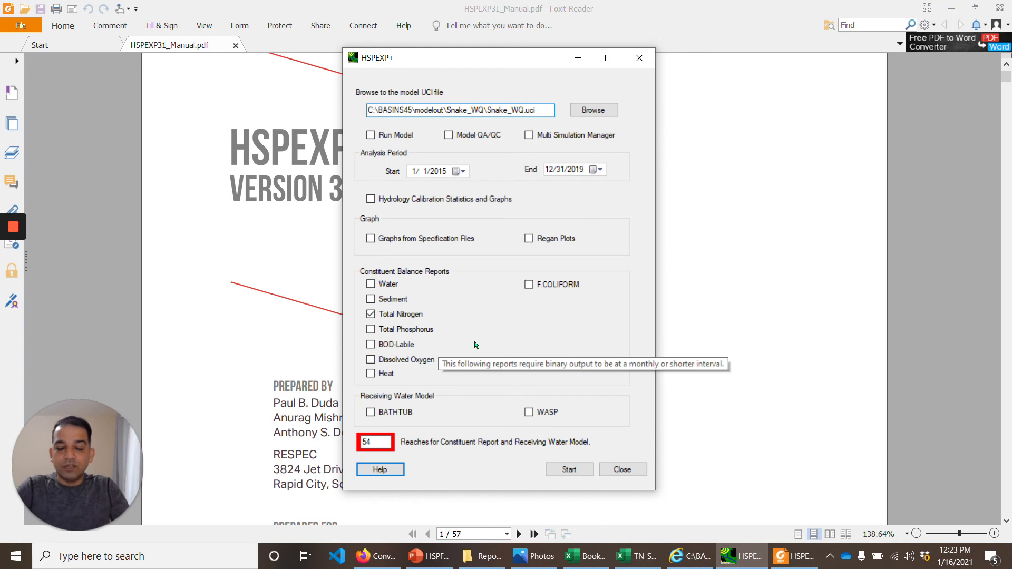
{"action": "mouse_move", "coordinate": [580, 223]}
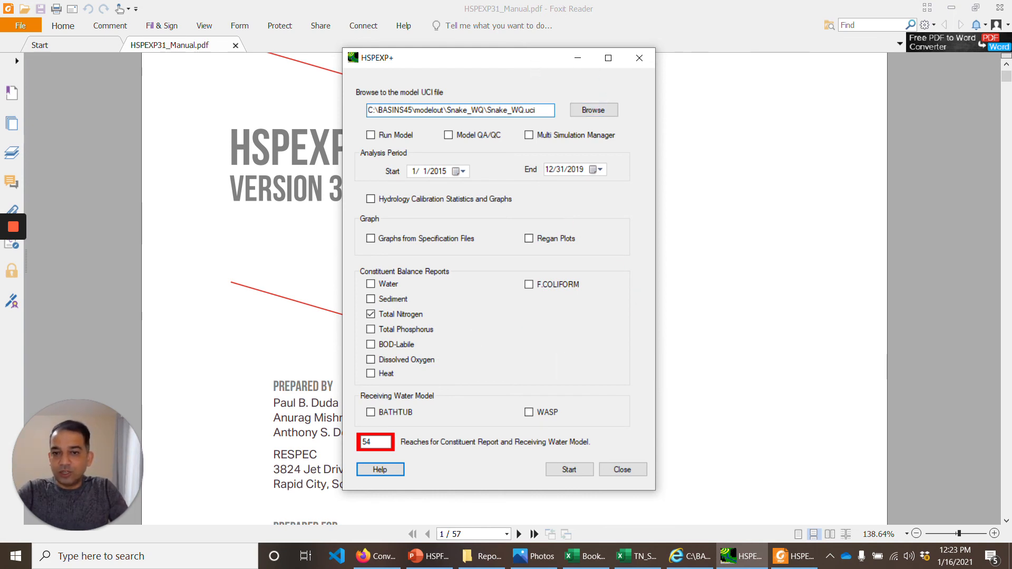
{"action": "left_click", "coordinate": [622, 469]}
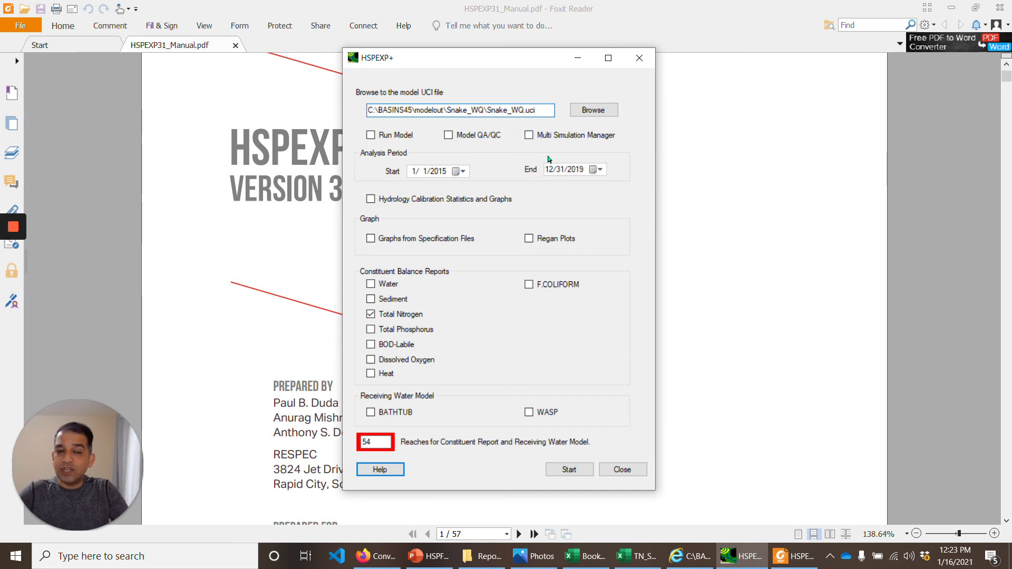
{"action": "mouse_move", "coordinate": [618, 235]}
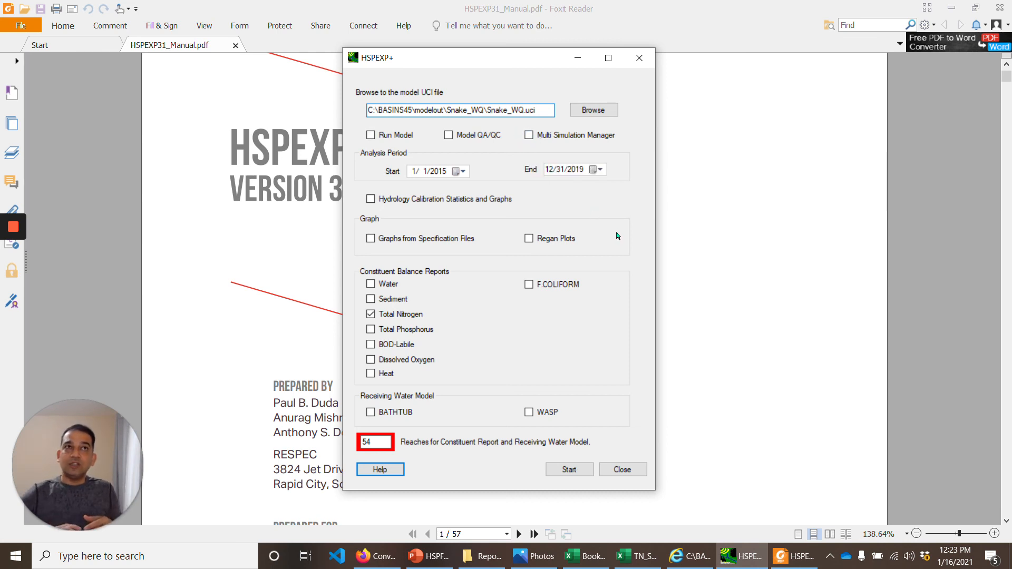